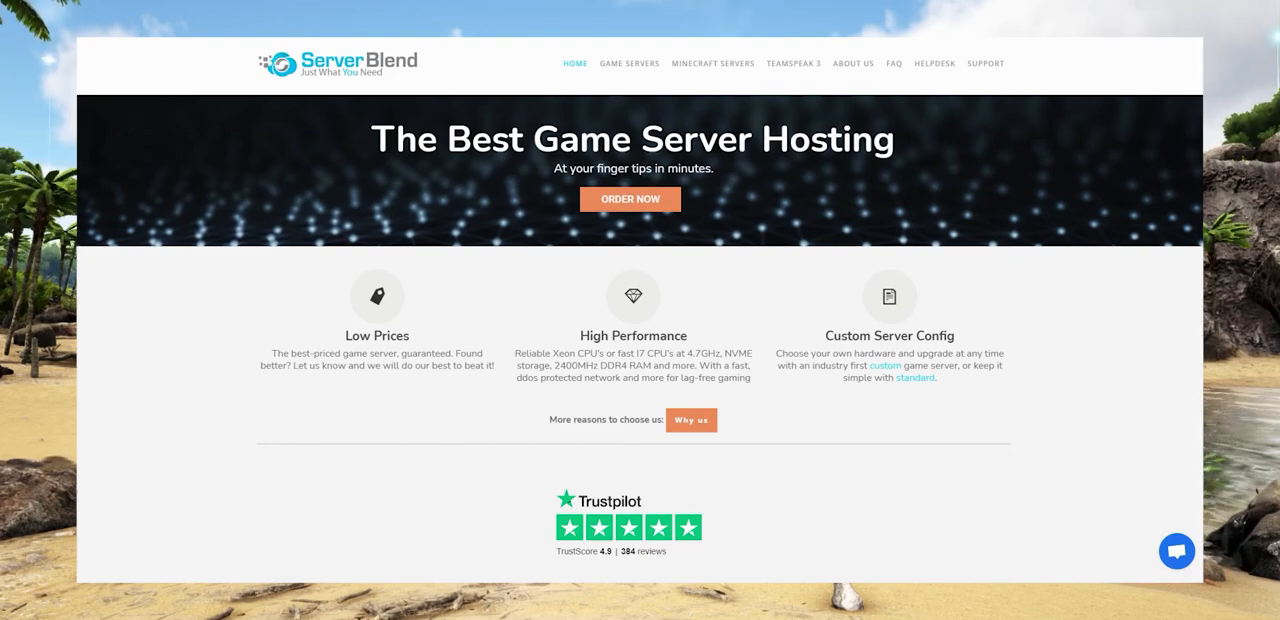
Show the server's Config Files list with the admin whitelist, Game.ini and GameUserSettings.ini entries
{"action": "left_click", "coordinate": [628, 62]}
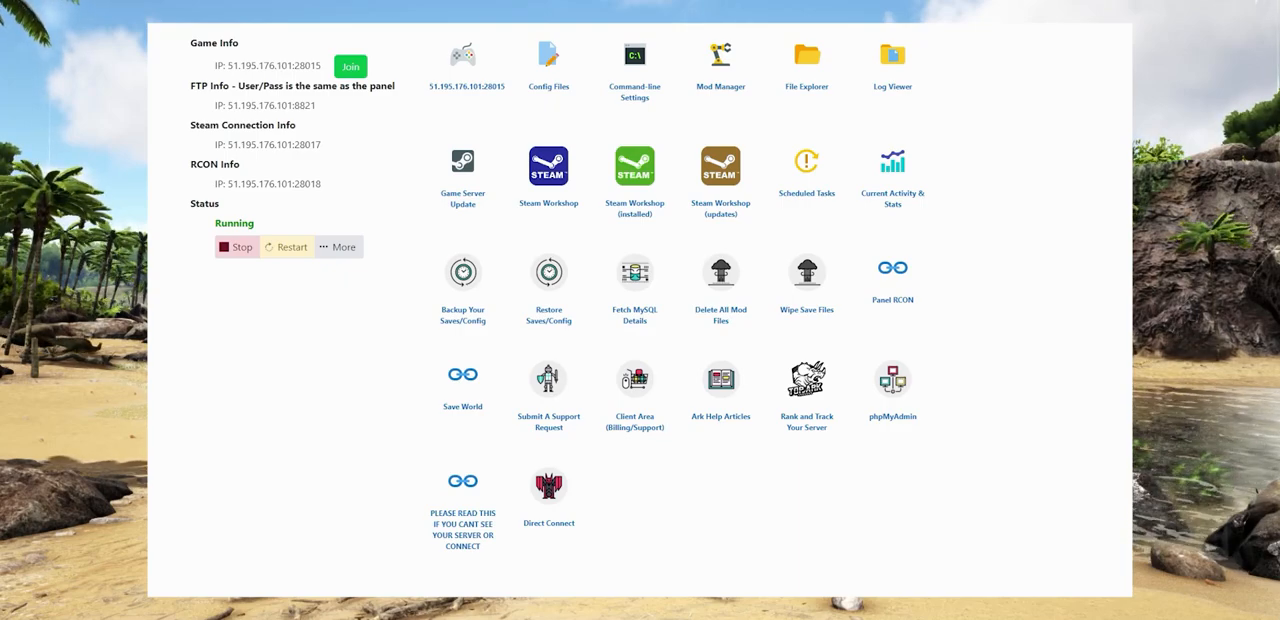
{"action": "mouse_move", "coordinate": [560, 140]}
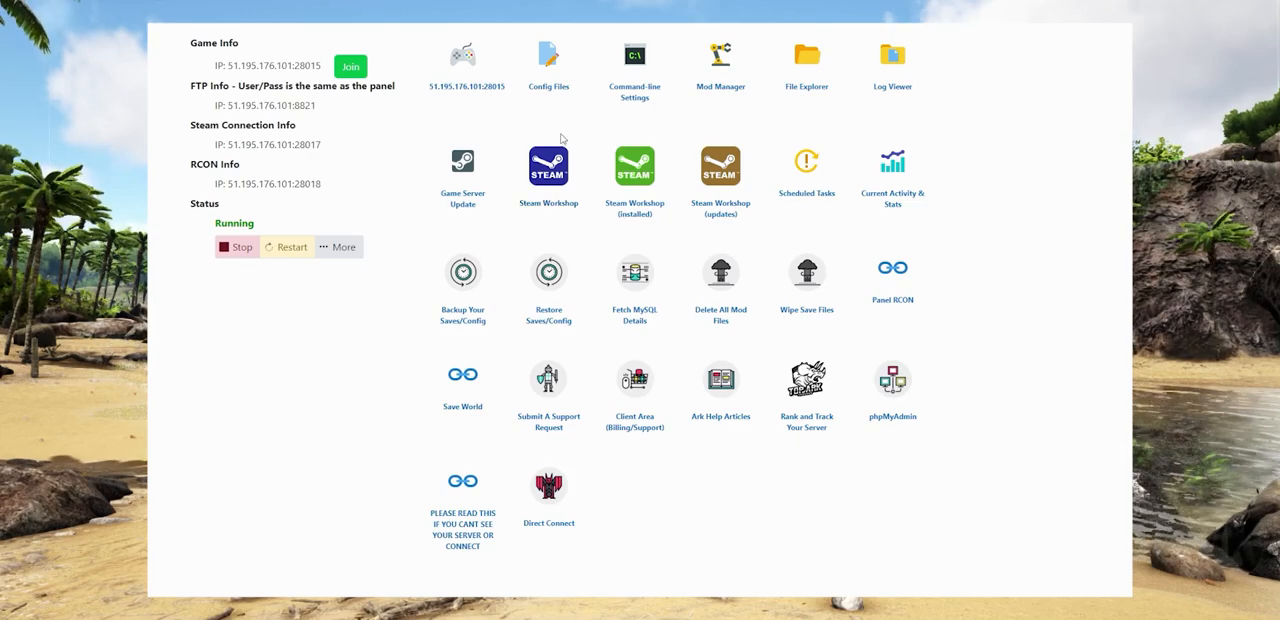
{"action": "mouse_move", "coordinate": [556, 78]}
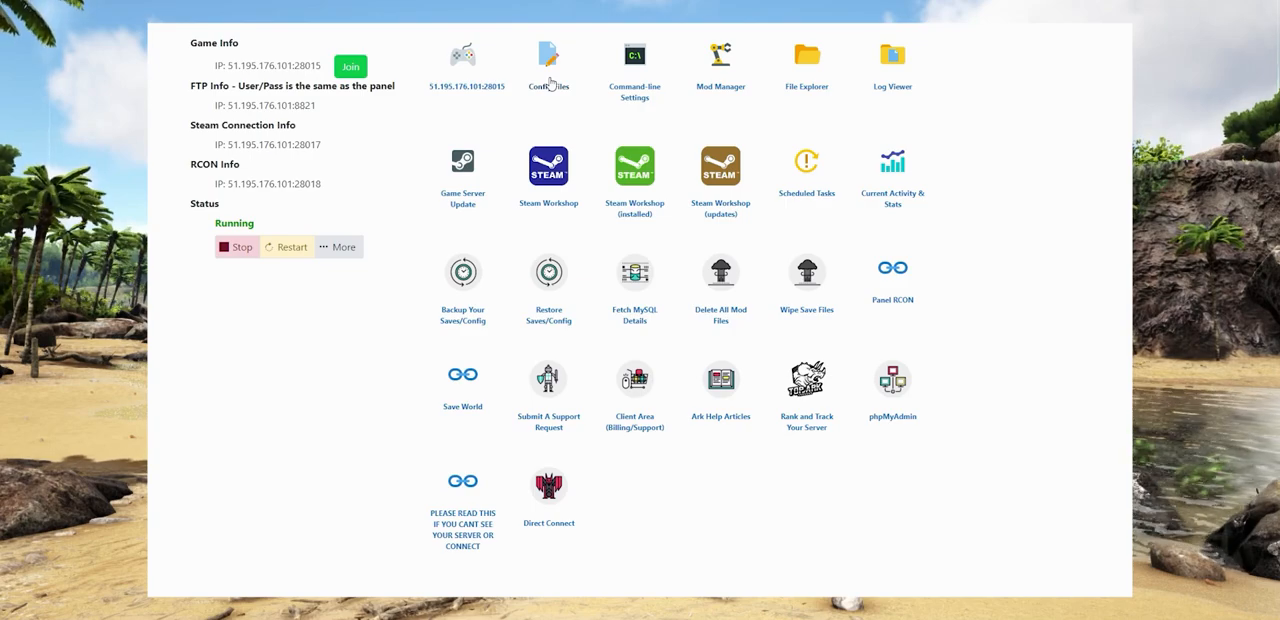
{"action": "left_click", "coordinate": [548, 54]}
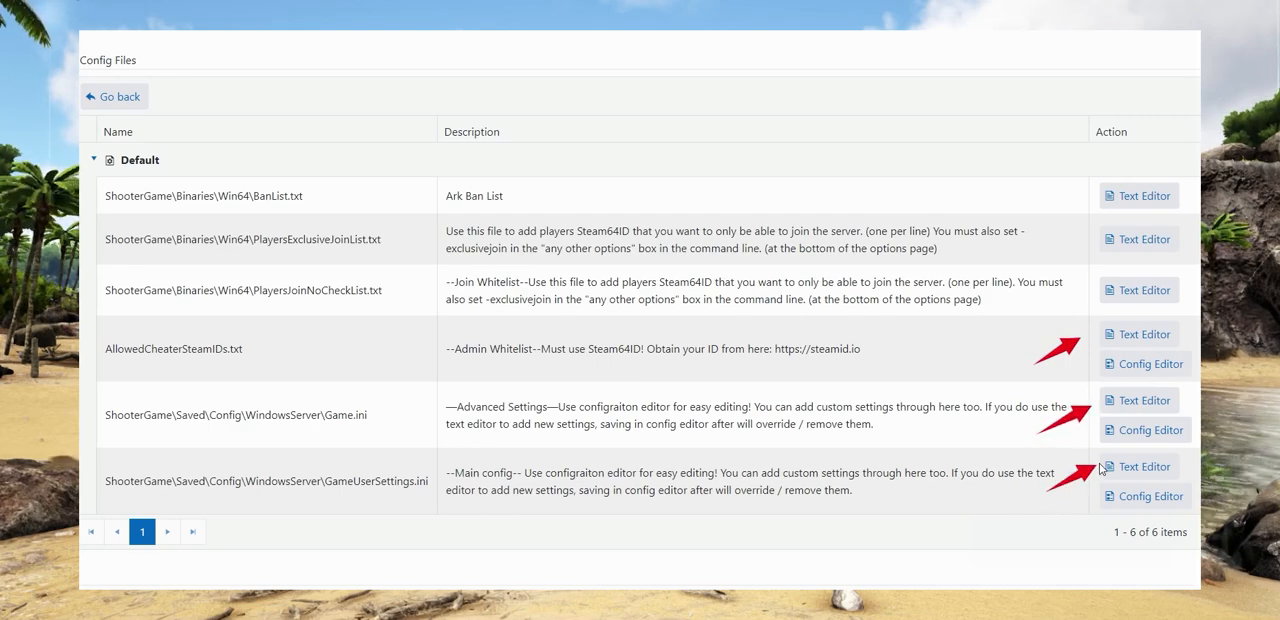
{"action": "mouse_move", "coordinate": [1158, 560]}
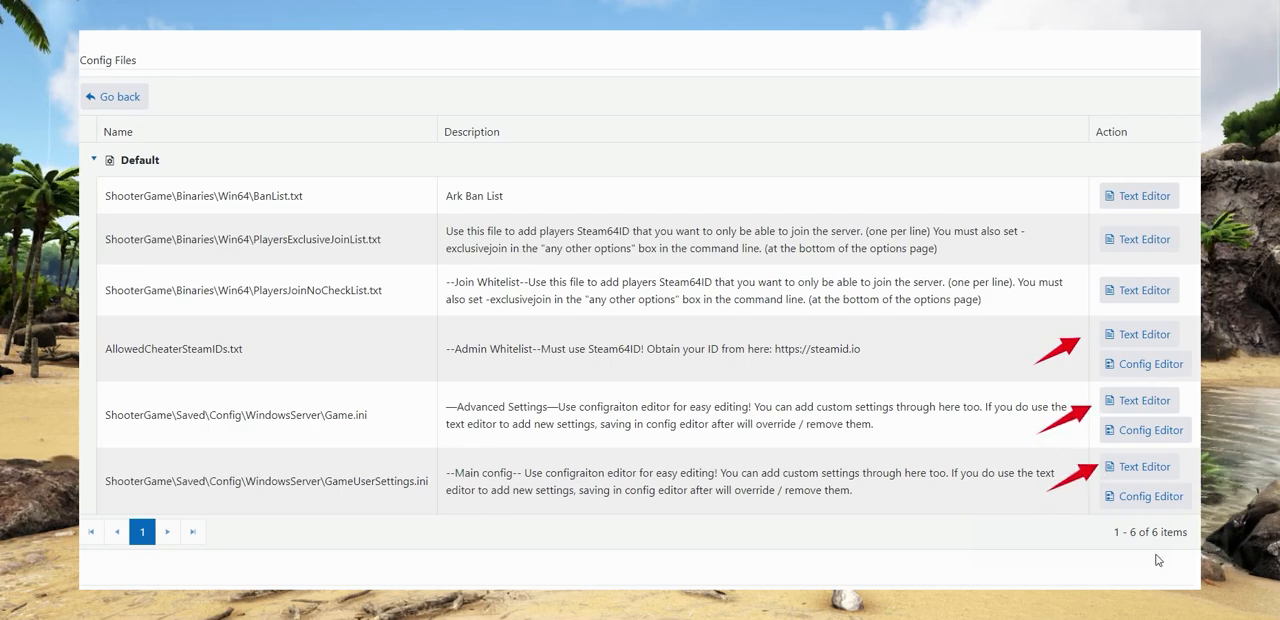
{"action": "mouse_move", "coordinate": [1140, 564]}
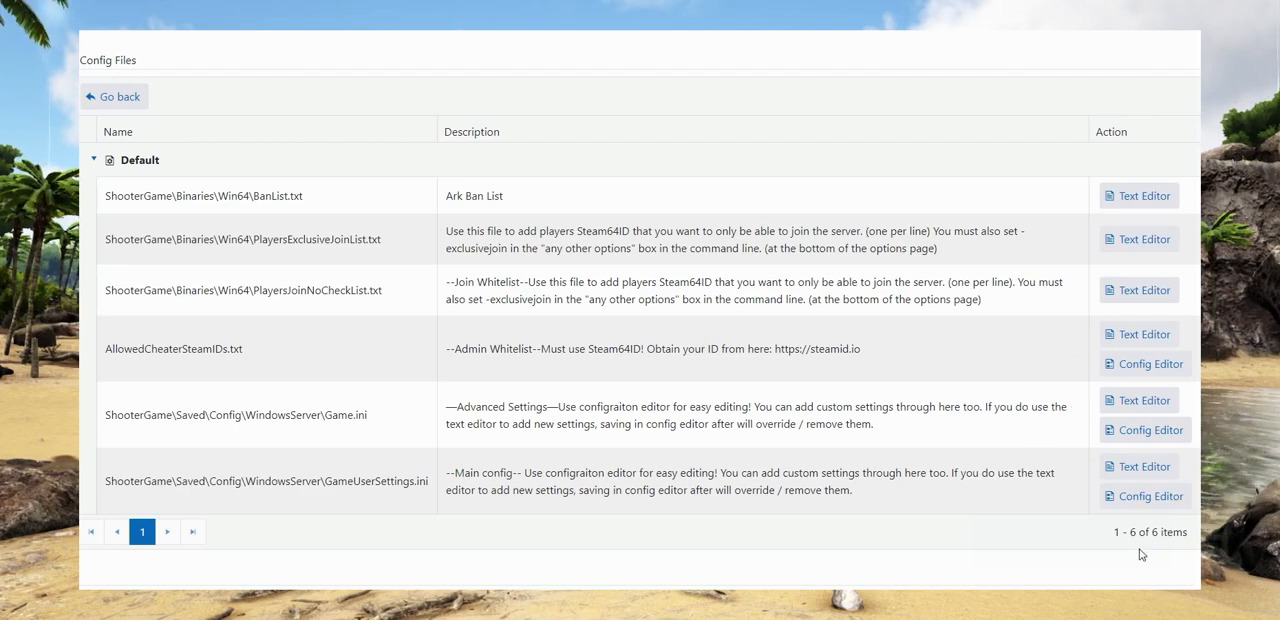
{"action": "mouse_move", "coordinate": [1022, 430]}
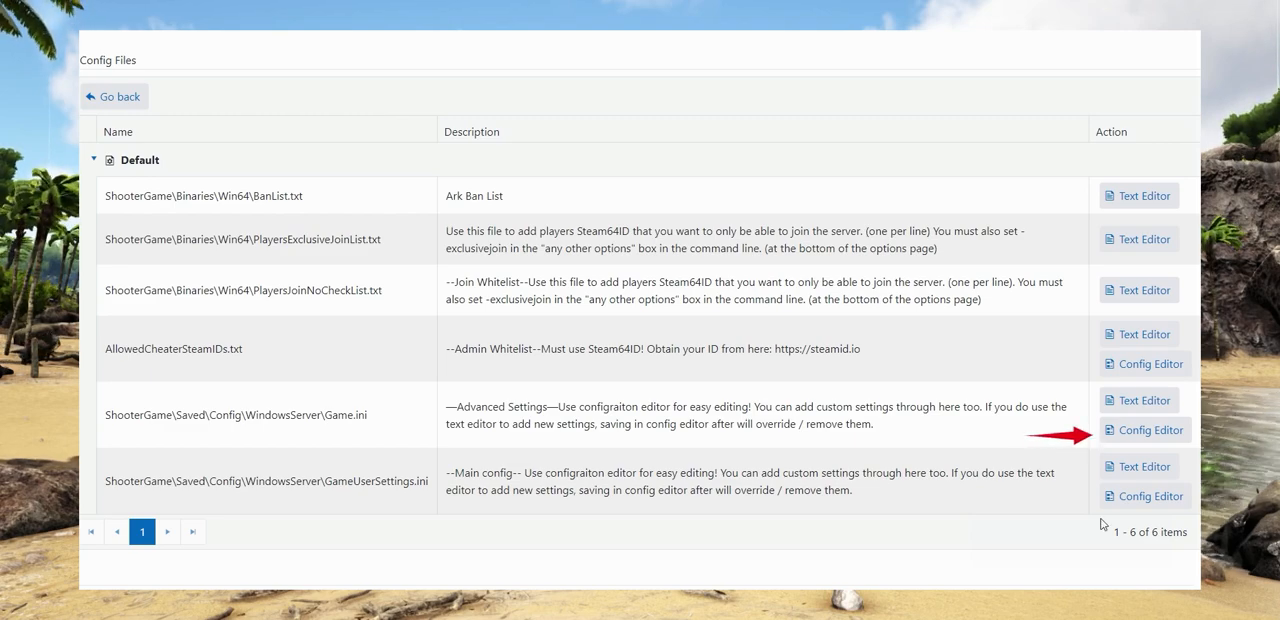
{"action": "mouse_move", "coordinate": [1112, 578]}
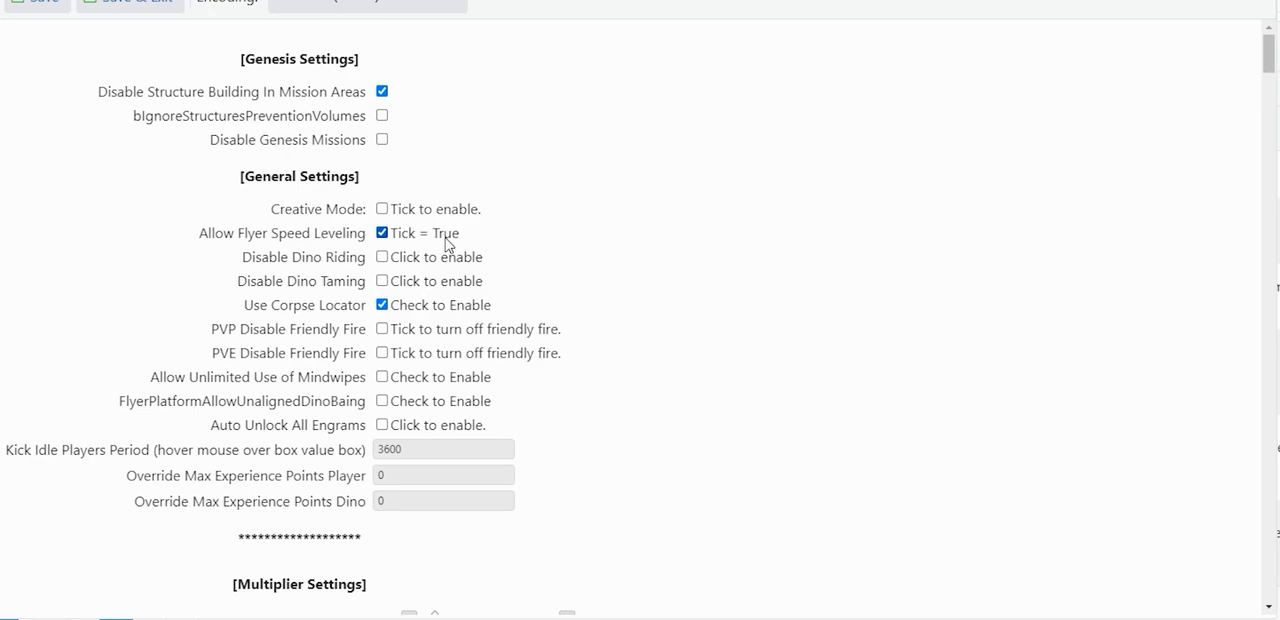
{"action": "mouse_move", "coordinate": [628, 264]}
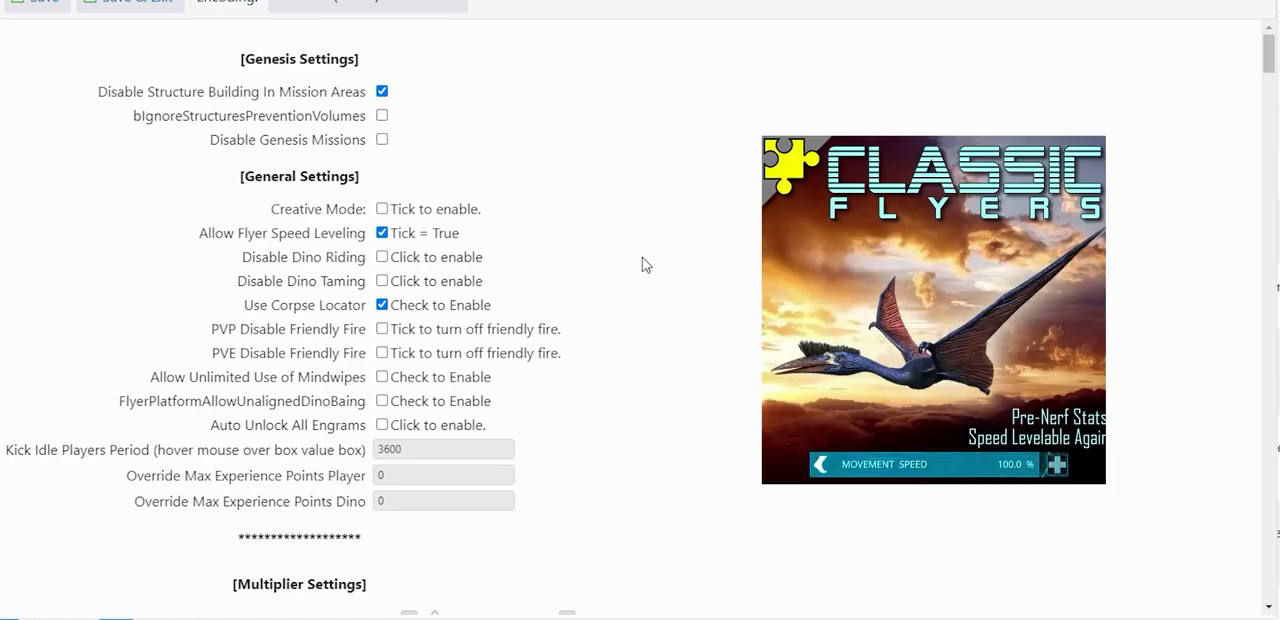
{"action": "mouse_move", "coordinate": [696, 280]}
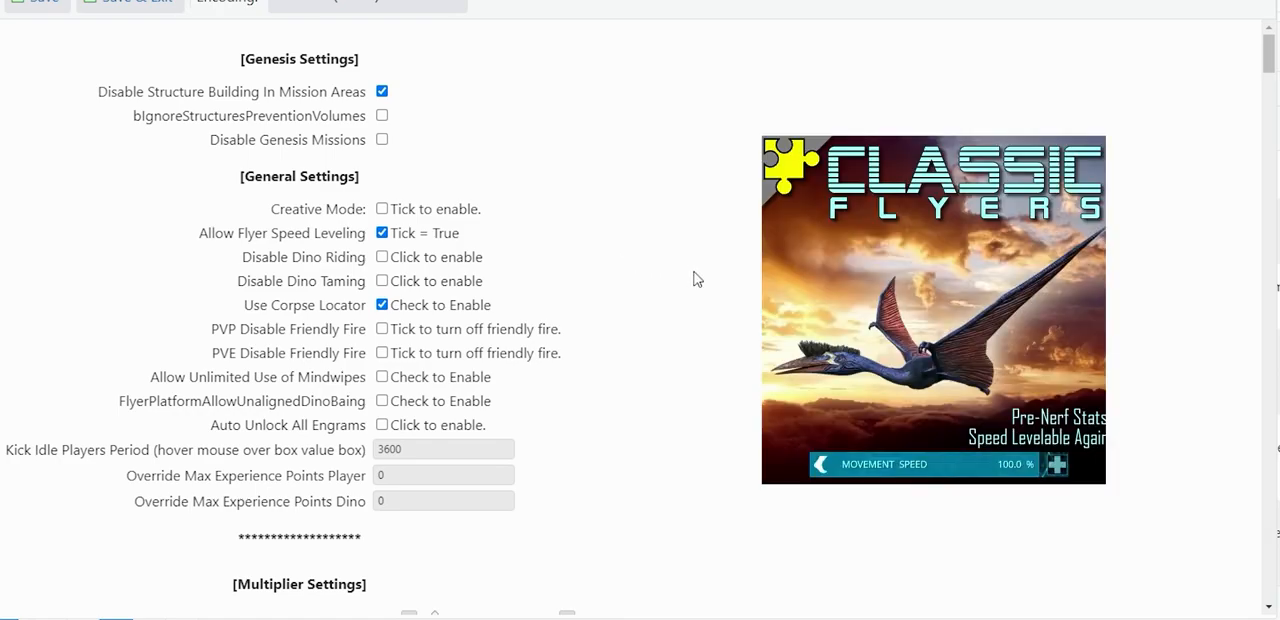
{"action": "mouse_move", "coordinate": [720, 290]}
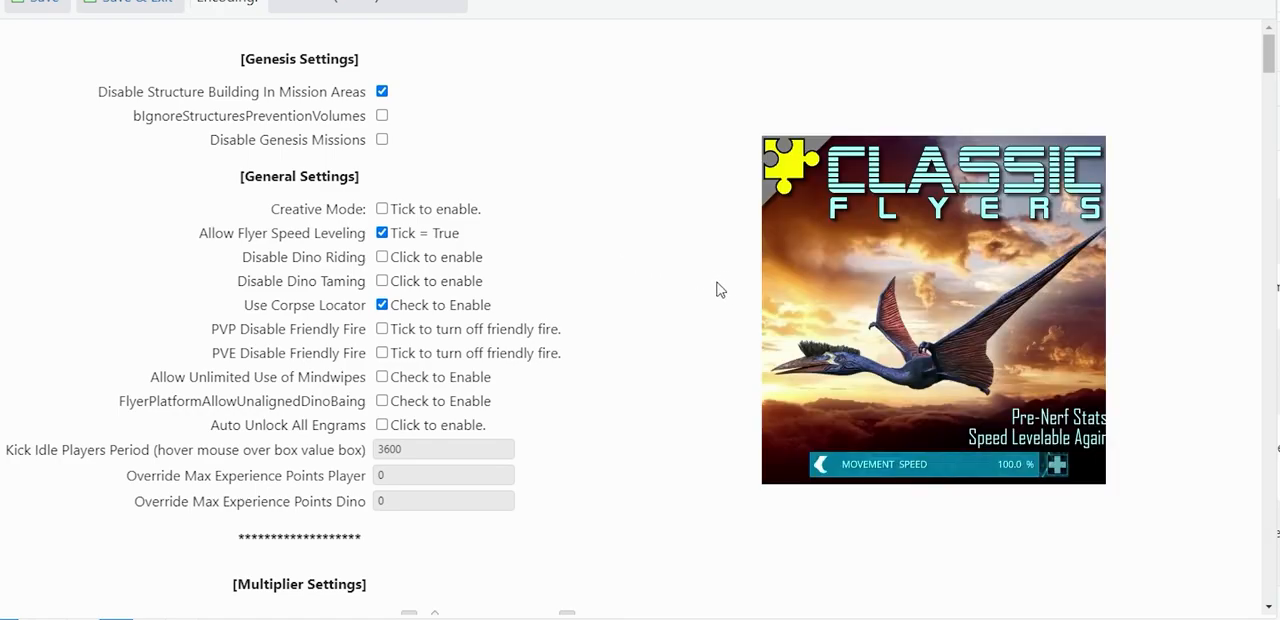
Scroll the configuration editor to the Genesis, General and Multiplier settings
{"action": "scroll", "scroll_direction": "down", "scroll_amount": 3}
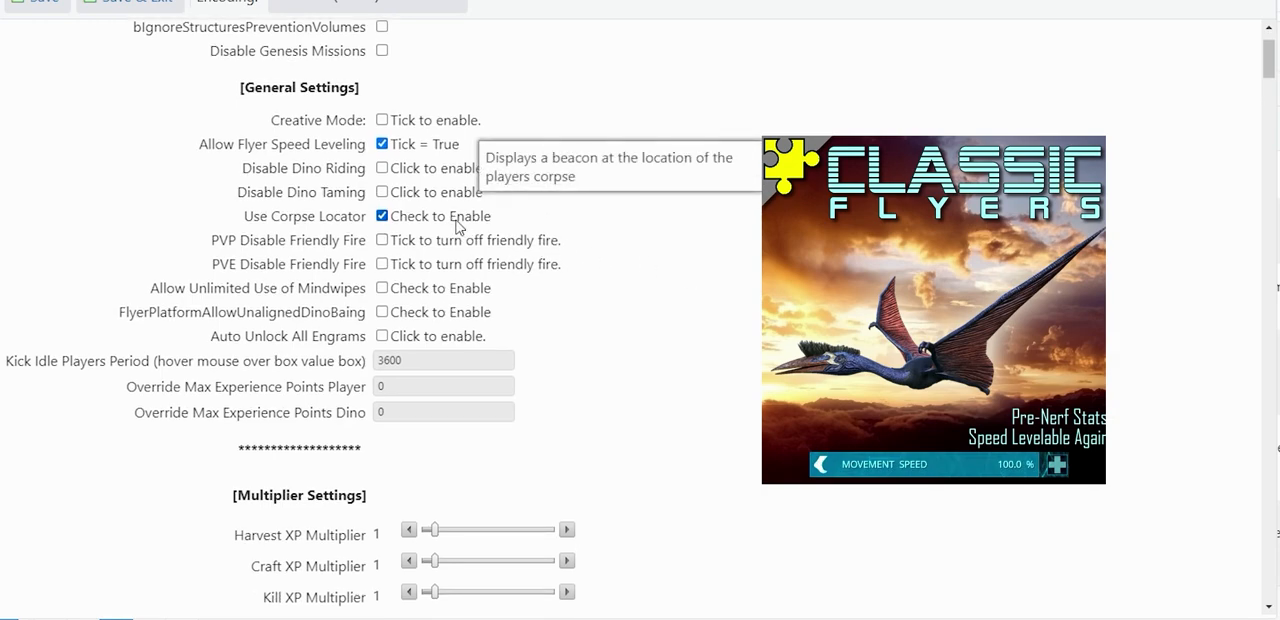
{"action": "mouse_move", "coordinate": [868, 328]}
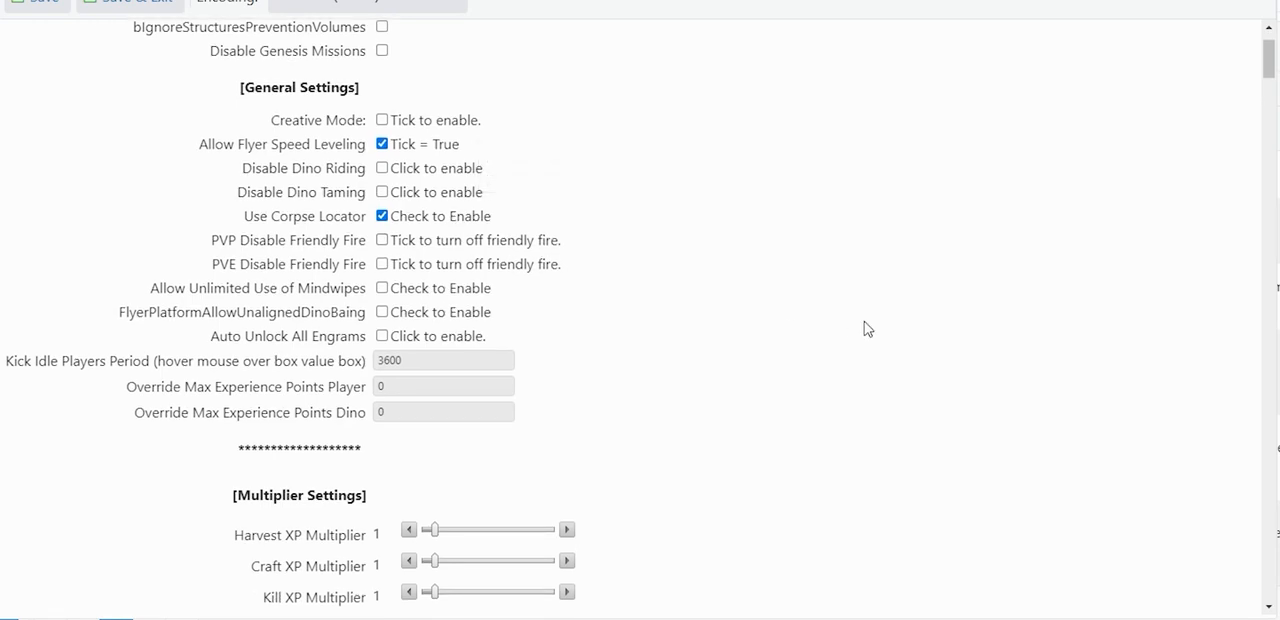
{"action": "mouse_move", "coordinate": [812, 308]}
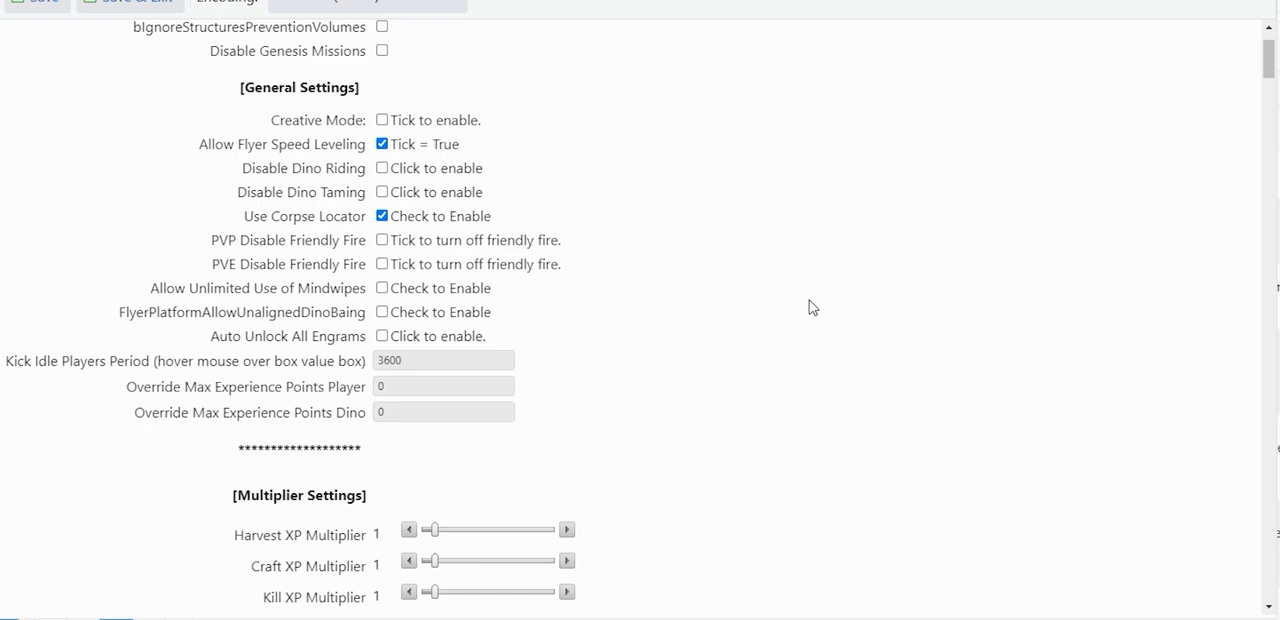
{"action": "scroll", "scroll_direction": "down", "scroll_amount": 3}
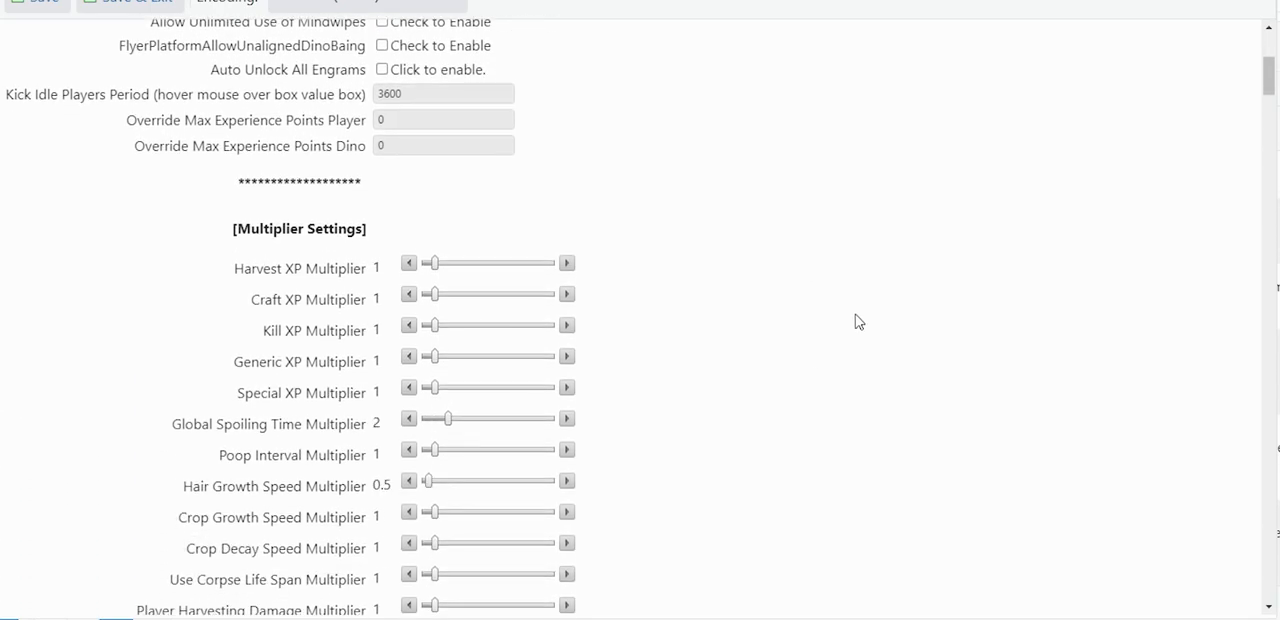
{"action": "scroll", "scroll_direction": "down", "scroll_amount": 3}
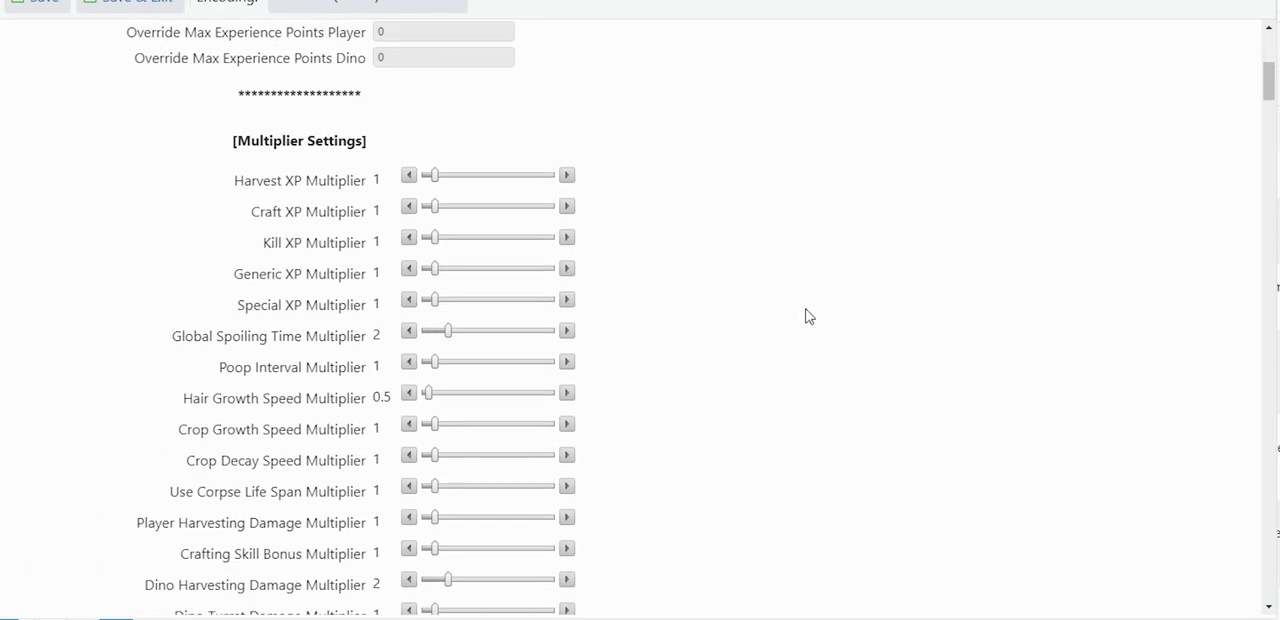
{"action": "mouse_move", "coordinate": [584, 336]}
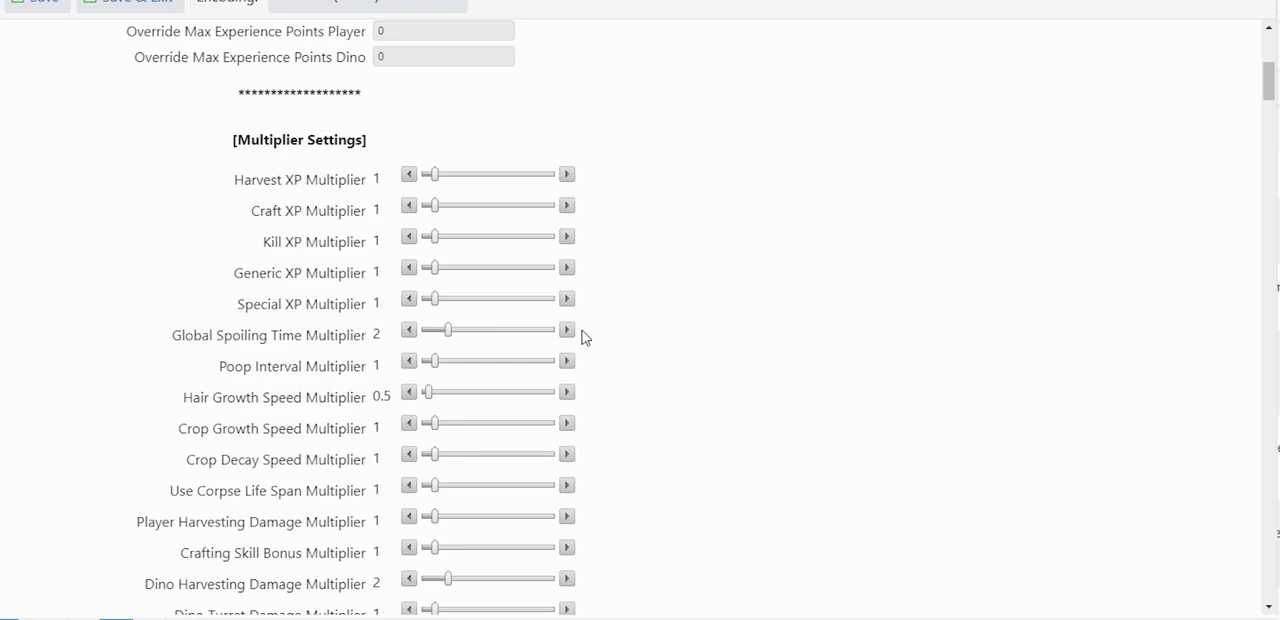
{"action": "mouse_move", "coordinate": [840, 364]}
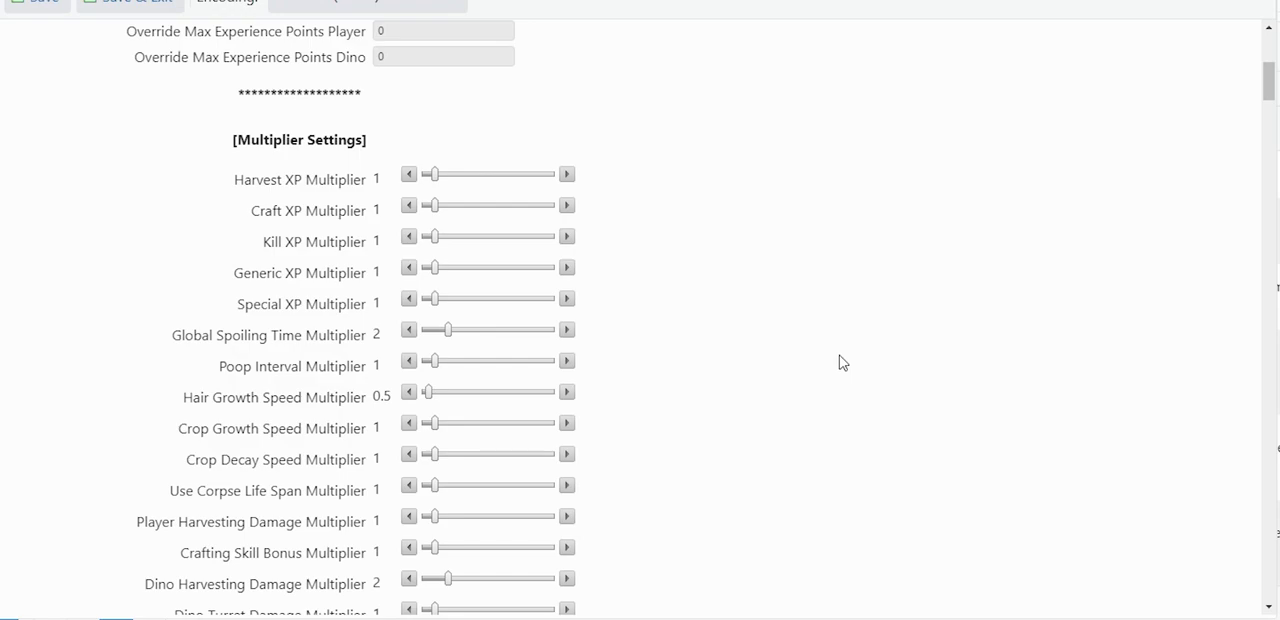
{"action": "mouse_move", "coordinate": [744, 328]}
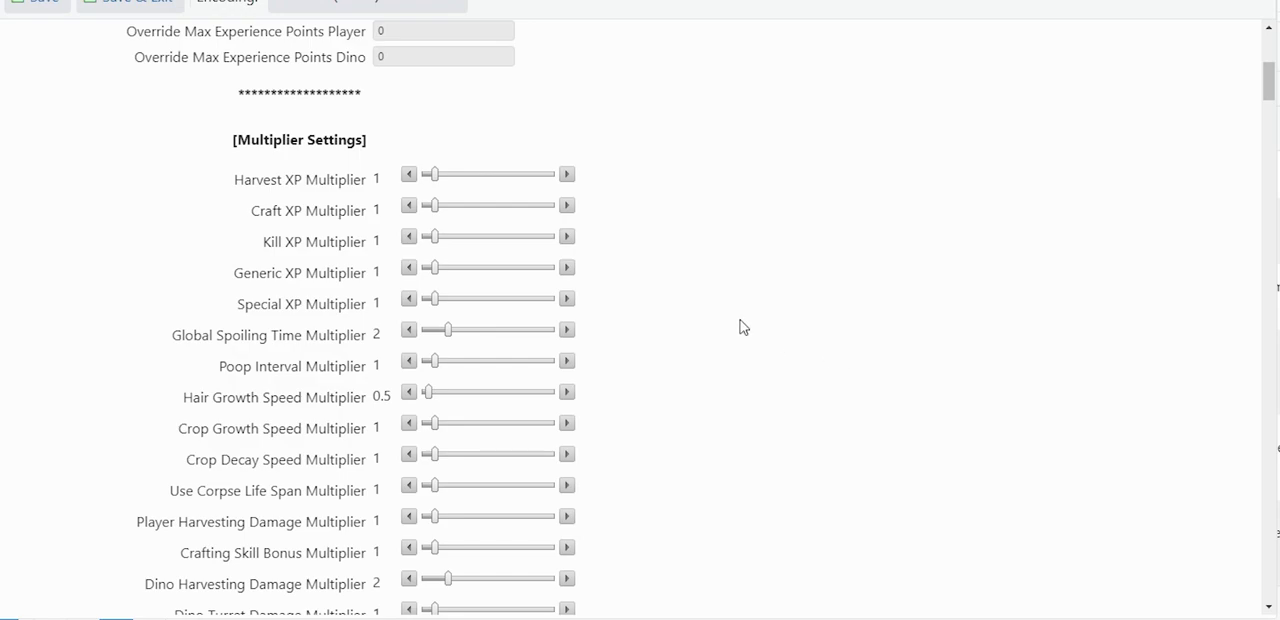
{"action": "scroll", "scroll_direction": "down", "scroll_amount": 3}
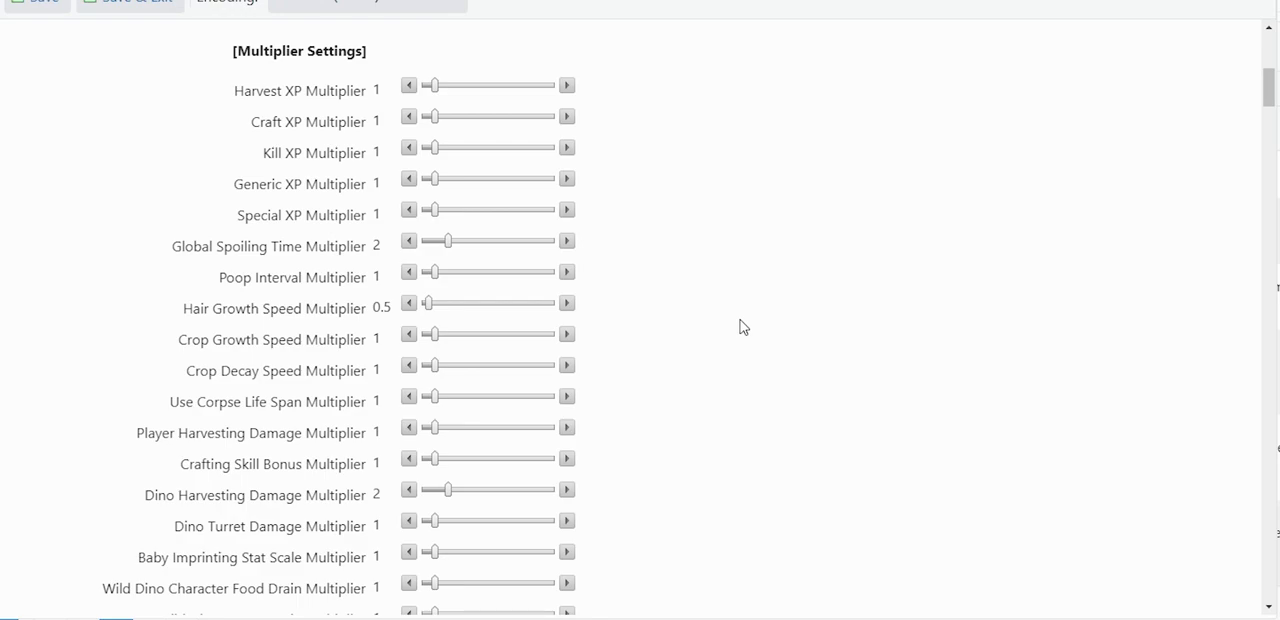
{"action": "mouse_move", "coordinate": [730, 332]}
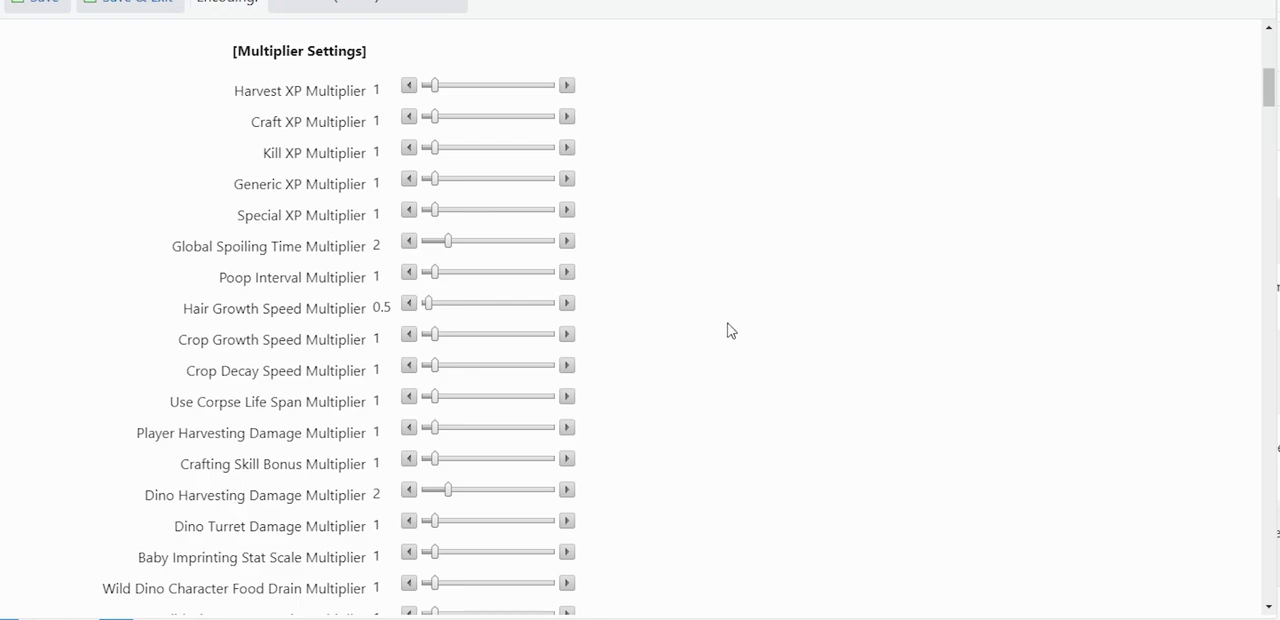
{"action": "scroll", "scroll_direction": "down", "scroll_amount": 3}
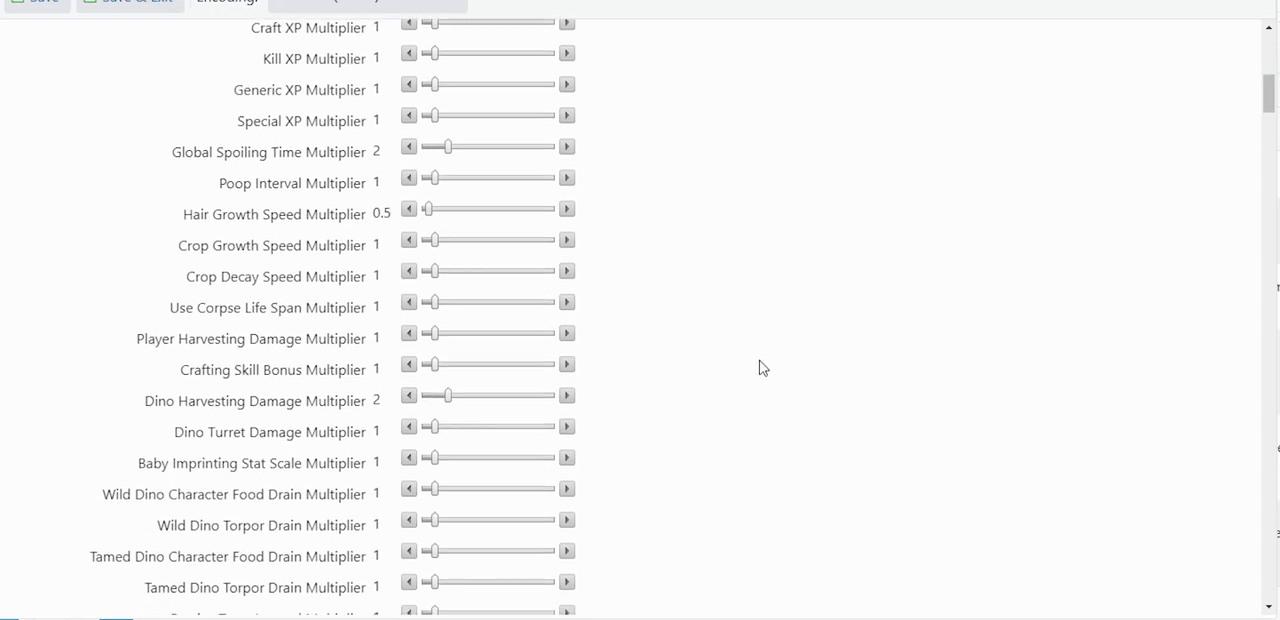
{"action": "scroll", "scroll_direction": "down", "scroll_amount": 3}
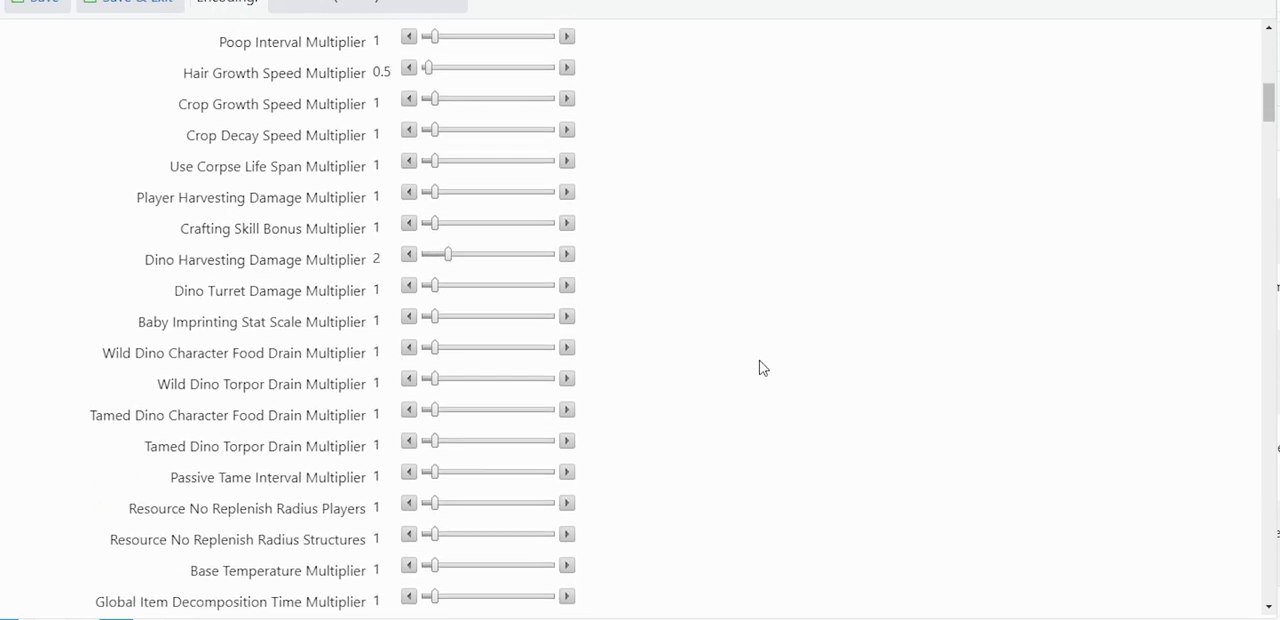
{"action": "scroll", "scroll_direction": "down", "scroll_amount": 3}
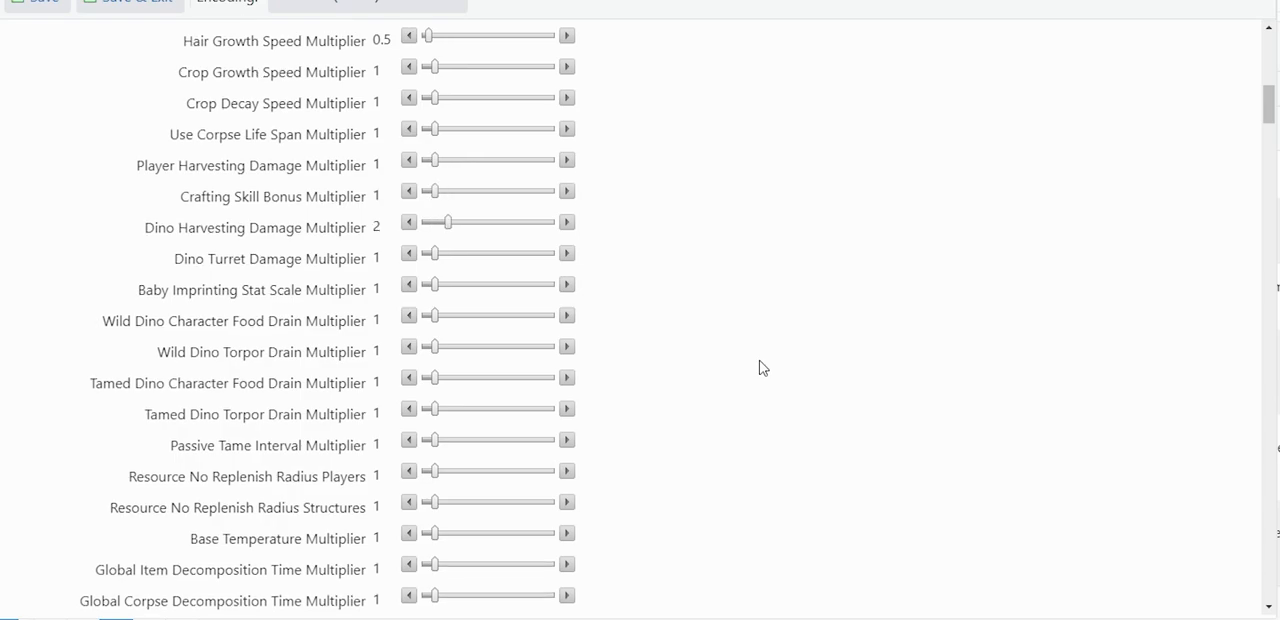
{"action": "scroll", "scroll_direction": "down", "scroll_amount": 3}
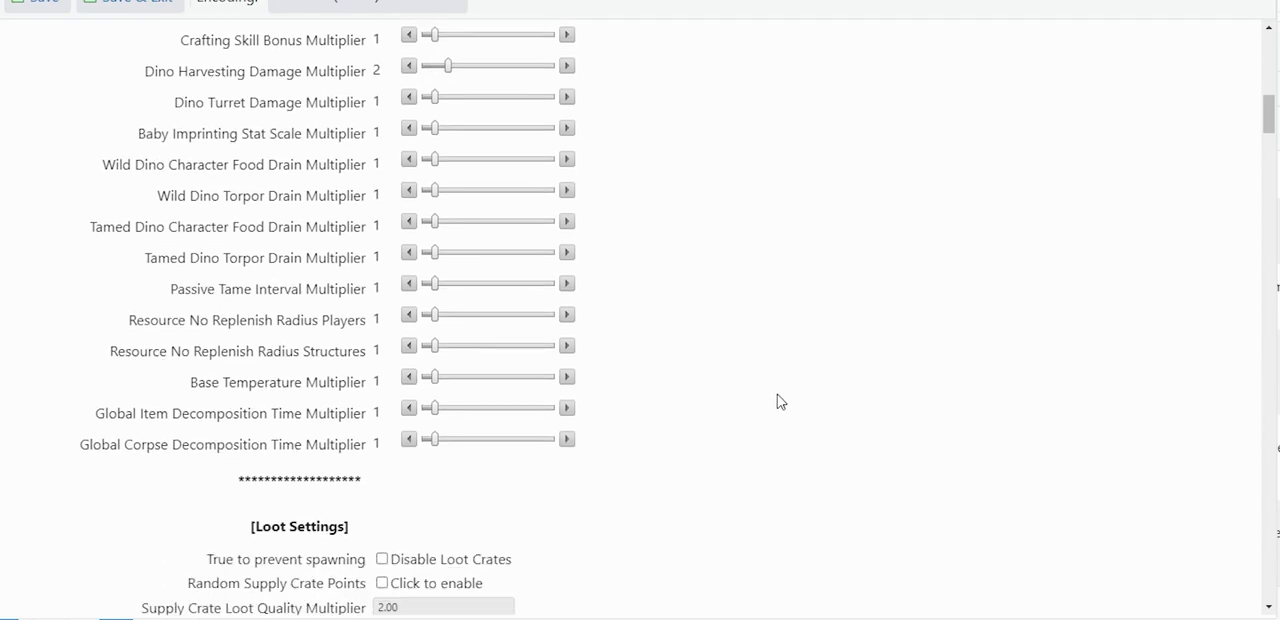
Scroll past Custom Recipe Settings to Tribe Settings (30 players, 10 alliances per tribe) and Structure Settings
{"action": "scroll", "scroll_direction": "down", "scroll_amount": 3}
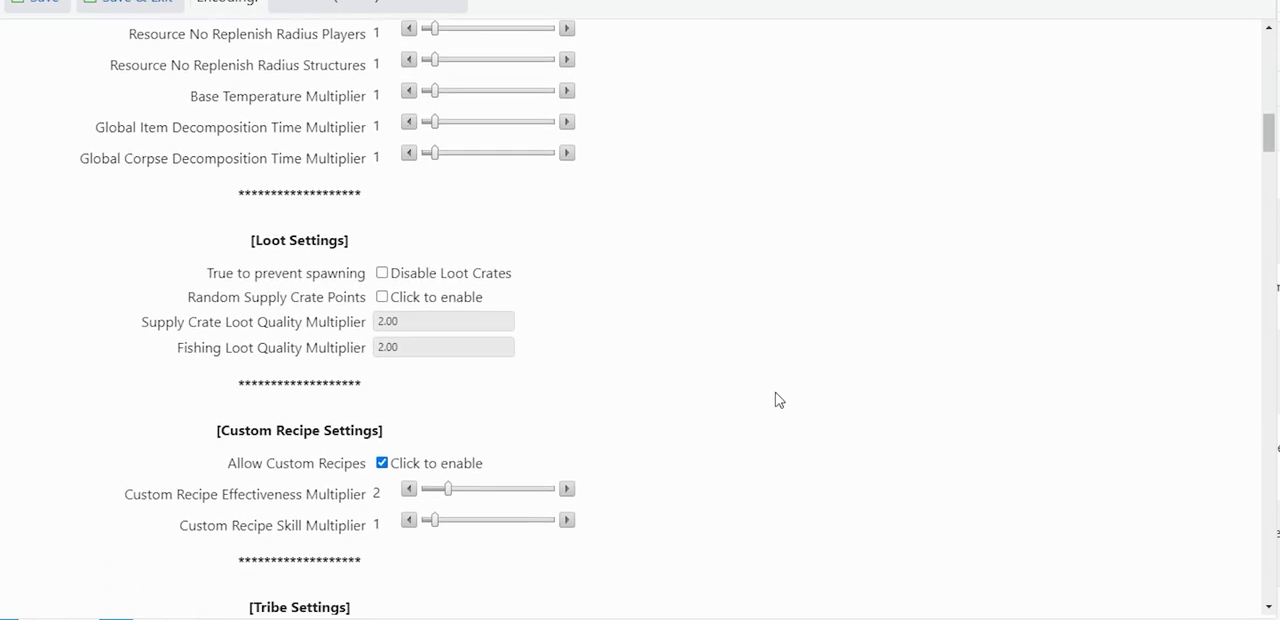
{"action": "mouse_move", "coordinate": [490, 320]}
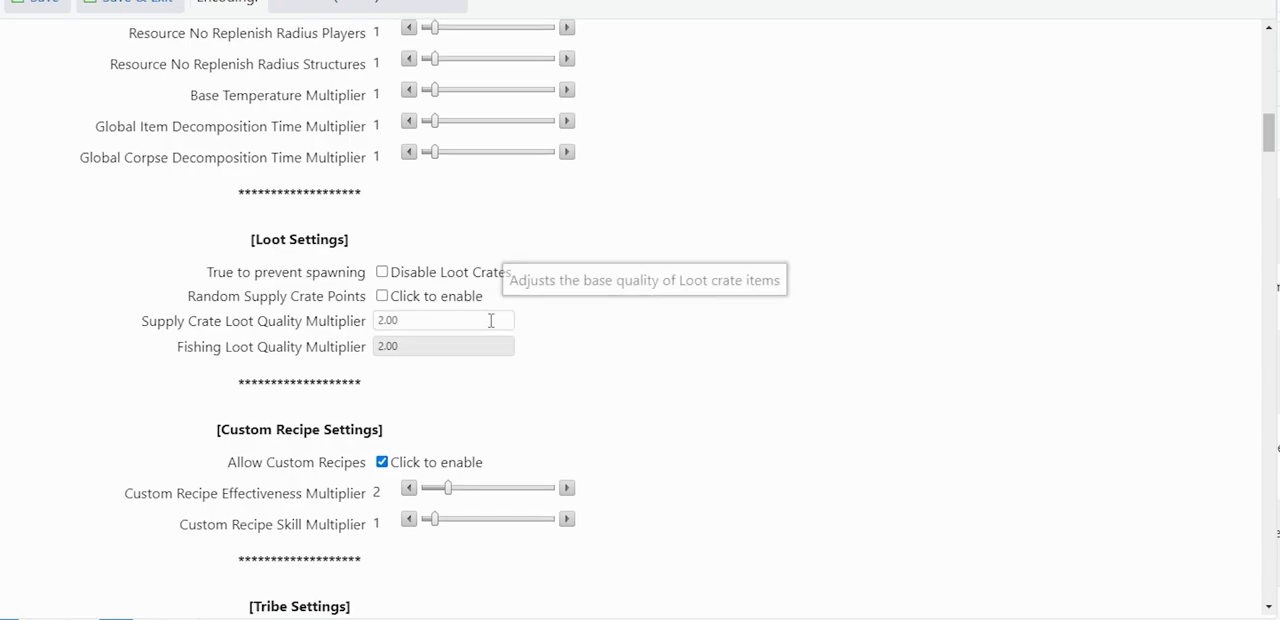
{"action": "mouse_move", "coordinate": [824, 372]}
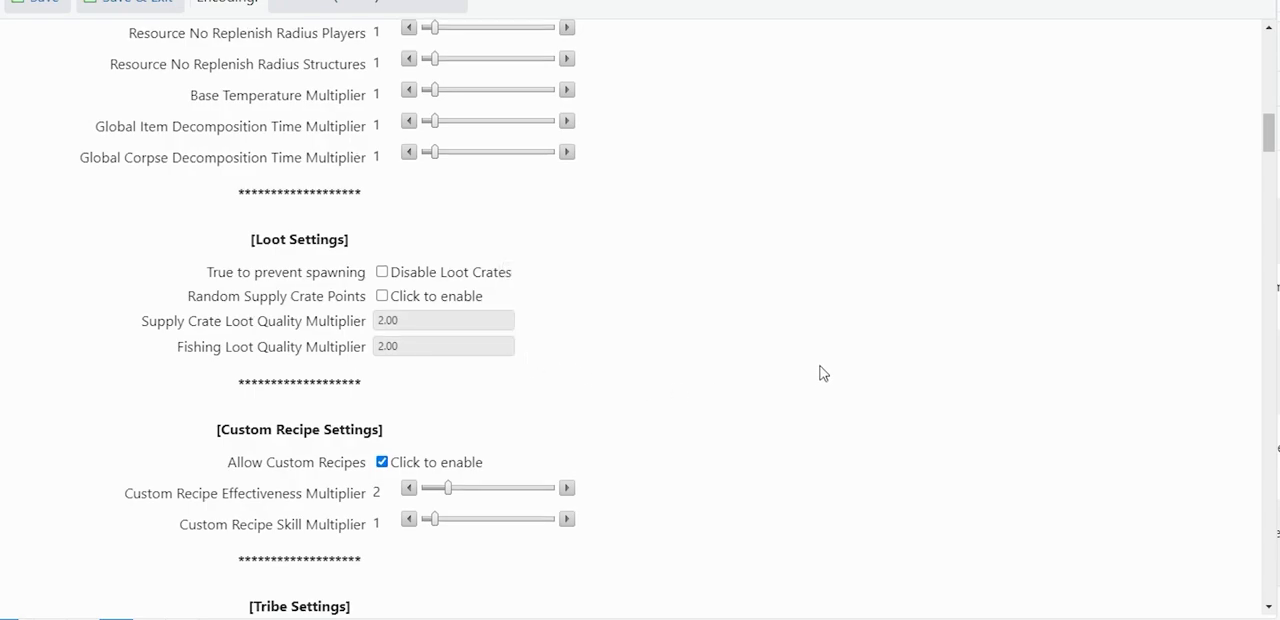
{"action": "mouse_move", "coordinate": [816, 364]}
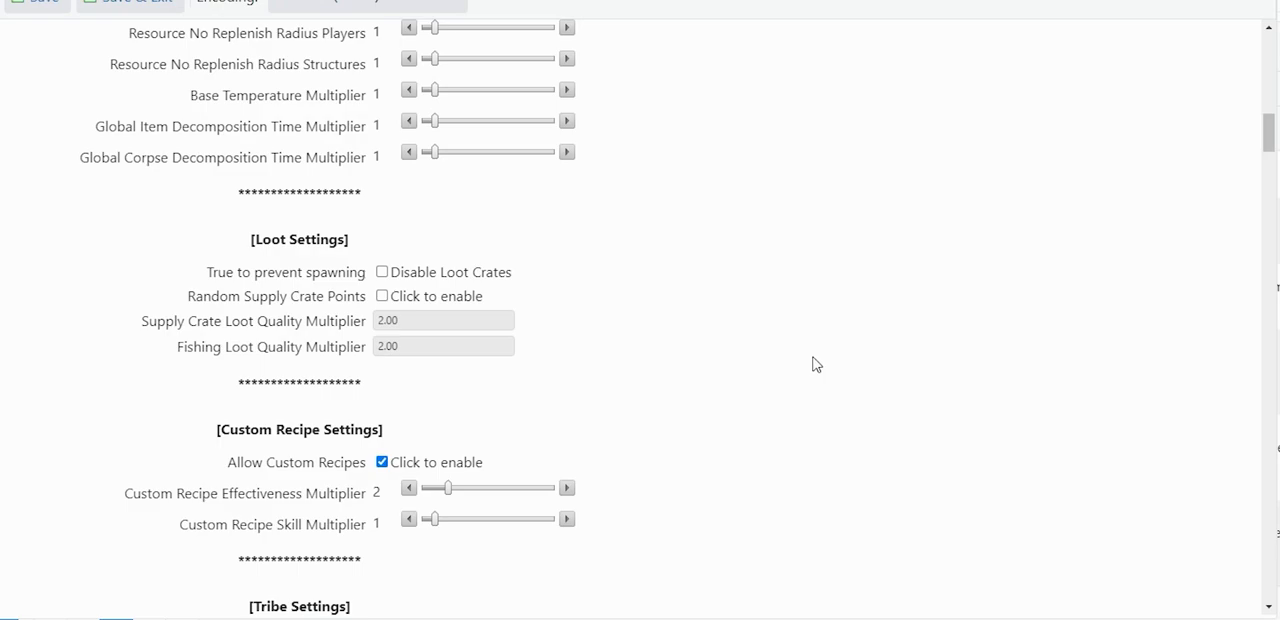
{"action": "mouse_move", "coordinate": [808, 364]}
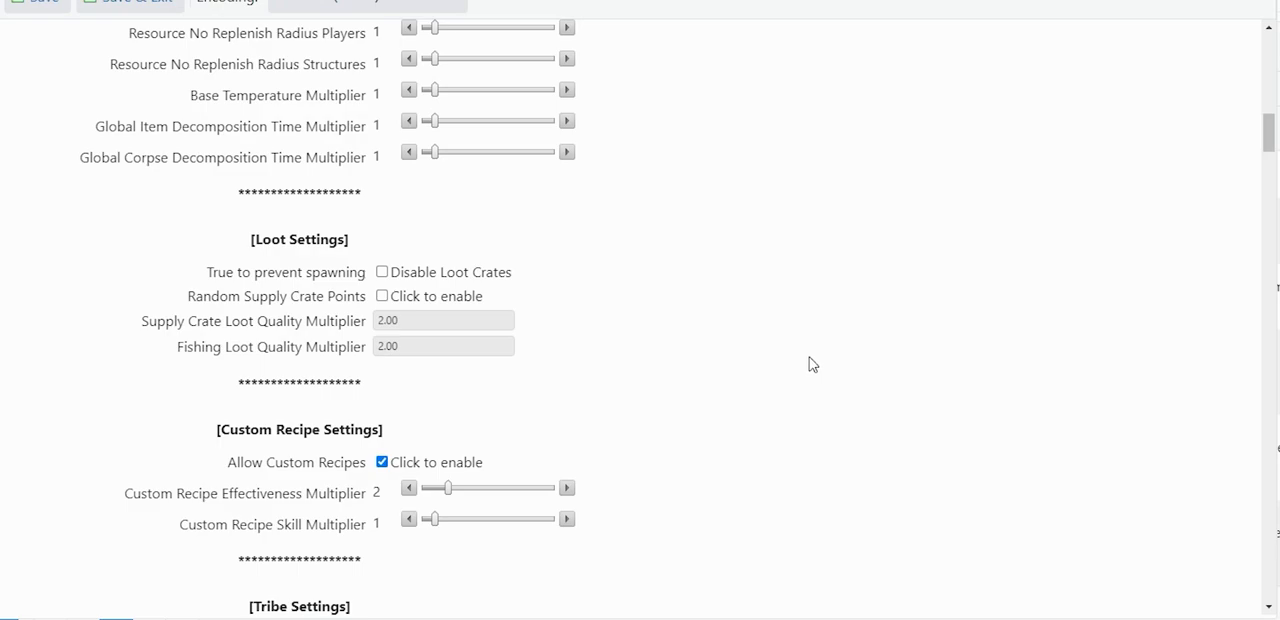
{"action": "scroll", "scroll_direction": "down", "scroll_amount": 3}
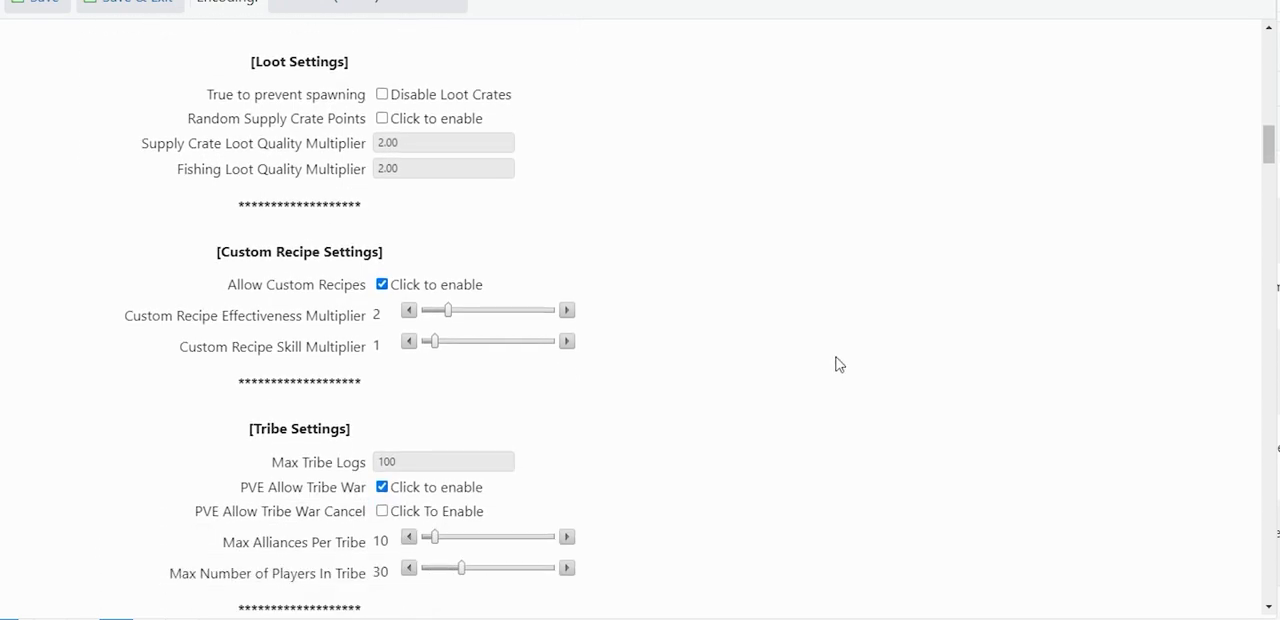
{"action": "scroll", "scroll_direction": "down", "scroll_amount": 3}
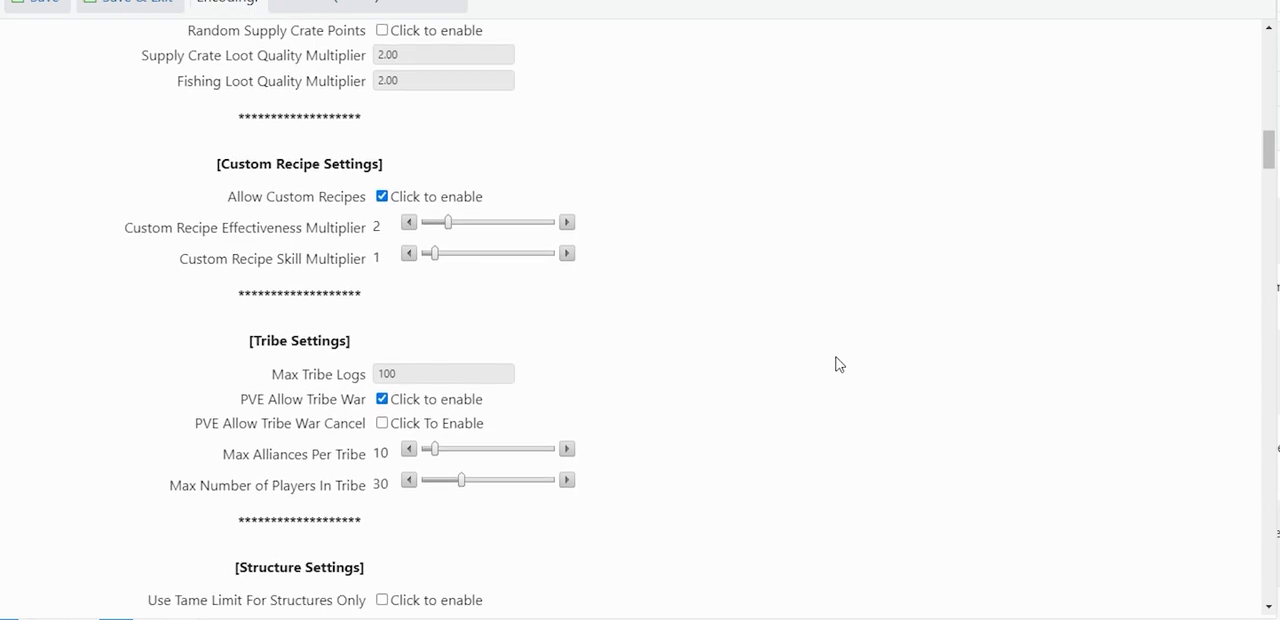
{"action": "mouse_move", "coordinate": [596, 208]}
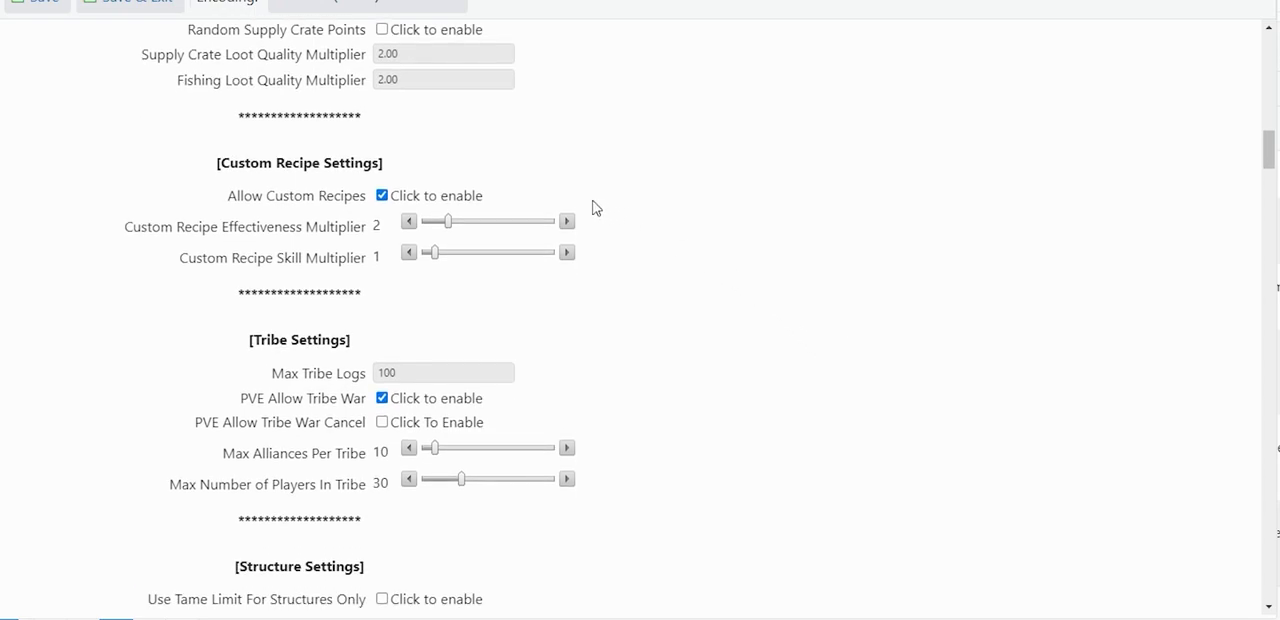
{"action": "mouse_move", "coordinate": [758, 268]}
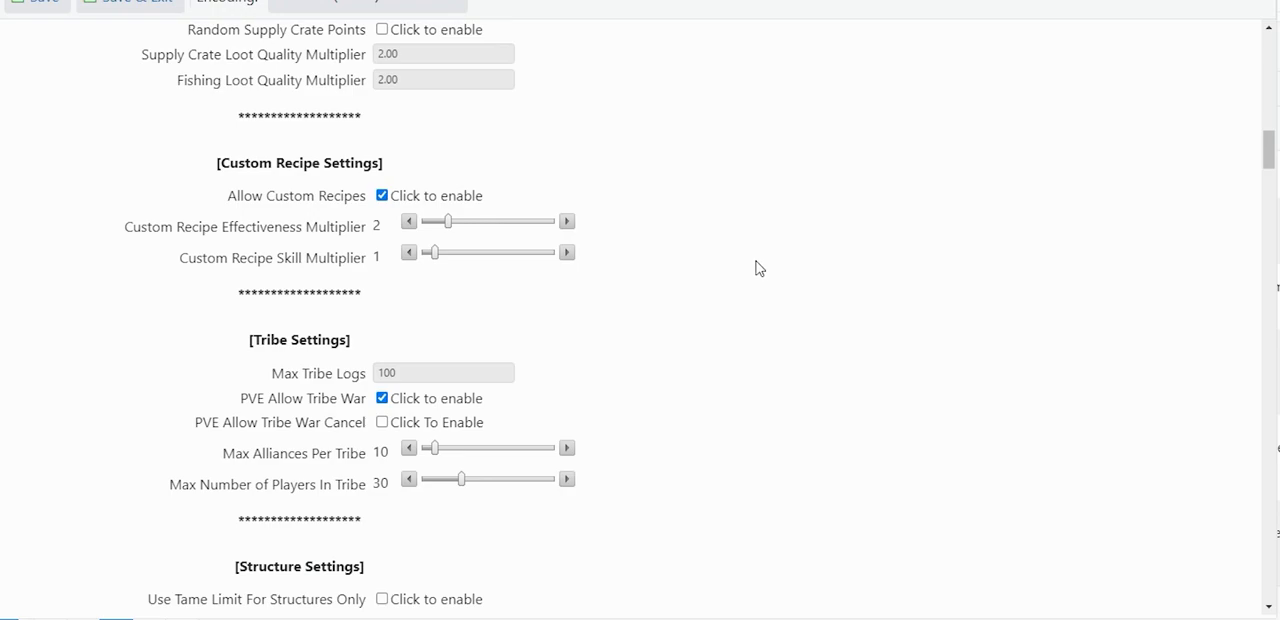
{"action": "mouse_move", "coordinate": [784, 280]}
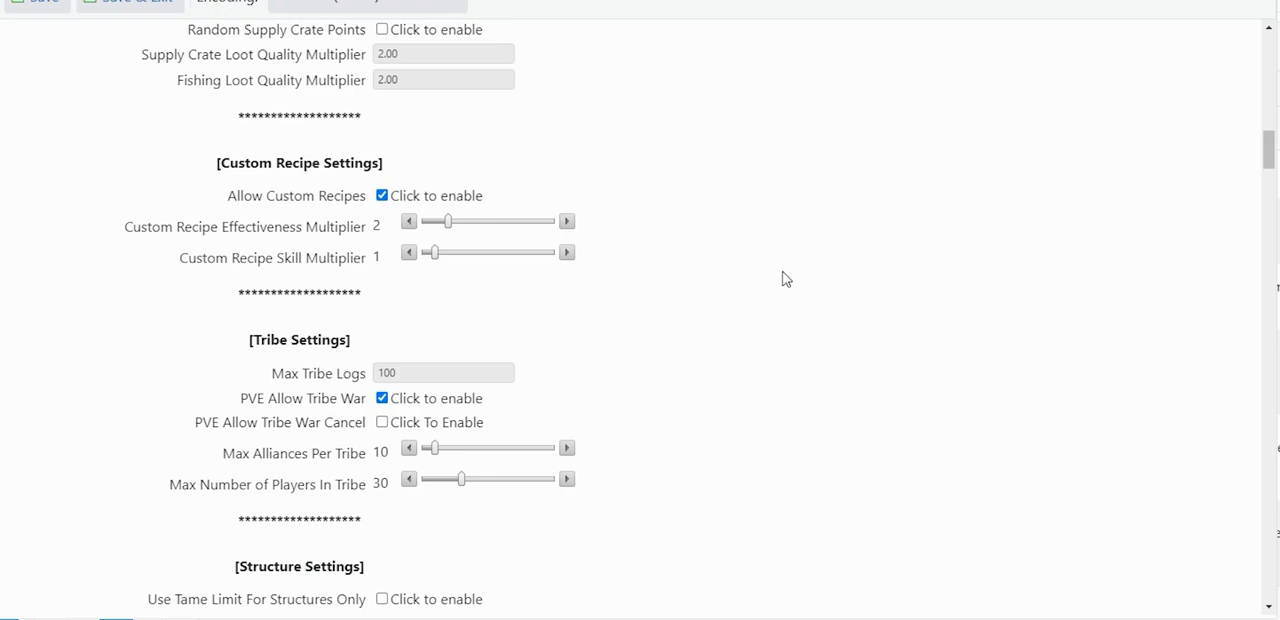
{"action": "scroll", "scroll_direction": "down", "scroll_amount": 3}
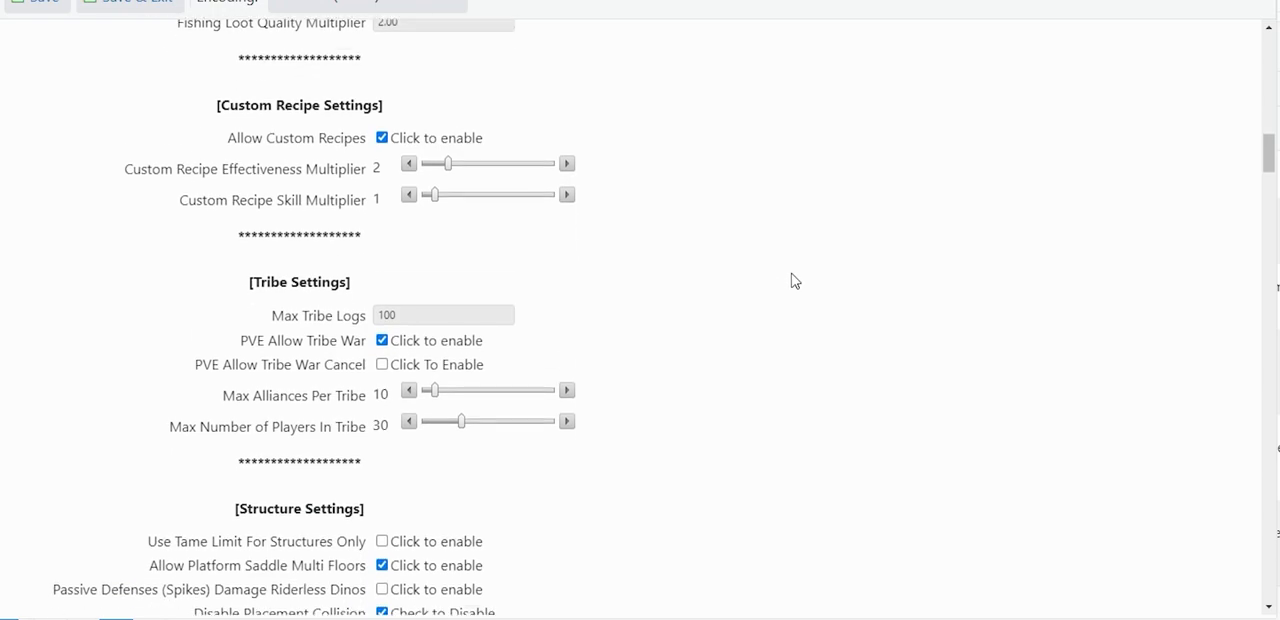
{"action": "scroll", "scroll_direction": "down", "scroll_amount": 3}
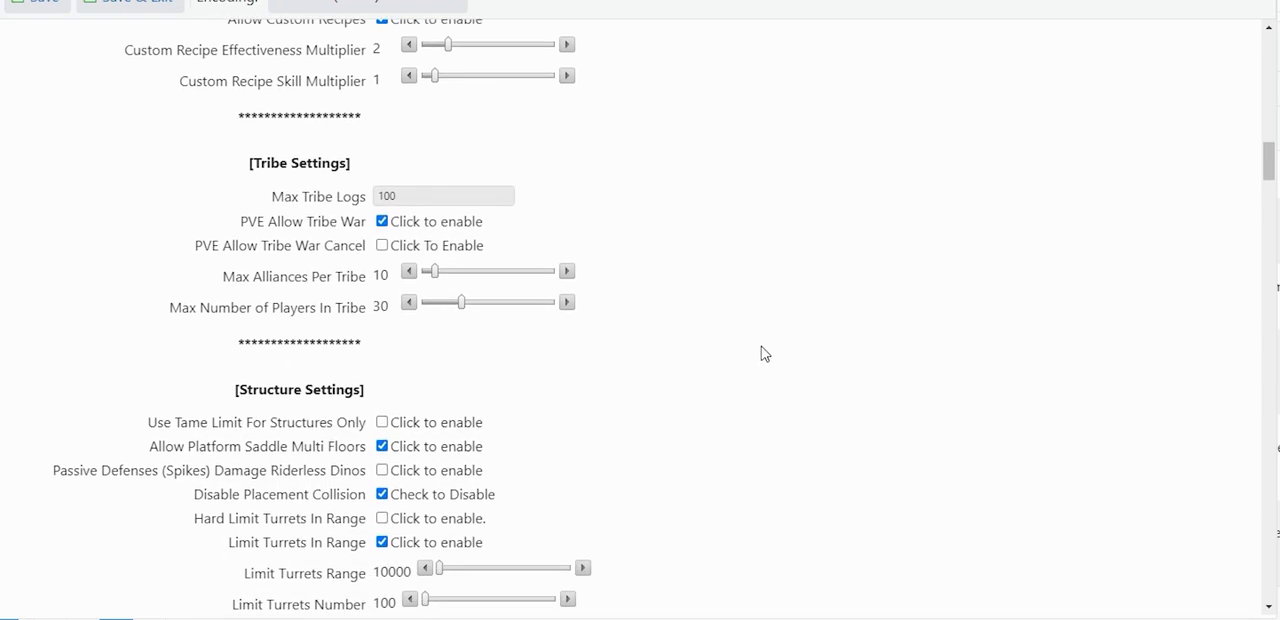
{"action": "mouse_move", "coordinate": [784, 360]}
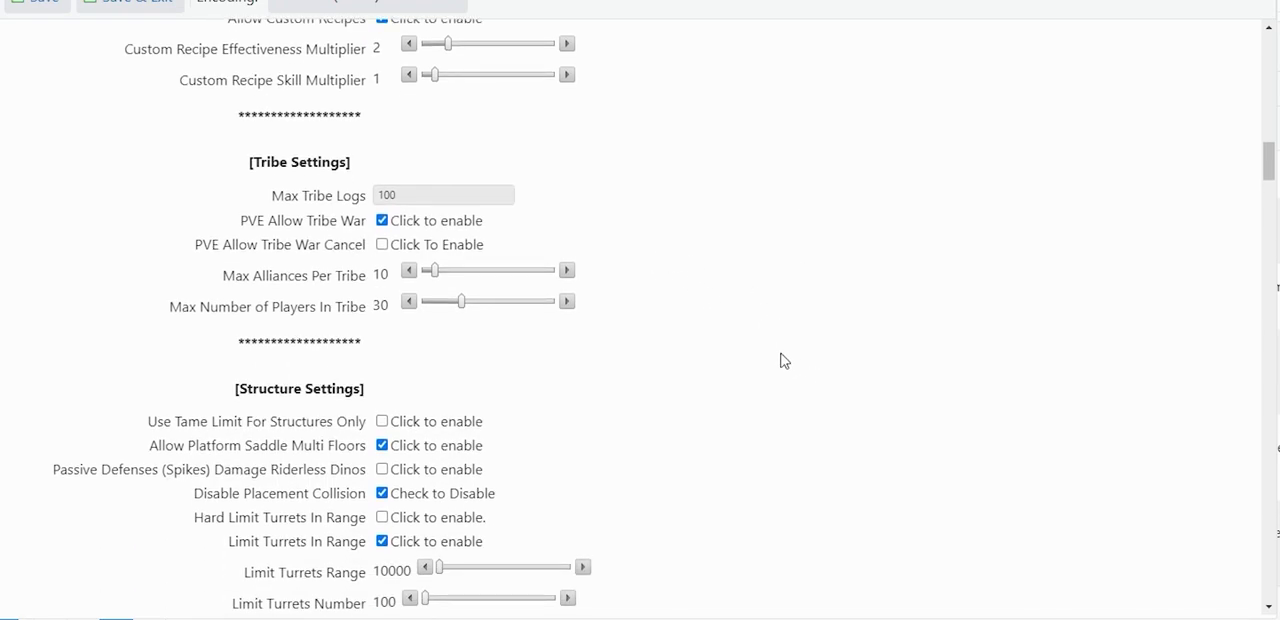
{"action": "mouse_move", "coordinate": [780, 362]}
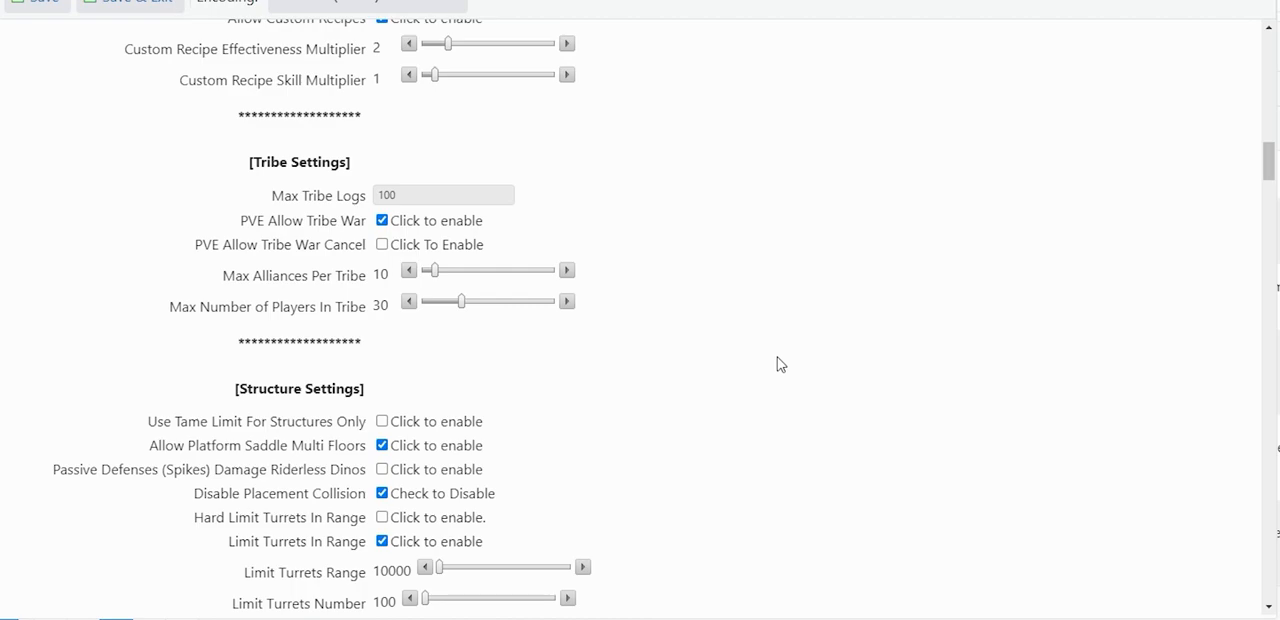
Scroll through Structure, PvP and PvE Settings to Breeding Settings with Baby Mature Speed Multiplier 45.00
{"action": "scroll", "scroll_direction": "down", "scroll_amount": 3}
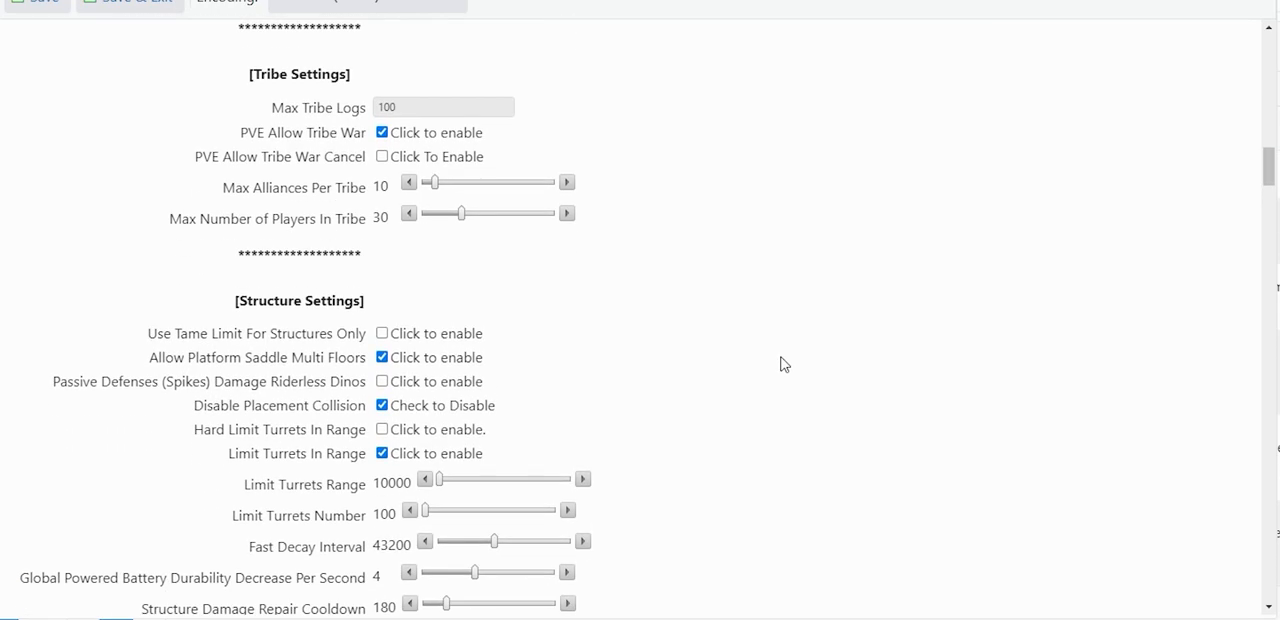
{"action": "scroll", "scroll_direction": "down", "scroll_amount": 3}
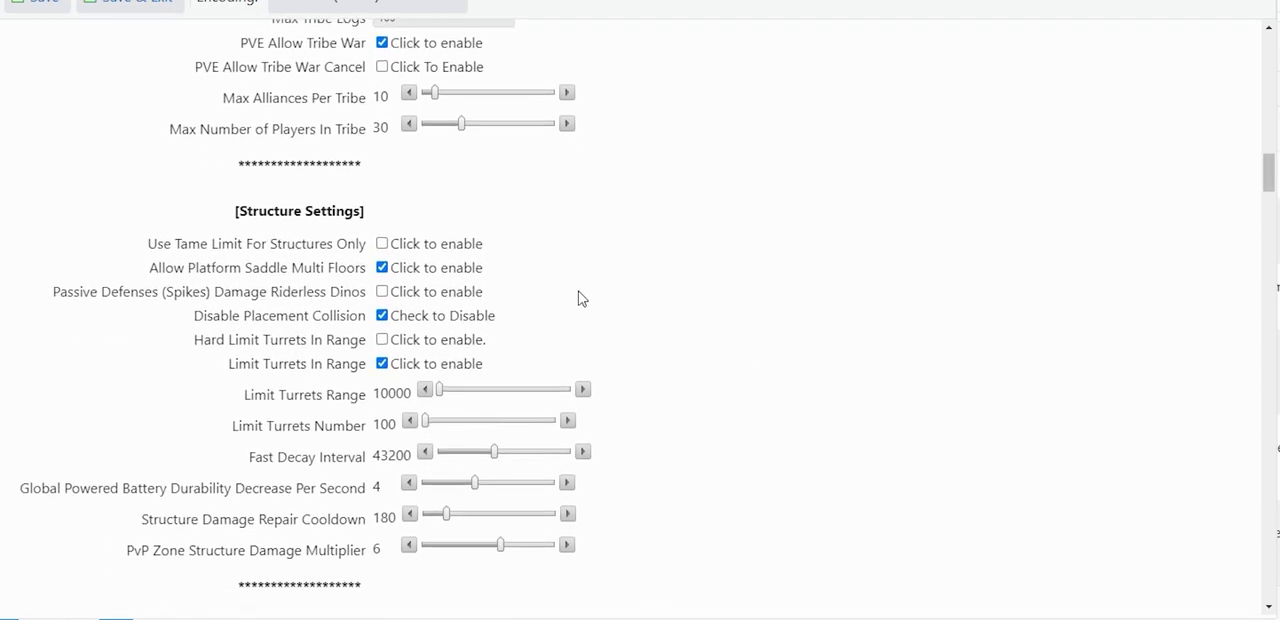
{"action": "mouse_move", "coordinate": [546, 288]}
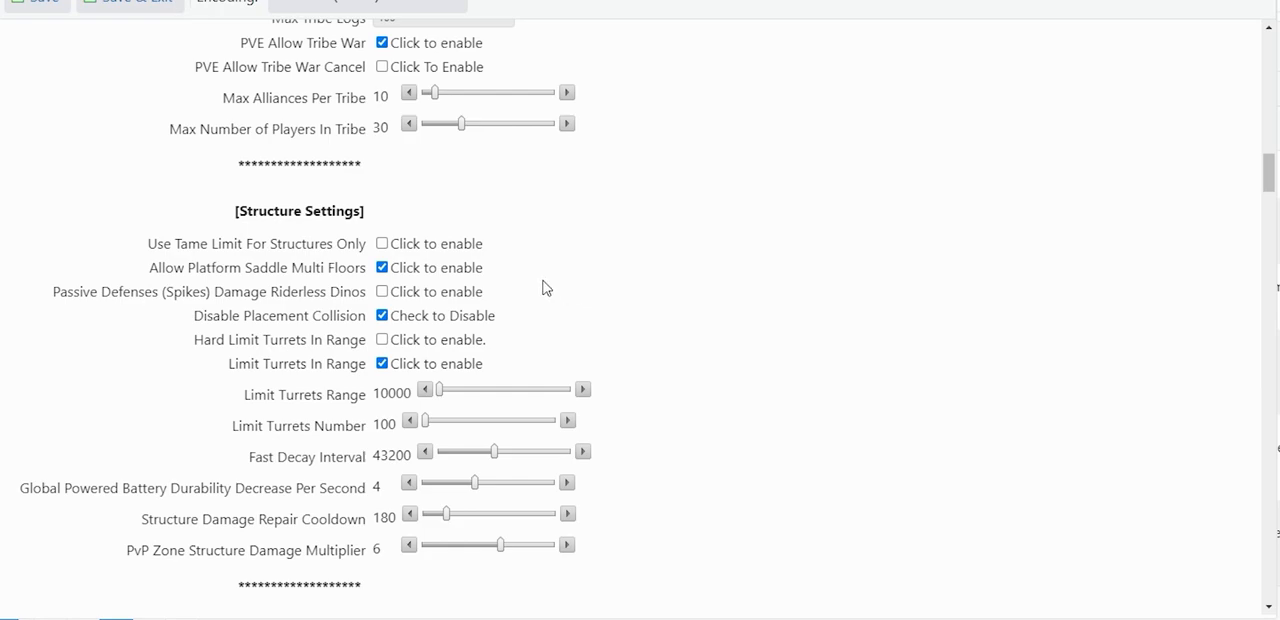
{"action": "mouse_move", "coordinate": [516, 280]}
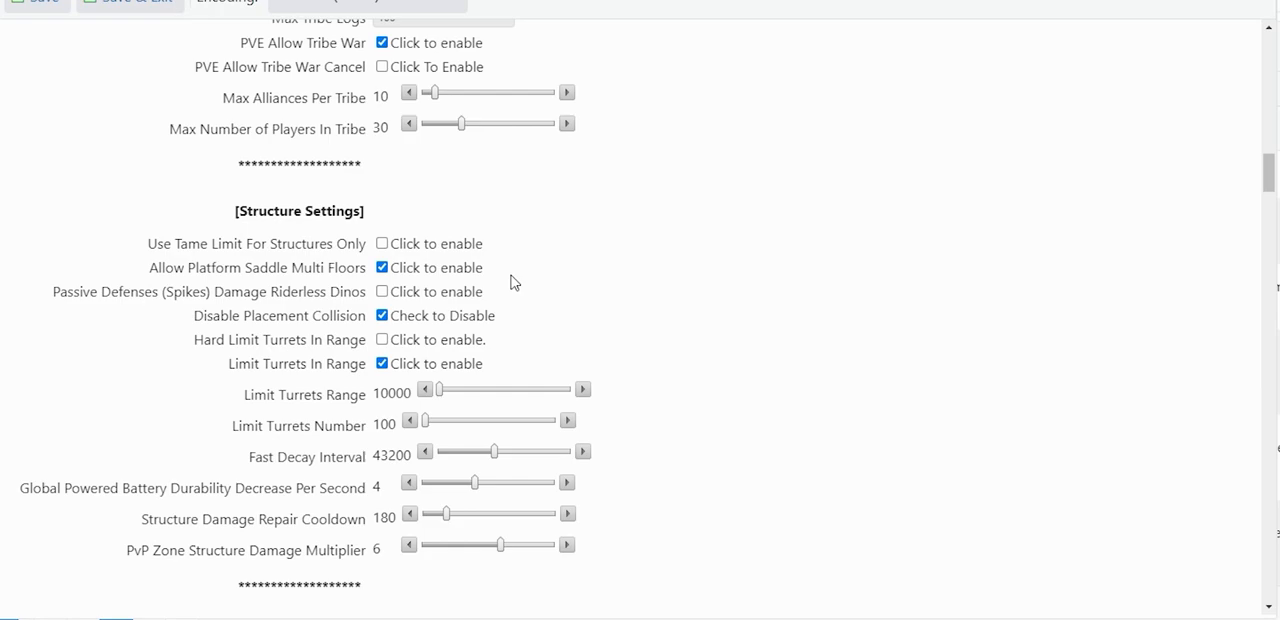
{"action": "mouse_move", "coordinate": [520, 330]}
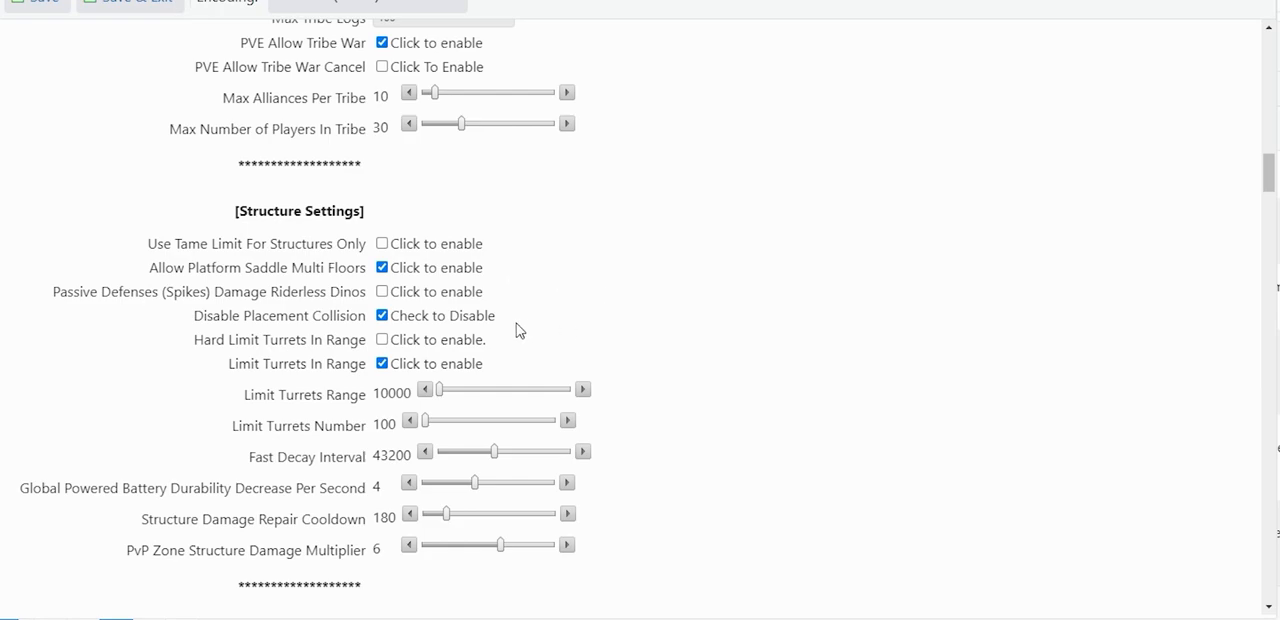
{"action": "mouse_move", "coordinate": [496, 324]}
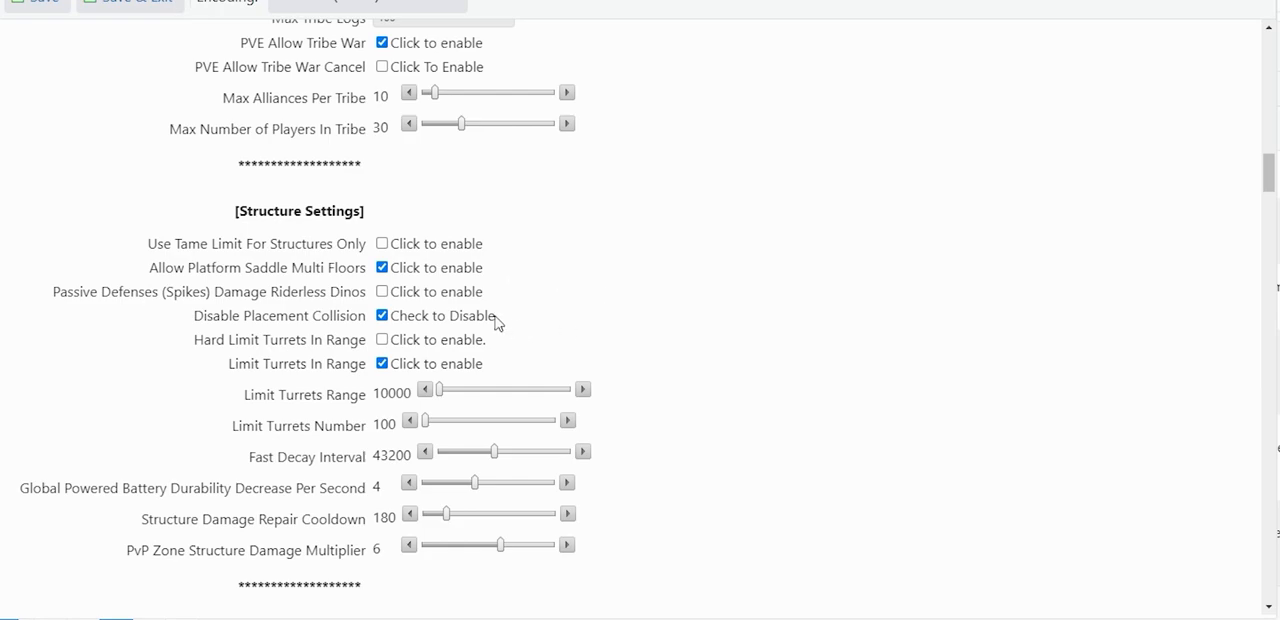
{"action": "mouse_move", "coordinate": [508, 328]}
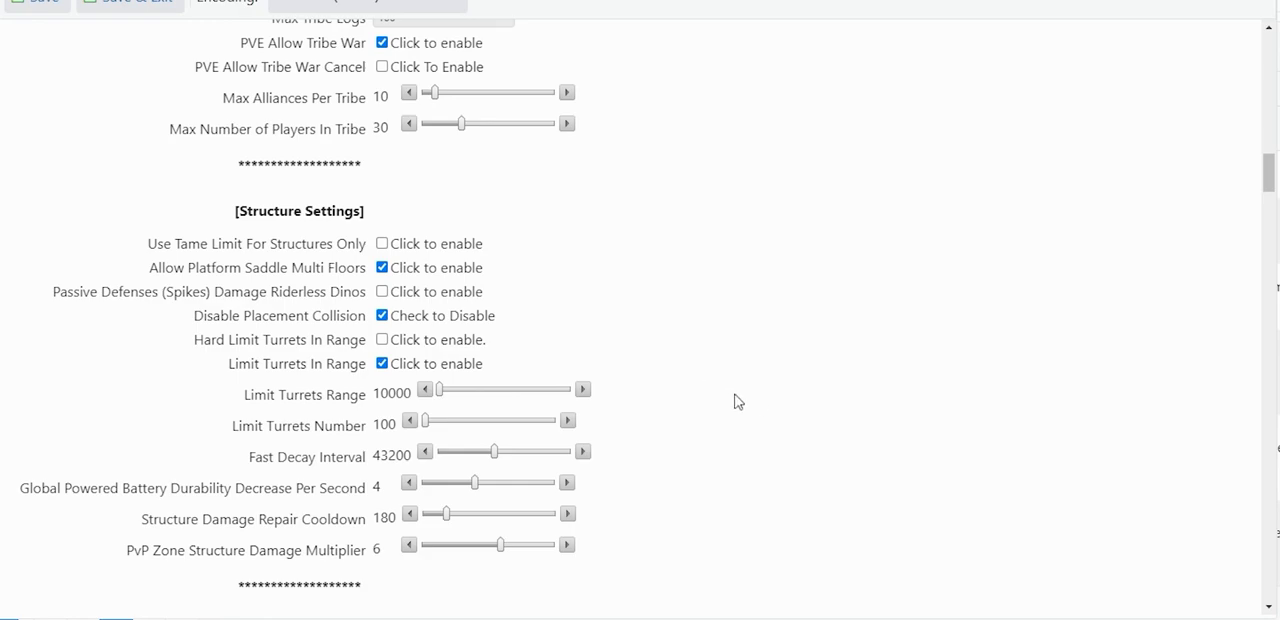
{"action": "scroll", "scroll_direction": "down", "scroll_amount": 3}
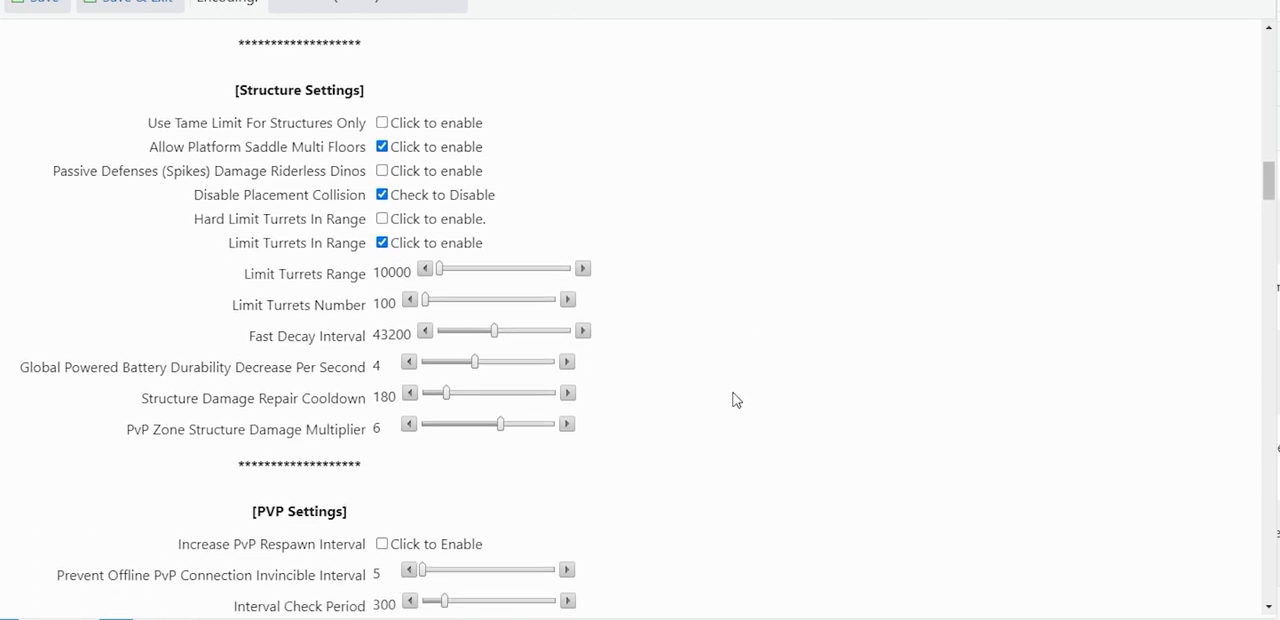
{"action": "scroll", "scroll_direction": "down", "scroll_amount": 3}
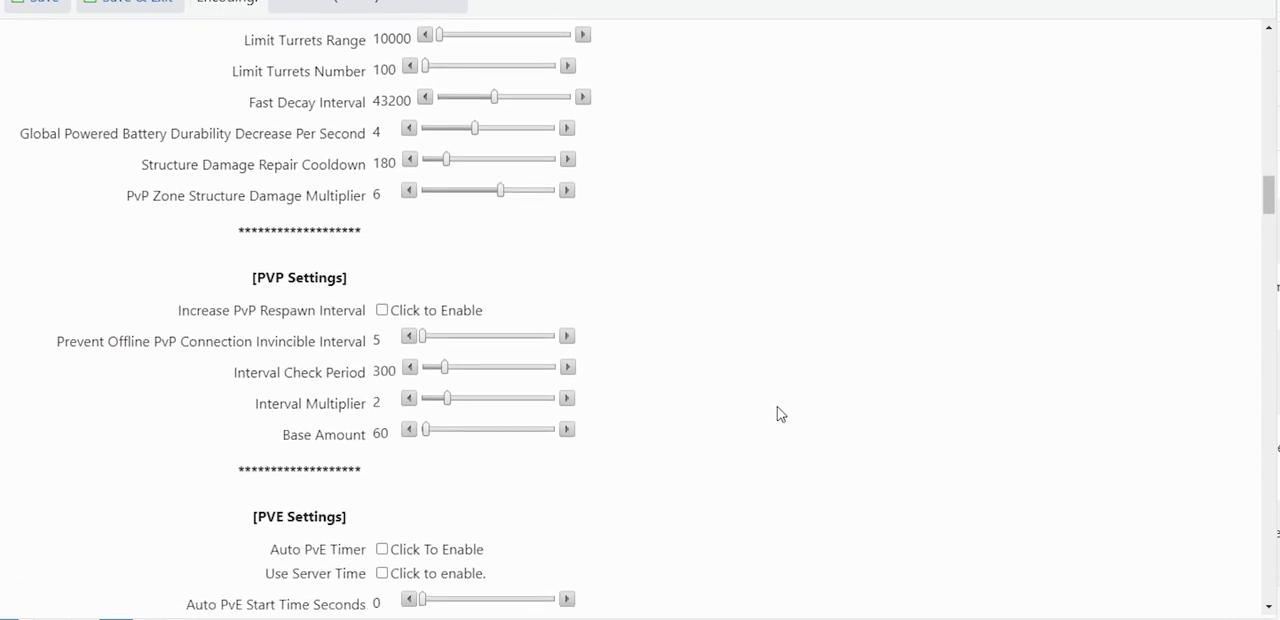
{"action": "scroll", "scroll_direction": "down", "scroll_amount": 3}
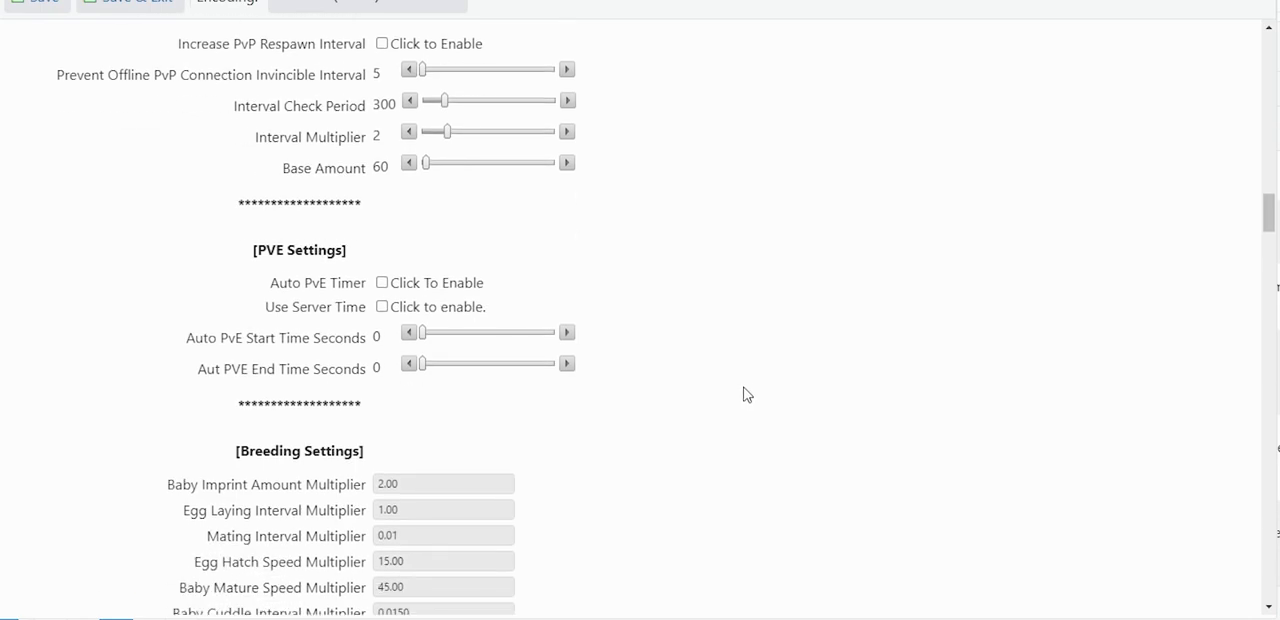
{"action": "scroll", "scroll_direction": "down", "scroll_amount": 3}
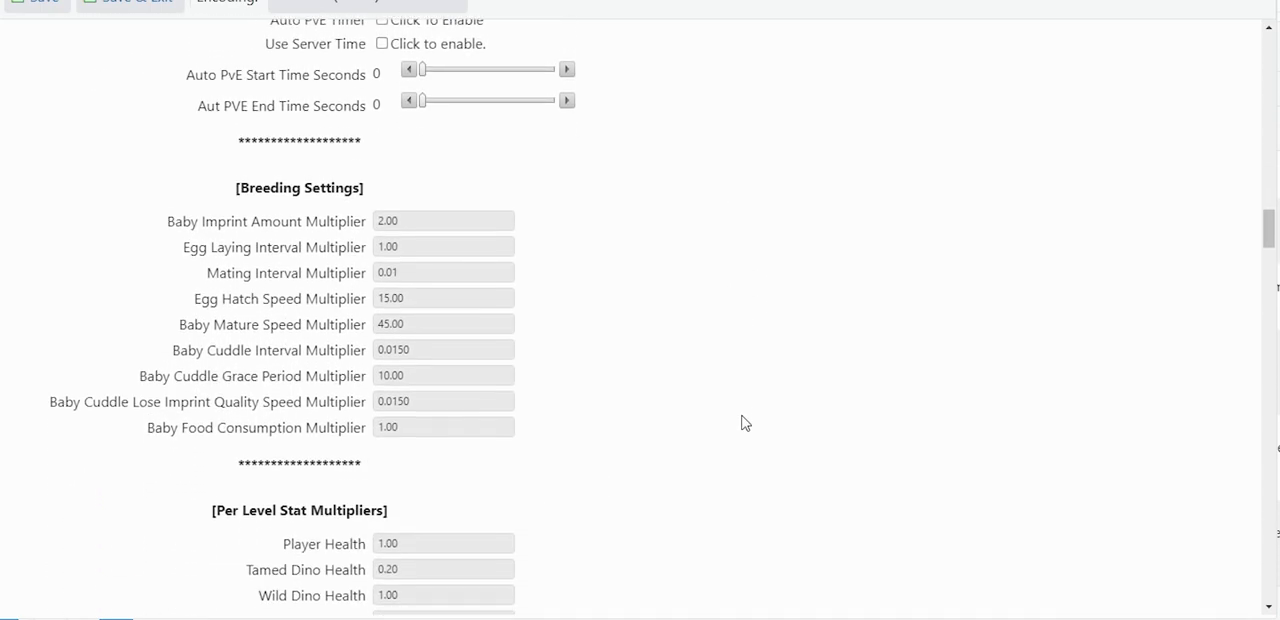
{"action": "scroll", "scroll_direction": "down", "scroll_amount": 3}
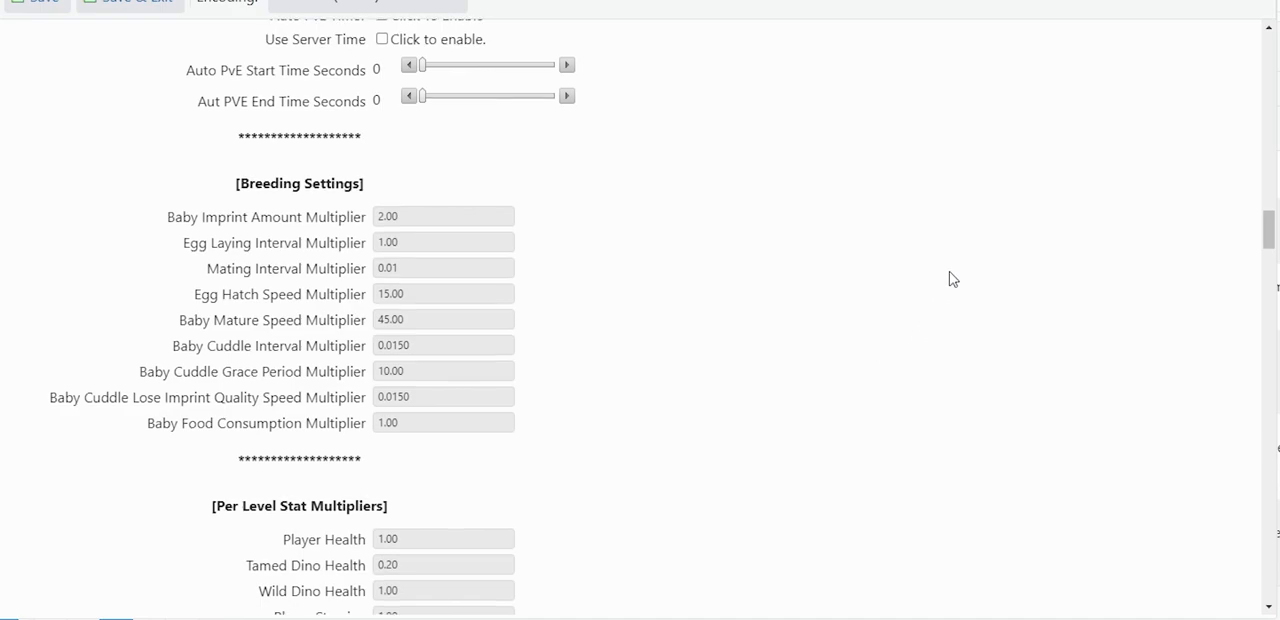
{"action": "mouse_move", "coordinate": [858, 72]}
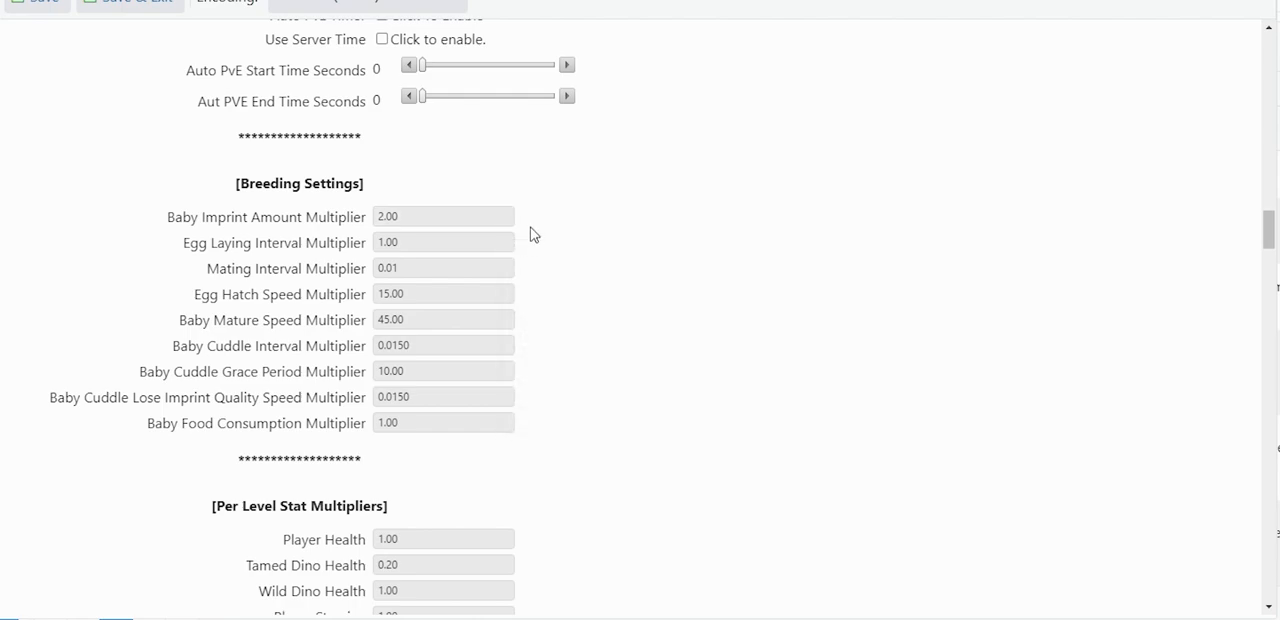
{"action": "mouse_move", "coordinate": [526, 256]}
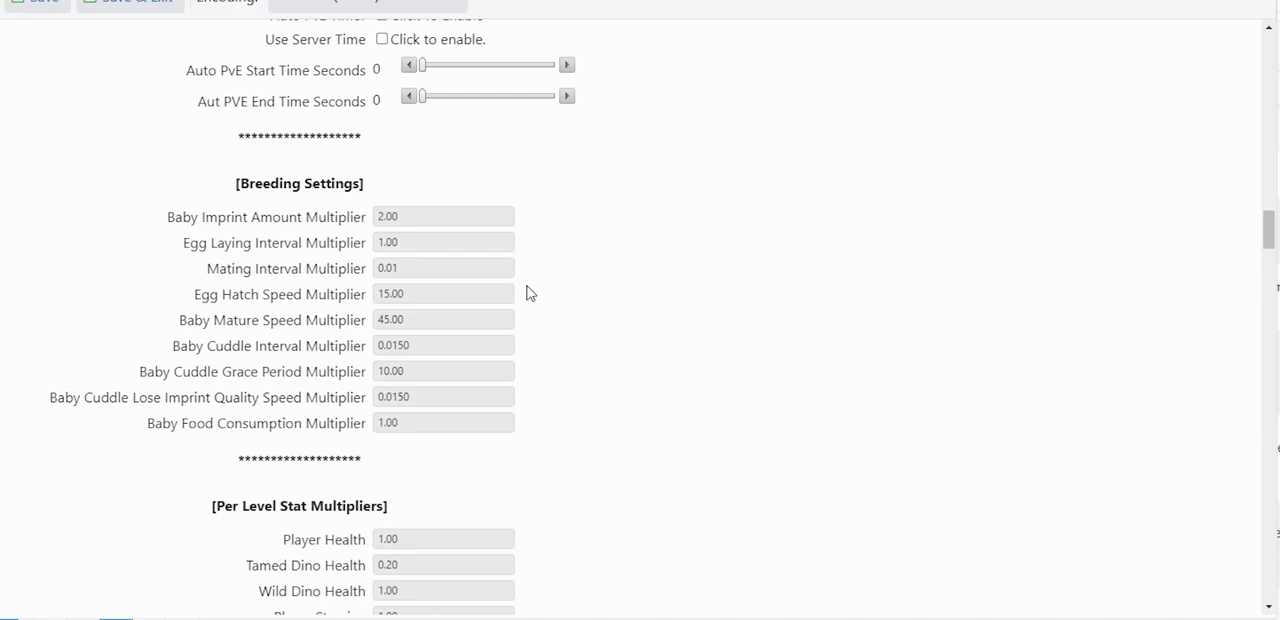
{"action": "mouse_move", "coordinate": [536, 280]}
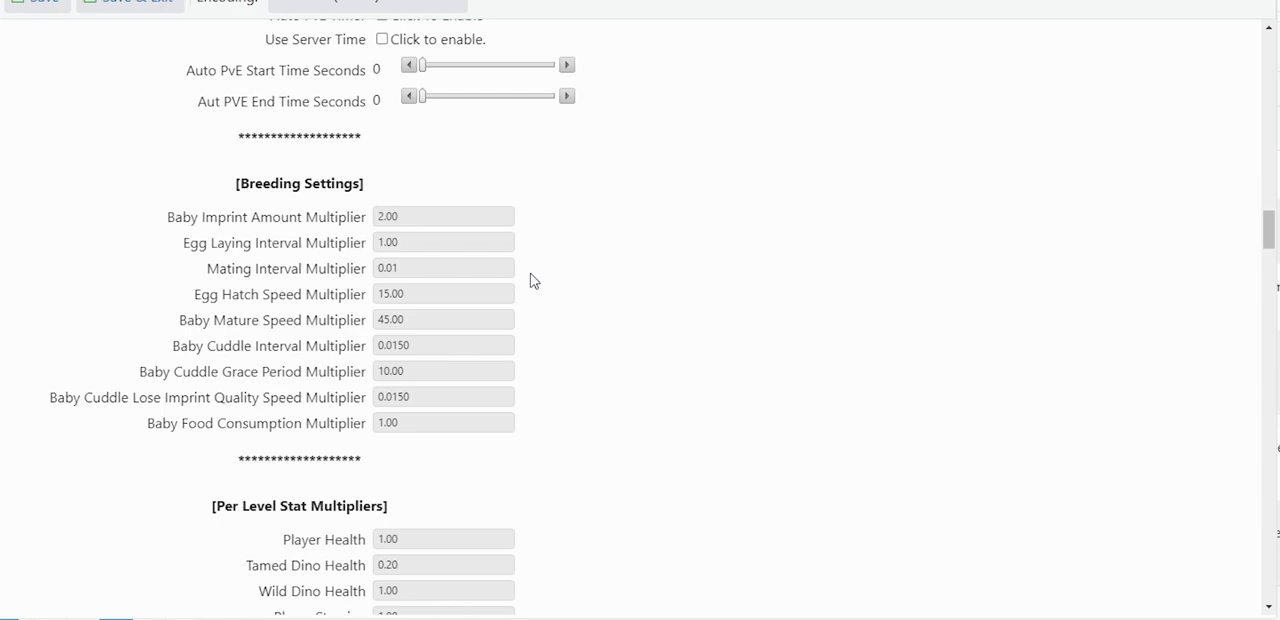
{"action": "mouse_move", "coordinate": [544, 298]}
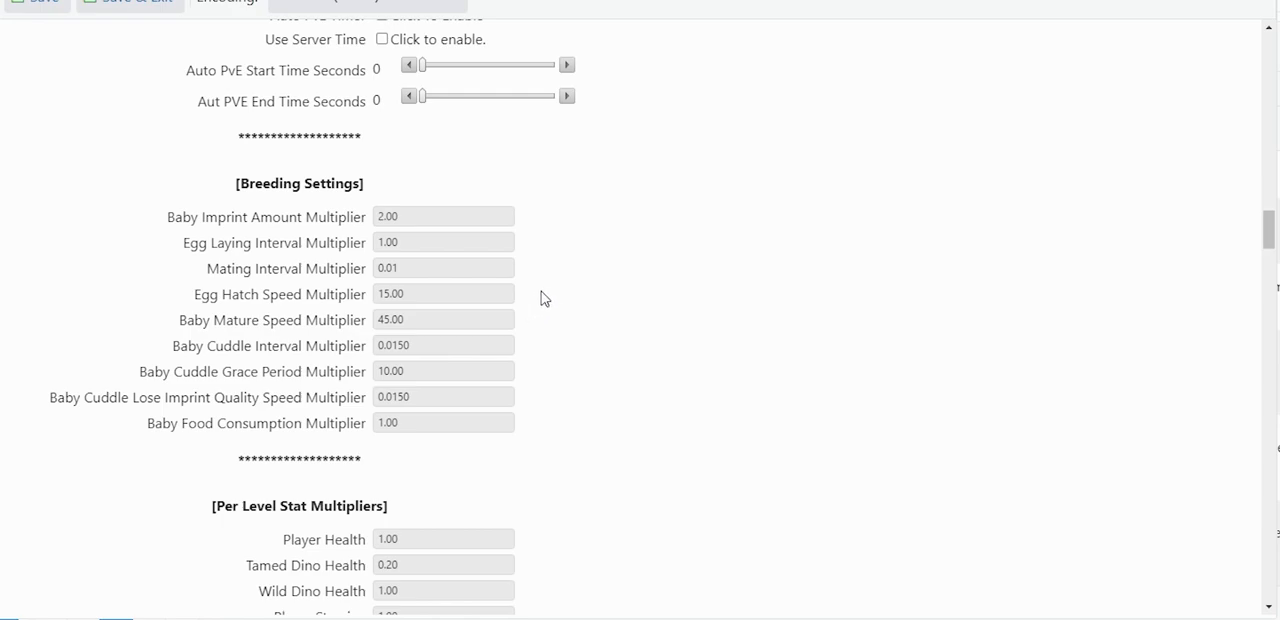
{"action": "mouse_move", "coordinate": [538, 304]}
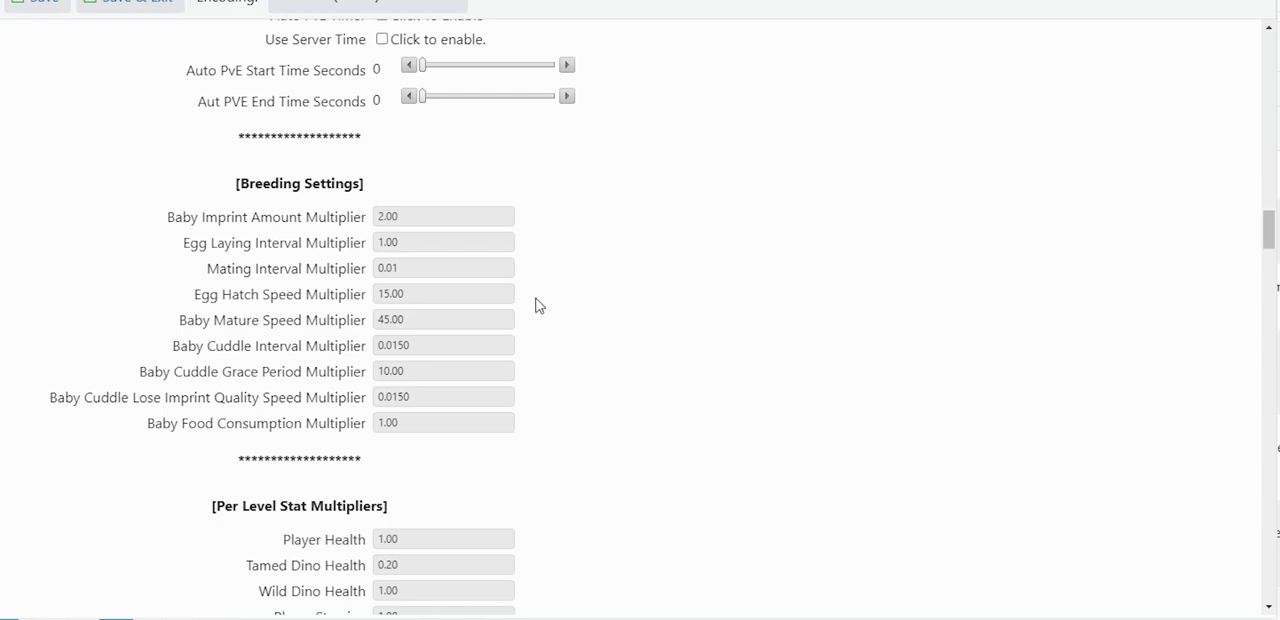
{"action": "mouse_move", "coordinate": [546, 324]}
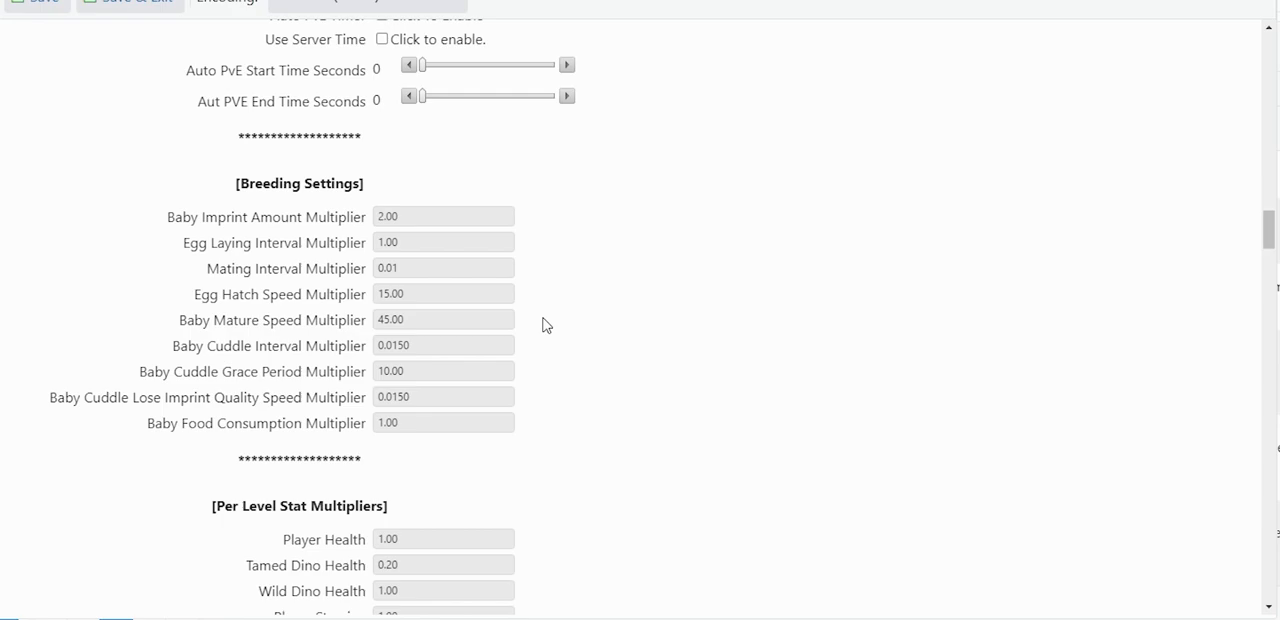
{"action": "mouse_move", "coordinate": [560, 346]}
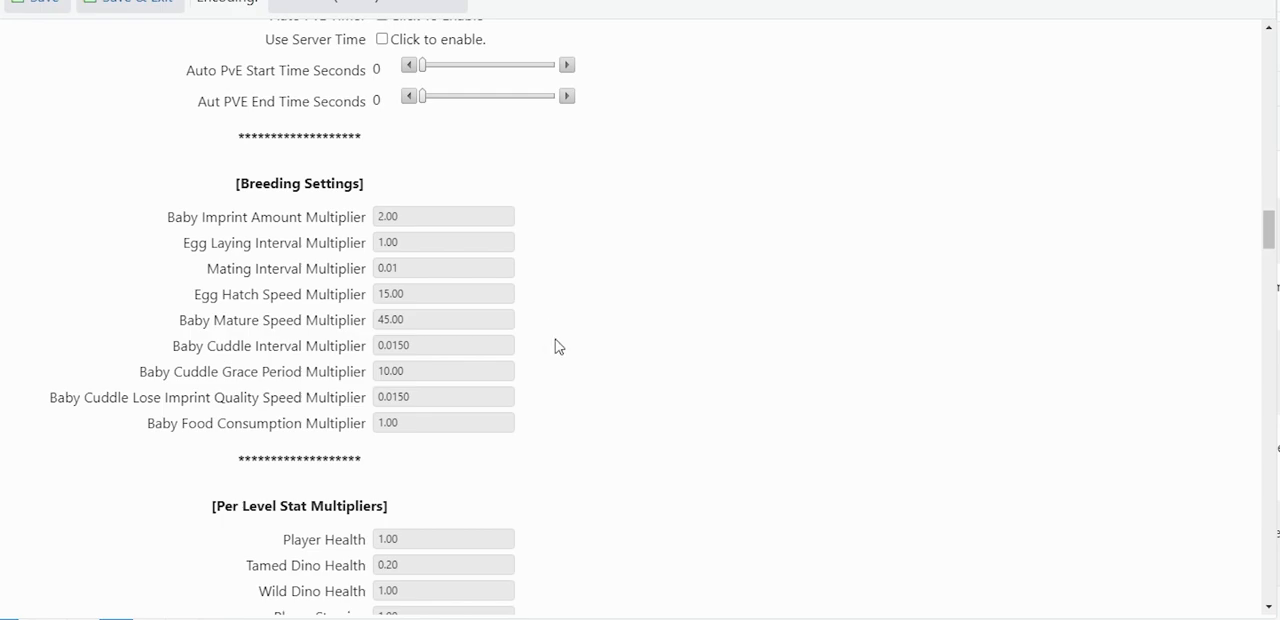
{"action": "mouse_move", "coordinate": [548, 352]}
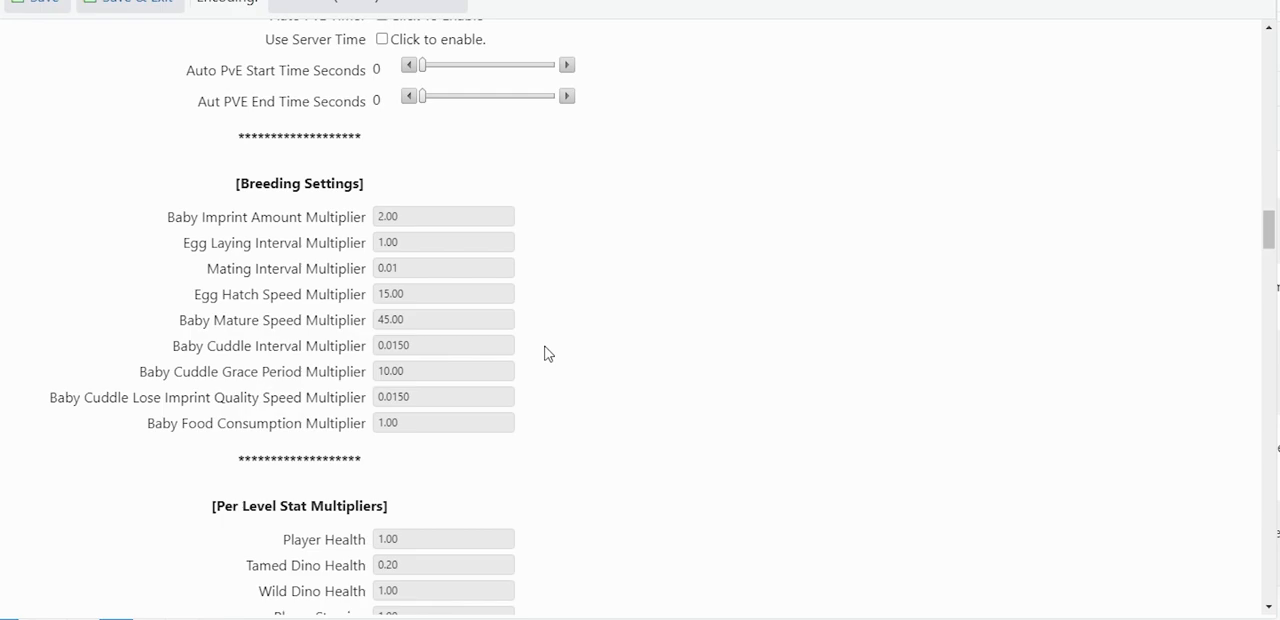
{"action": "mouse_move", "coordinate": [588, 378]}
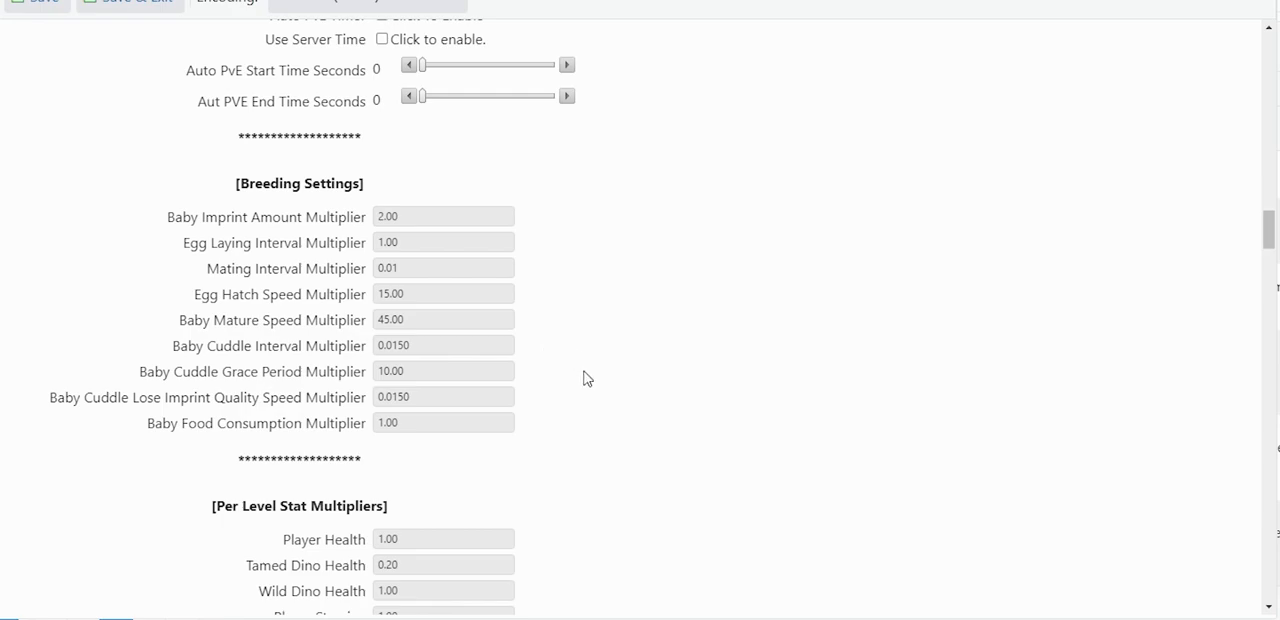
{"action": "mouse_move", "coordinate": [572, 404]}
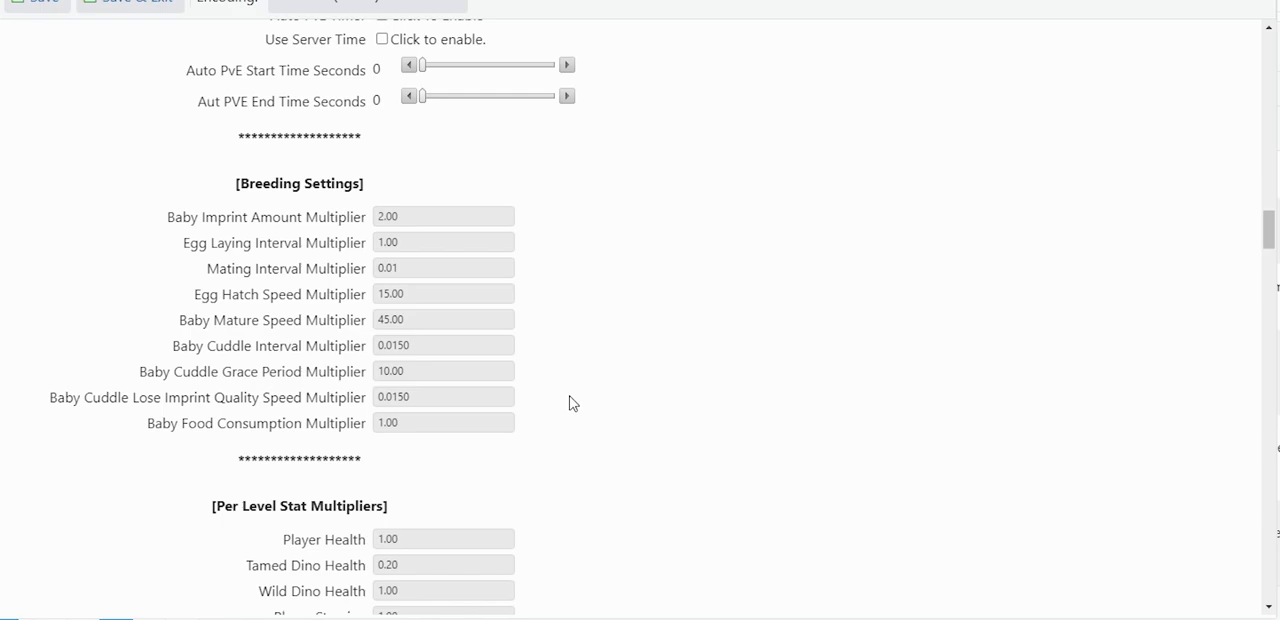
{"action": "mouse_move", "coordinate": [568, 388]}
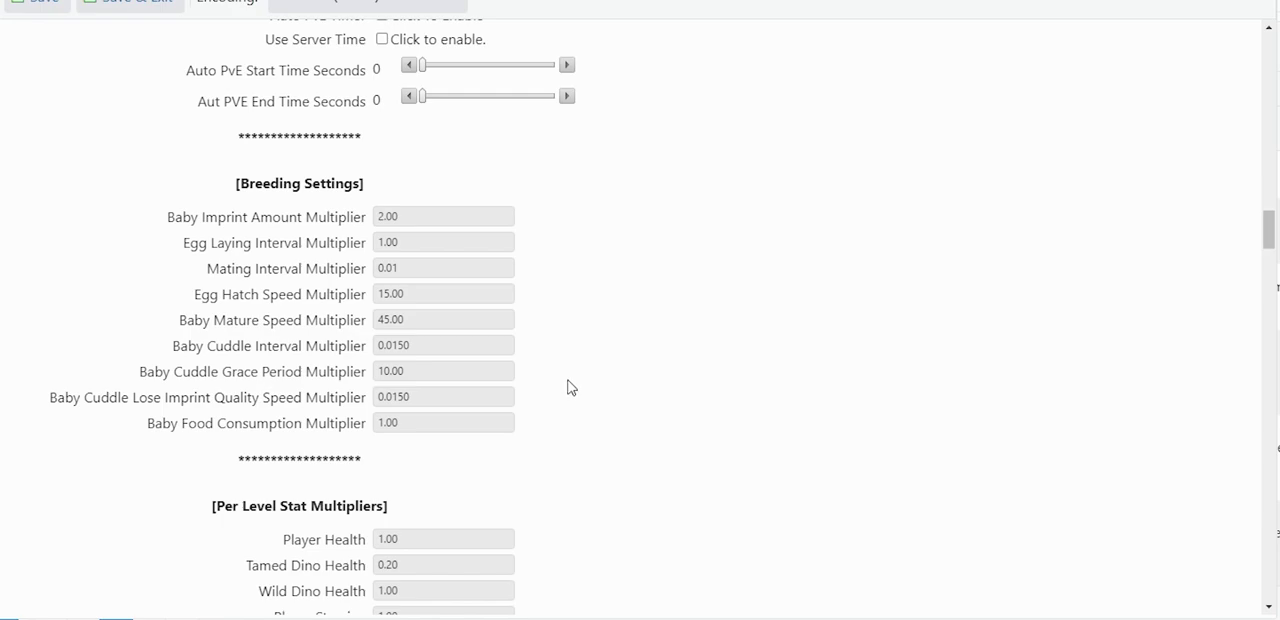
{"action": "scroll", "scroll_direction": "down", "scroll_amount": 3}
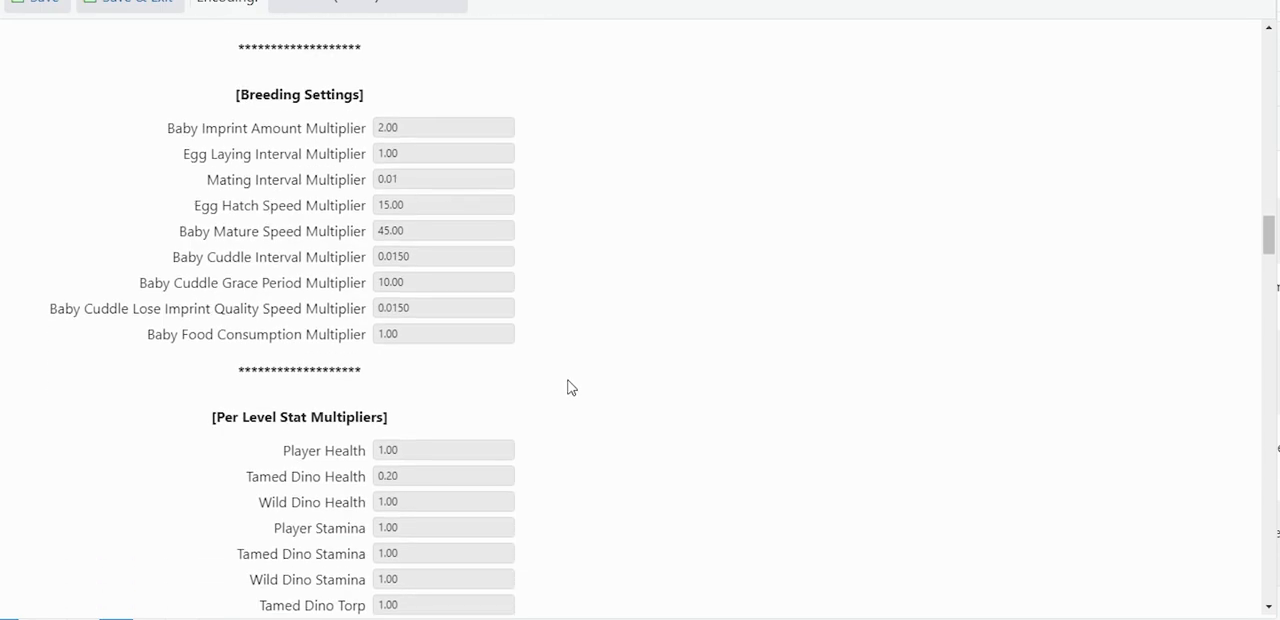
{"action": "mouse_move", "coordinate": [606, 324]}
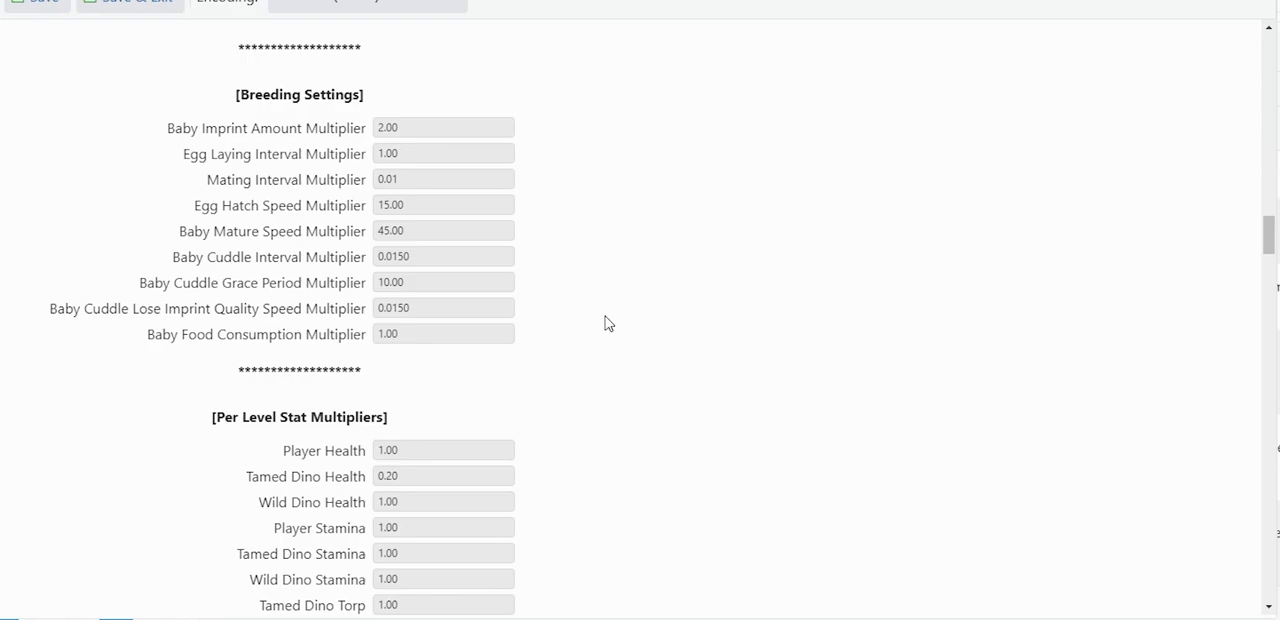
{"action": "mouse_move", "coordinate": [624, 392]}
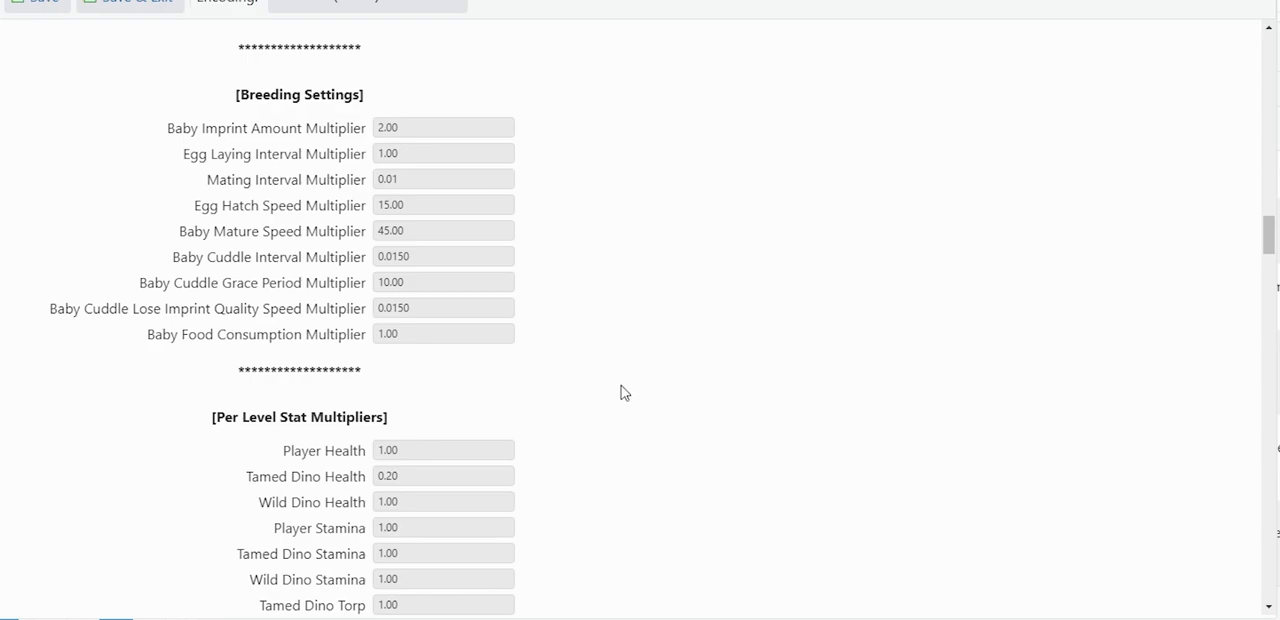
{"action": "mouse_move", "coordinate": [632, 378]}
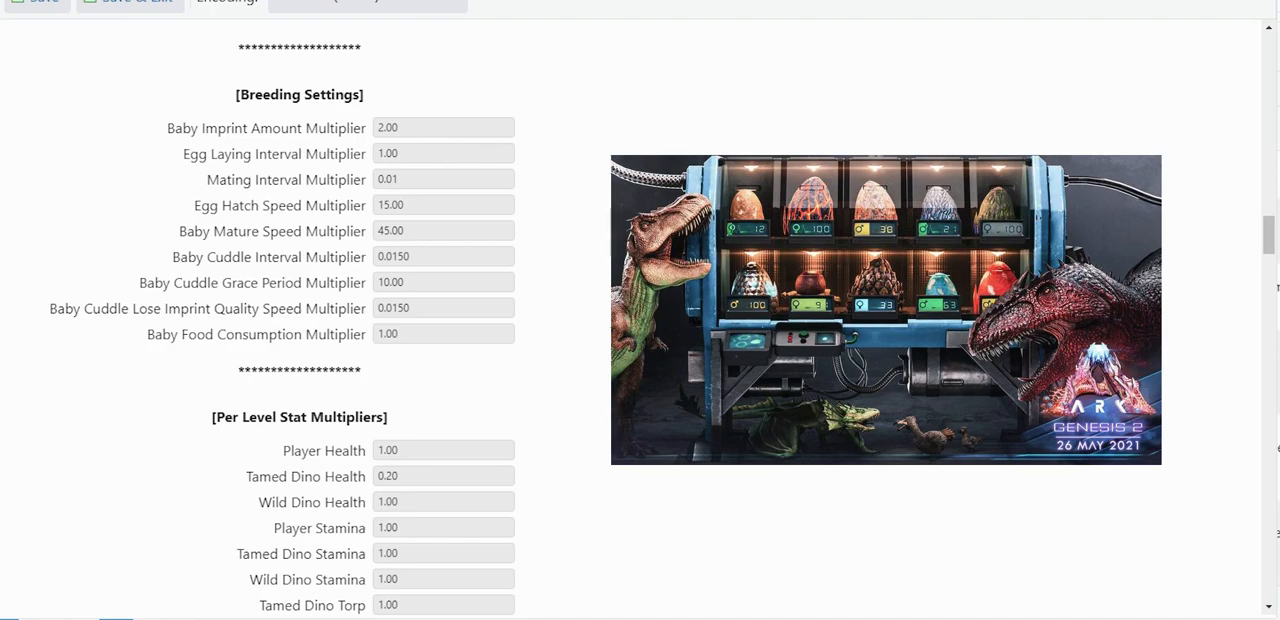
{"action": "mouse_move", "coordinate": [590, 382]}
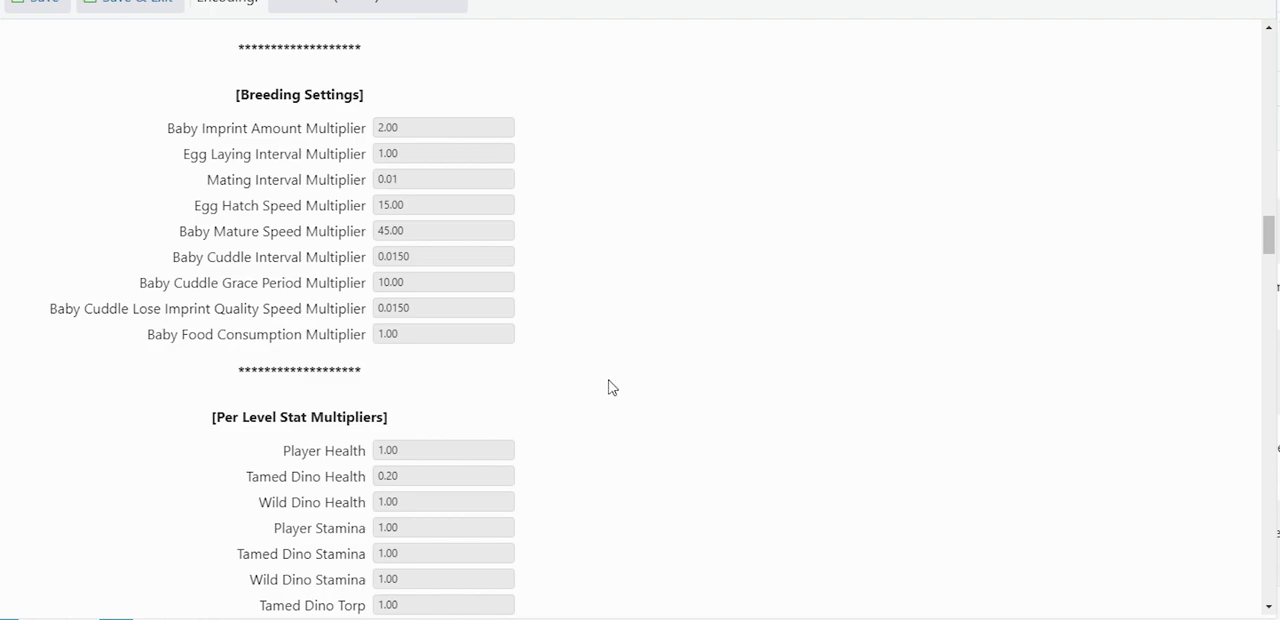
{"action": "scroll", "scroll_direction": "down", "scroll_amount": 3}
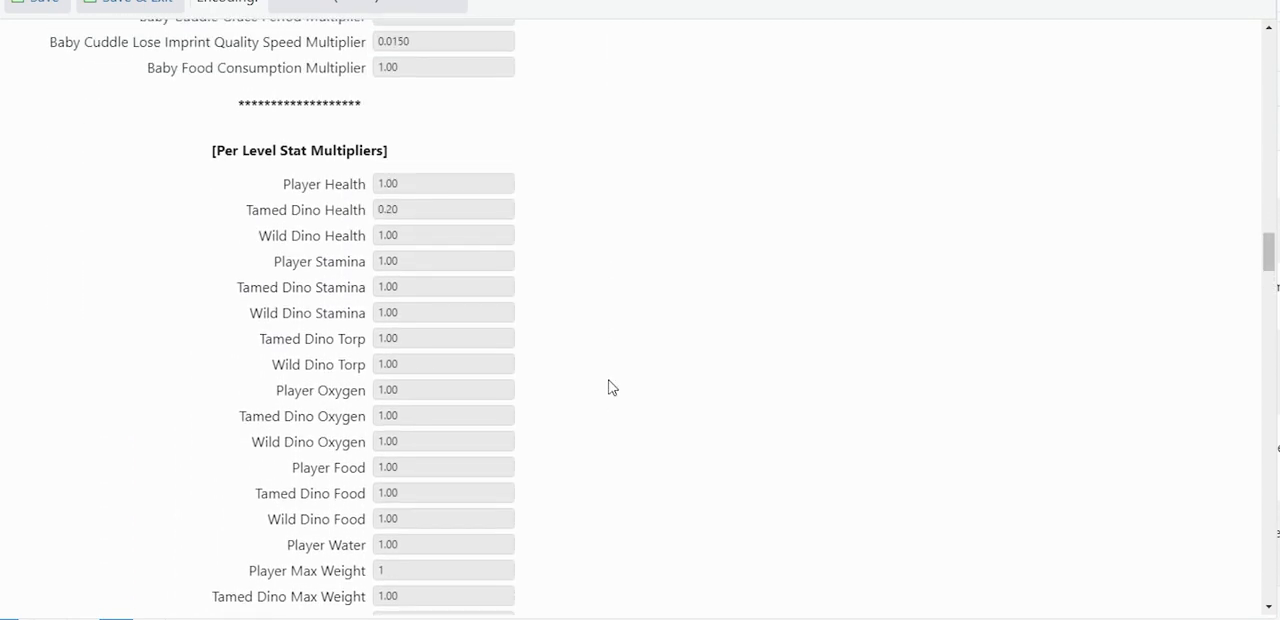
{"action": "mouse_move", "coordinate": [598, 294]}
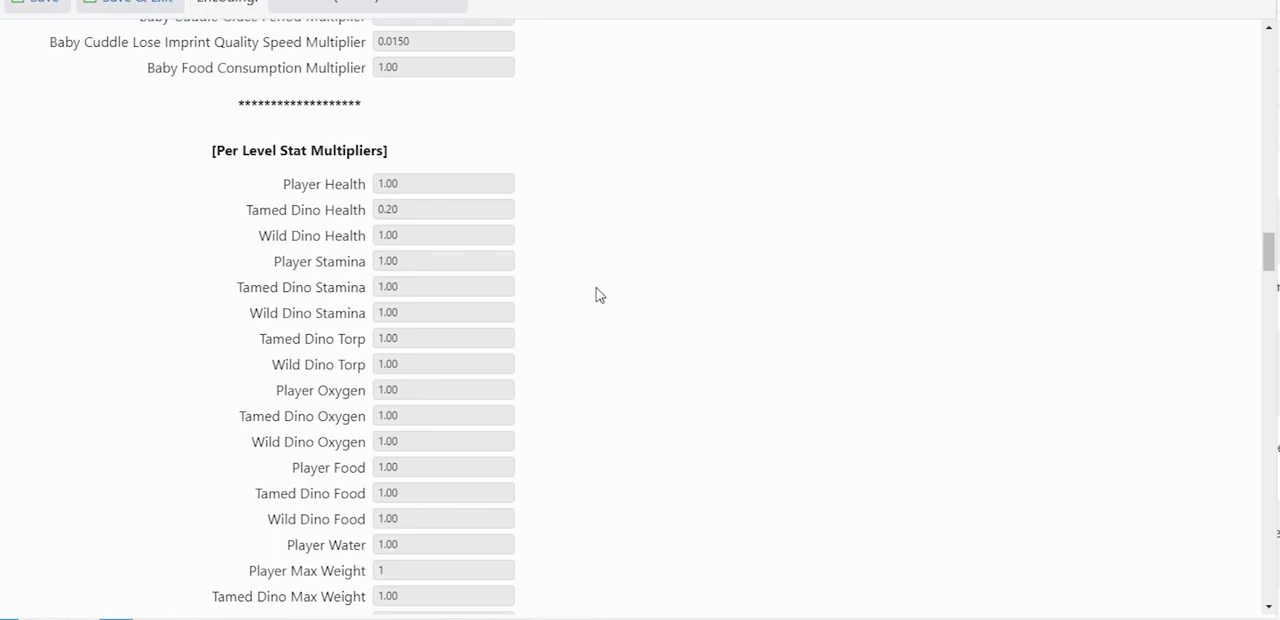
{"action": "mouse_move", "coordinate": [576, 208]}
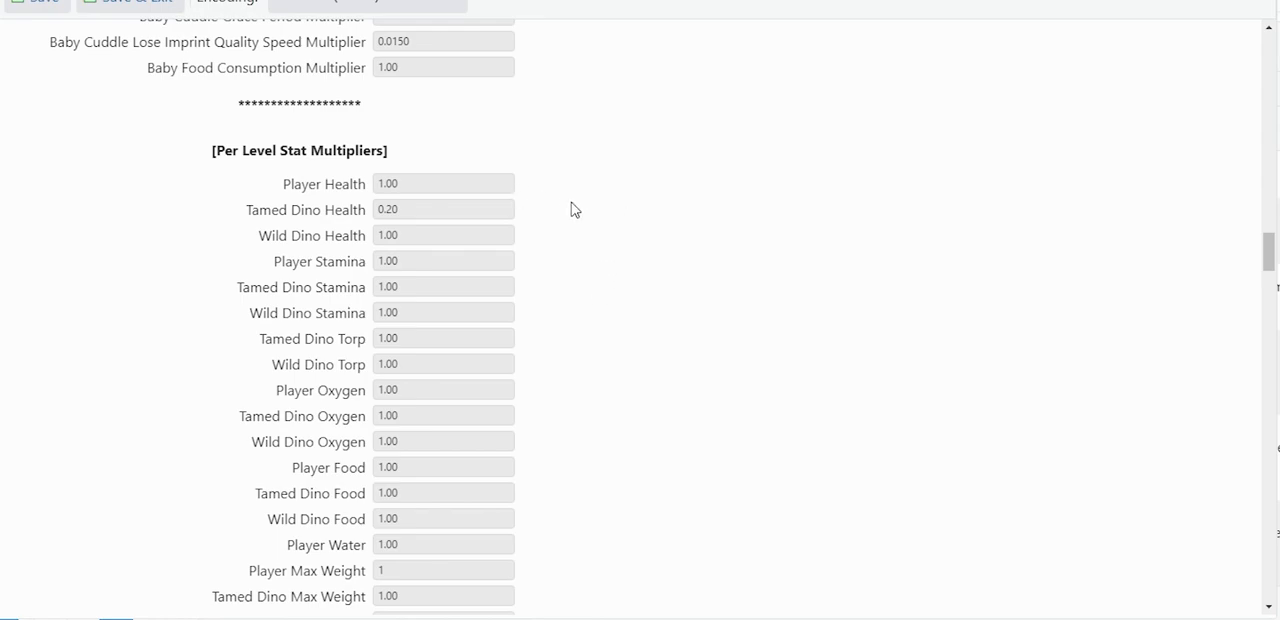
{"action": "mouse_move", "coordinate": [608, 308]}
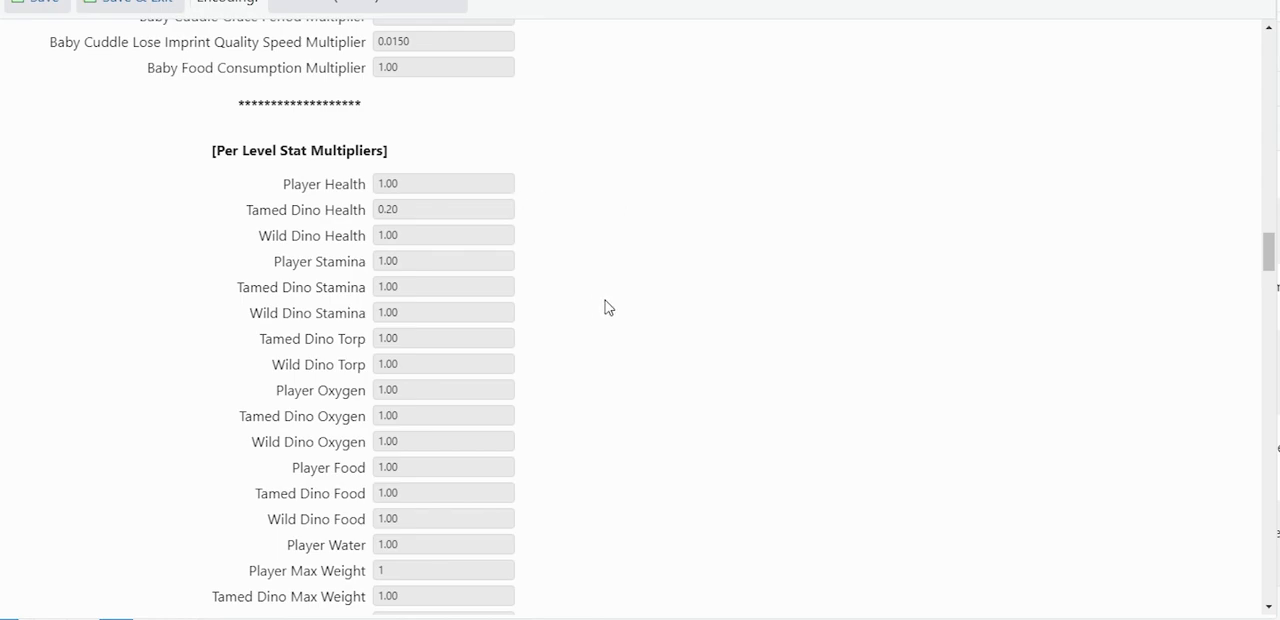
{"action": "scroll", "scroll_direction": "down", "scroll_amount": 3}
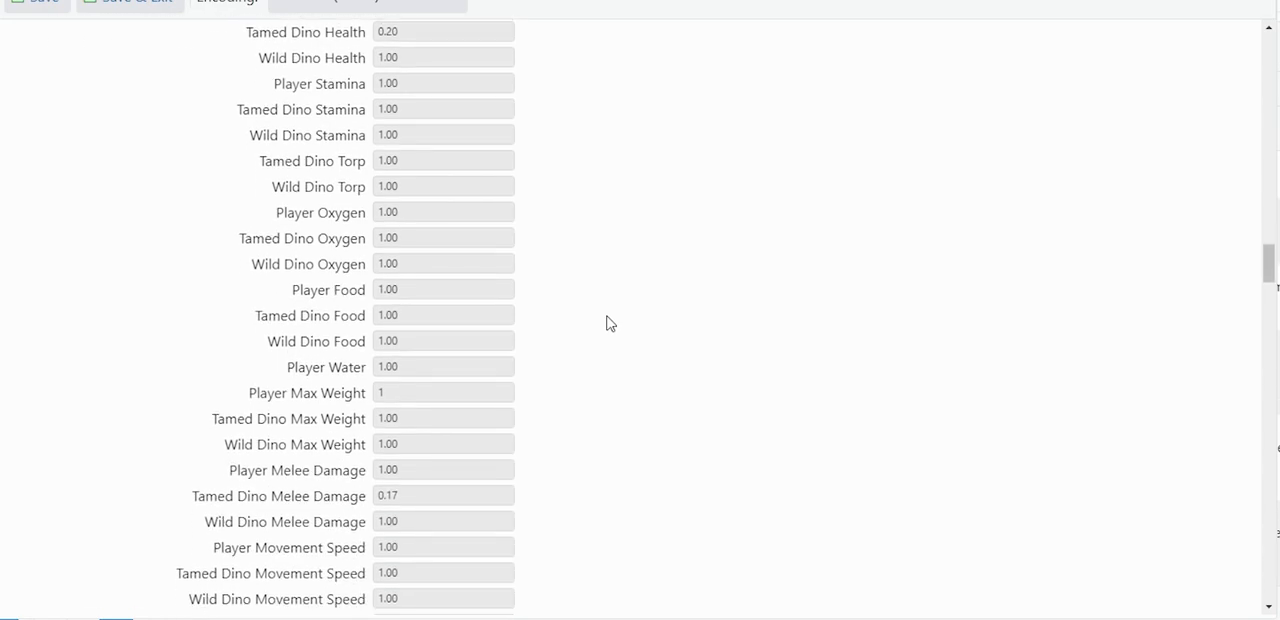
{"action": "scroll", "scroll_direction": "down", "scroll_amount": 3}
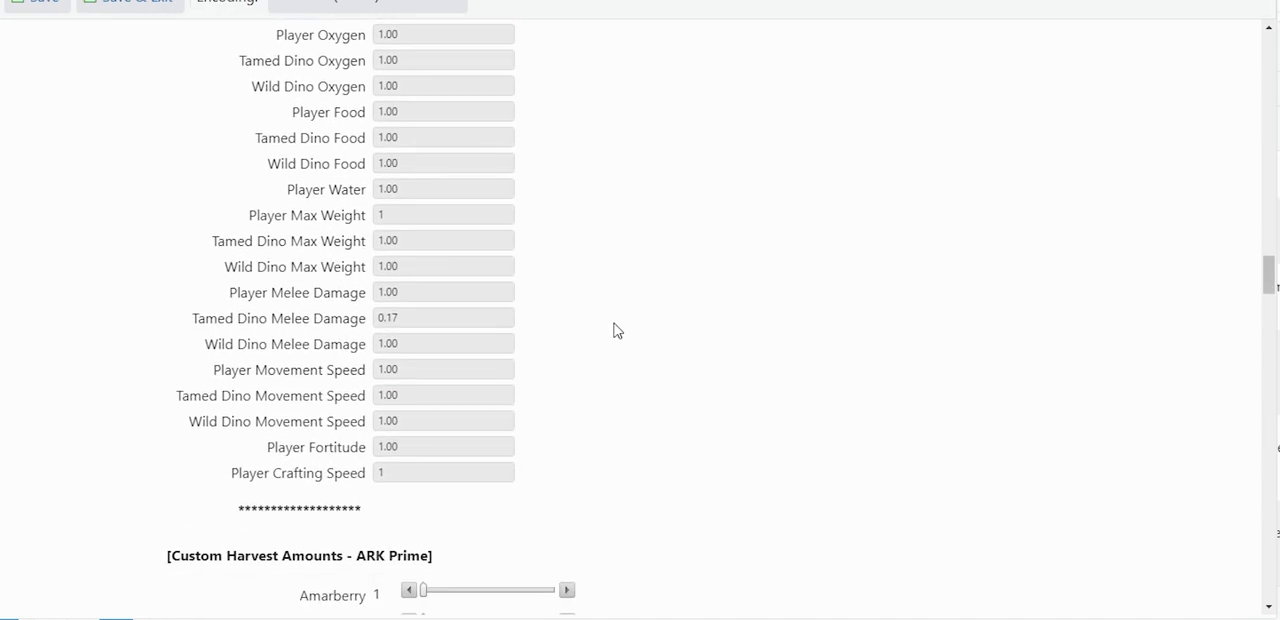
{"action": "scroll", "scroll_direction": "down", "scroll_amount": 3}
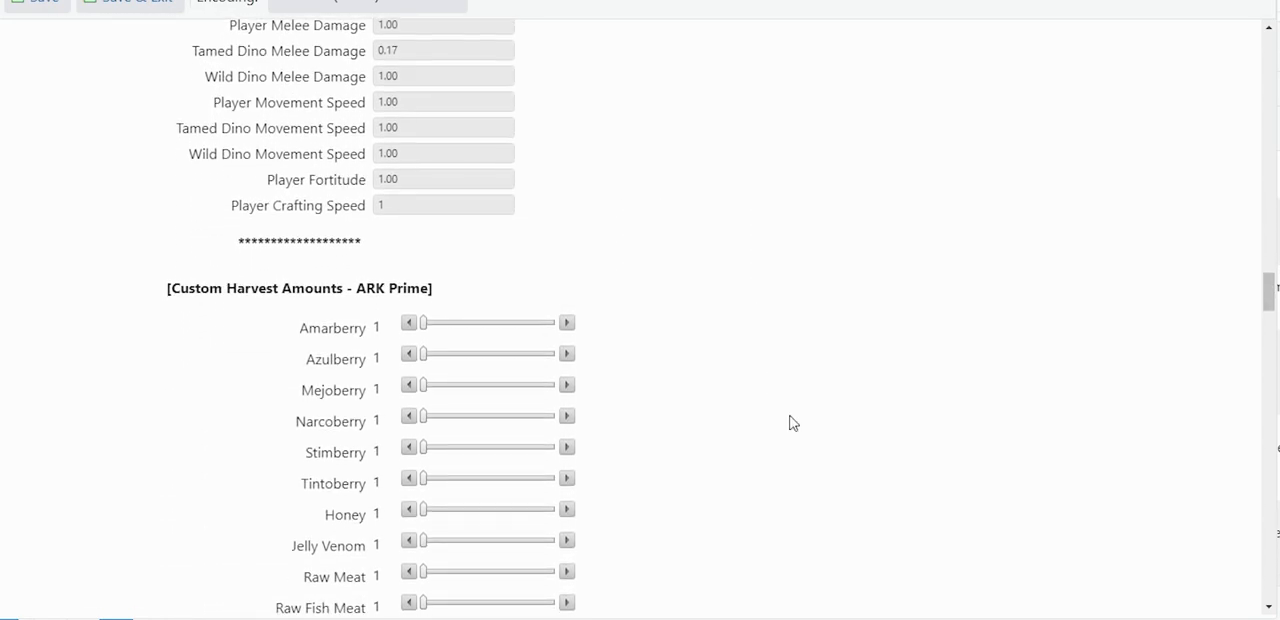
{"action": "scroll", "scroll_direction": "down", "scroll_amount": 3}
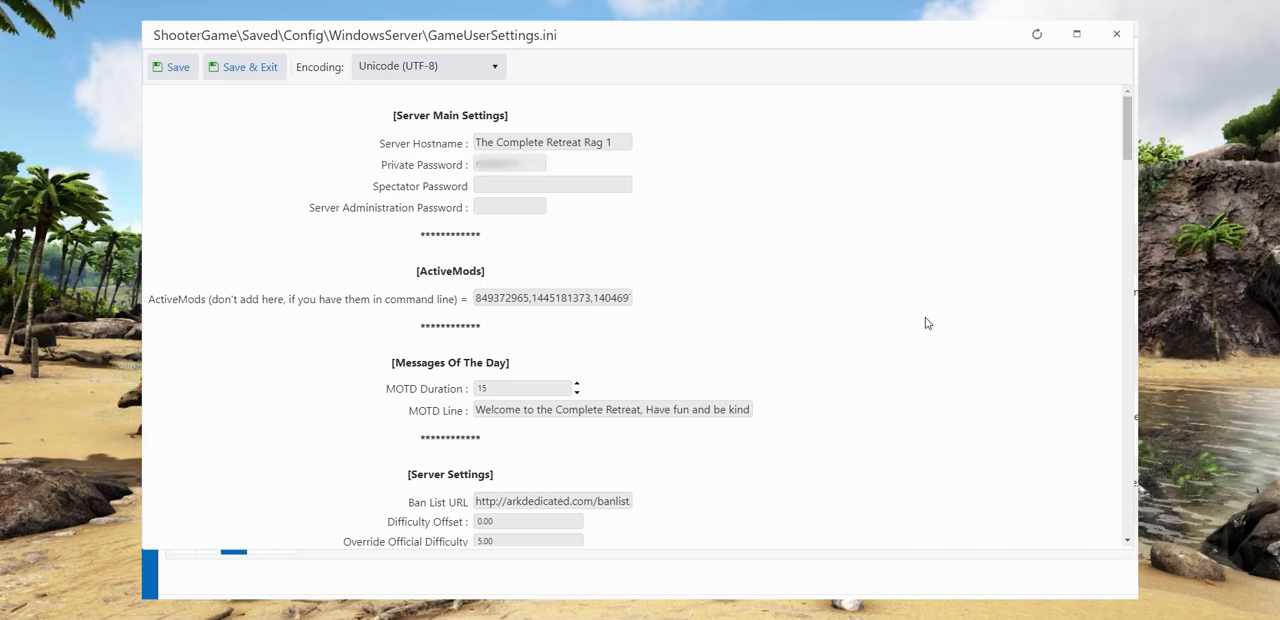
{"action": "scroll", "scroll_direction": "down", "scroll_amount": 3}
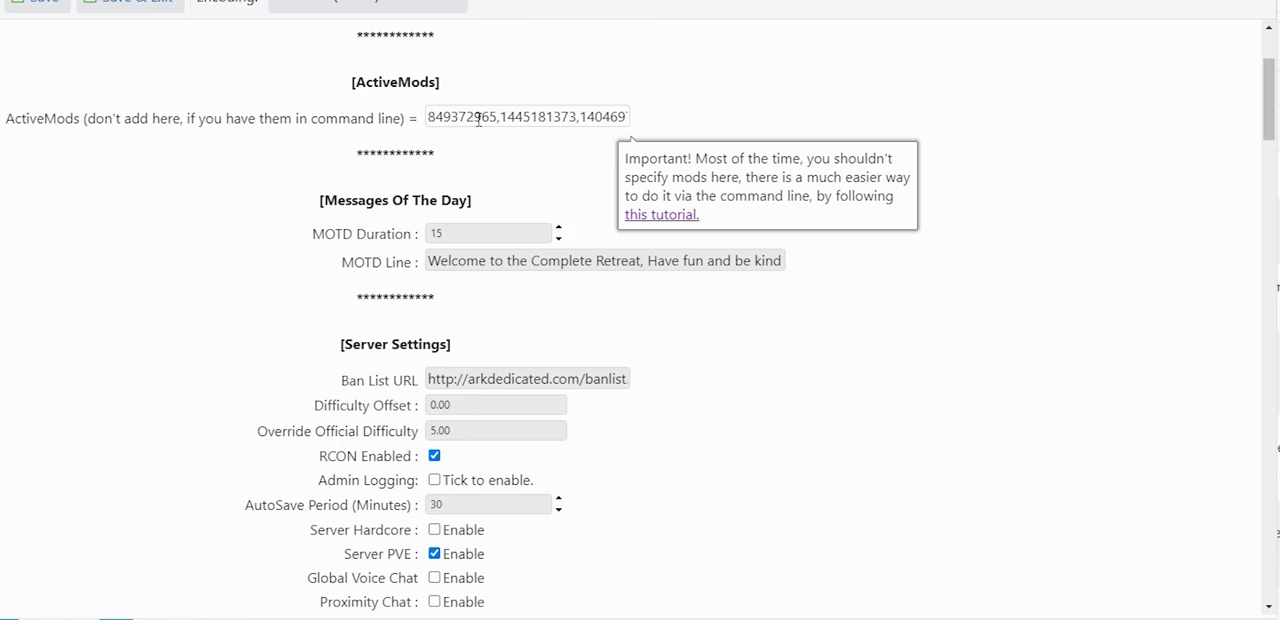
{"action": "mouse_move", "coordinate": [816, 134]}
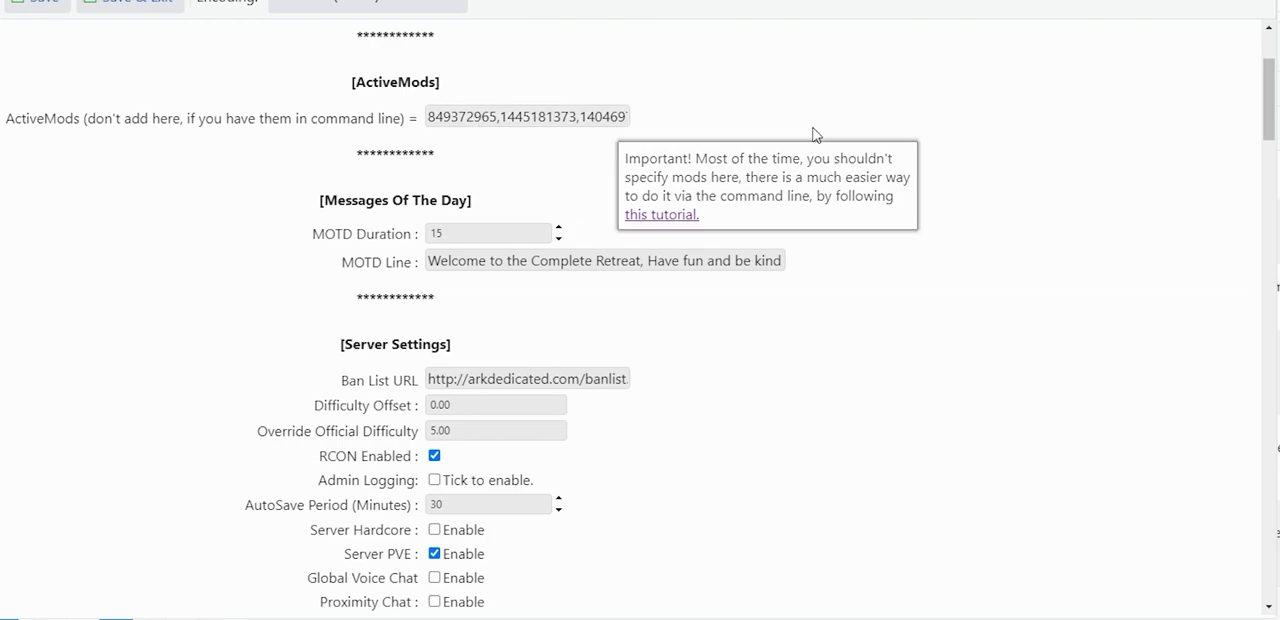
{"action": "scroll", "scroll_direction": "down", "scroll_amount": 3}
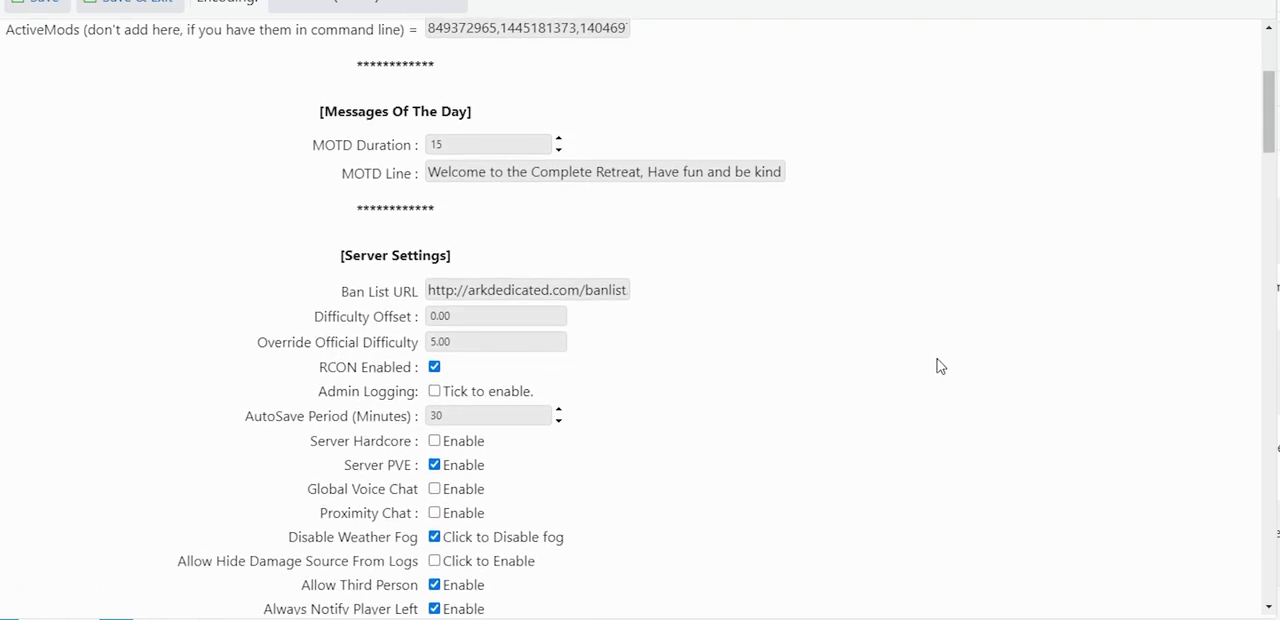
{"action": "scroll", "scroll_direction": "down", "scroll_amount": 3}
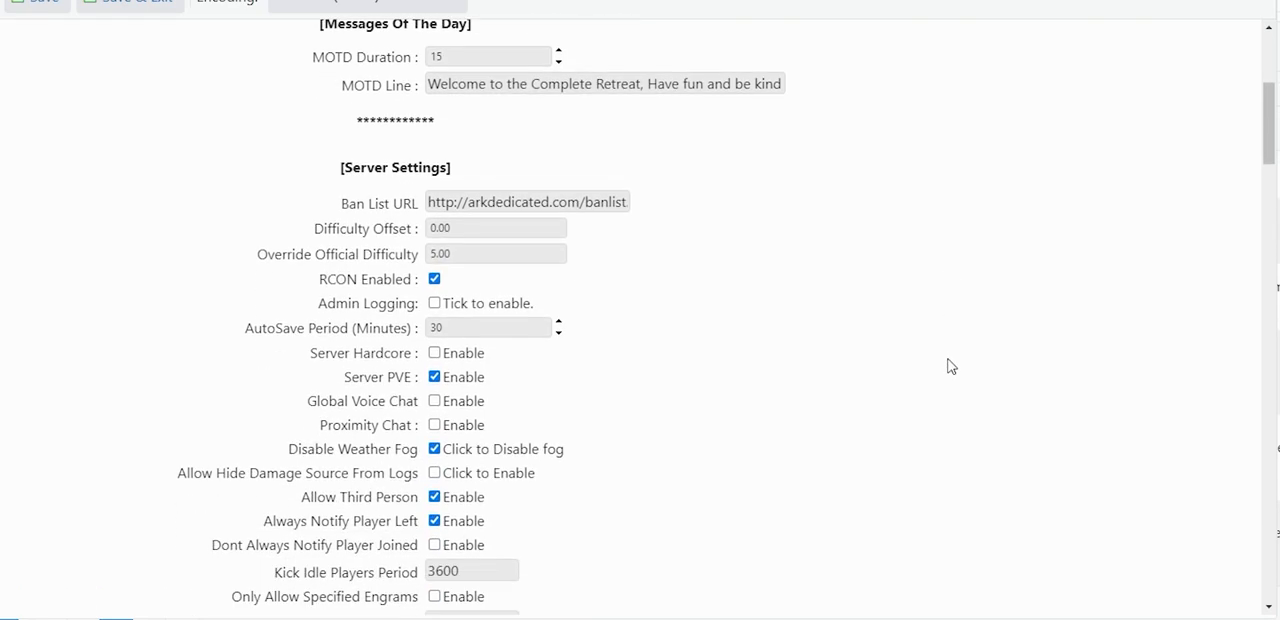
{"action": "mouse_move", "coordinate": [912, 352]}
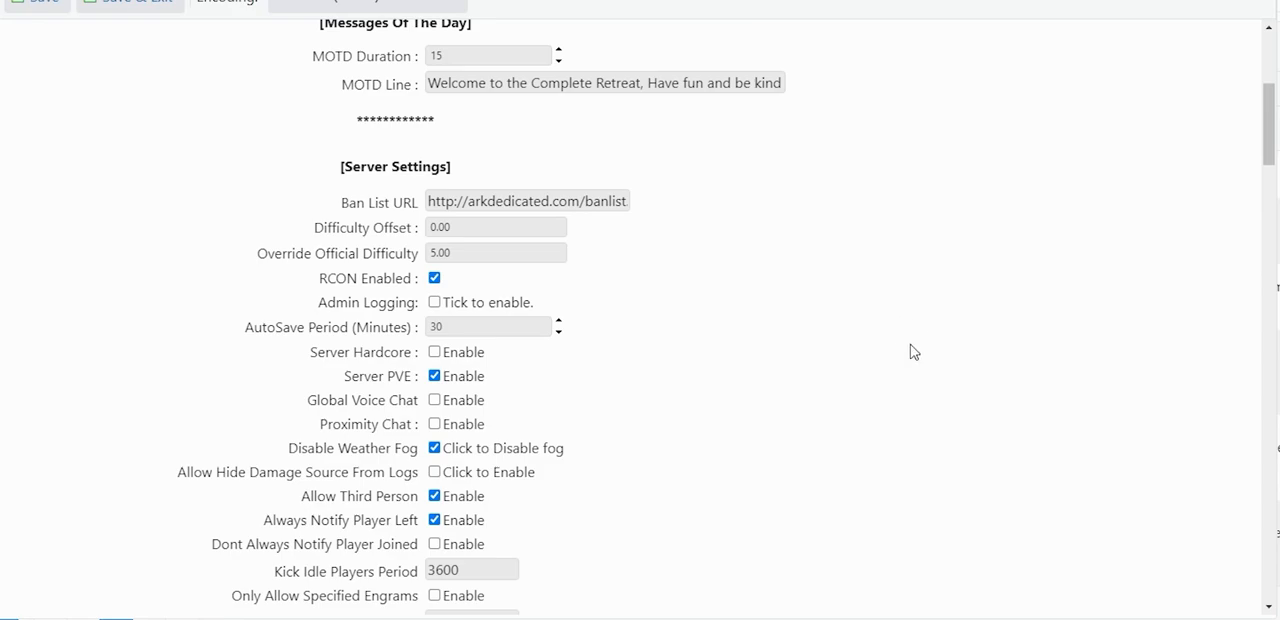
{"action": "mouse_move", "coordinate": [906, 356]}
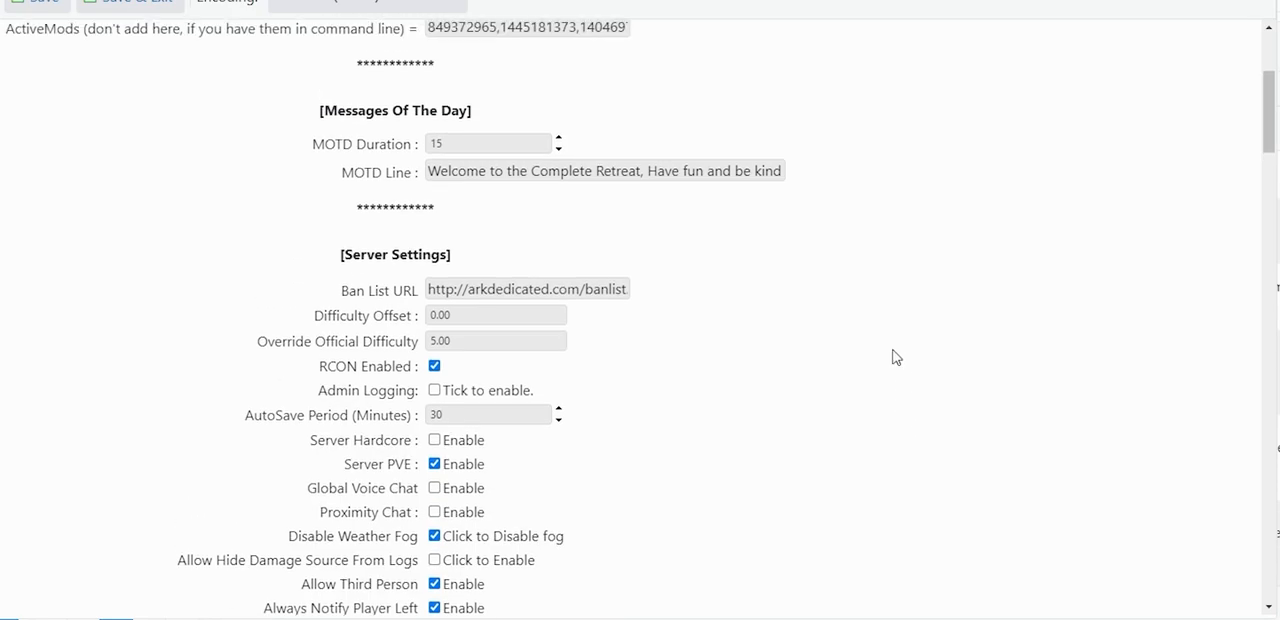
{"action": "scroll", "scroll_direction": "down", "scroll_amount": 3}
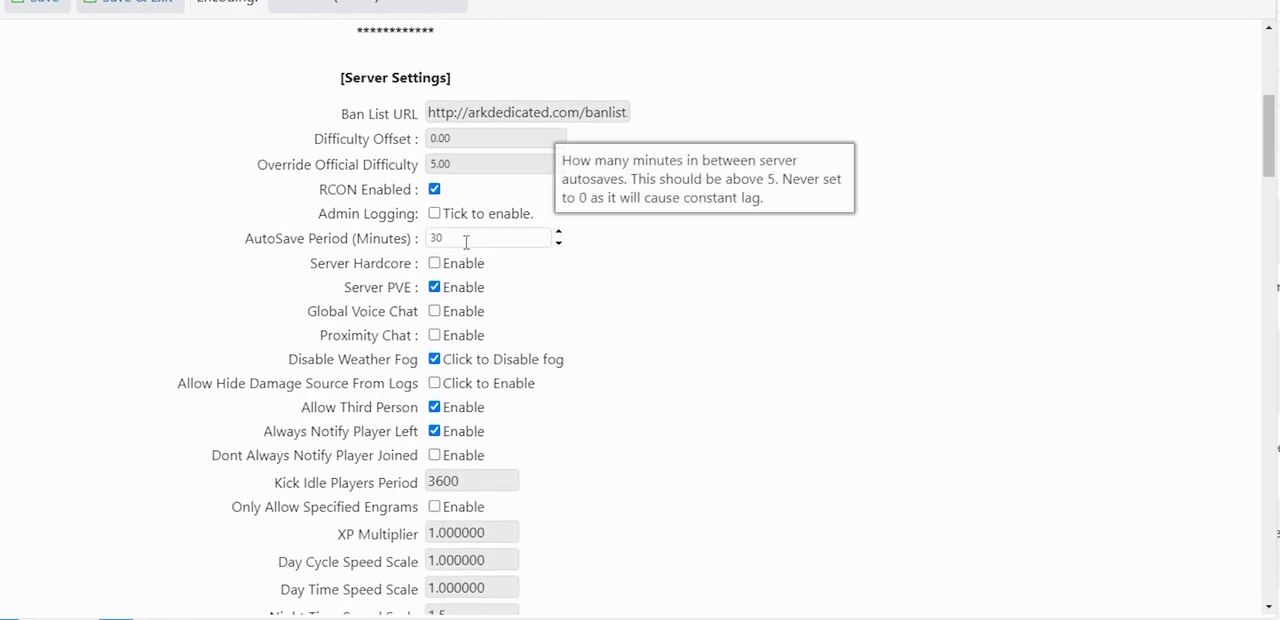
{"action": "scroll", "scroll_direction": "down", "scroll_amount": 3}
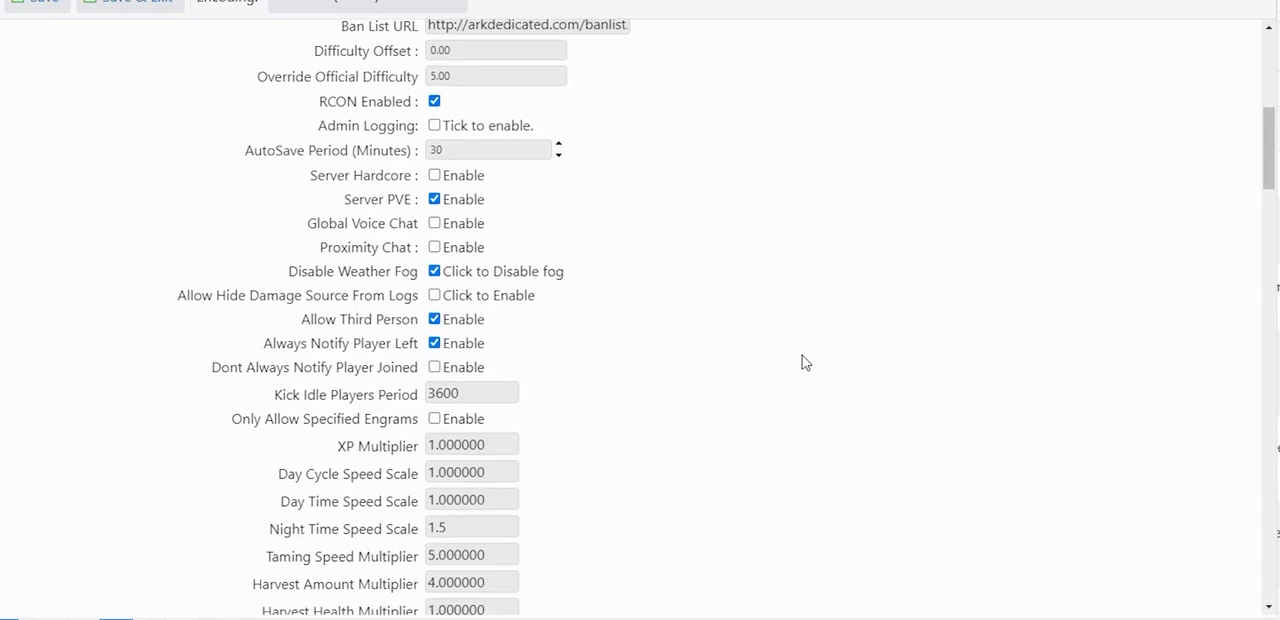
{"action": "mouse_move", "coordinate": [794, 348]}
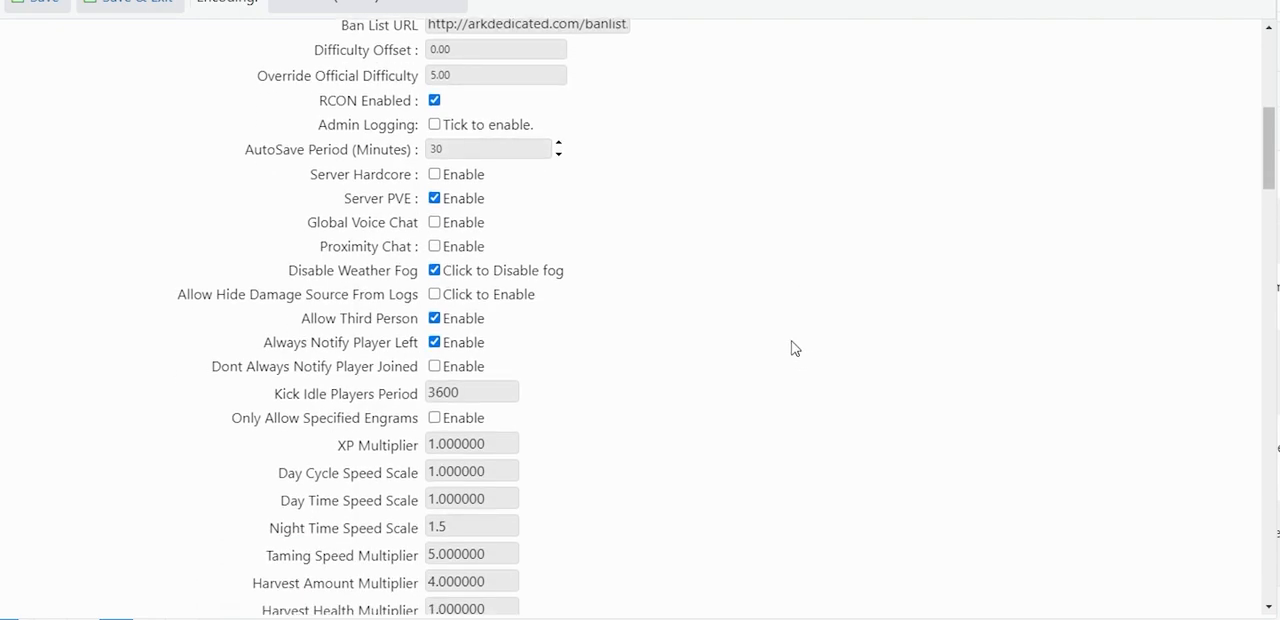
{"action": "mouse_move", "coordinate": [588, 162]}
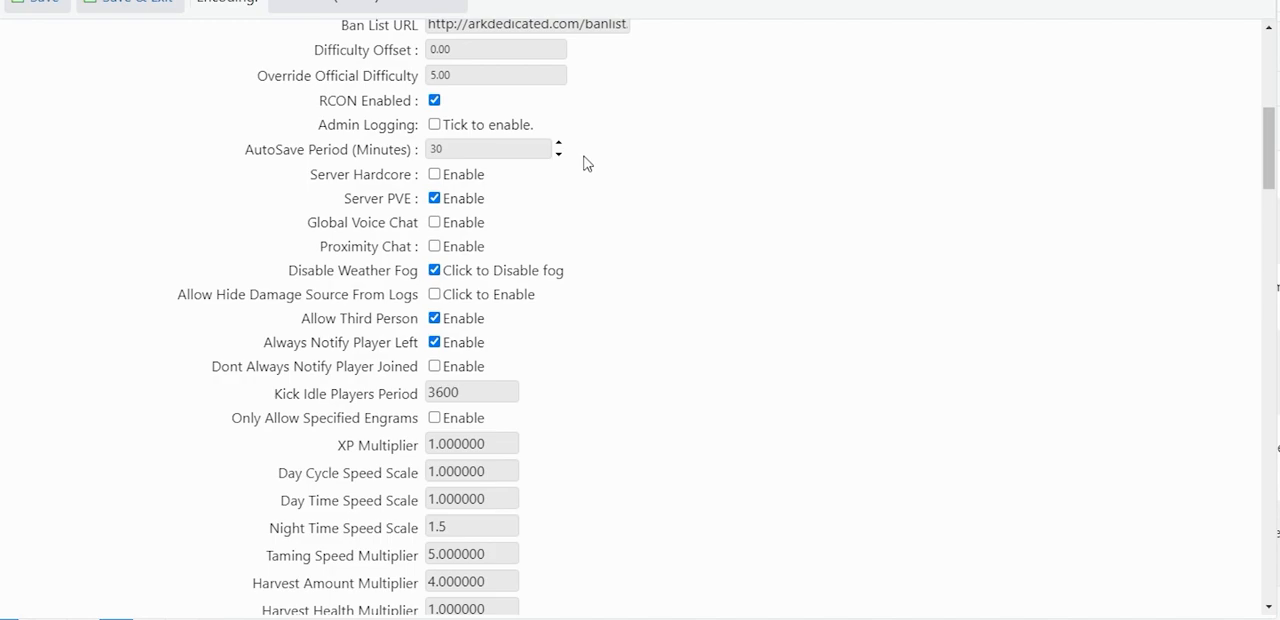
{"action": "mouse_move", "coordinate": [736, 308]}
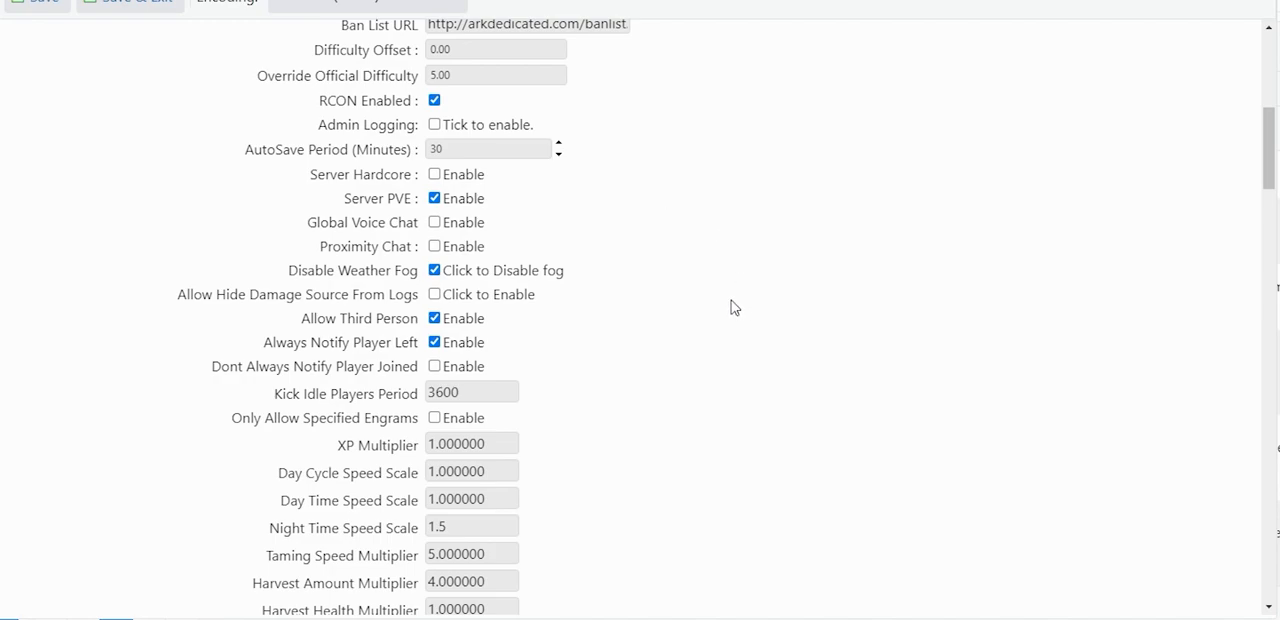
{"action": "mouse_move", "coordinate": [676, 324]}
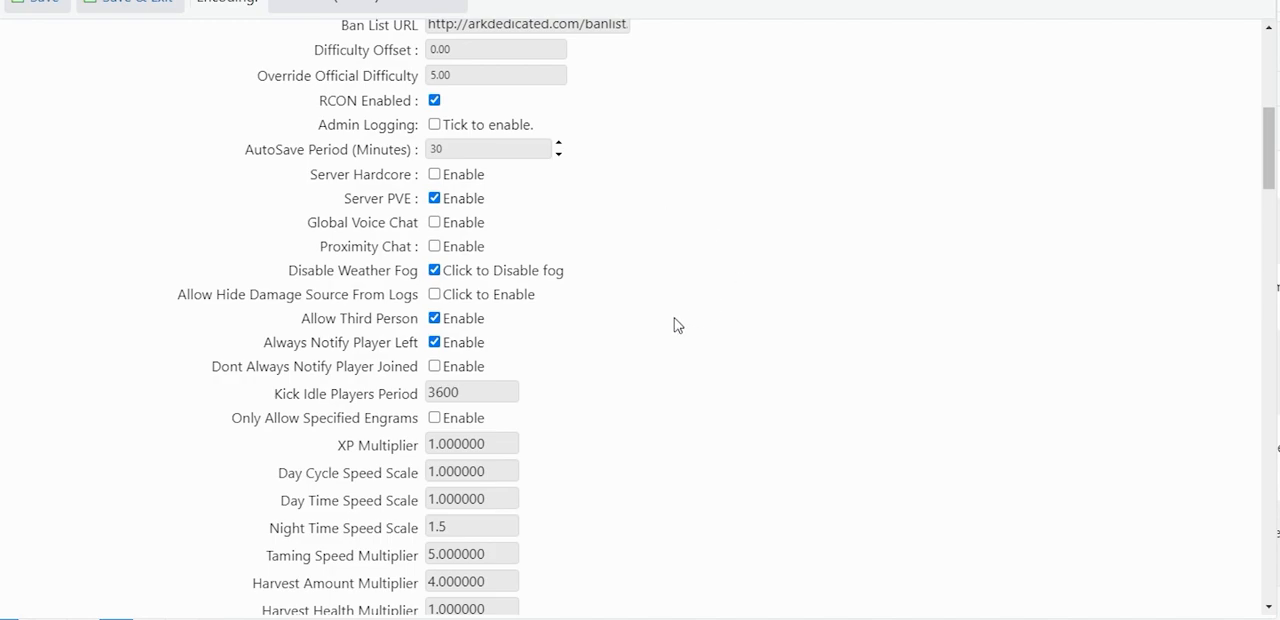
{"action": "mouse_move", "coordinate": [788, 272]}
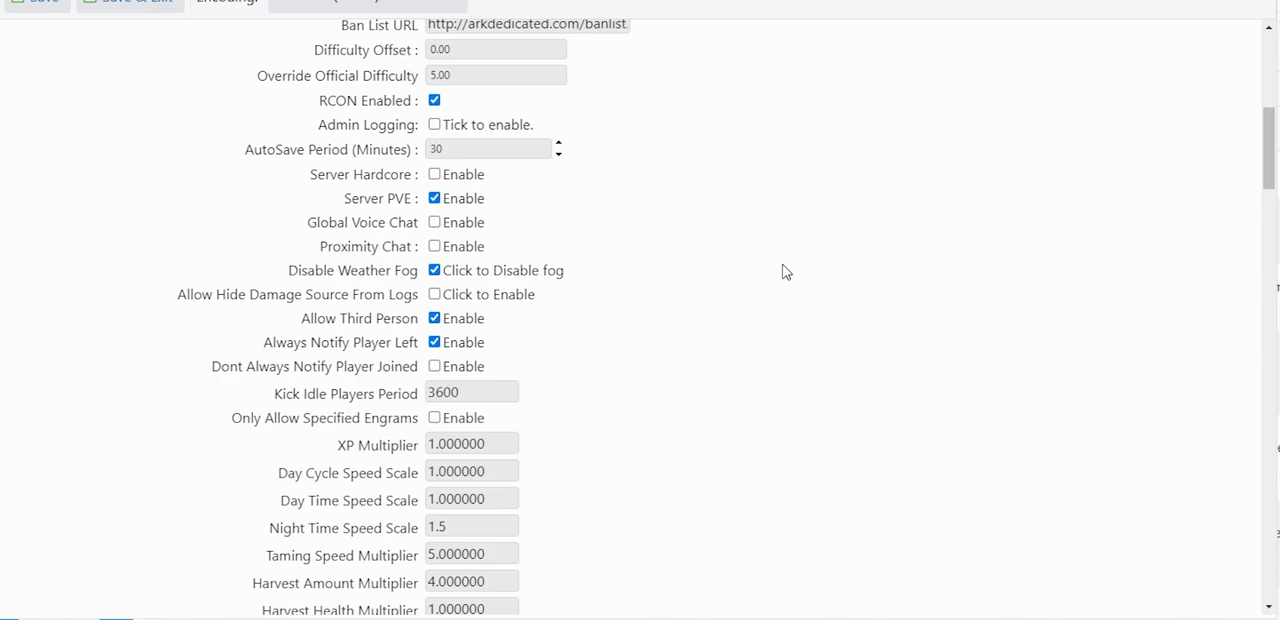
{"action": "mouse_move", "coordinate": [578, 220]}
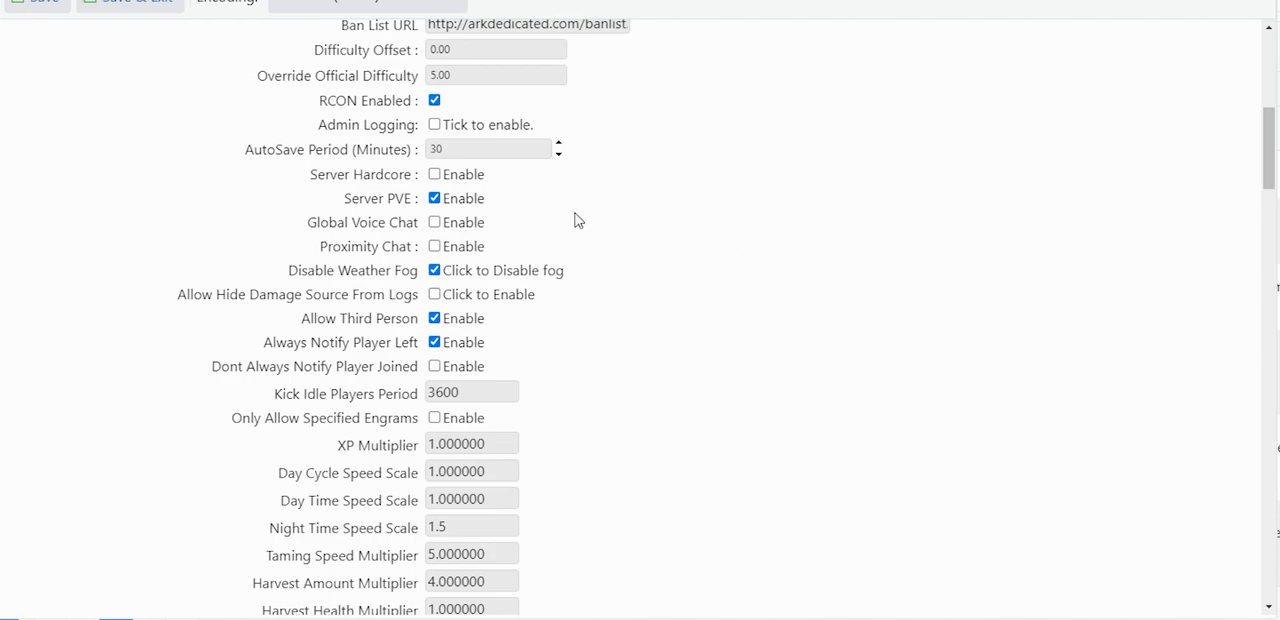
{"action": "mouse_move", "coordinate": [616, 308]}
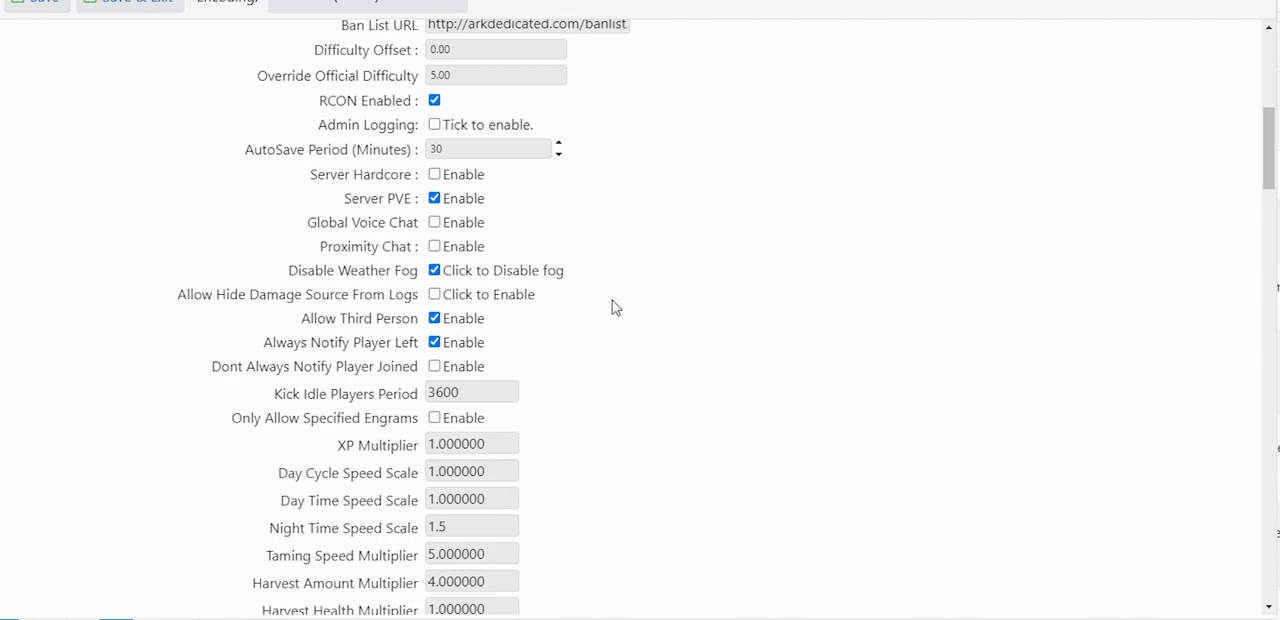
{"action": "mouse_move", "coordinate": [580, 276]}
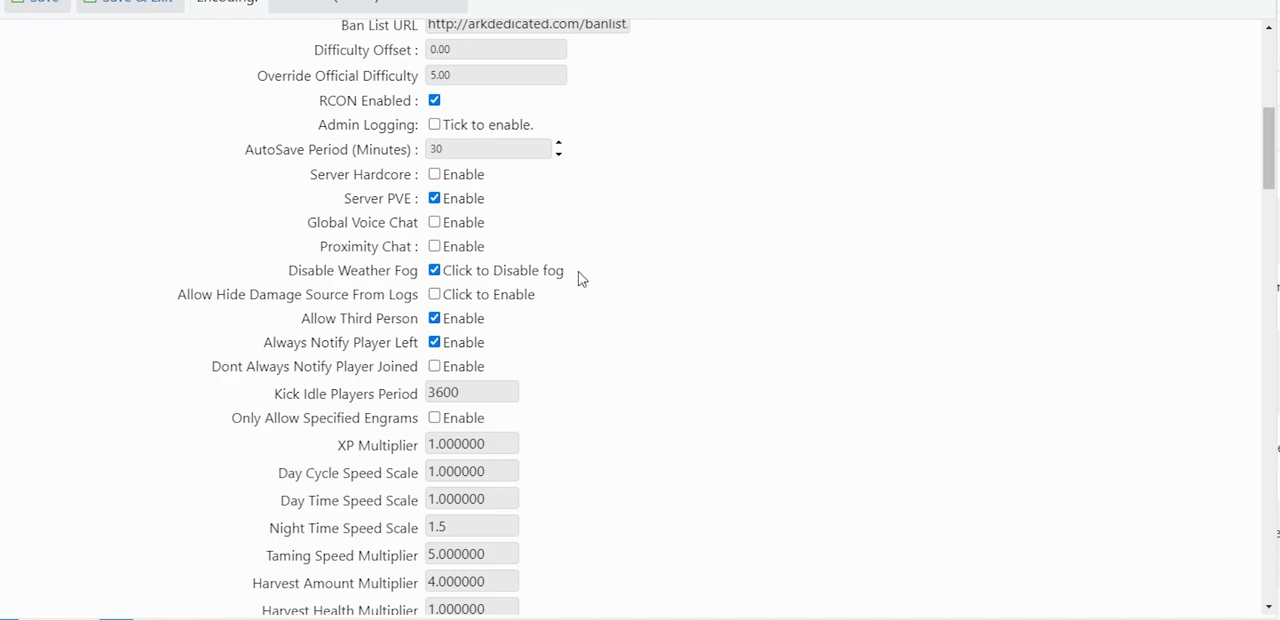
{"action": "mouse_move", "coordinate": [588, 280]}
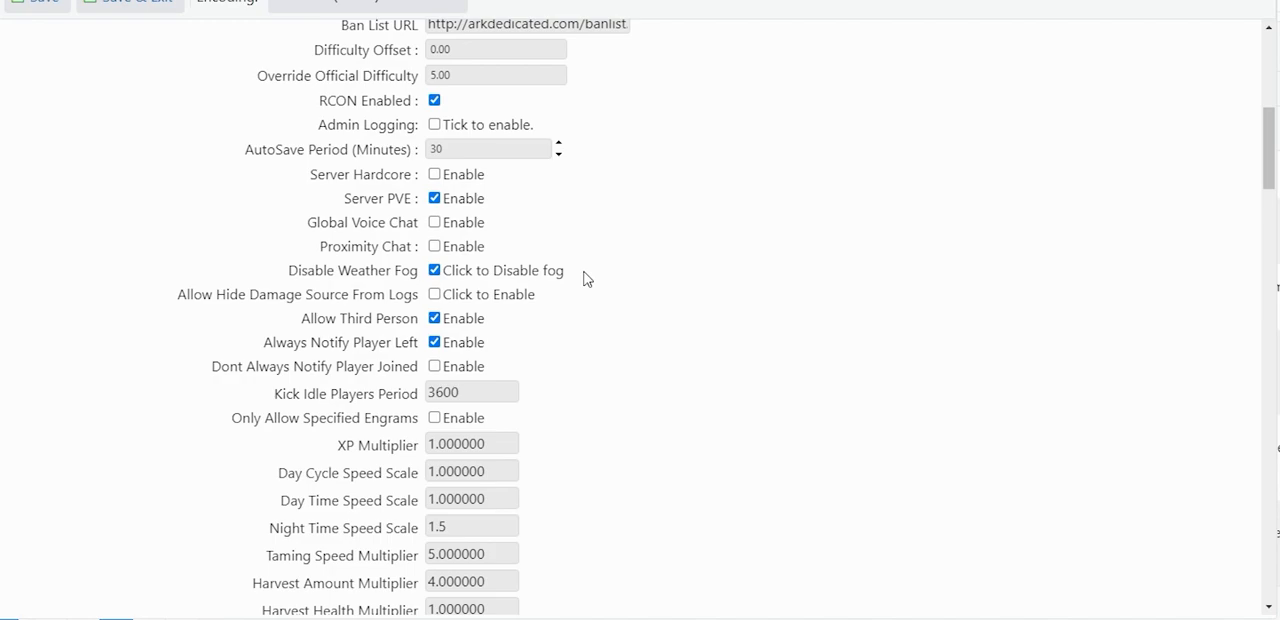
{"action": "mouse_move", "coordinate": [500, 316]}
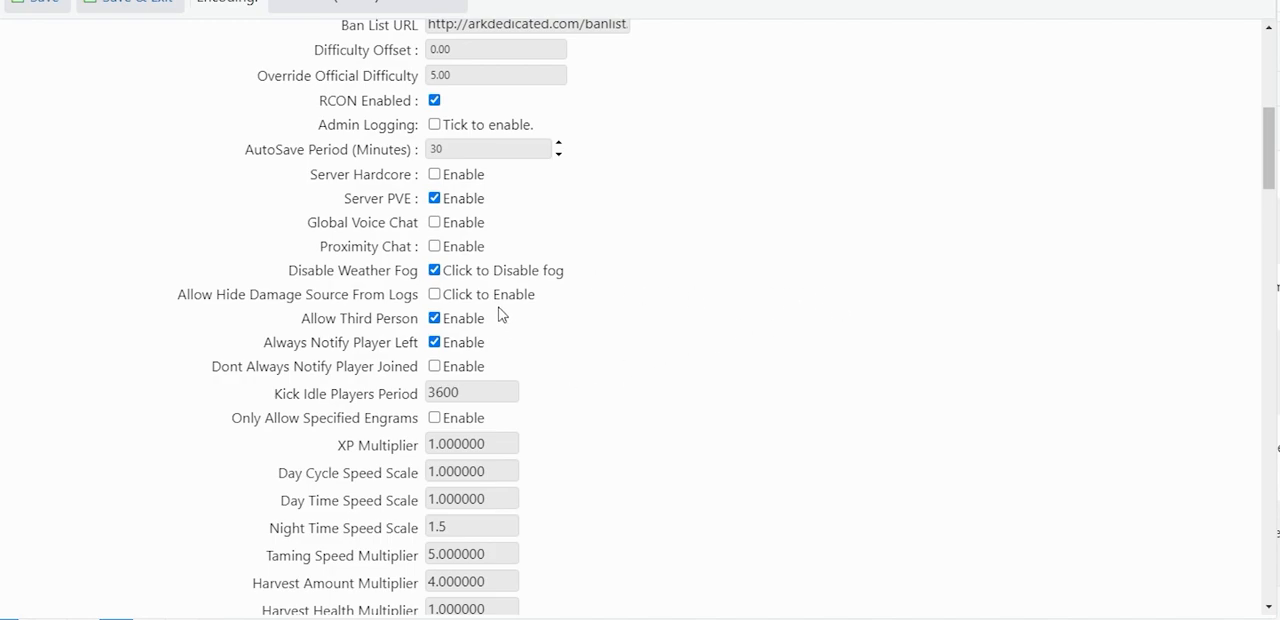
{"action": "mouse_move", "coordinate": [516, 340]}
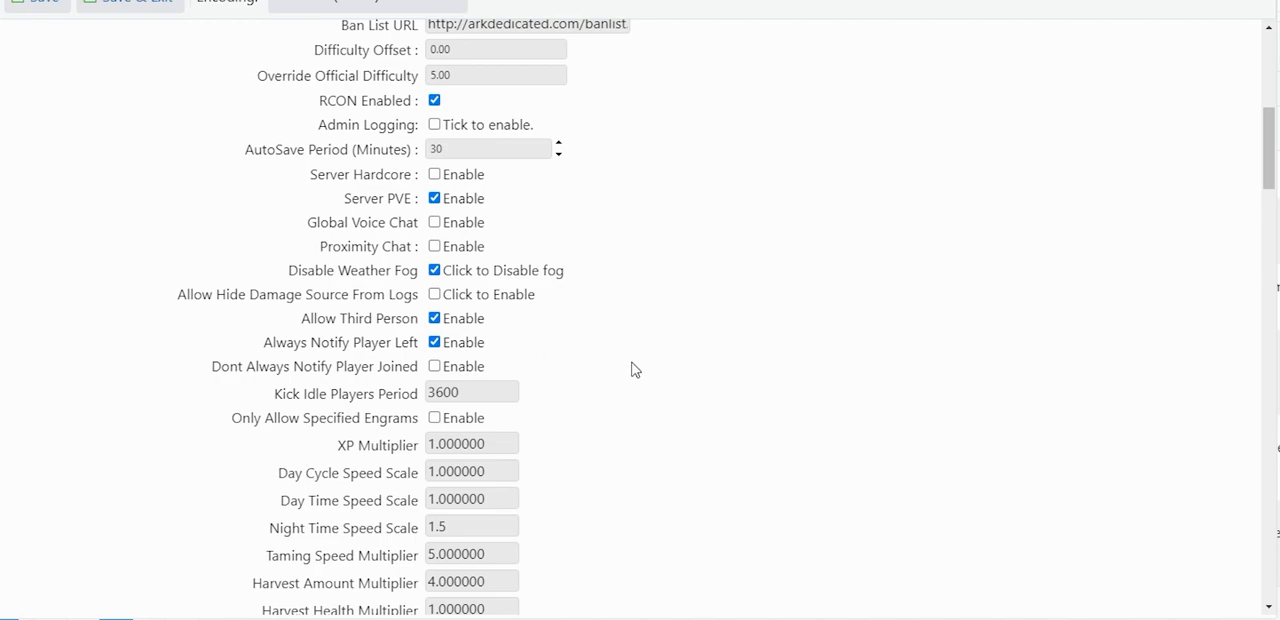
{"action": "mouse_move", "coordinate": [720, 386]}
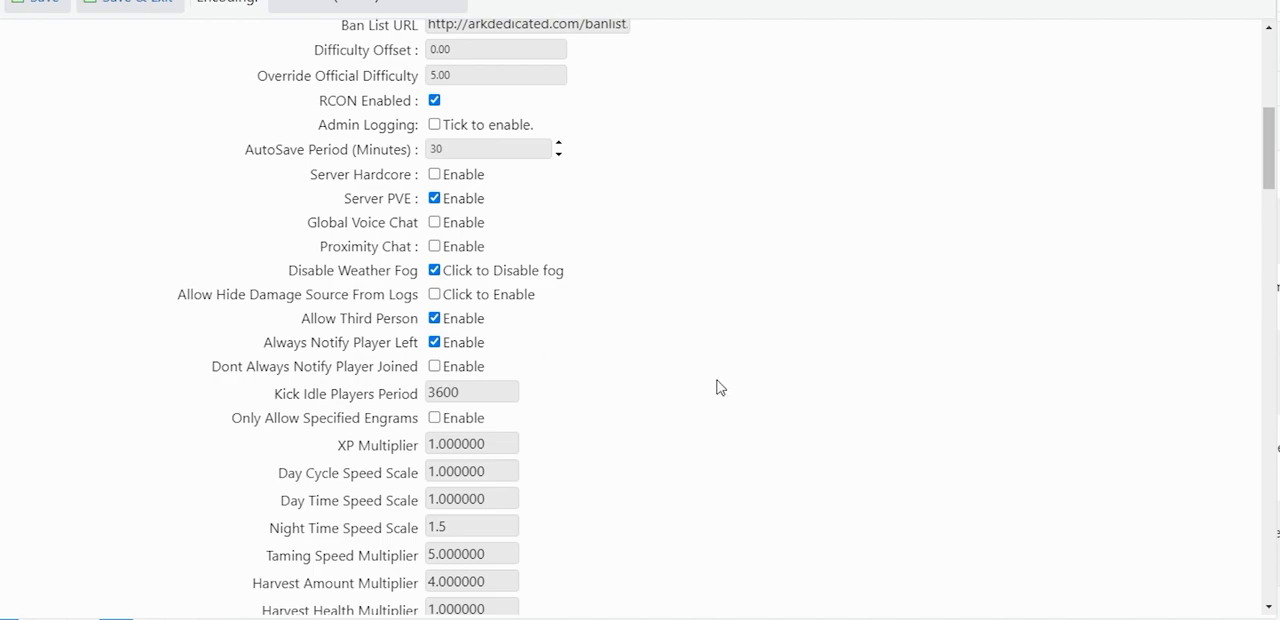
{"action": "scroll", "scroll_direction": "down", "scroll_amount": 3}
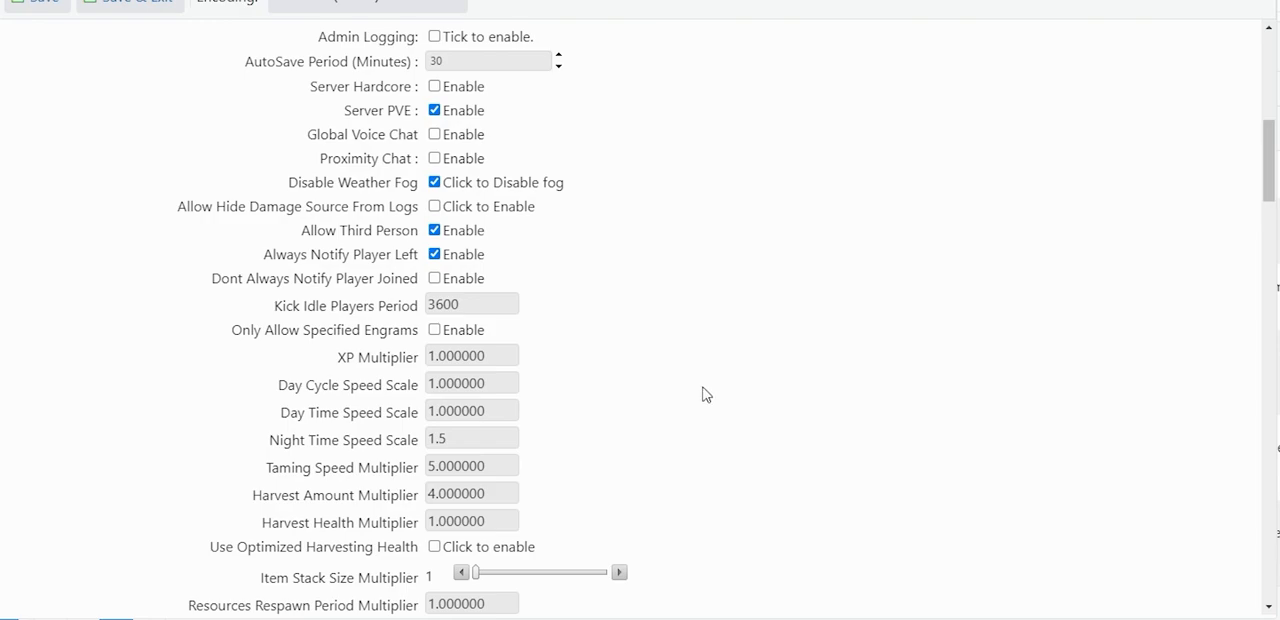
{"action": "mouse_move", "coordinate": [816, 444]}
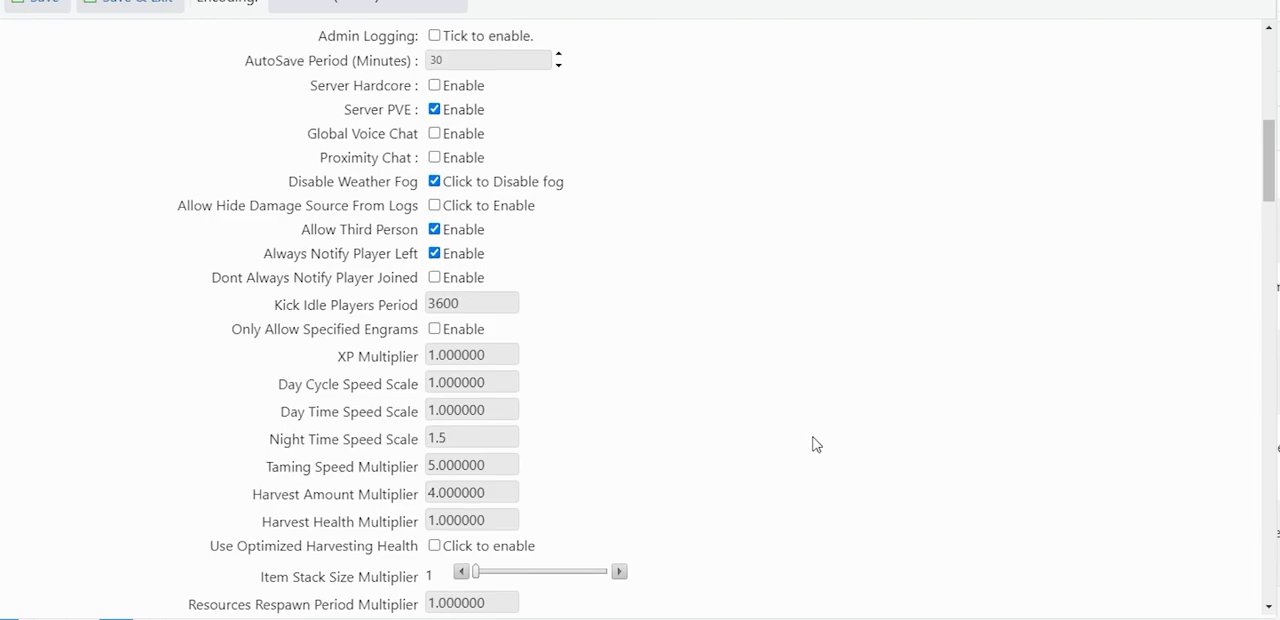
{"action": "mouse_move", "coordinate": [562, 364]}
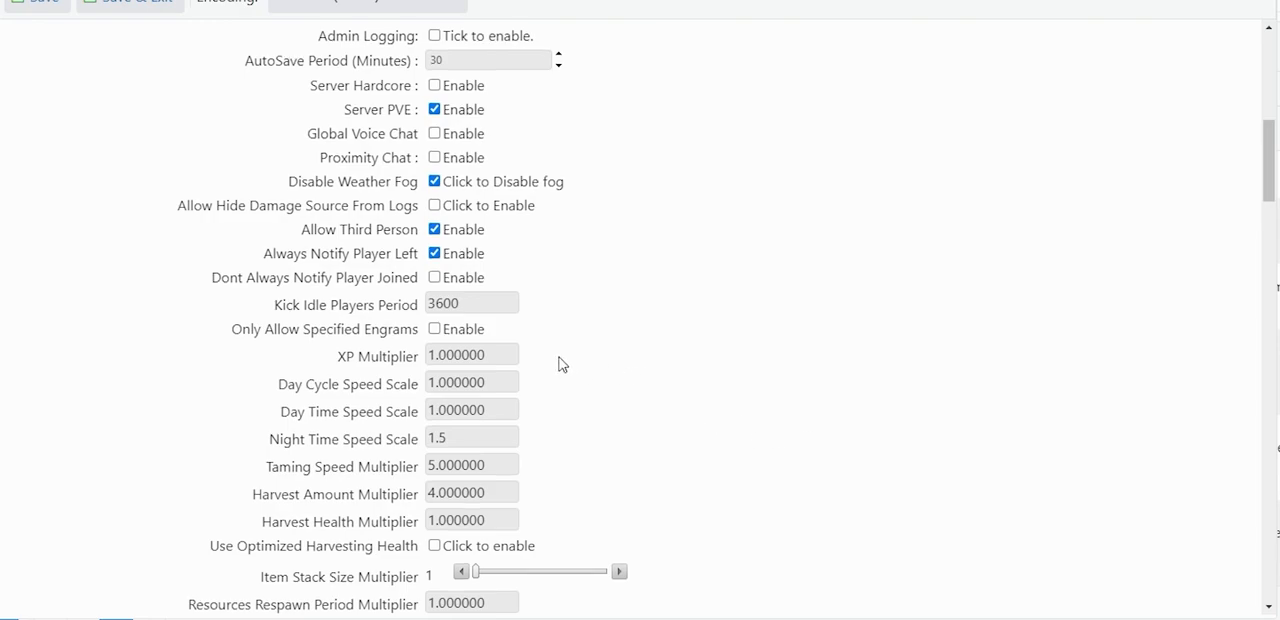
{"action": "mouse_move", "coordinate": [524, 362]}
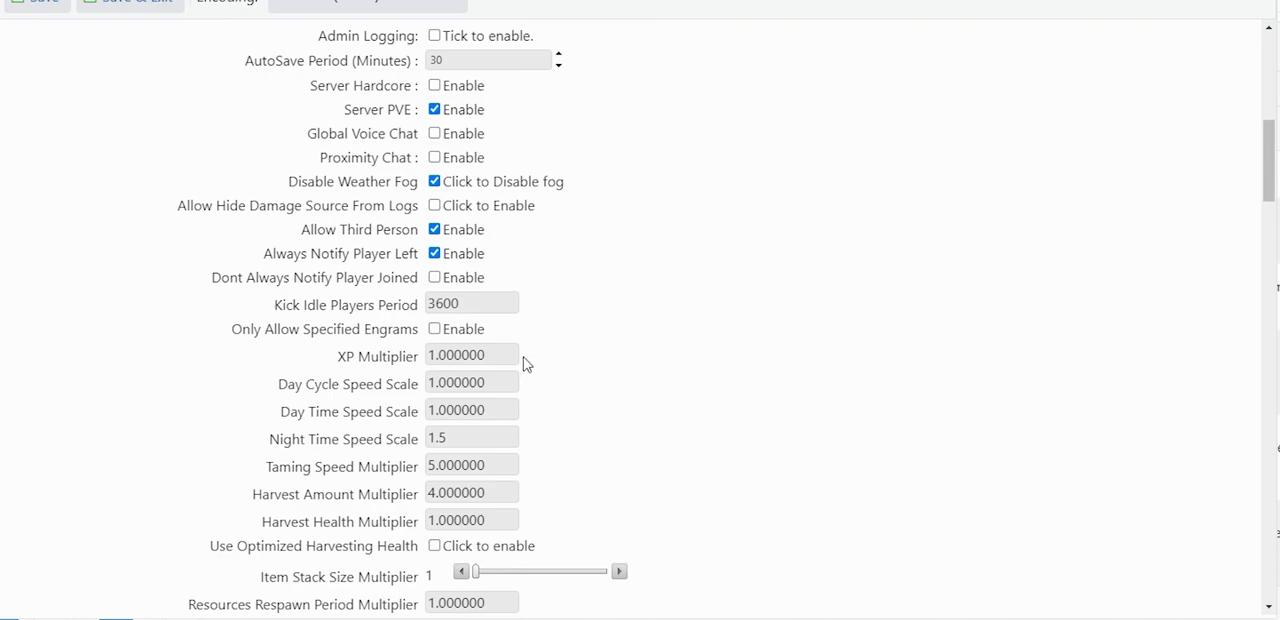
{"action": "mouse_move", "coordinate": [546, 356]}
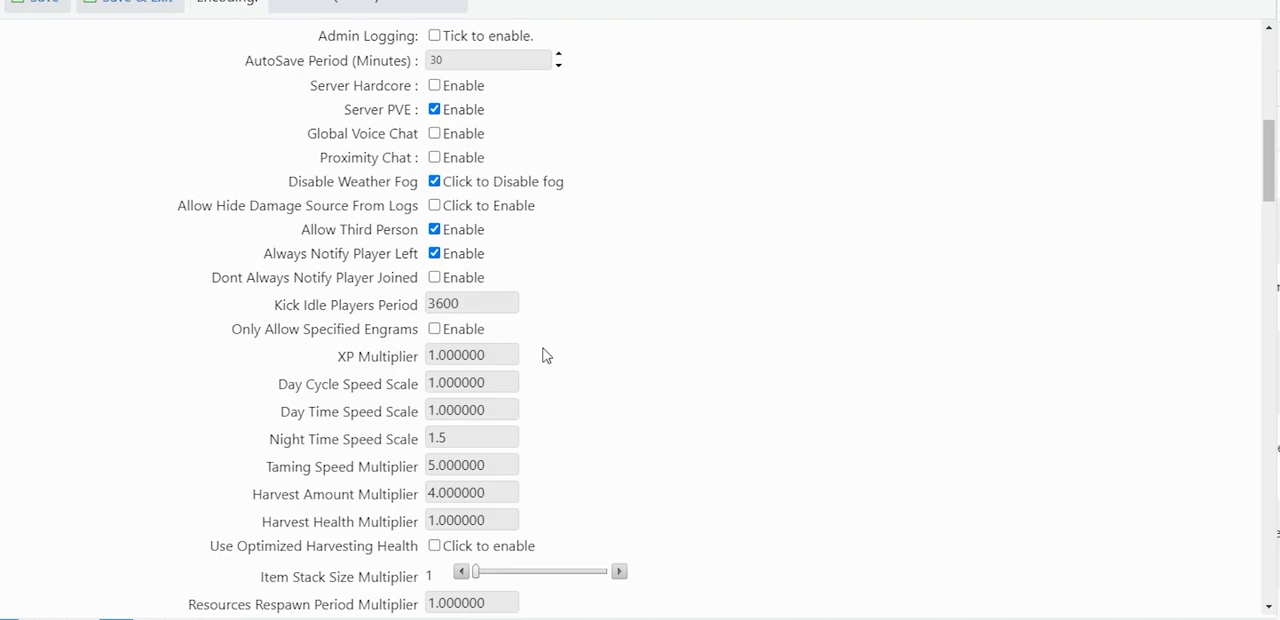
{"action": "mouse_move", "coordinate": [572, 360]}
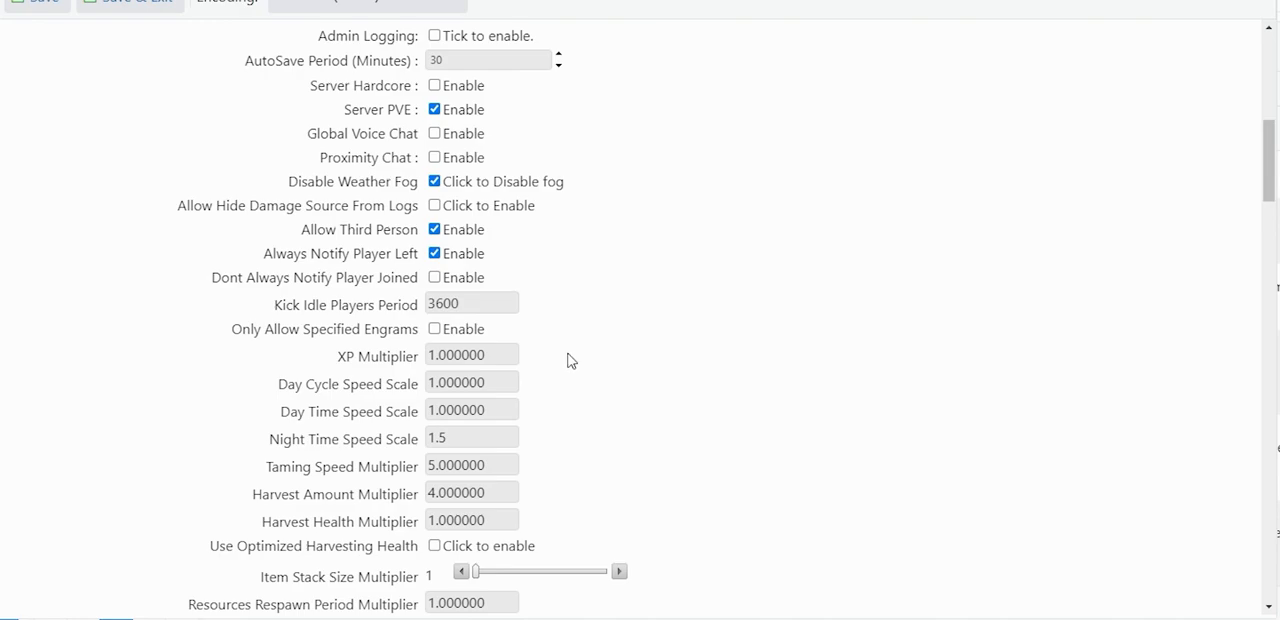
{"action": "scroll", "scroll_direction": "down", "scroll_amount": 3}
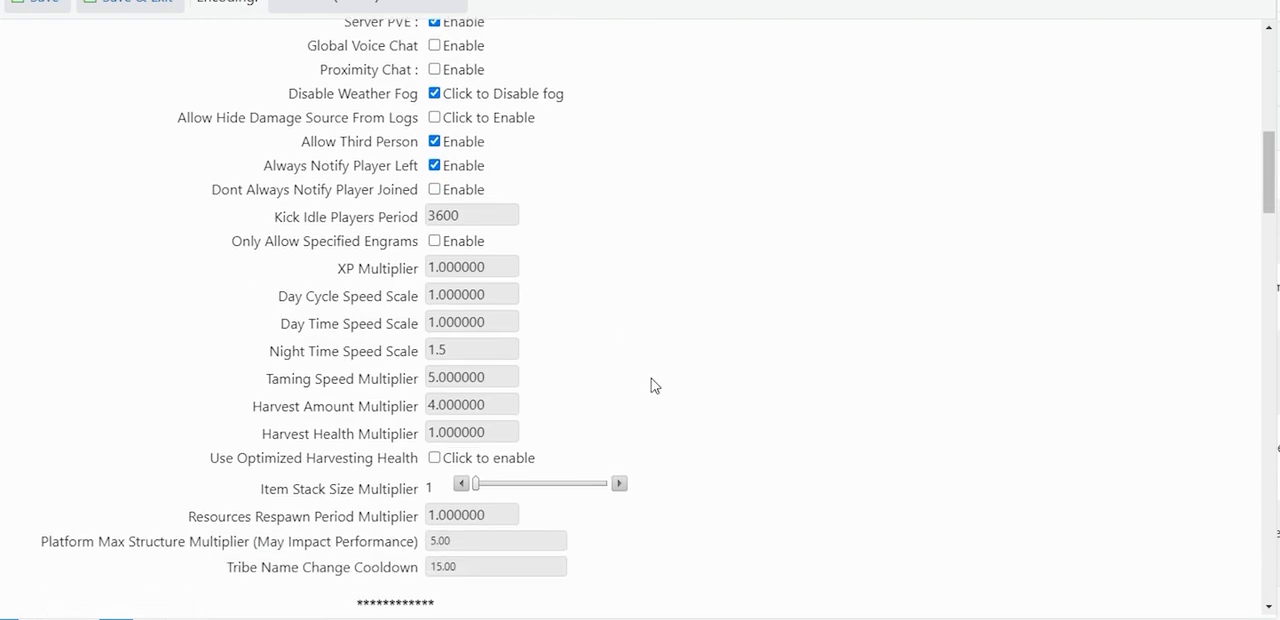
{"action": "scroll", "scroll_direction": "down", "scroll_amount": 3}
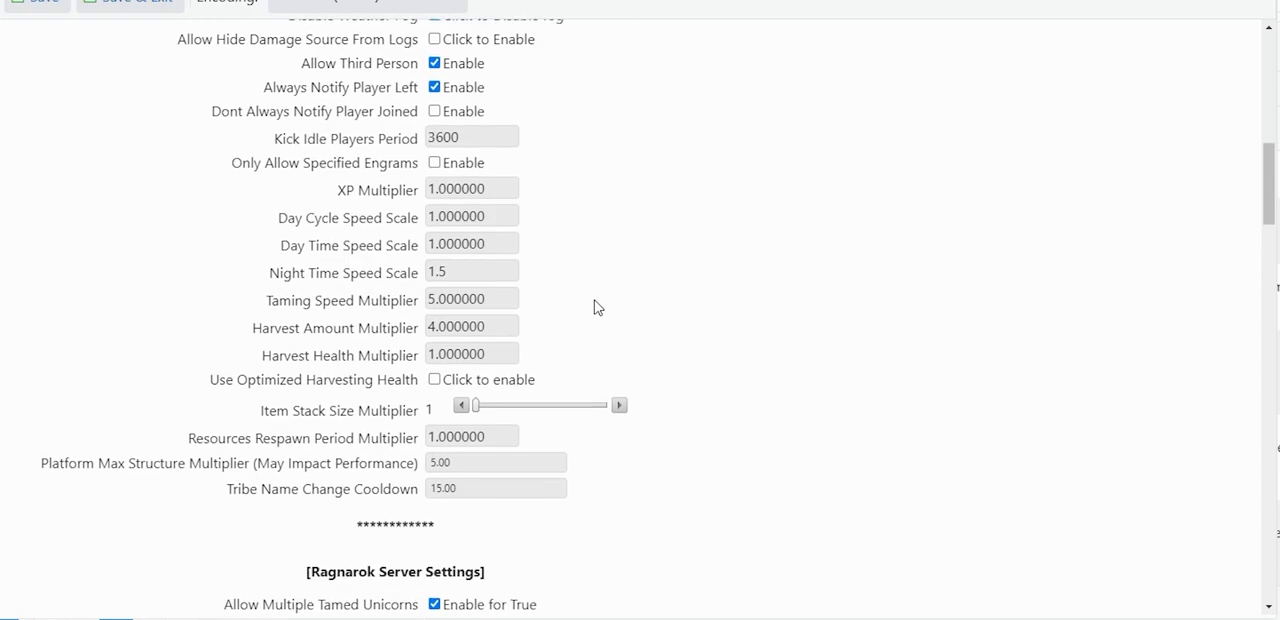
{"action": "scroll", "scroll_direction": "down", "scroll_amount": 3}
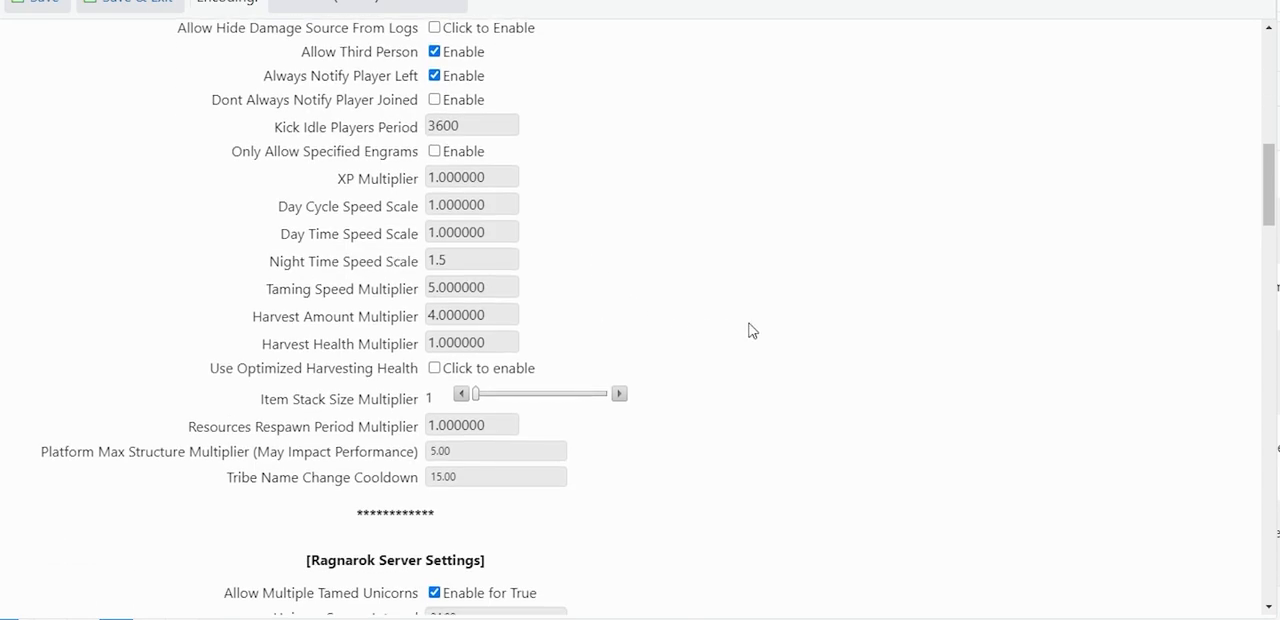
{"action": "mouse_move", "coordinate": [560, 276]}
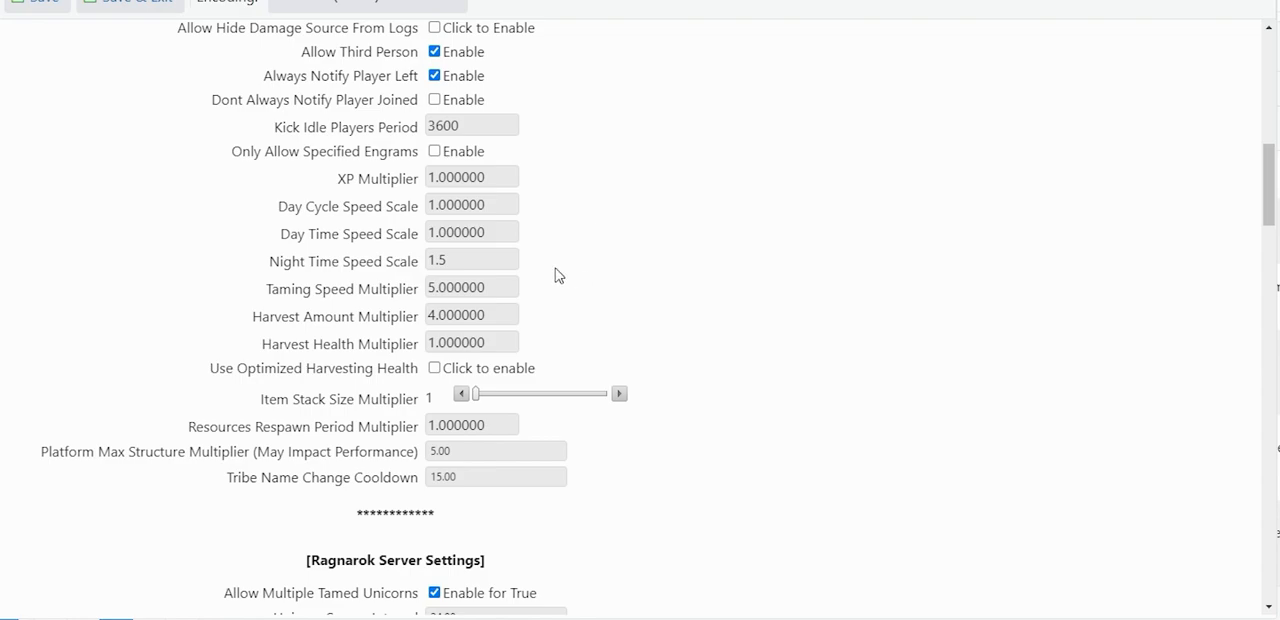
{"action": "mouse_move", "coordinate": [540, 272]}
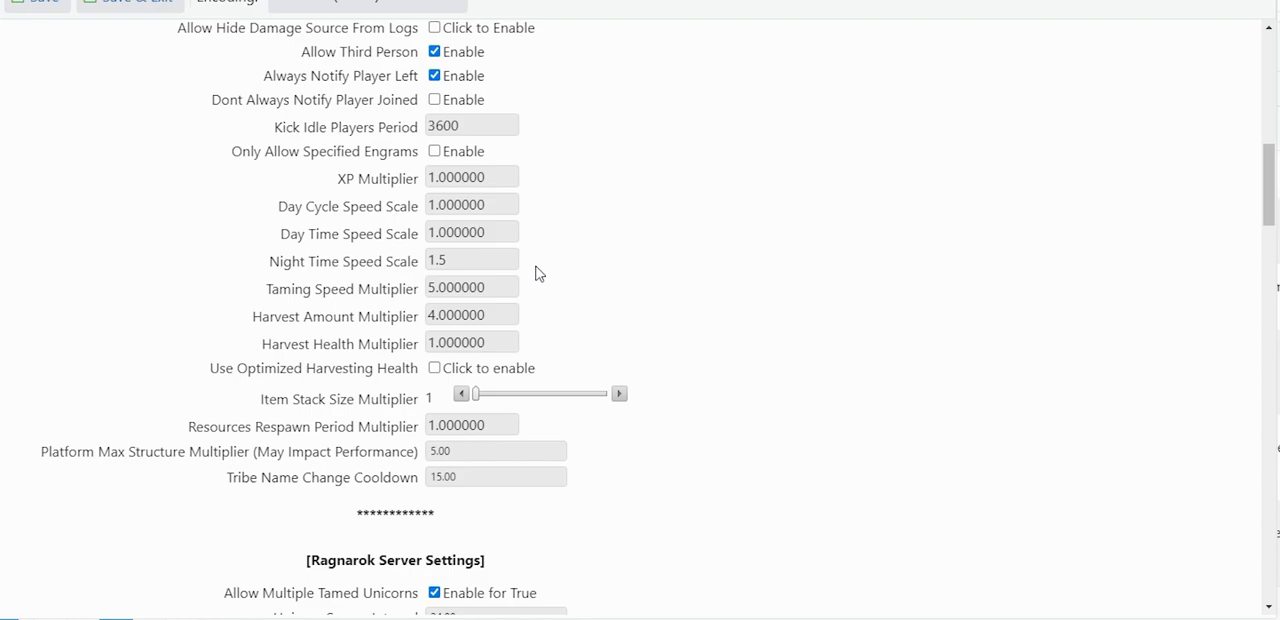
{"action": "mouse_move", "coordinate": [612, 256]}
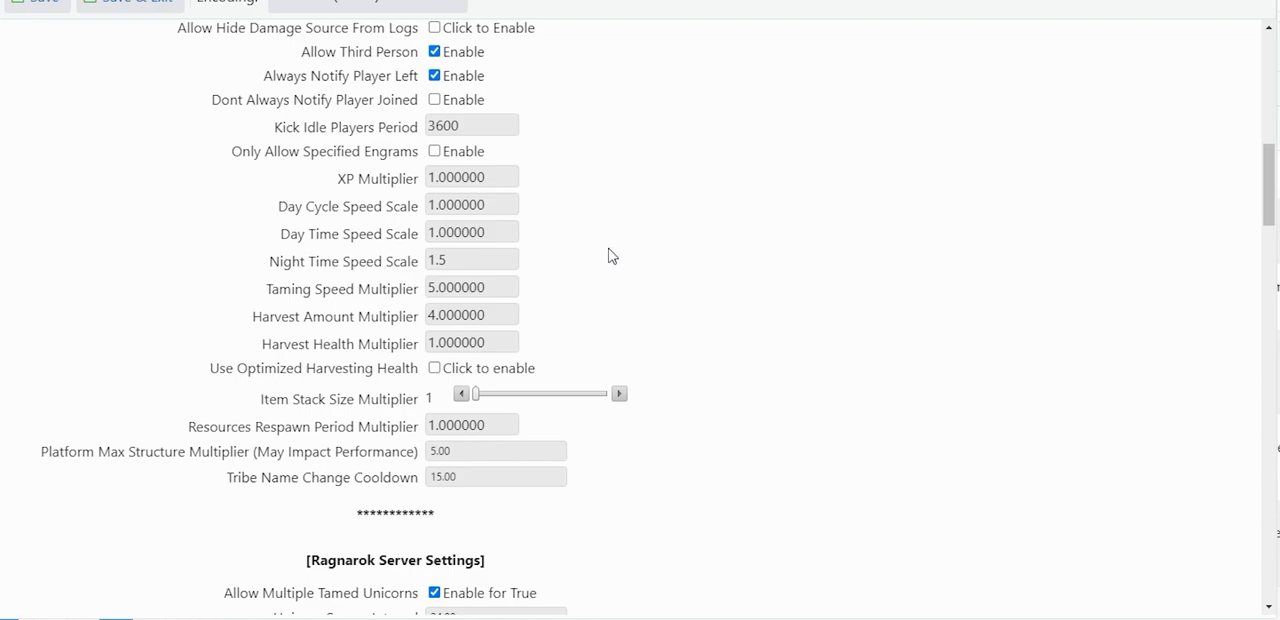
{"action": "mouse_move", "coordinate": [604, 270]}
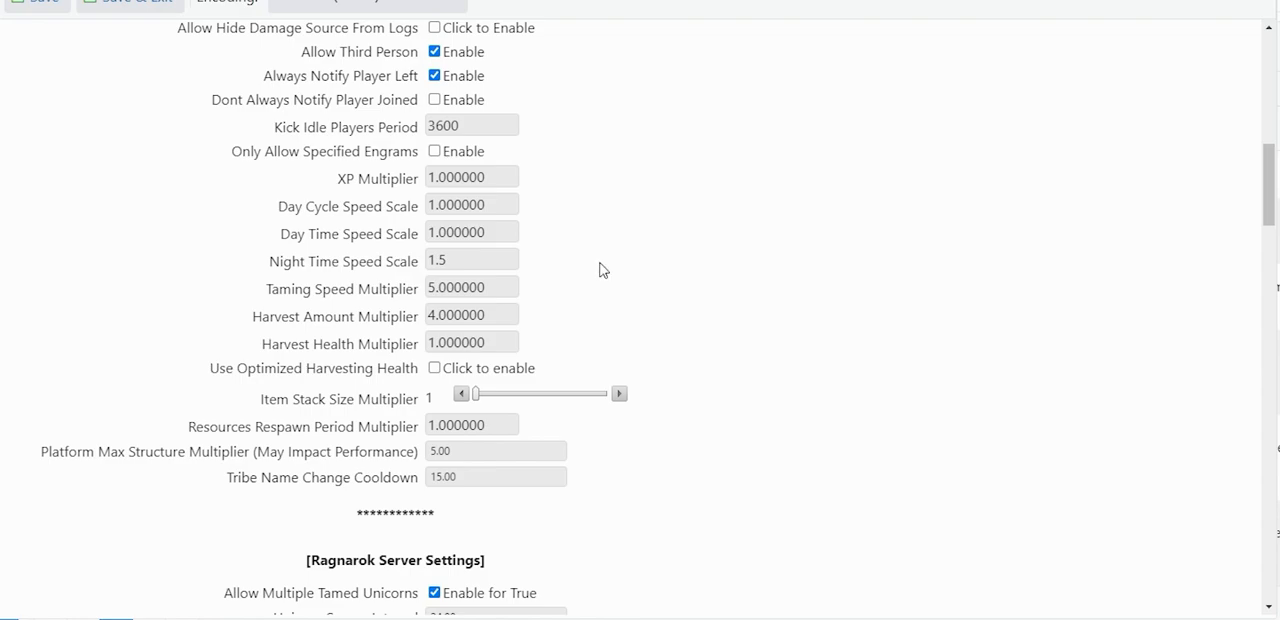
{"action": "mouse_move", "coordinate": [540, 308]}
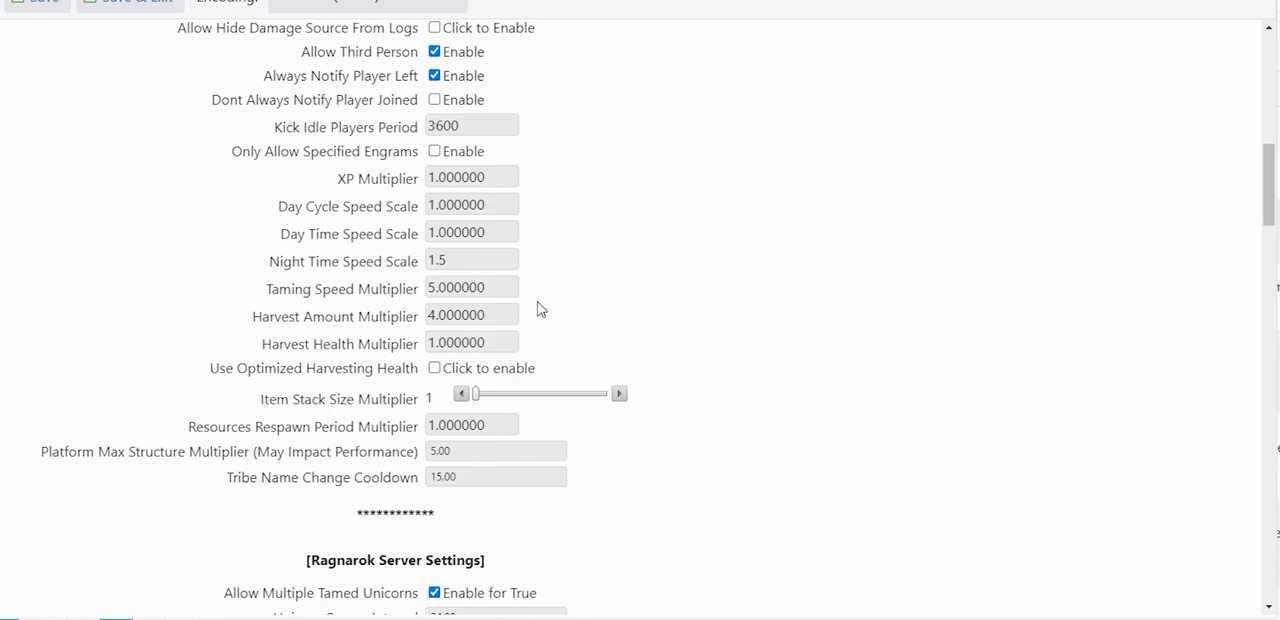
{"action": "mouse_move", "coordinate": [548, 304]}
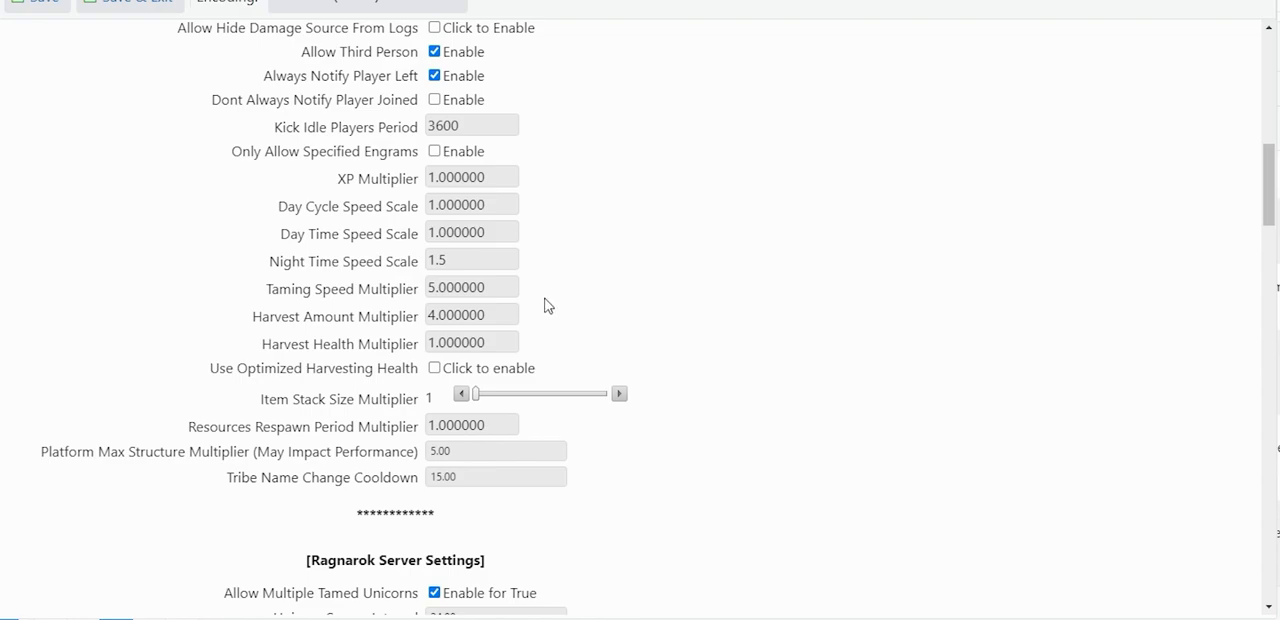
{"action": "mouse_move", "coordinate": [560, 336]}
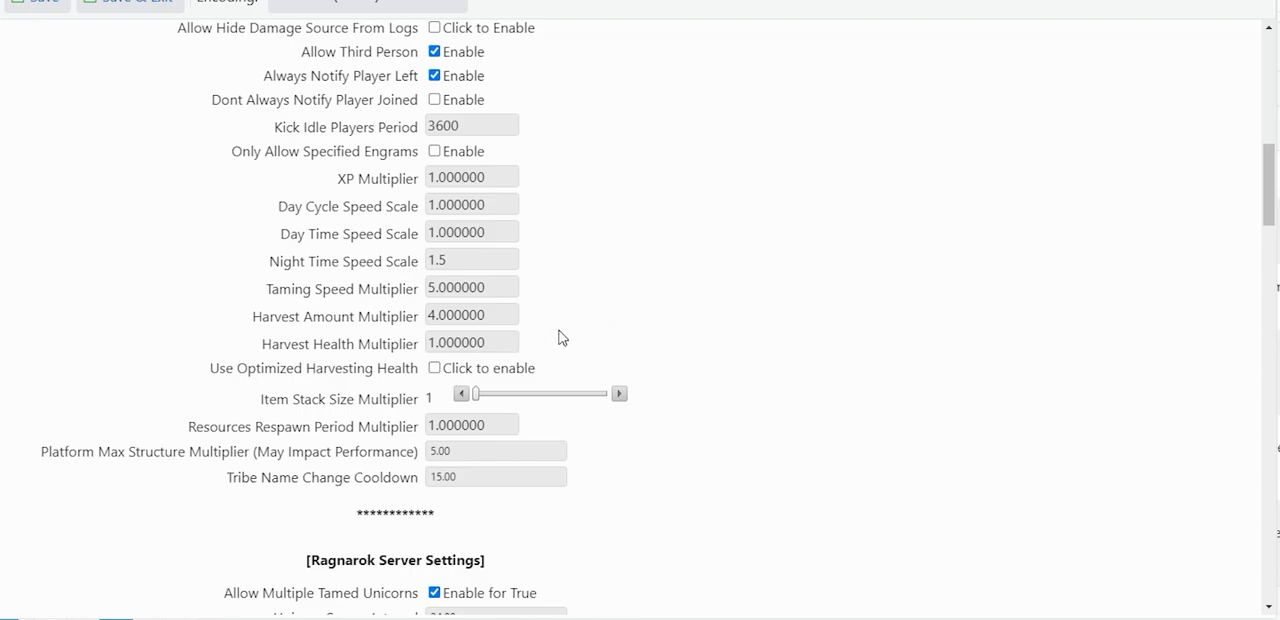
{"action": "mouse_move", "coordinate": [798, 386]}
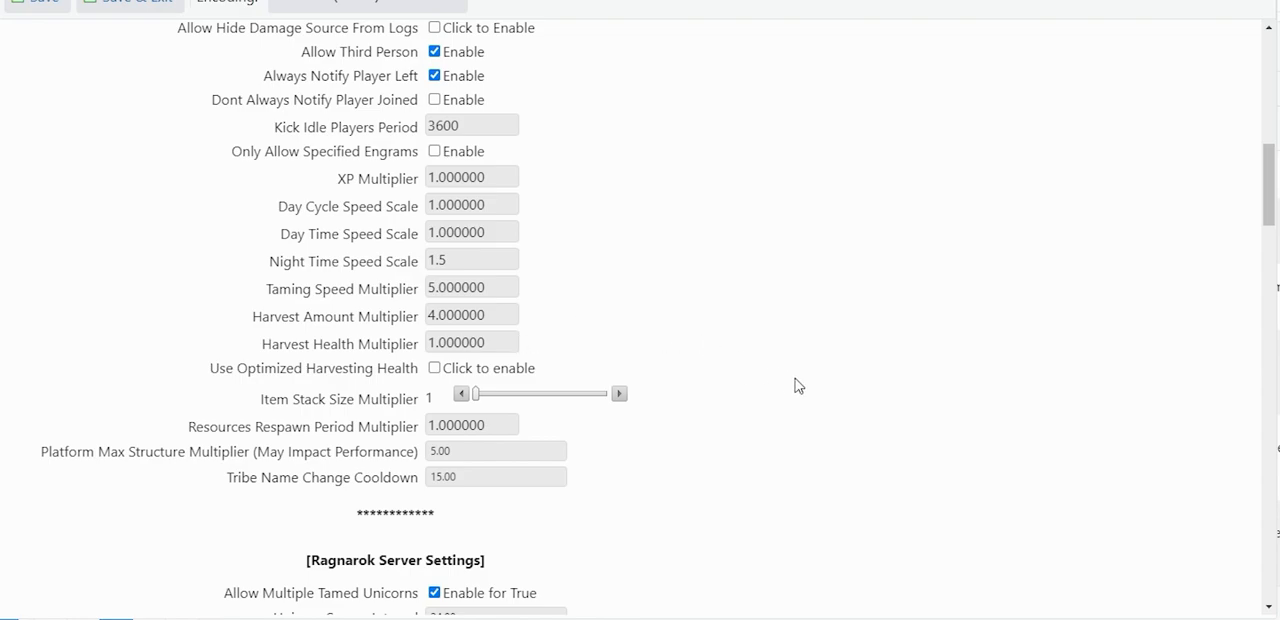
{"action": "scroll", "scroll_direction": "down", "scroll_amount": 3}
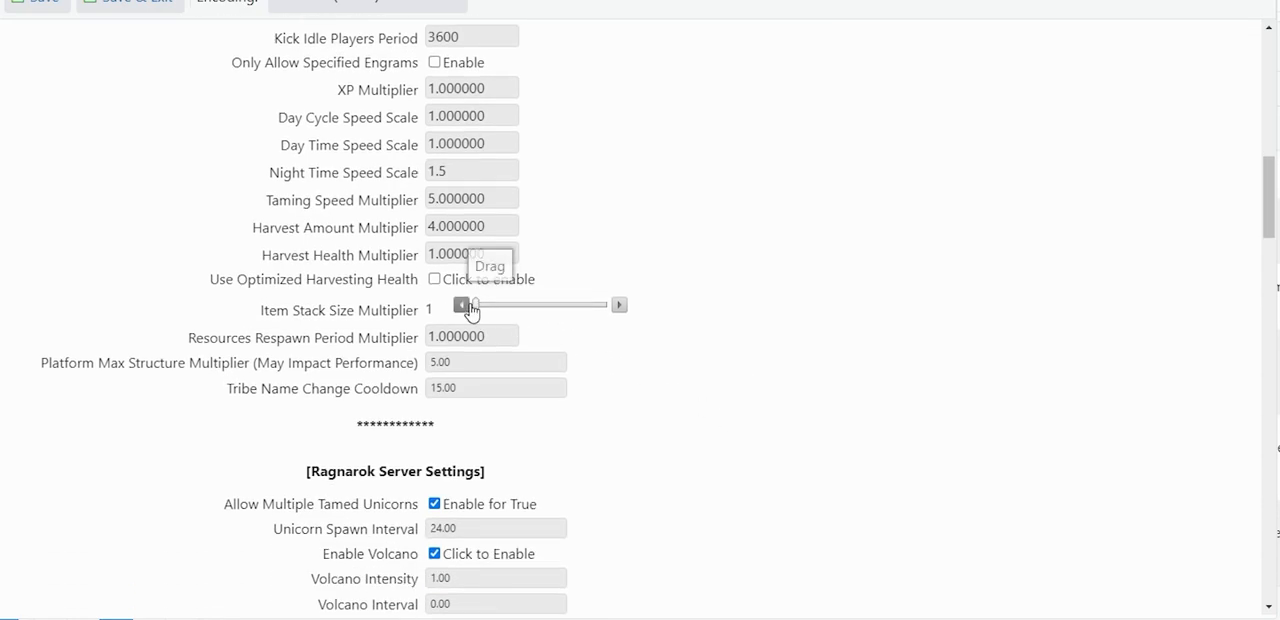
{"action": "mouse_move", "coordinate": [620, 304]}
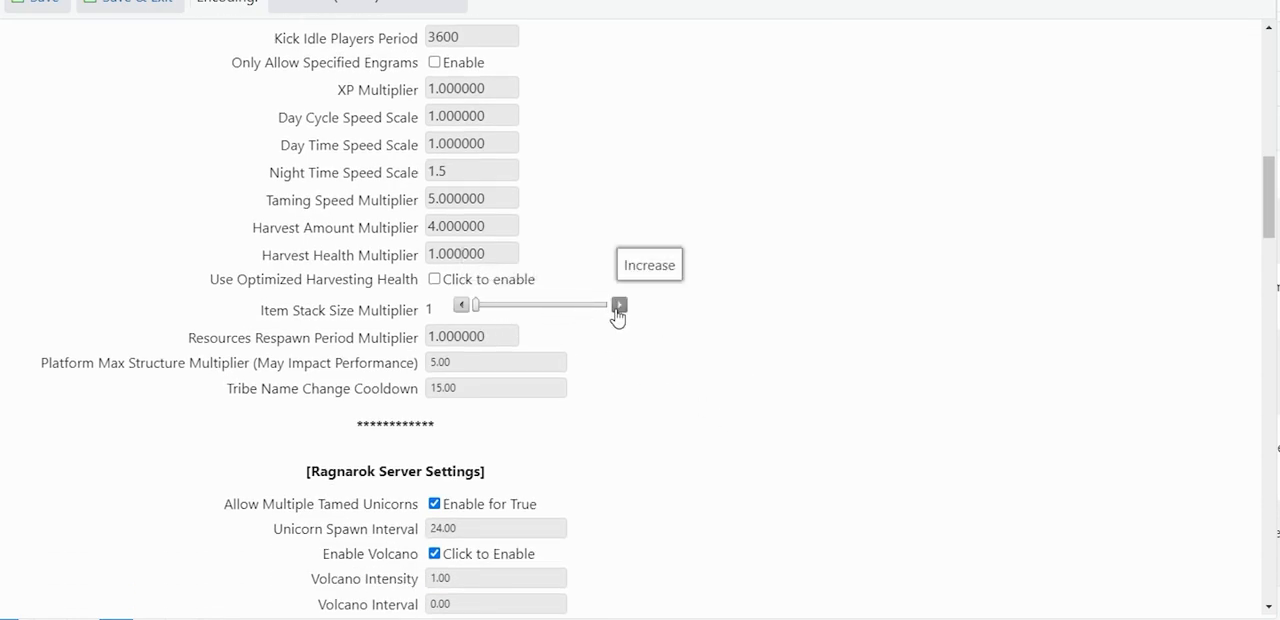
{"action": "mouse_move", "coordinate": [540, 316]}
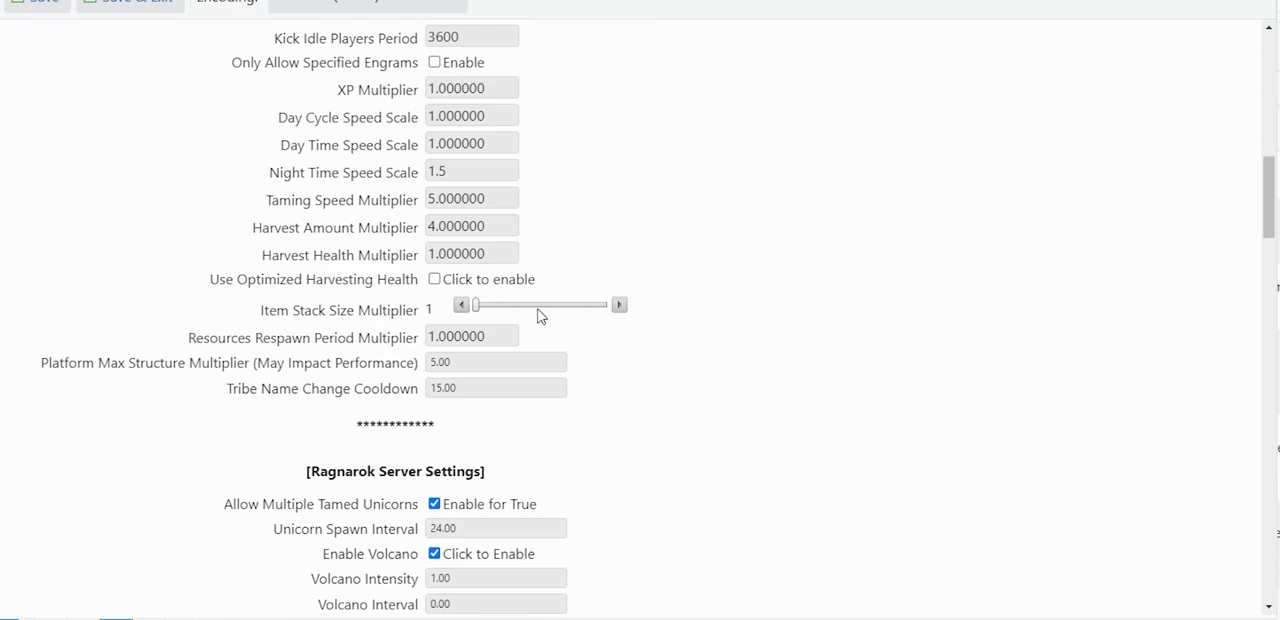
{"action": "mouse_move", "coordinate": [540, 324]}
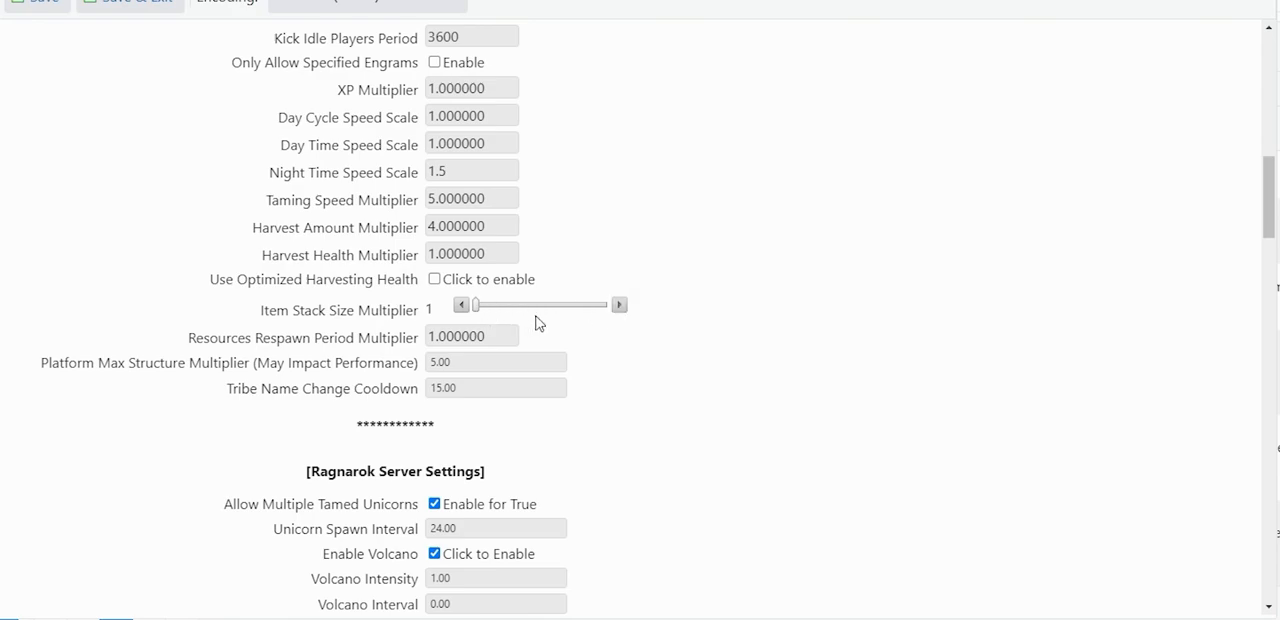
{"action": "mouse_move", "coordinate": [754, 368]}
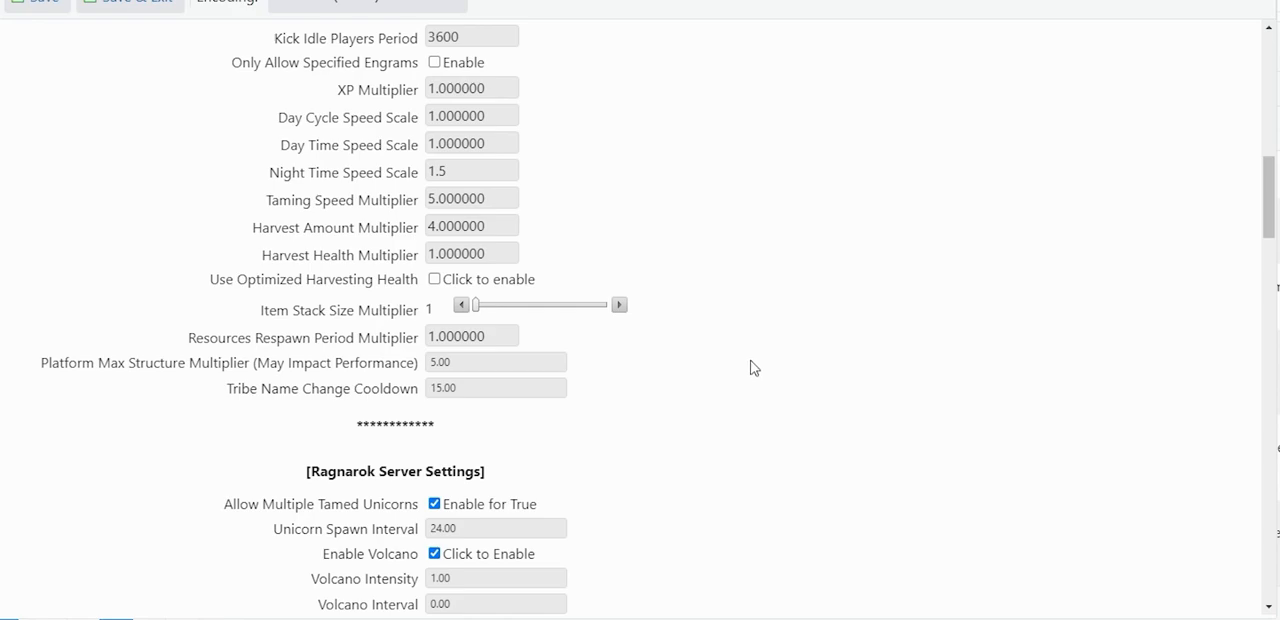
{"action": "mouse_move", "coordinate": [816, 424]}
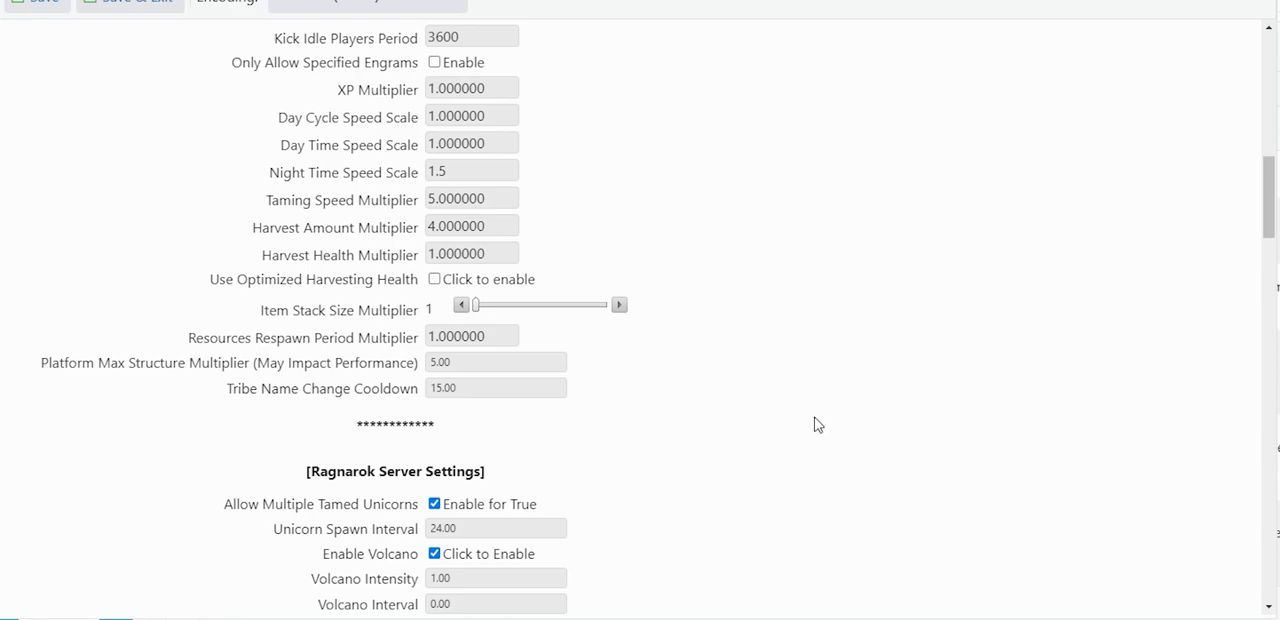
{"action": "mouse_move", "coordinate": [832, 436]}
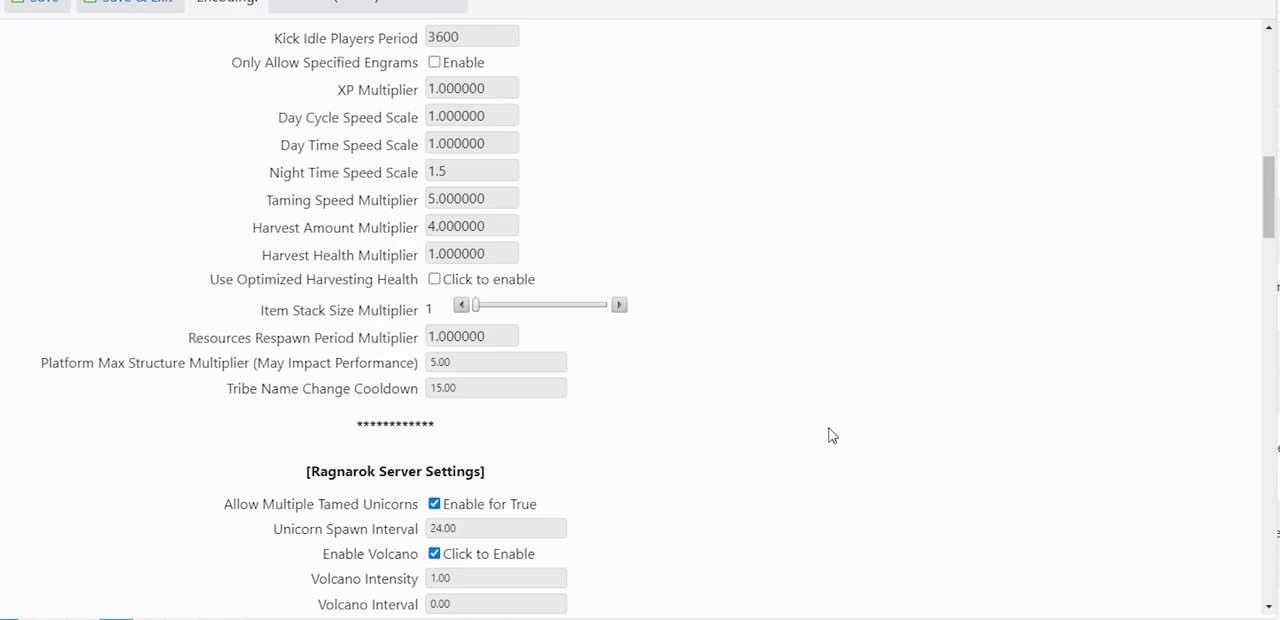
{"action": "scroll", "scroll_direction": "down", "scroll_amount": 3}
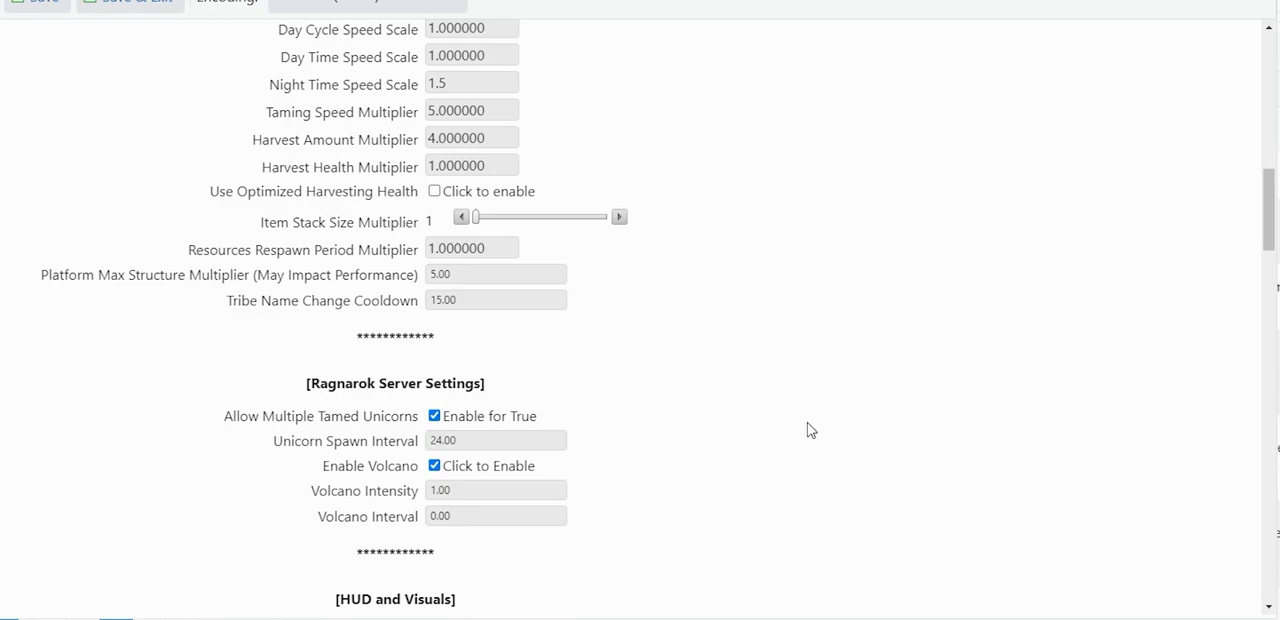
{"action": "mouse_move", "coordinate": [764, 394]}
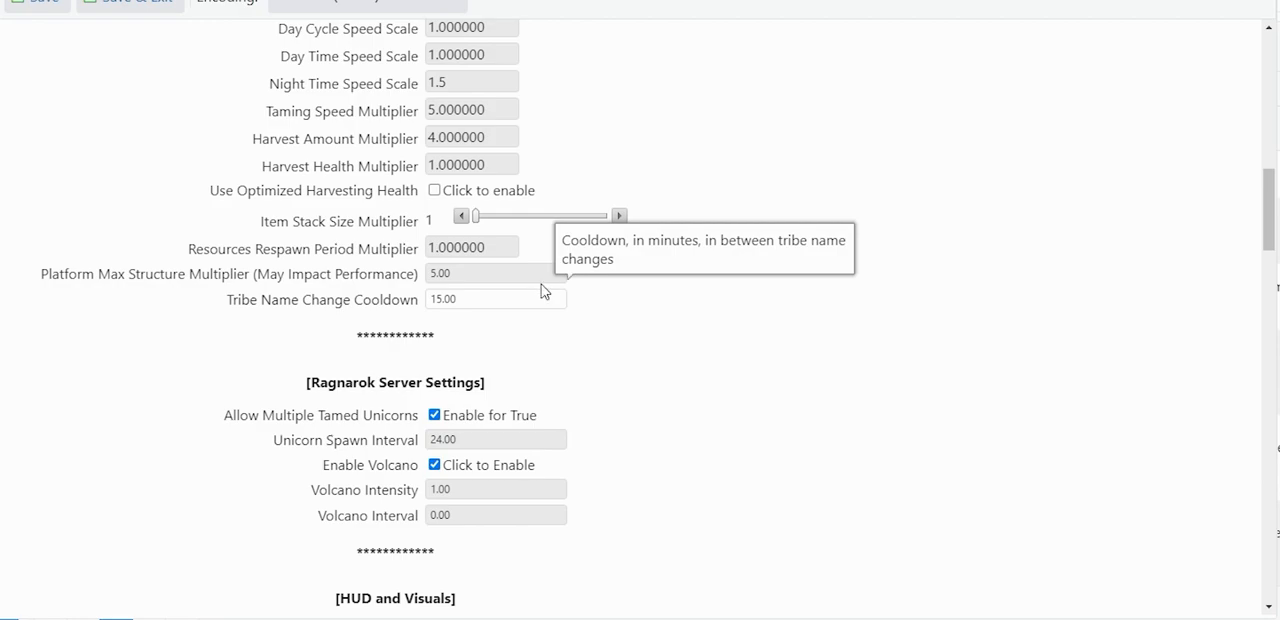
{"action": "mouse_move", "coordinate": [544, 270]}
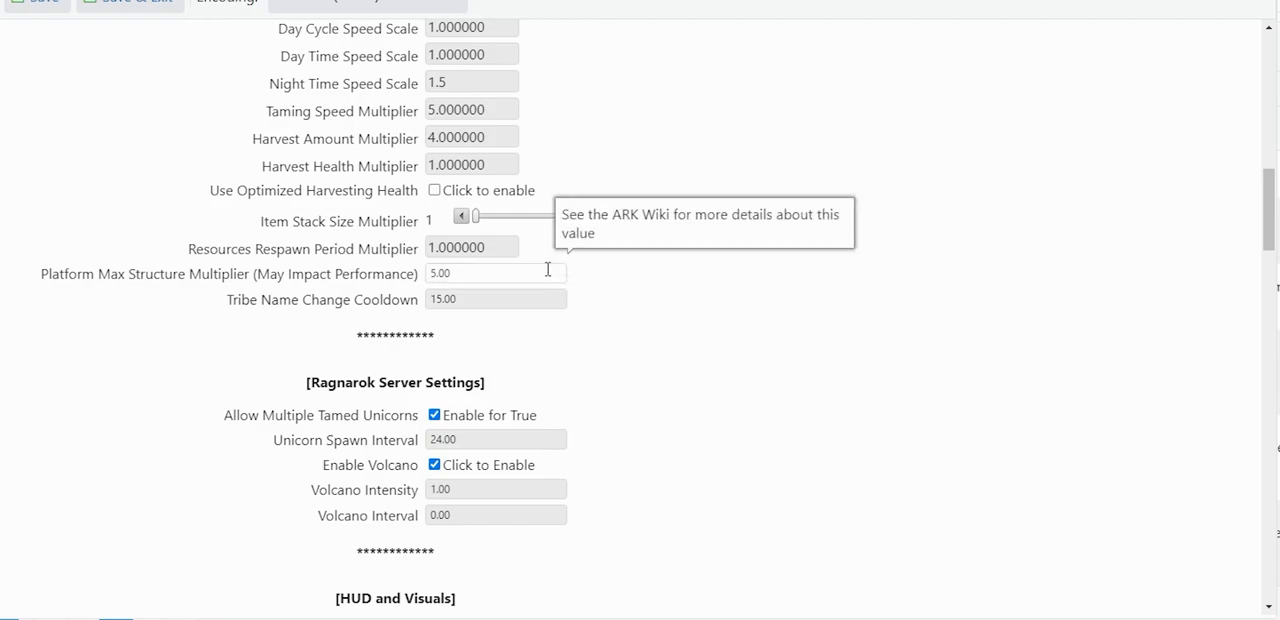
{"action": "mouse_move", "coordinate": [658, 296]}
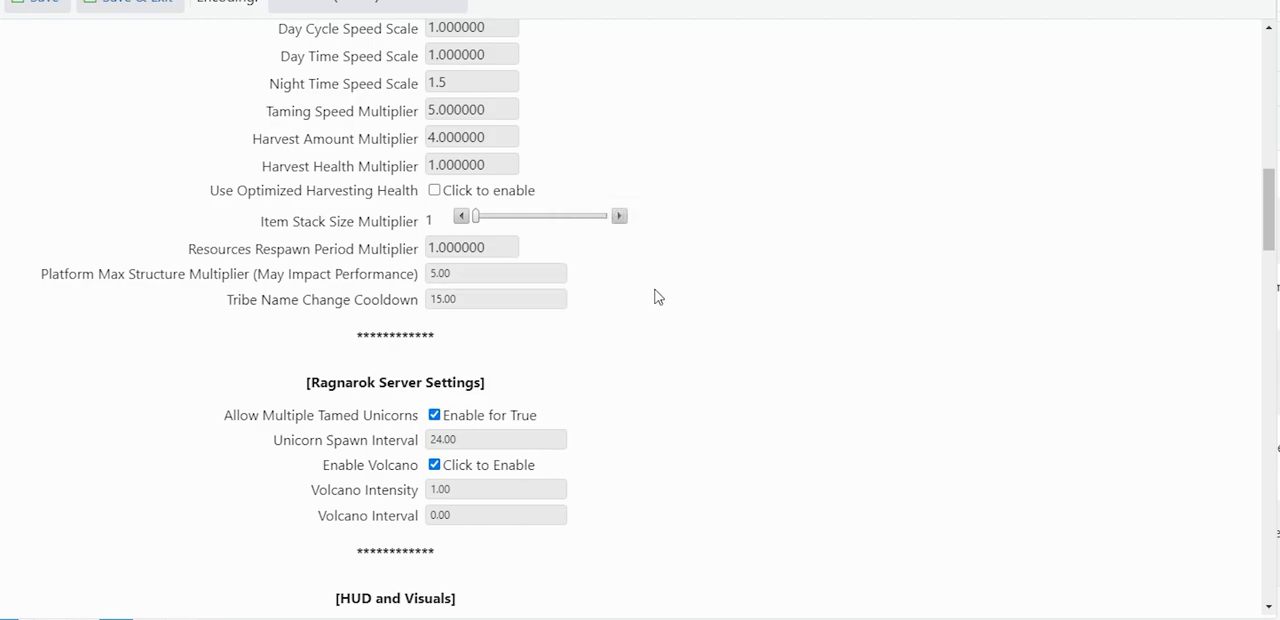
{"action": "mouse_move", "coordinate": [650, 300]}
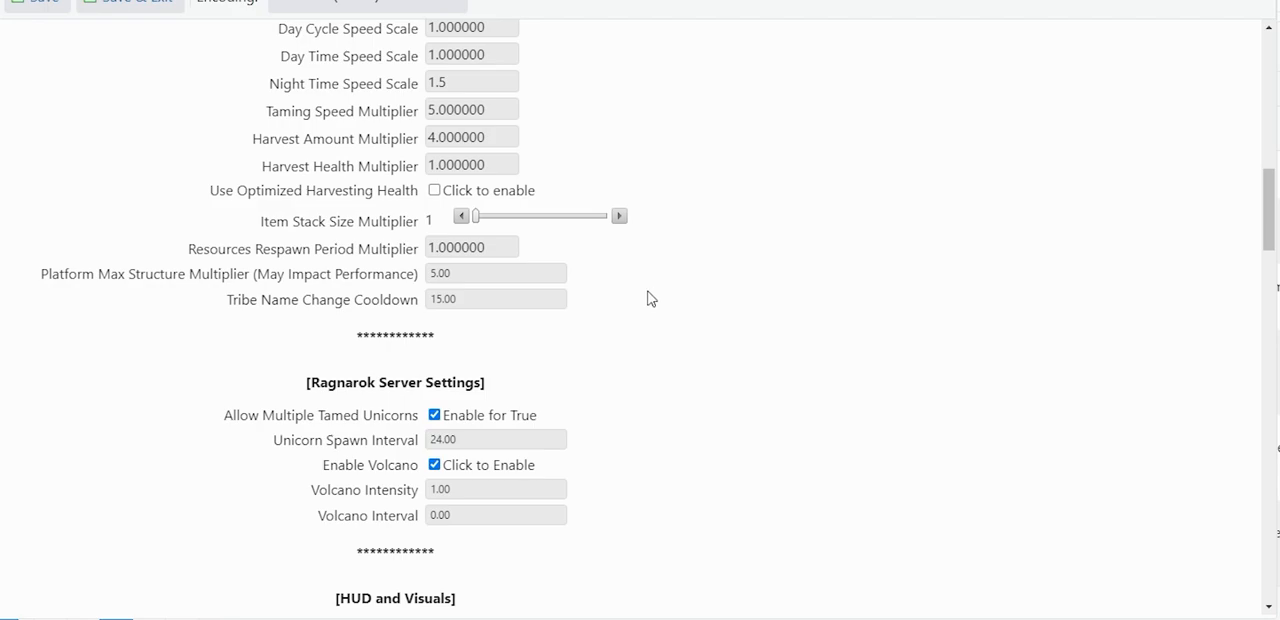
{"action": "mouse_move", "coordinate": [806, 380]}
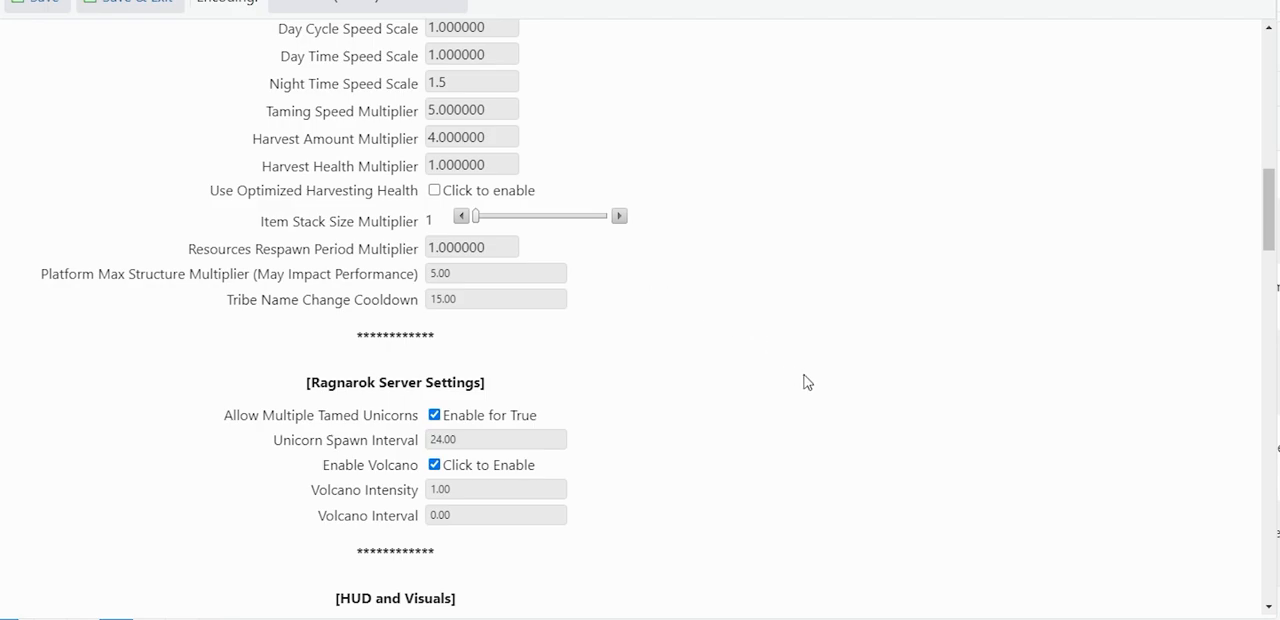
{"action": "scroll", "scroll_direction": "down", "scroll_amount": 3}
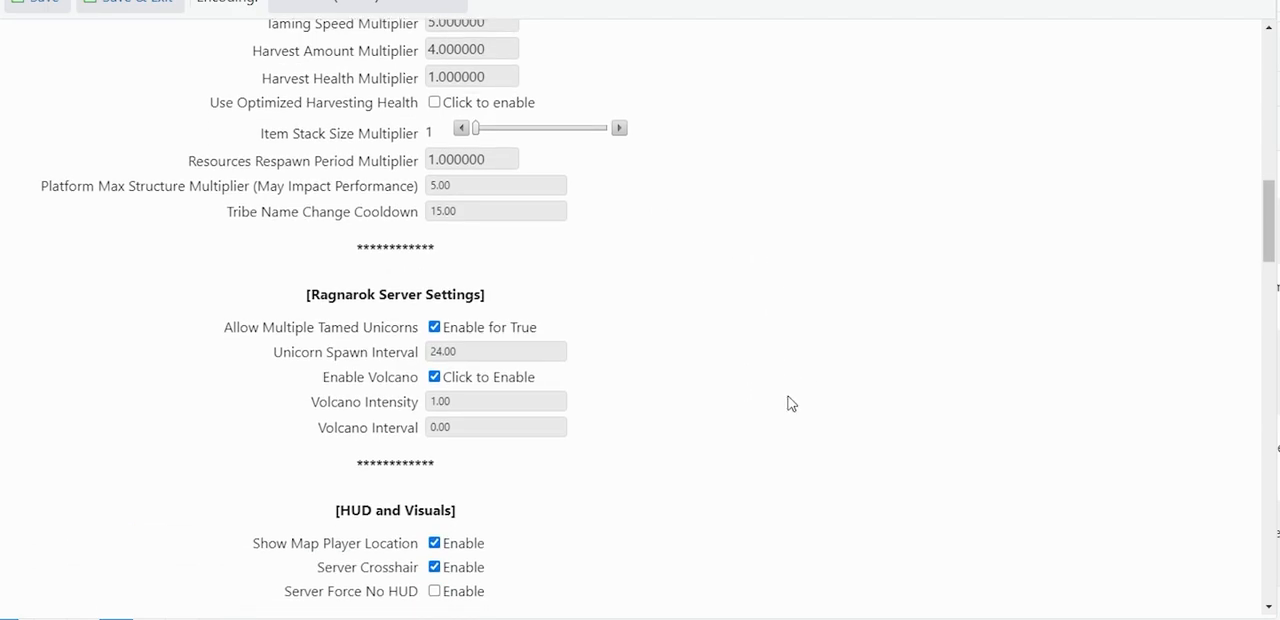
{"action": "mouse_move", "coordinate": [748, 388]}
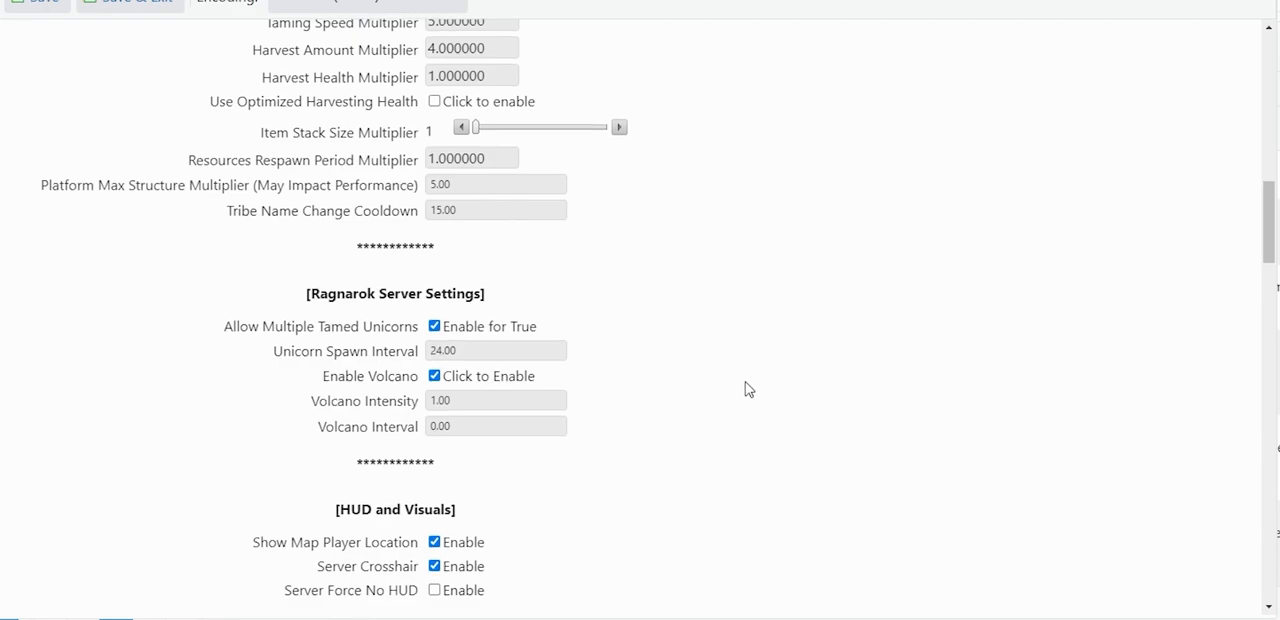
{"action": "mouse_move", "coordinate": [776, 376]}
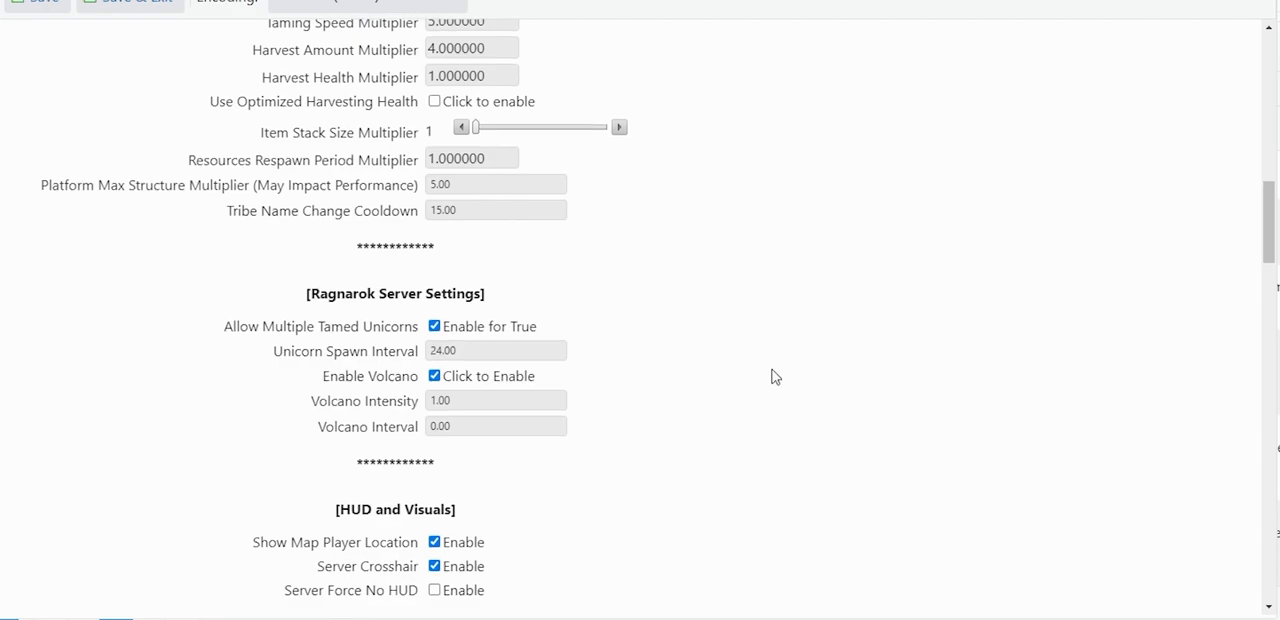
{"action": "mouse_move", "coordinate": [648, 352]}
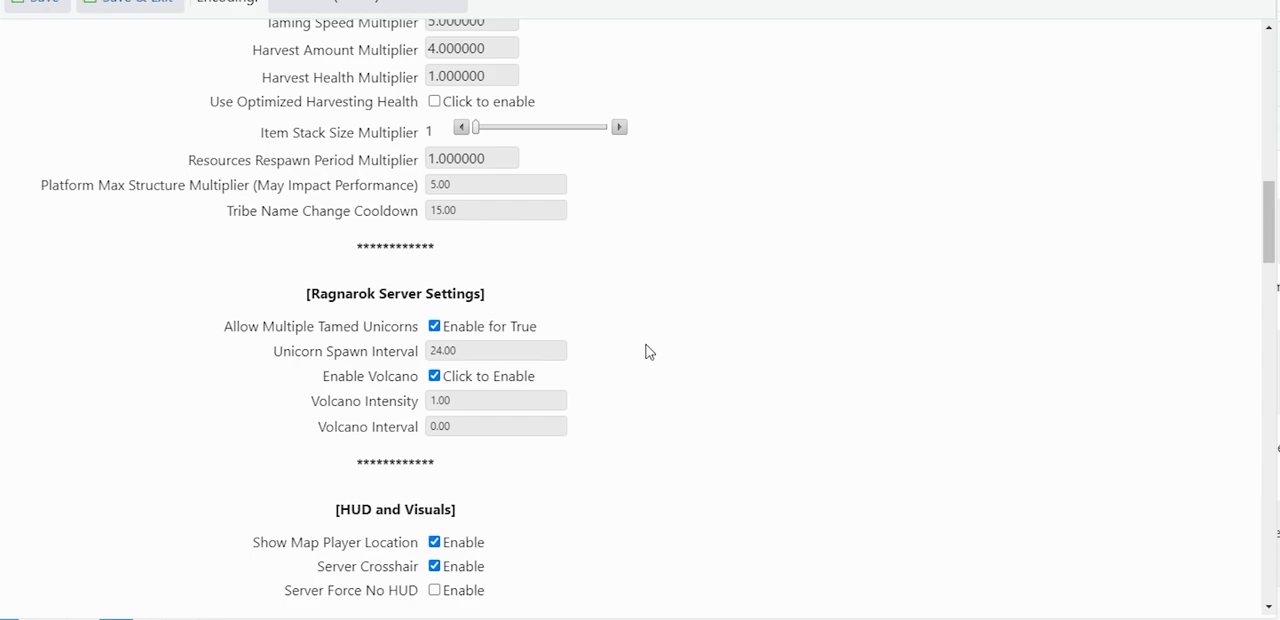
{"action": "mouse_move", "coordinate": [596, 364]}
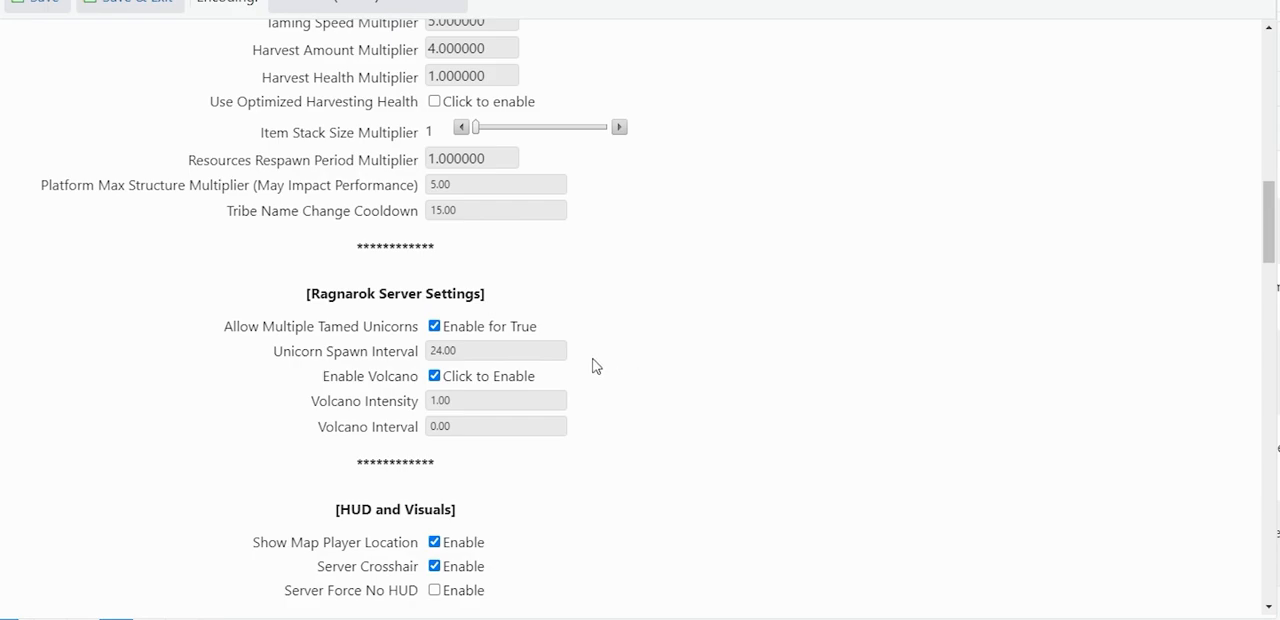
{"action": "mouse_move", "coordinate": [608, 368]}
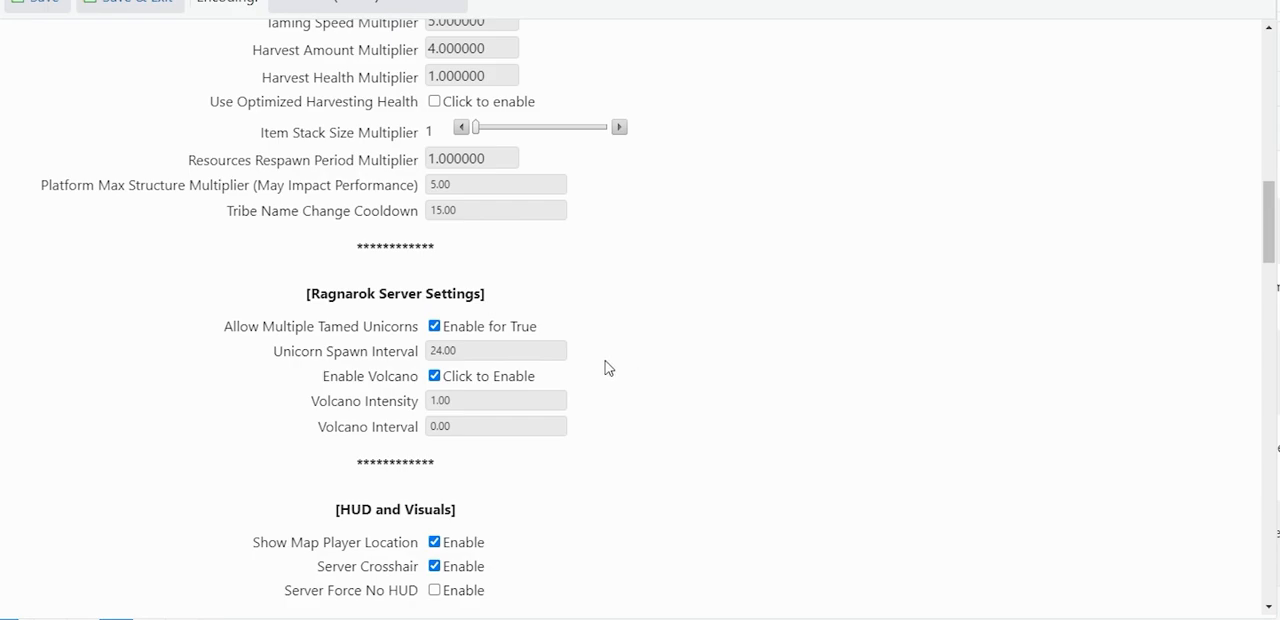
{"action": "mouse_move", "coordinate": [670, 404]}
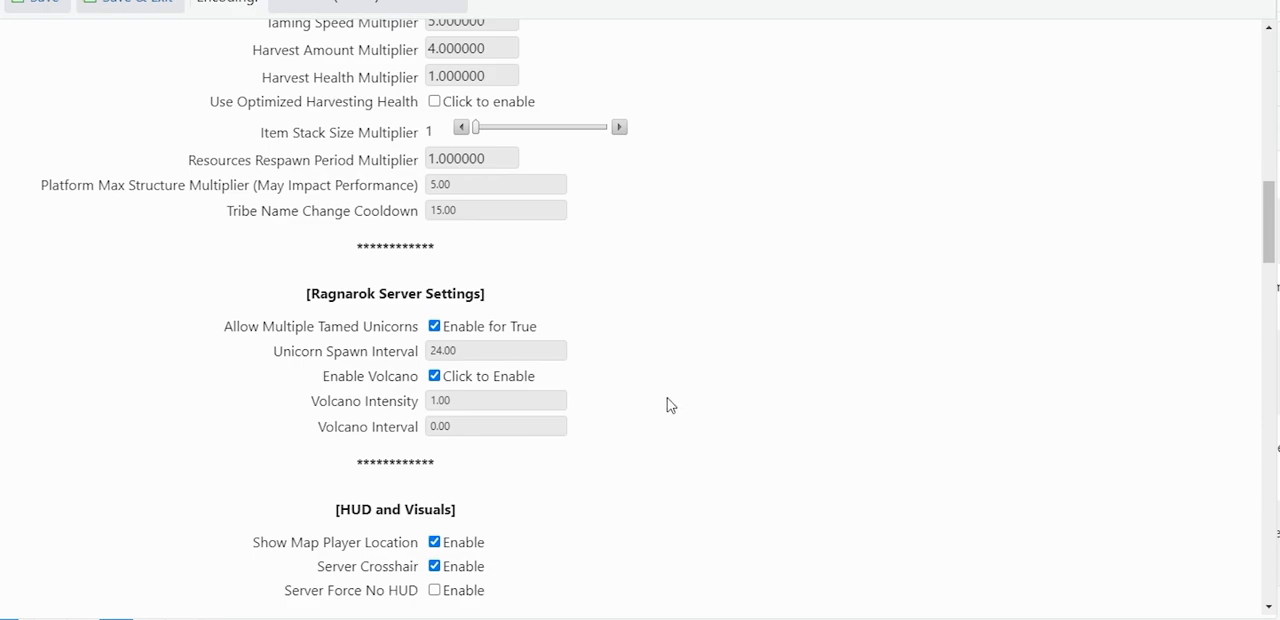
{"action": "scroll", "scroll_direction": "down", "scroll_amount": 3}
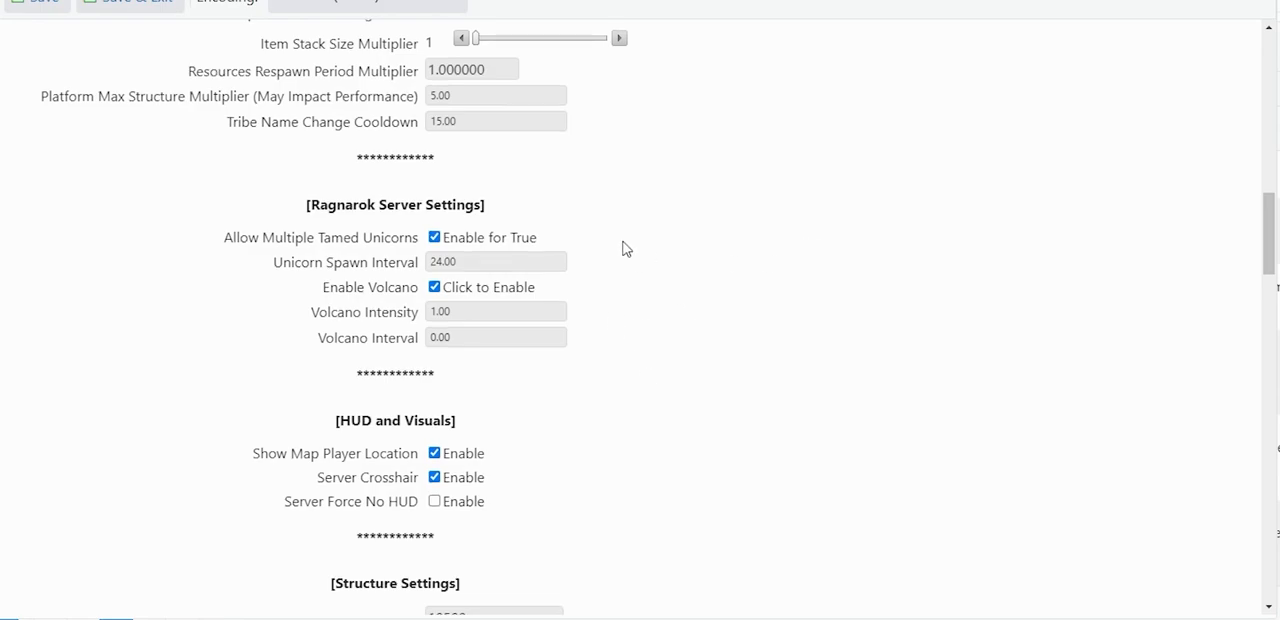
{"action": "mouse_move", "coordinate": [590, 284]}
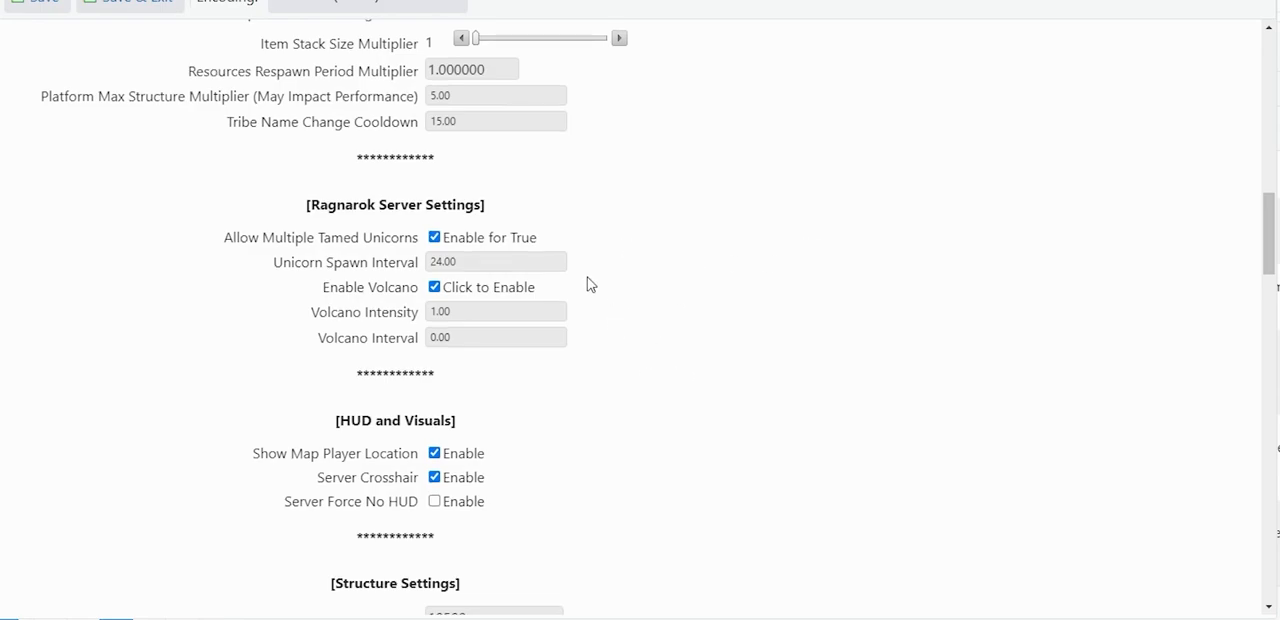
{"action": "scroll", "scroll_direction": "down", "scroll_amount": 3}
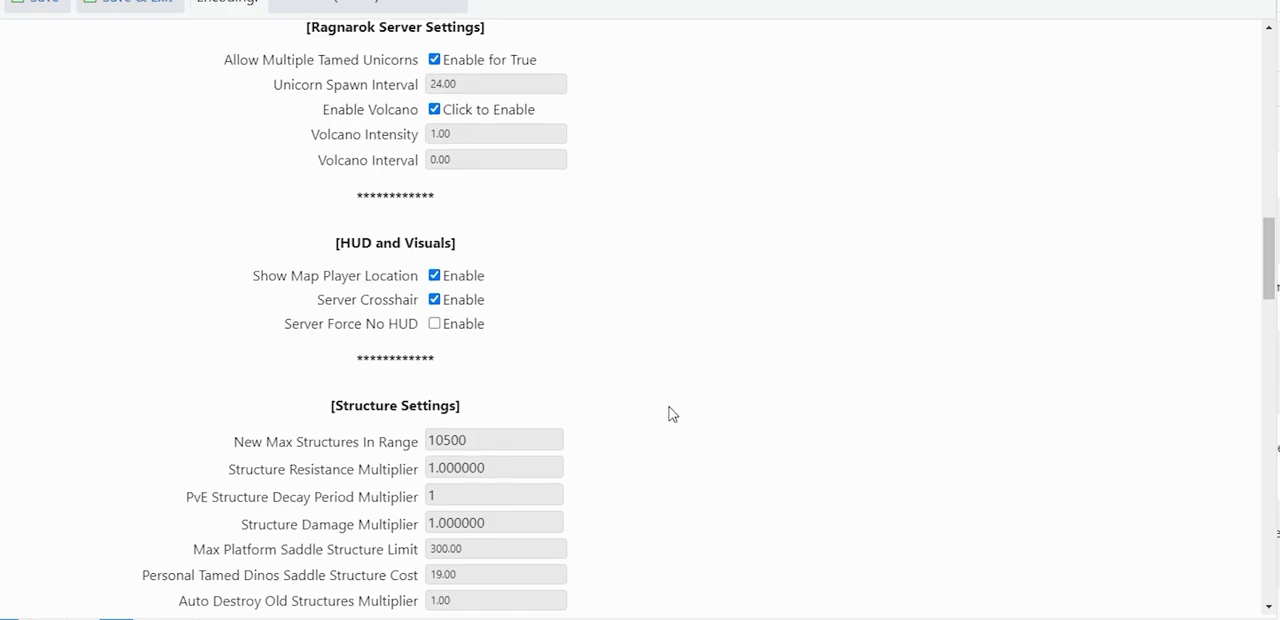
{"action": "mouse_move", "coordinate": [708, 422]}
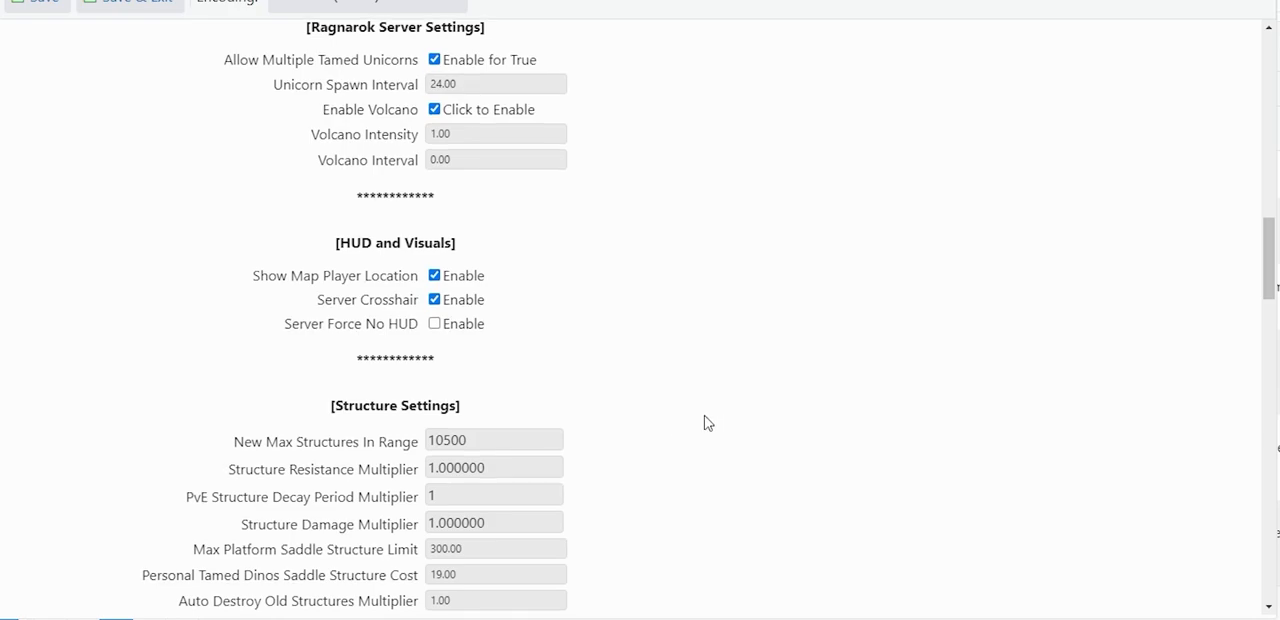
{"action": "mouse_move", "coordinate": [736, 442]}
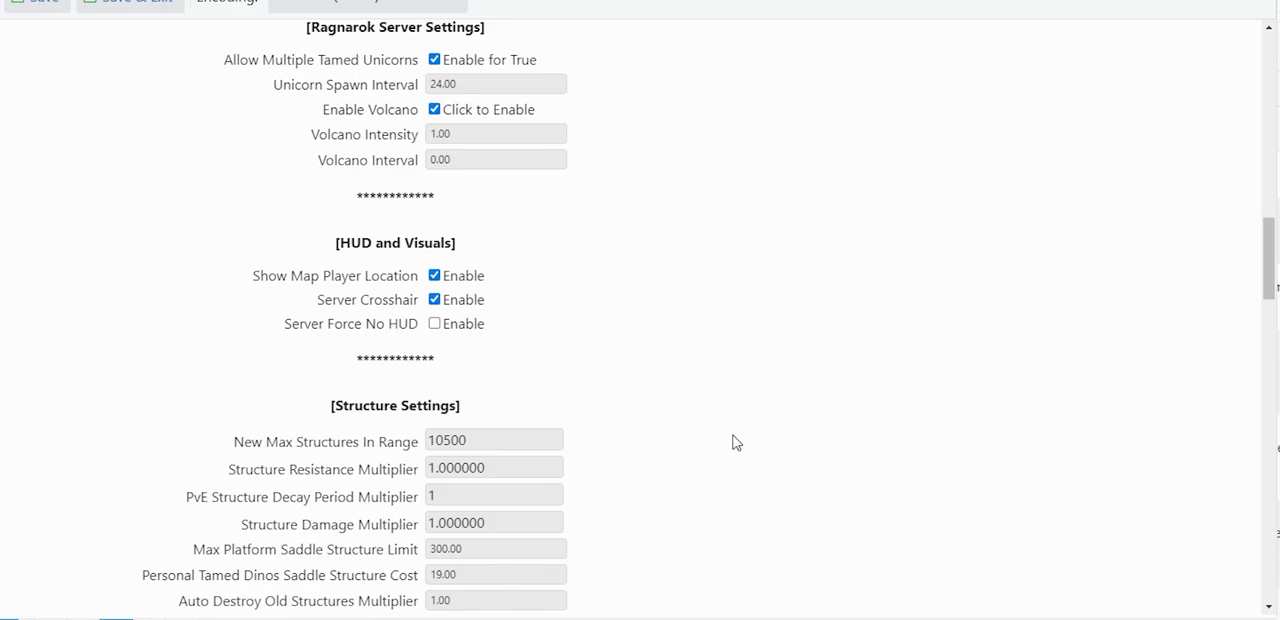
{"action": "scroll", "scroll_direction": "down", "scroll_amount": 3}
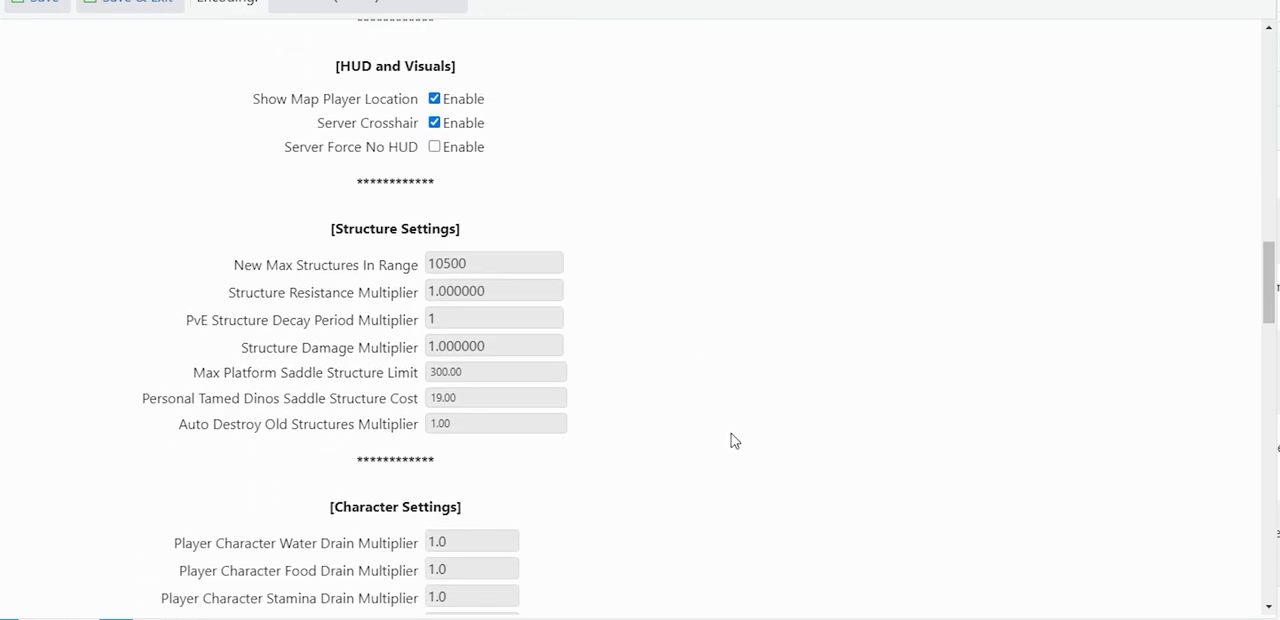
{"action": "mouse_move", "coordinate": [720, 436]}
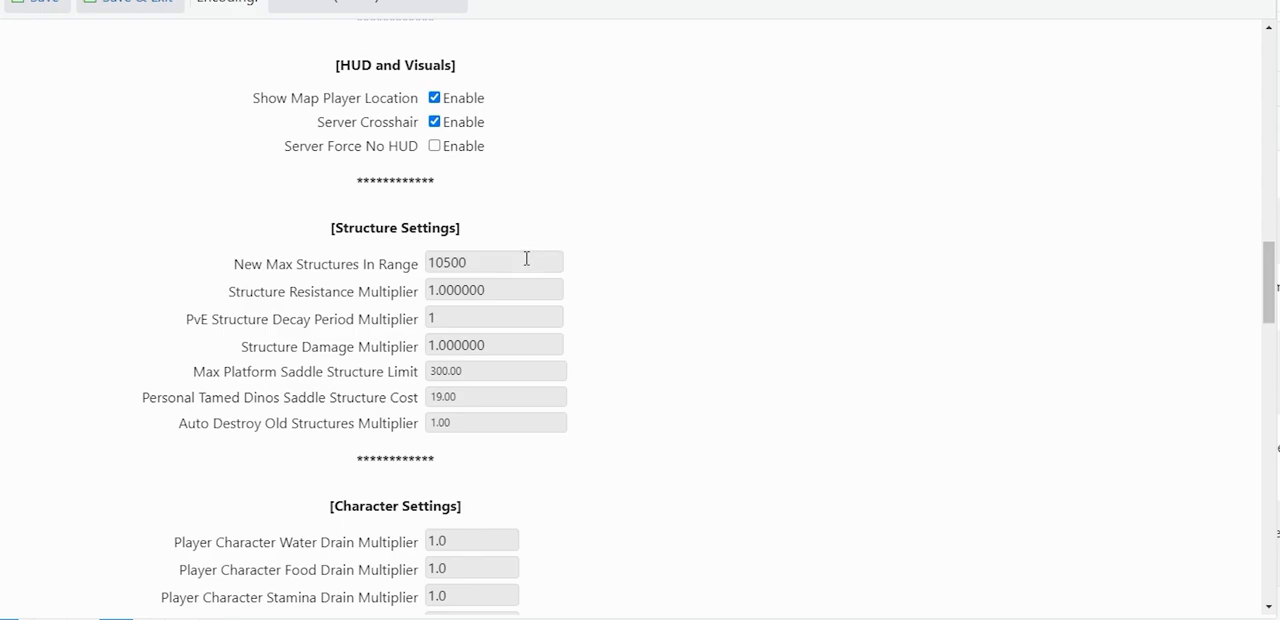
{"action": "mouse_move", "coordinate": [576, 376]}
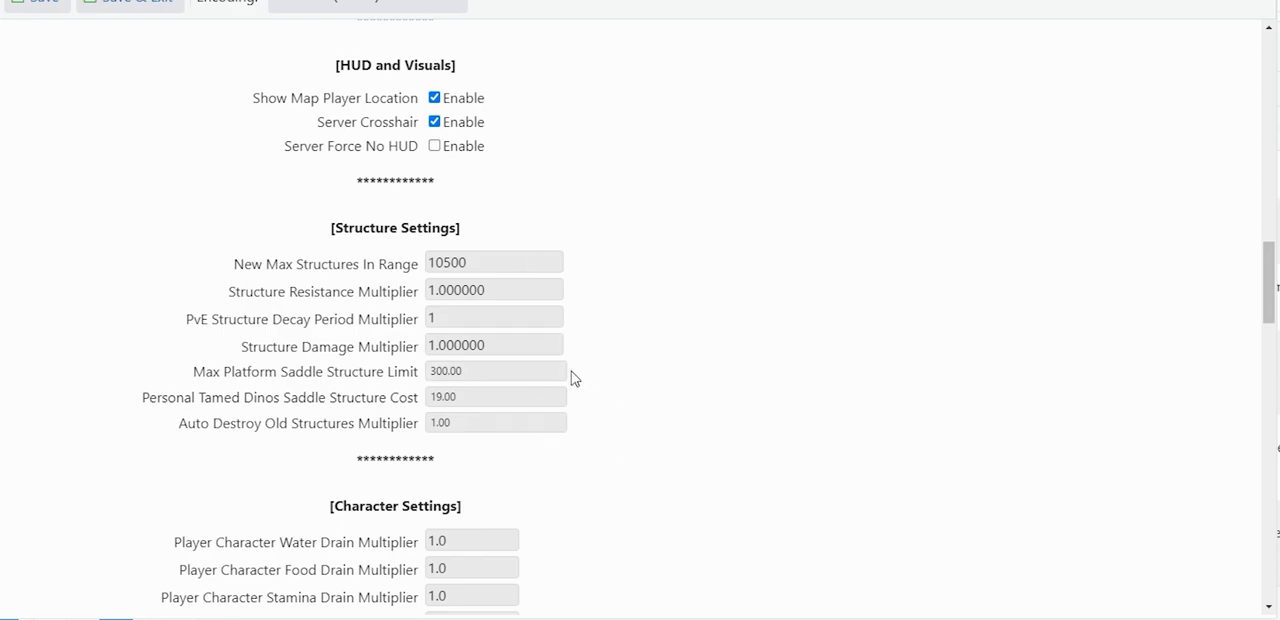
{"action": "mouse_move", "coordinate": [650, 392]}
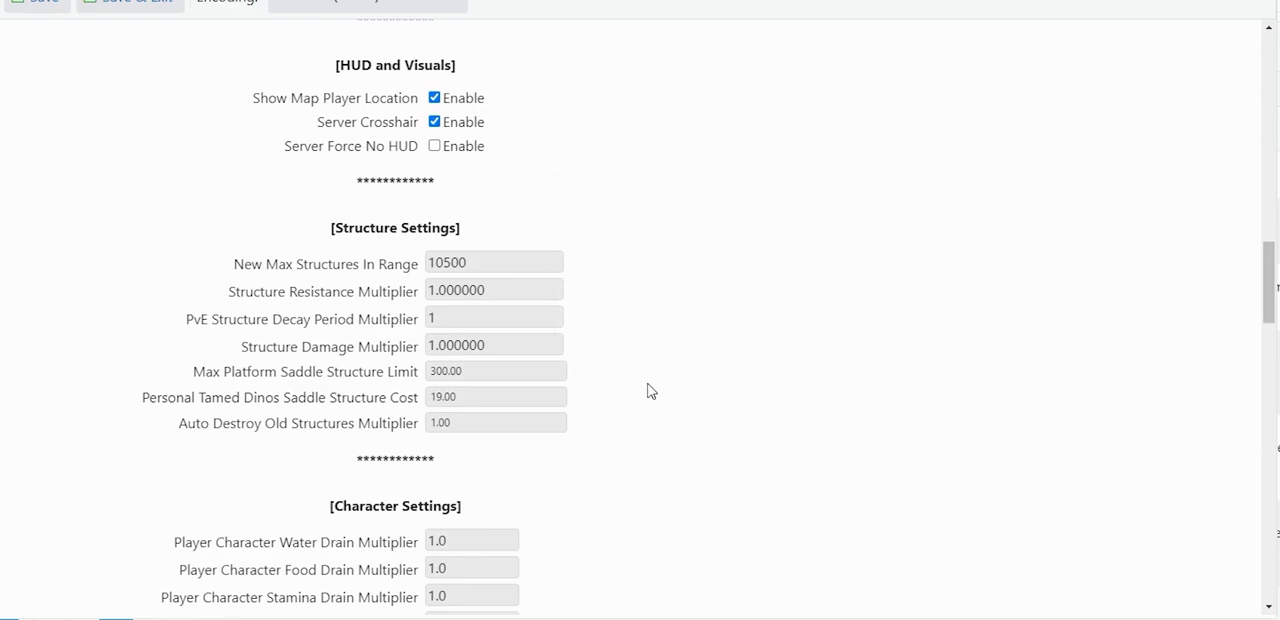
{"action": "scroll", "scroll_direction": "down", "scroll_amount": 3}
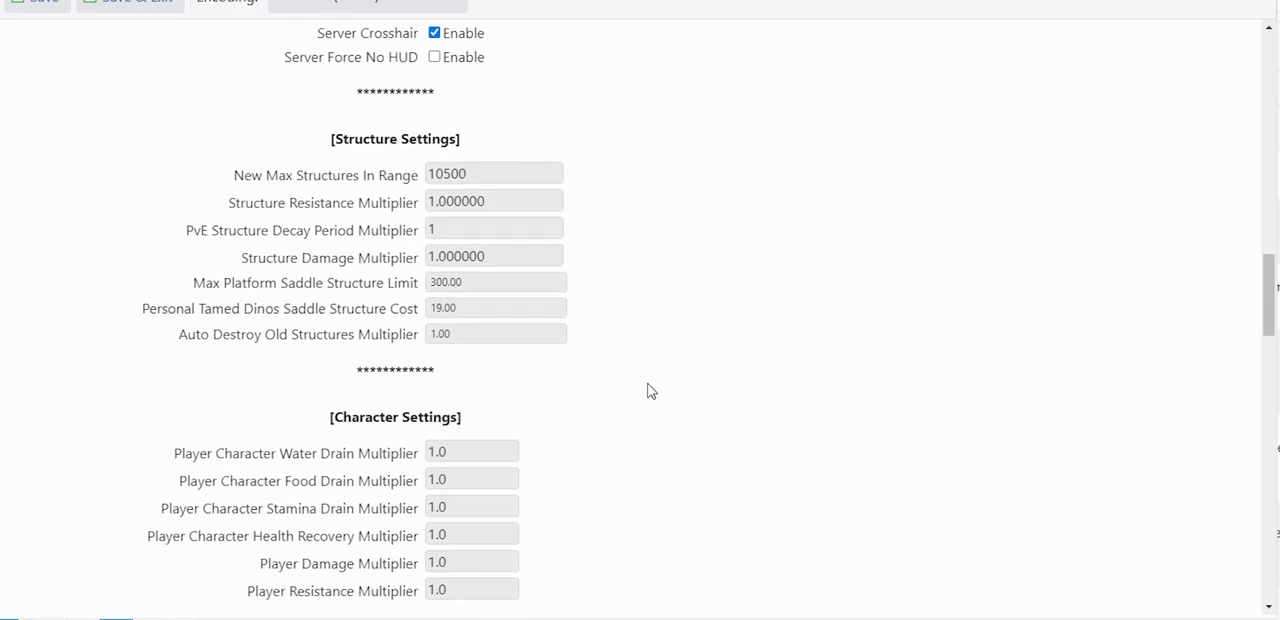
{"action": "scroll", "scroll_direction": "down", "scroll_amount": 3}
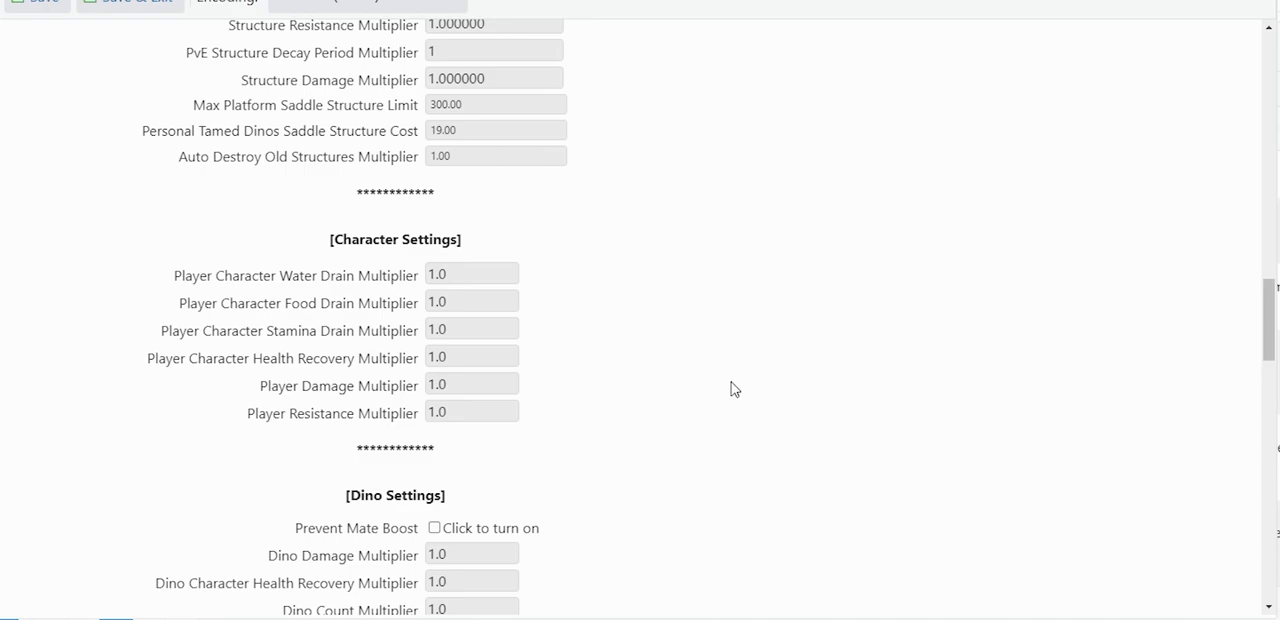
{"action": "mouse_move", "coordinate": [694, 388]}
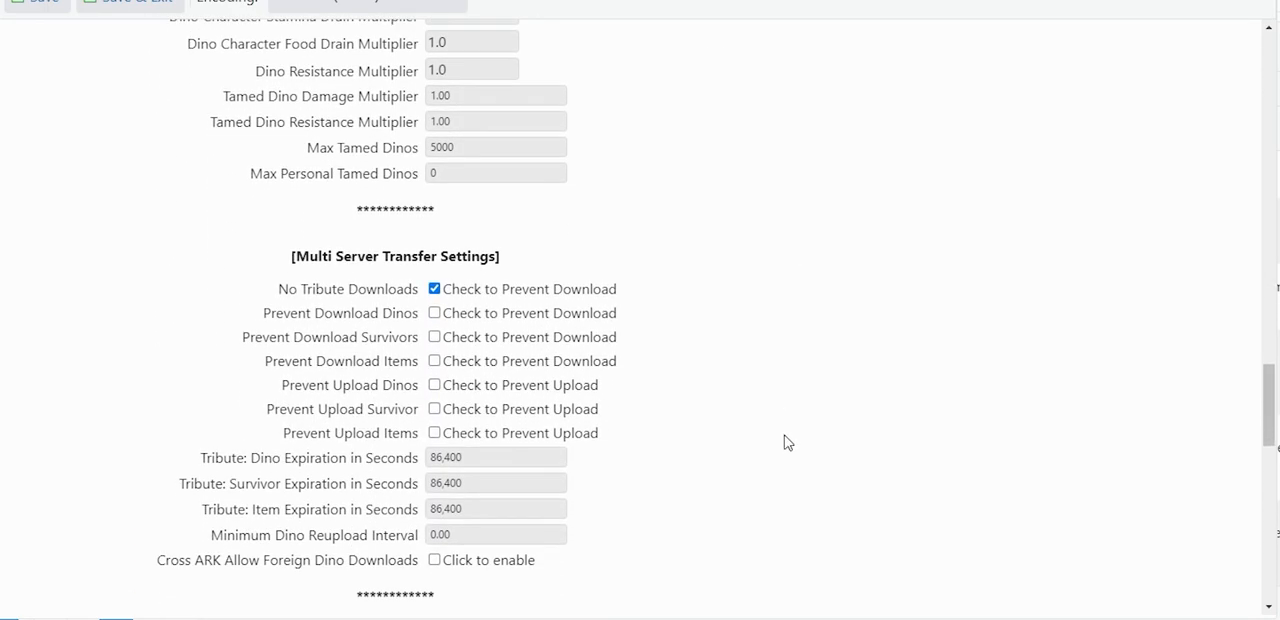
{"action": "scroll", "scroll_direction": "down", "scroll_amount": 3}
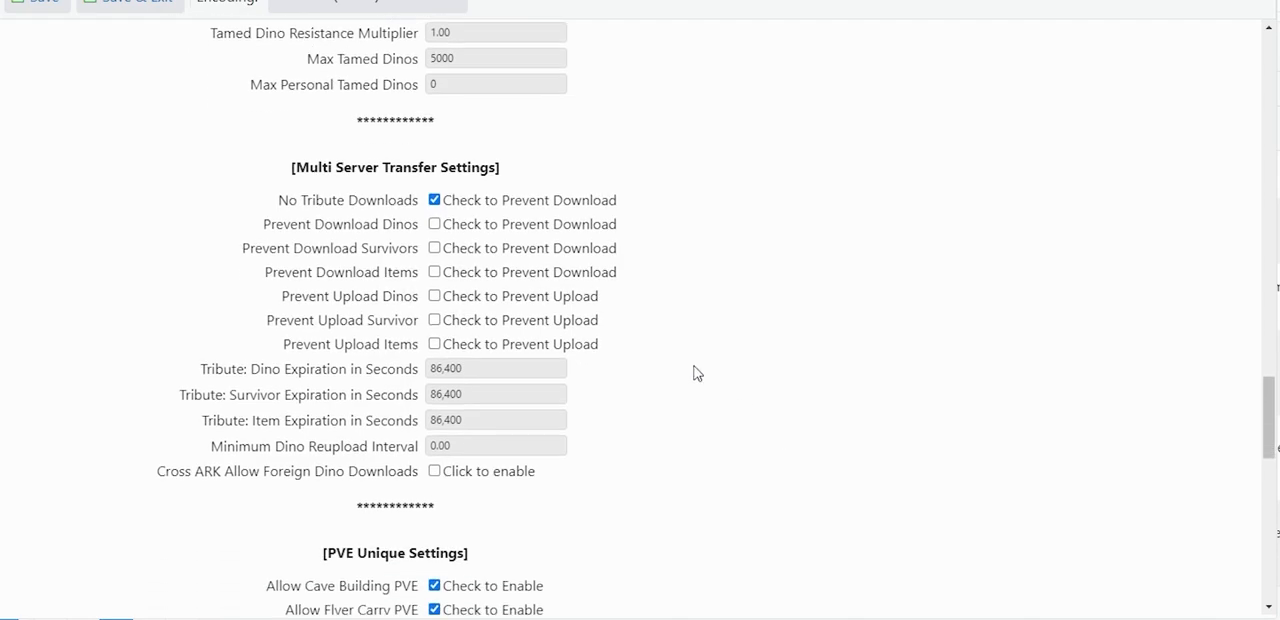
{"action": "mouse_move", "coordinate": [822, 230]}
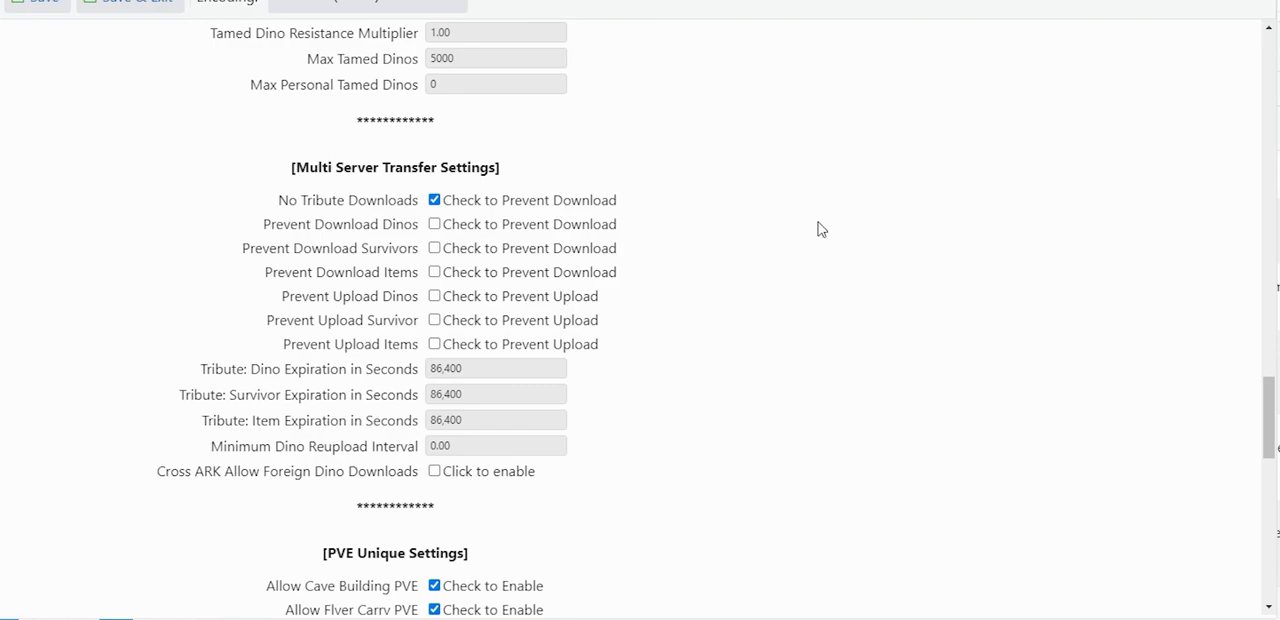
{"action": "mouse_move", "coordinate": [654, 208]}
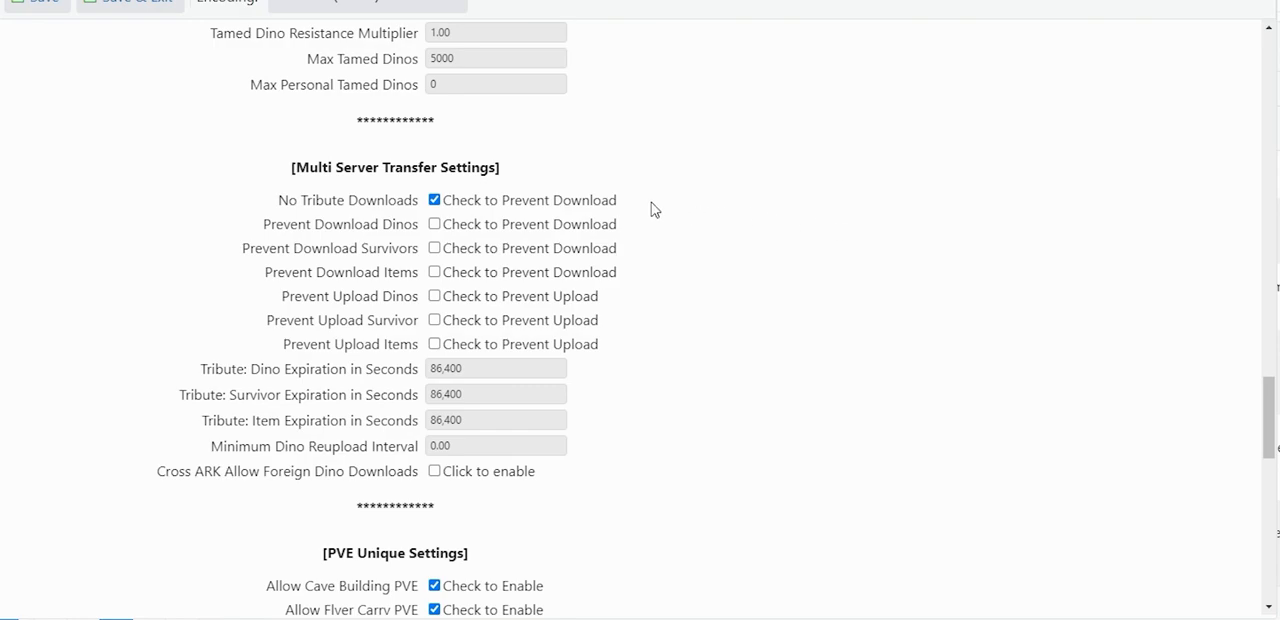
{"action": "mouse_move", "coordinate": [660, 458]}
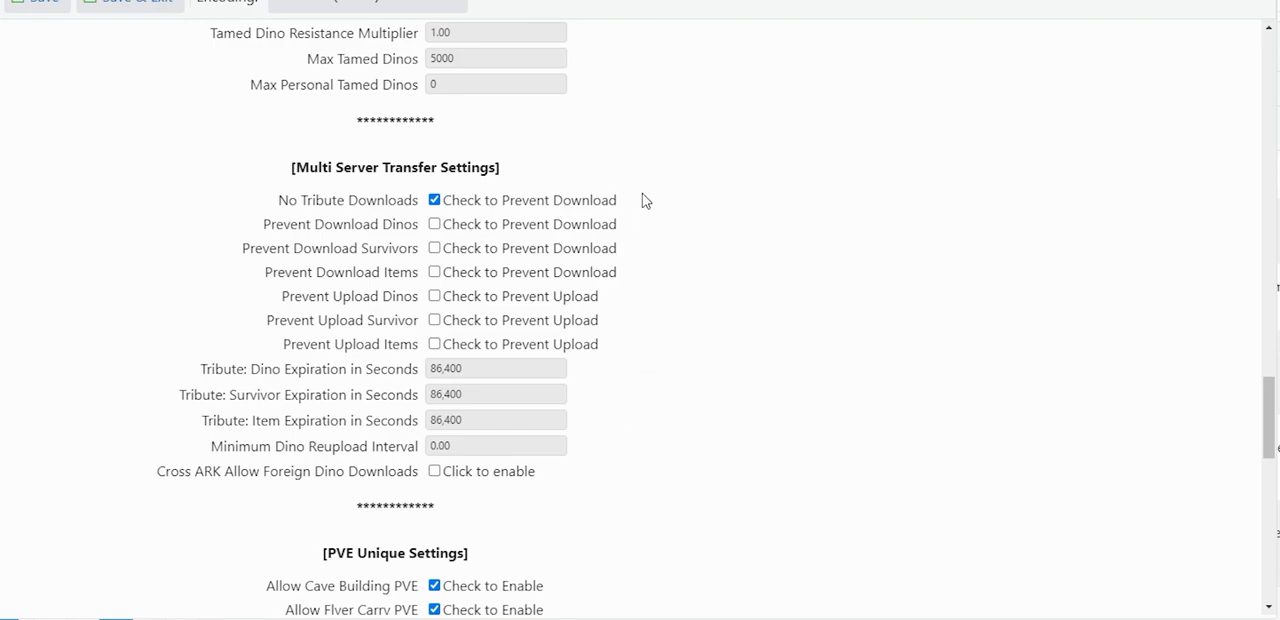
{"action": "mouse_move", "coordinate": [672, 296]}
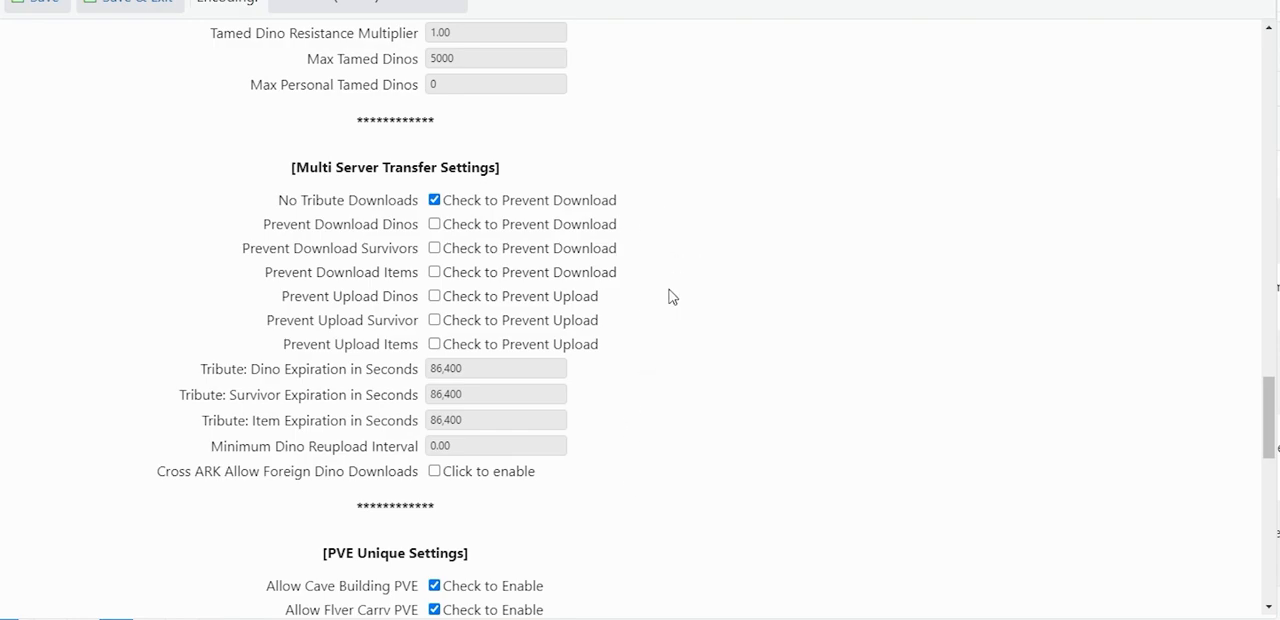
{"action": "mouse_move", "coordinate": [660, 220]}
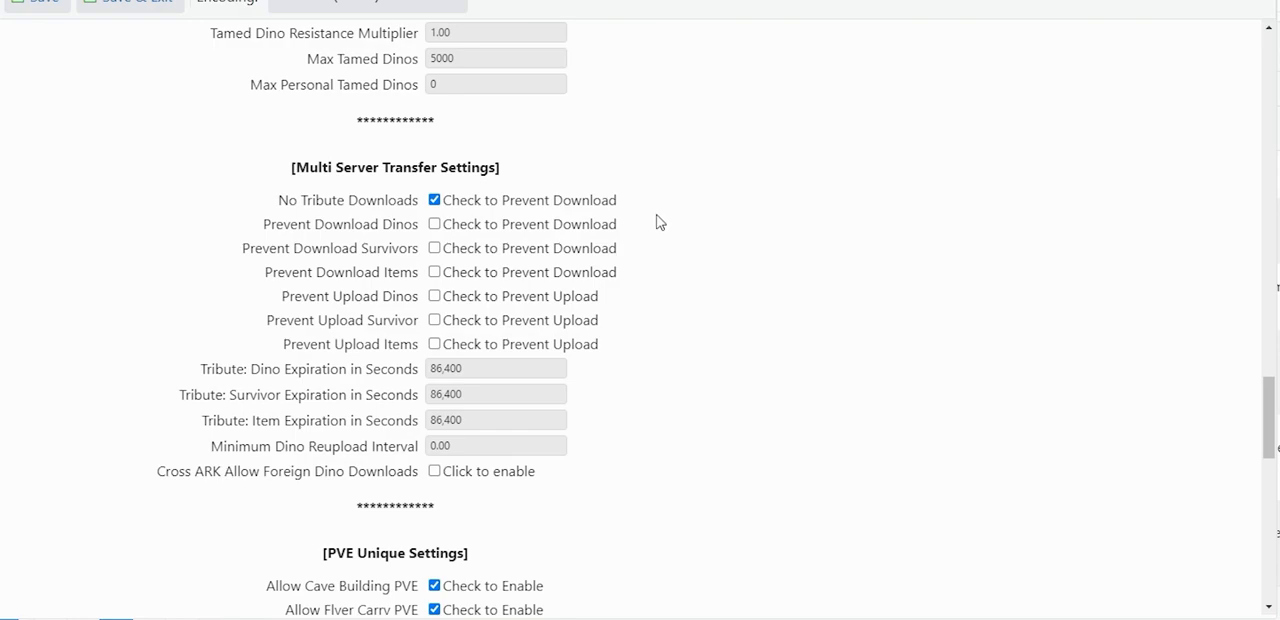
{"action": "mouse_move", "coordinate": [666, 352]}
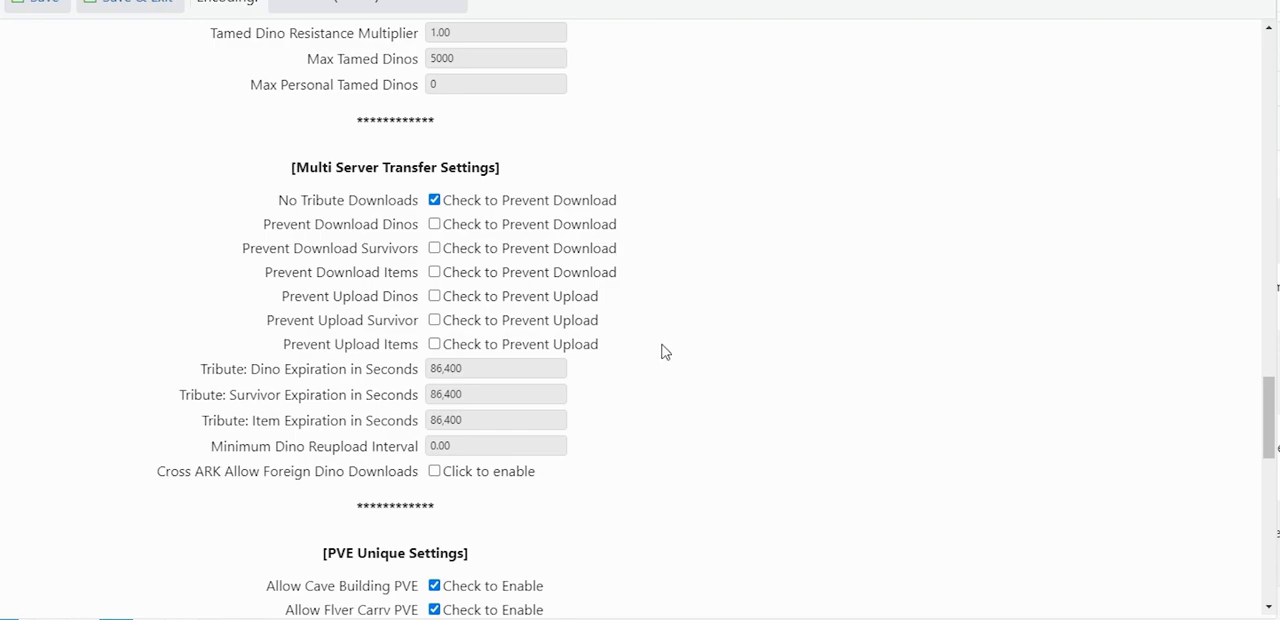
{"action": "mouse_move", "coordinate": [708, 442]}
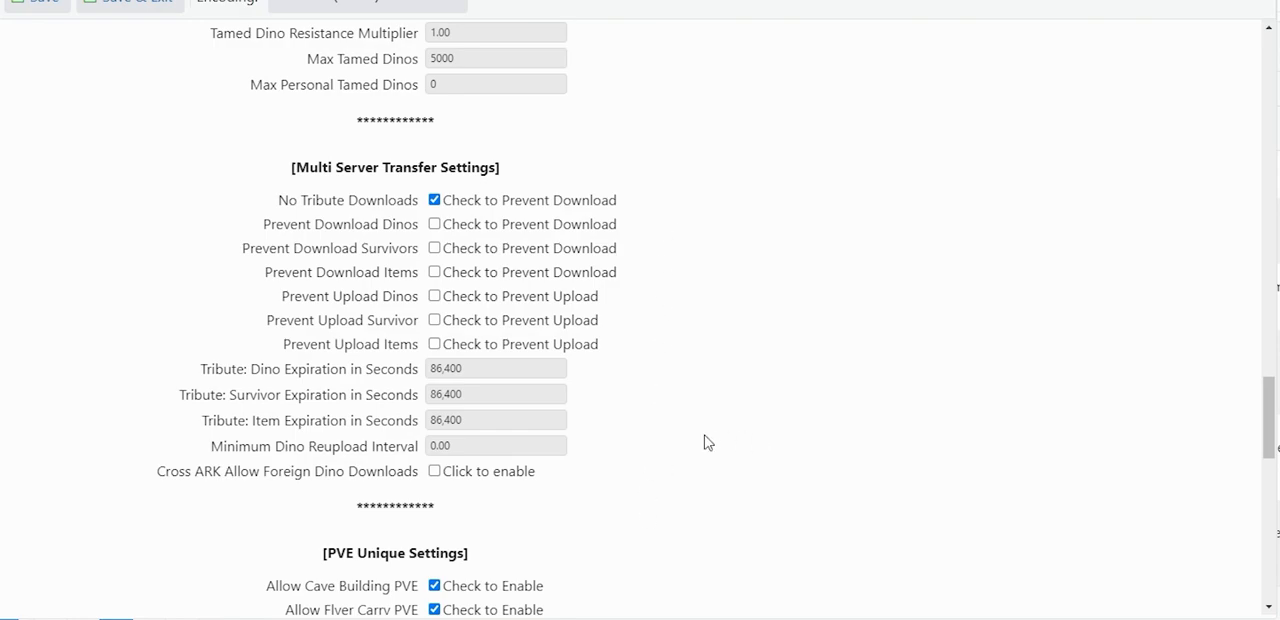
{"action": "scroll", "scroll_direction": "down", "scroll_amount": 3}
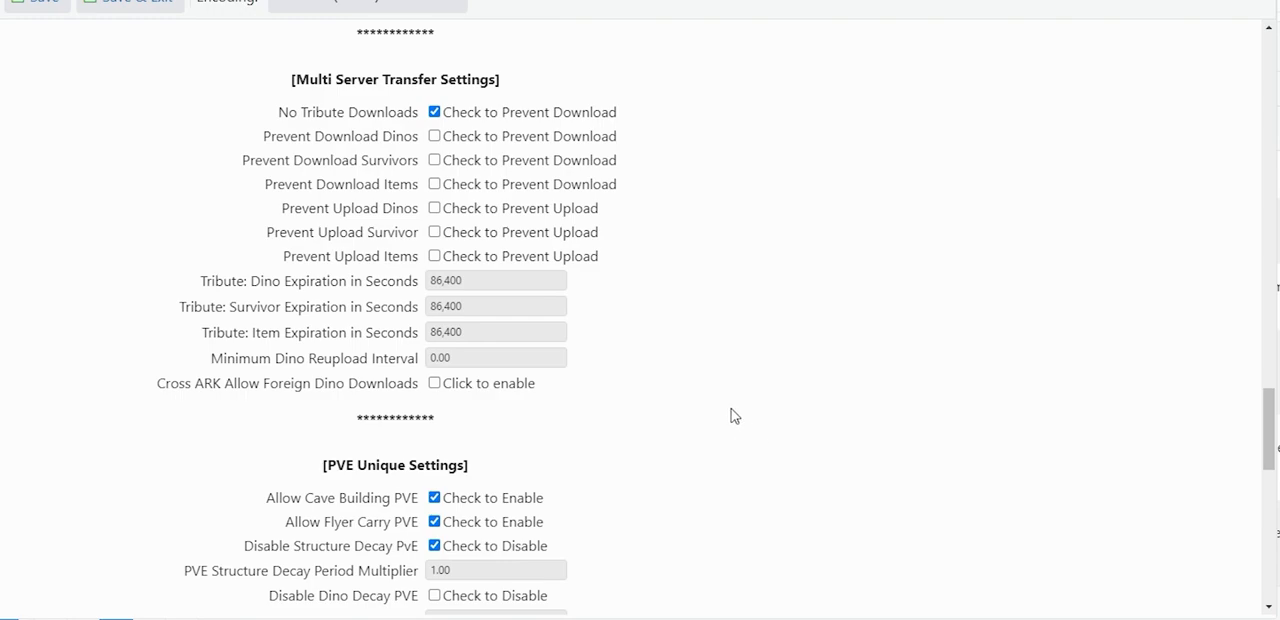
{"action": "scroll", "scroll_direction": "down", "scroll_amount": 3}
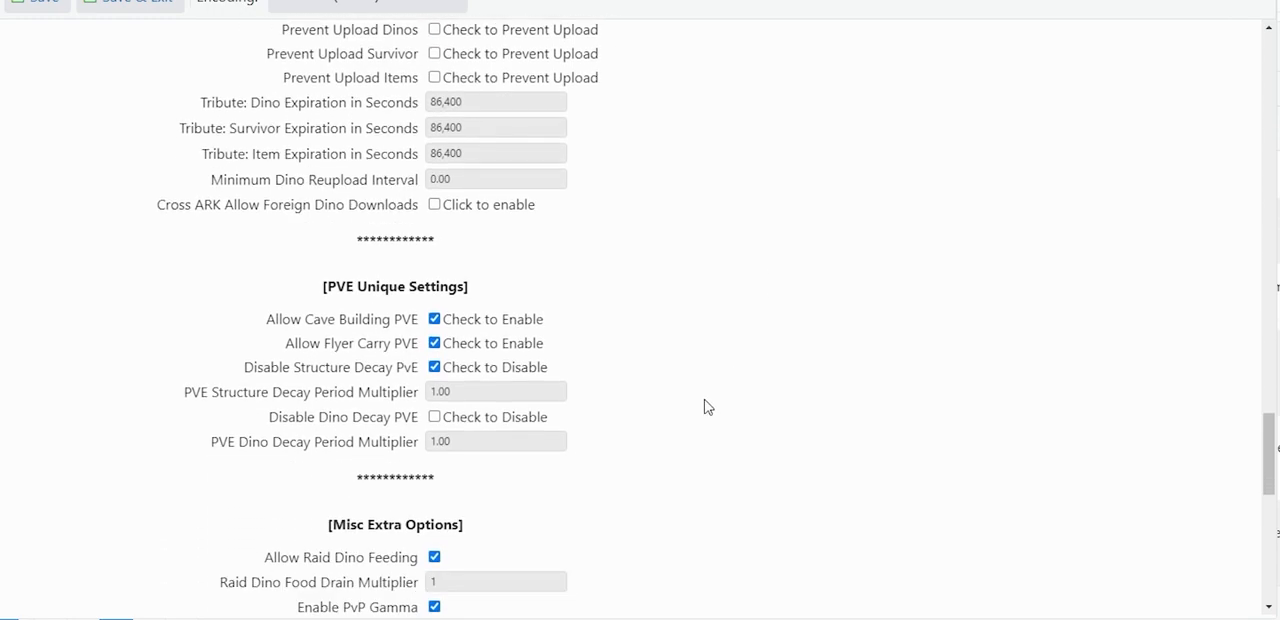
{"action": "scroll", "scroll_direction": "down", "scroll_amount": 3}
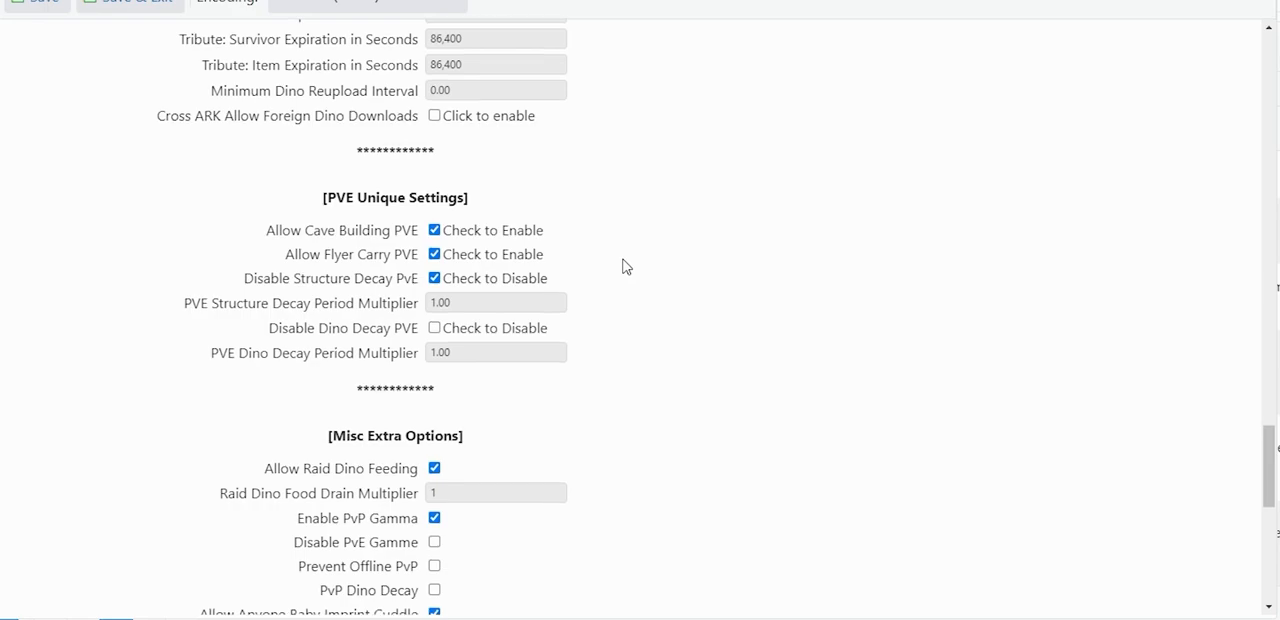
{"action": "mouse_move", "coordinate": [616, 296]}
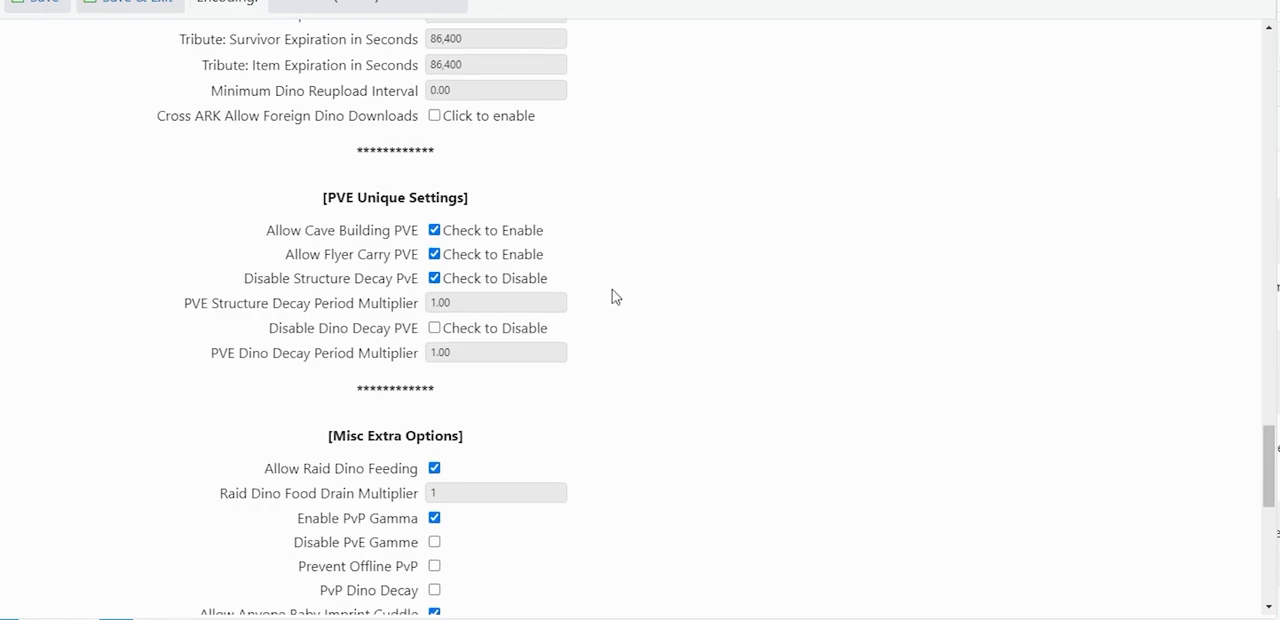
{"action": "mouse_move", "coordinate": [630, 292]}
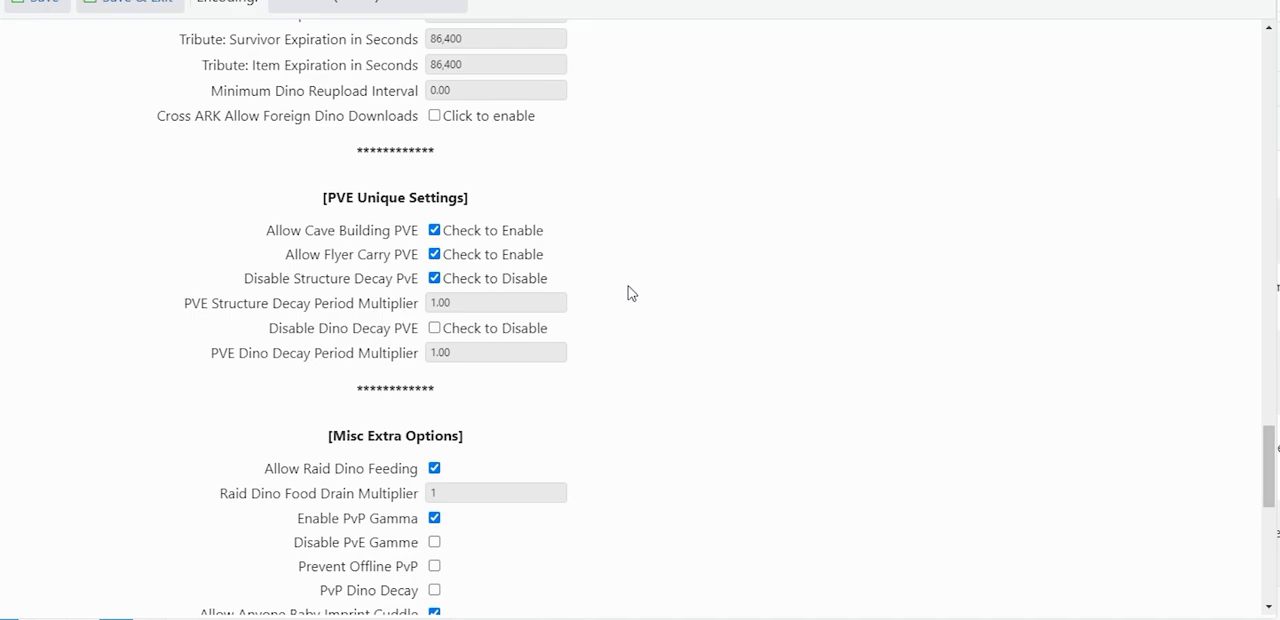
{"action": "mouse_move", "coordinate": [674, 308]}
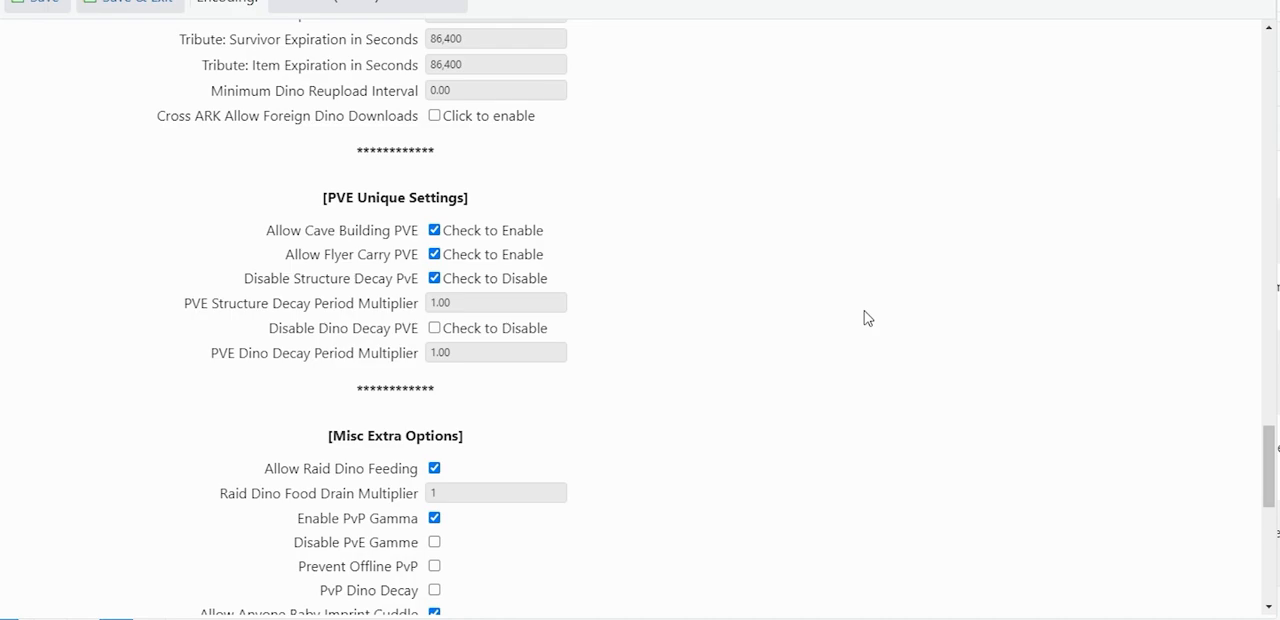
{"action": "mouse_move", "coordinate": [862, 318]}
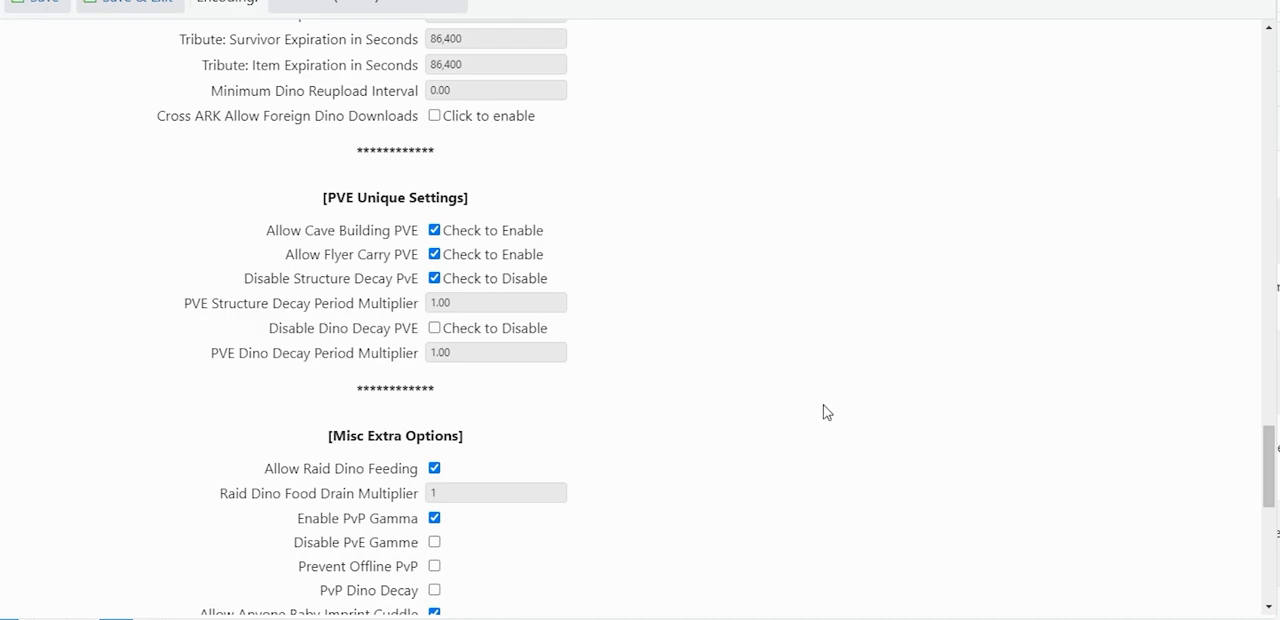
{"action": "scroll", "scroll_direction": "down", "scroll_amount": 3}
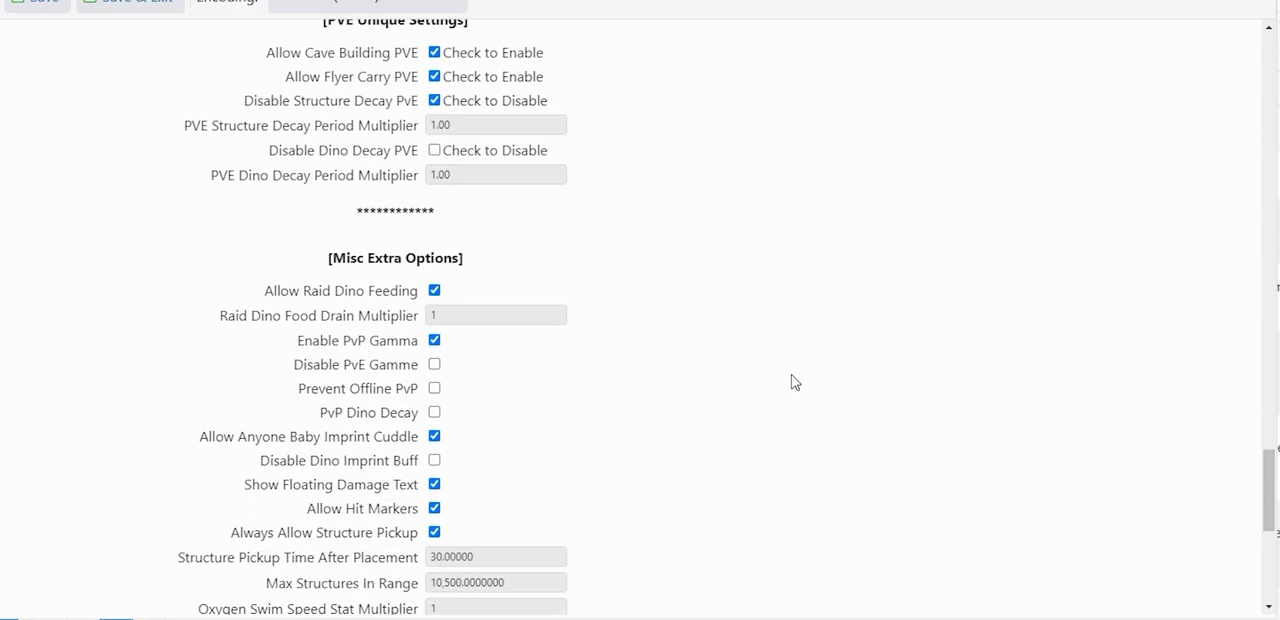
{"action": "mouse_move", "coordinate": [870, 400]}
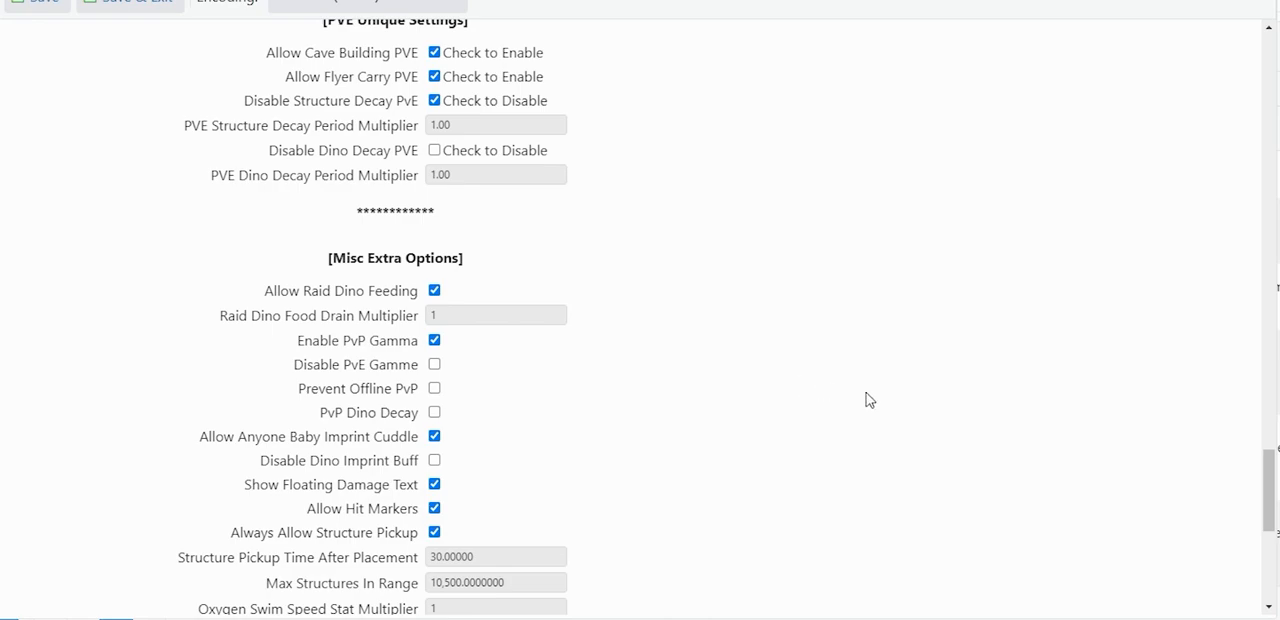
{"action": "scroll", "scroll_direction": "down", "scroll_amount": 3}
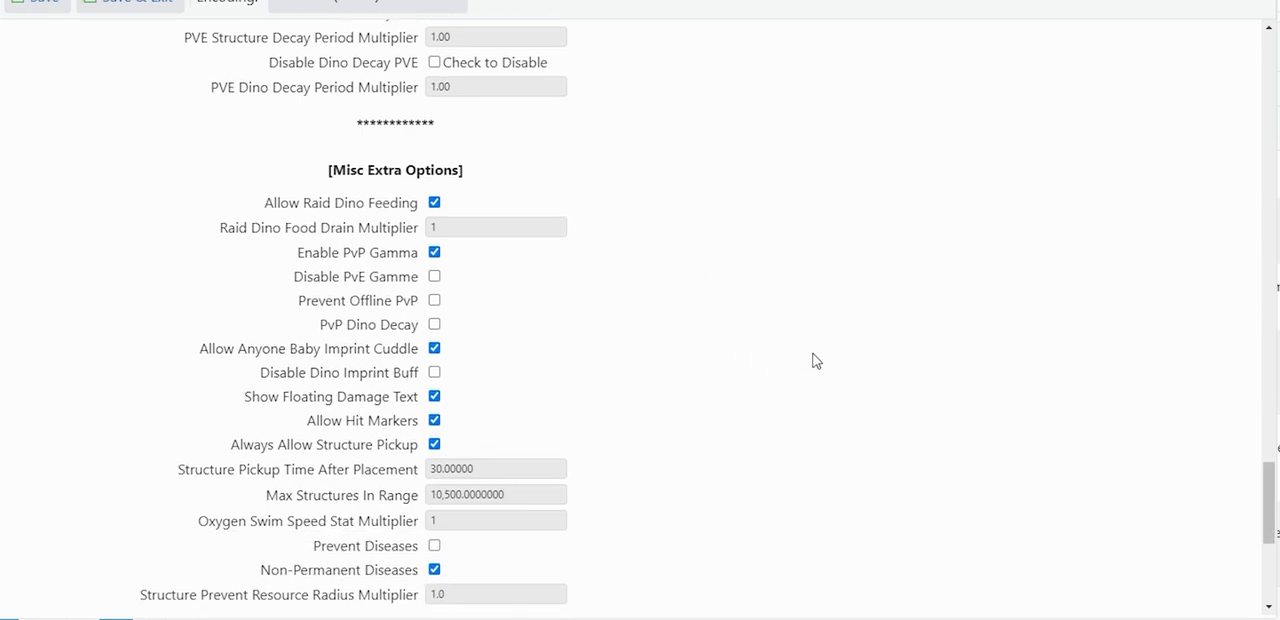
{"action": "mouse_move", "coordinate": [808, 356]}
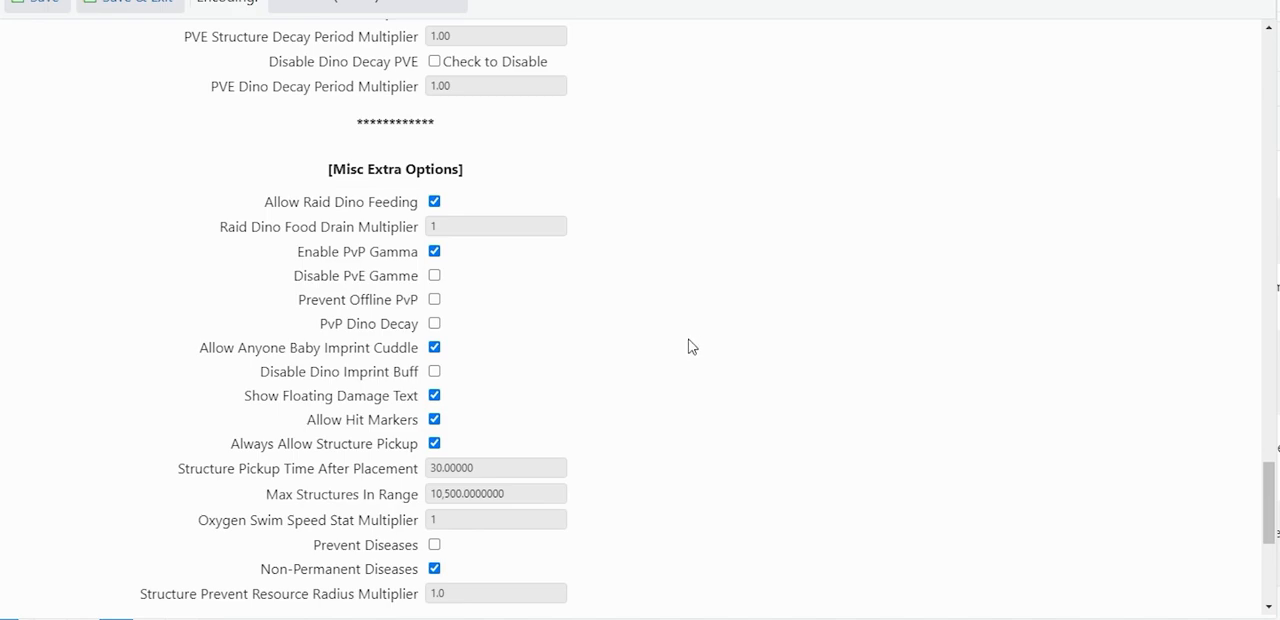
{"action": "mouse_move", "coordinate": [676, 344]}
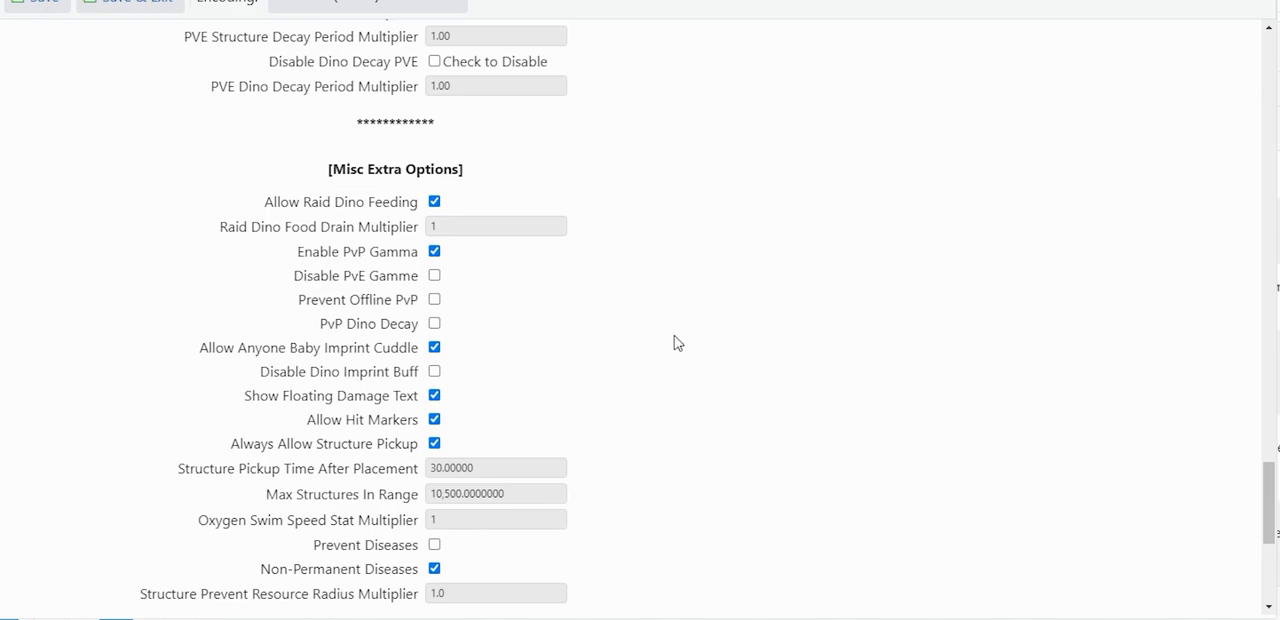
{"action": "mouse_move", "coordinate": [696, 324]}
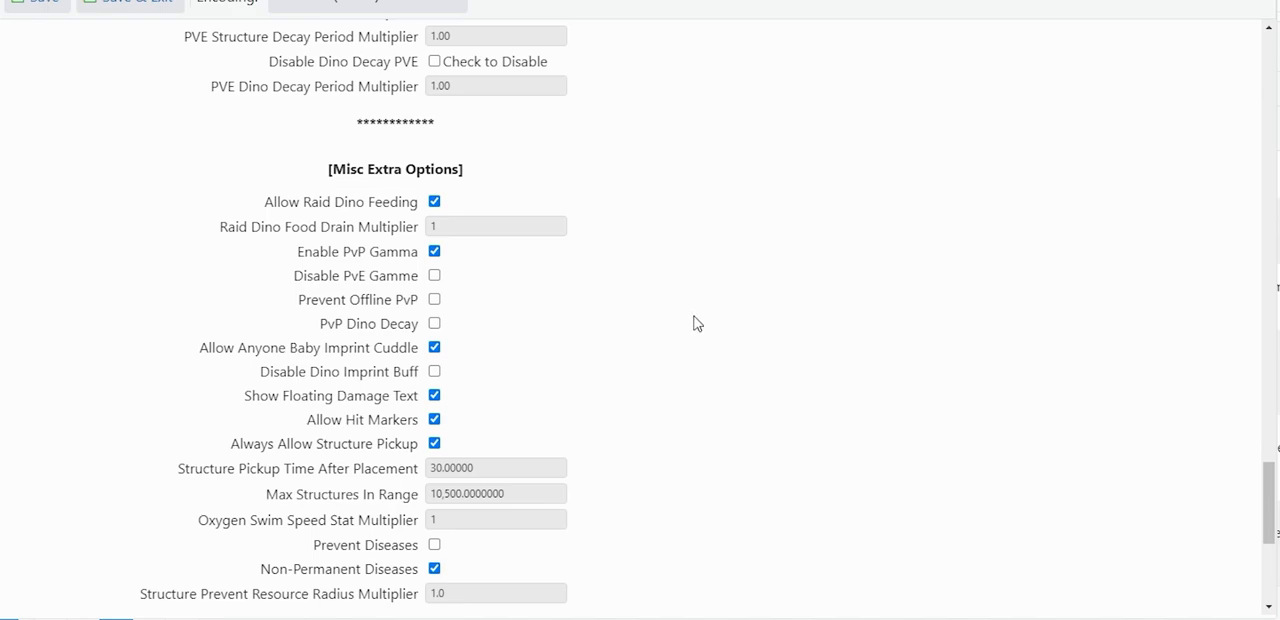
{"action": "mouse_move", "coordinate": [686, 320]}
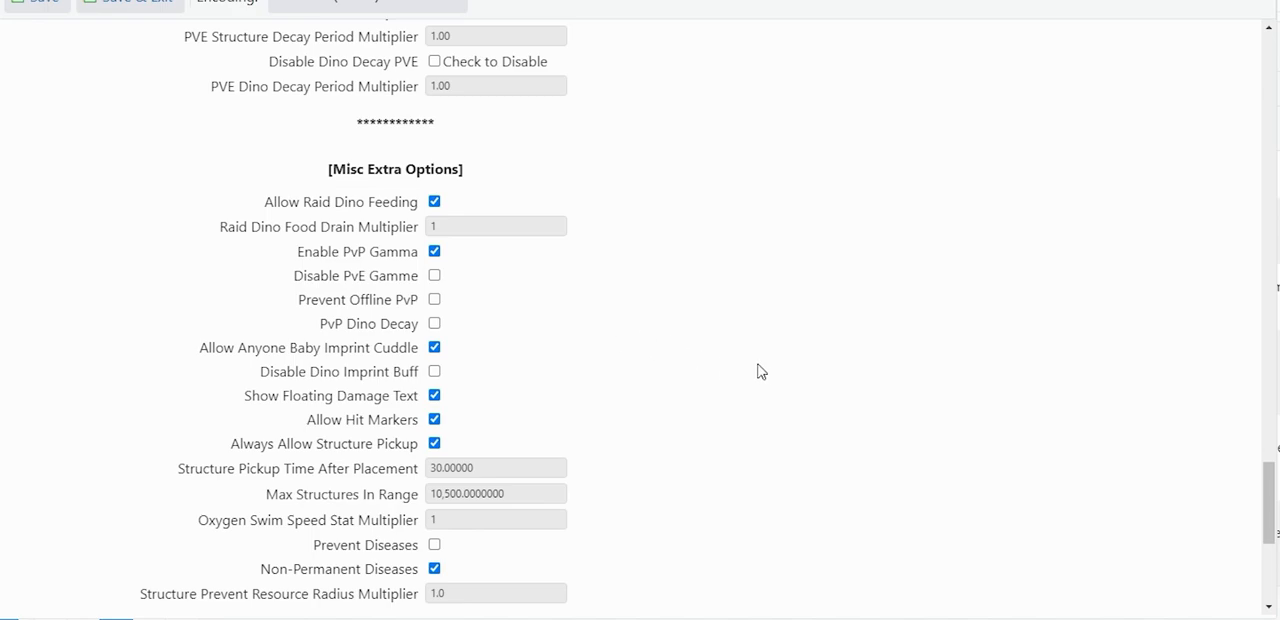
{"action": "scroll", "scroll_direction": "down", "scroll_amount": 3}
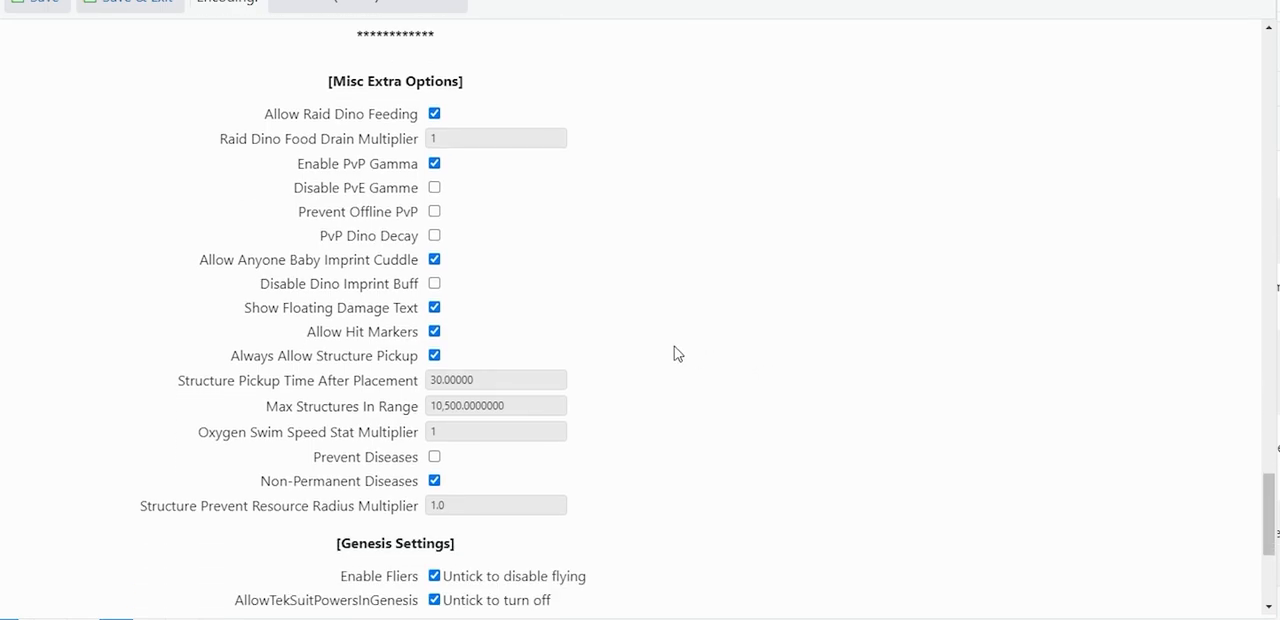
{"action": "mouse_move", "coordinate": [602, 364]}
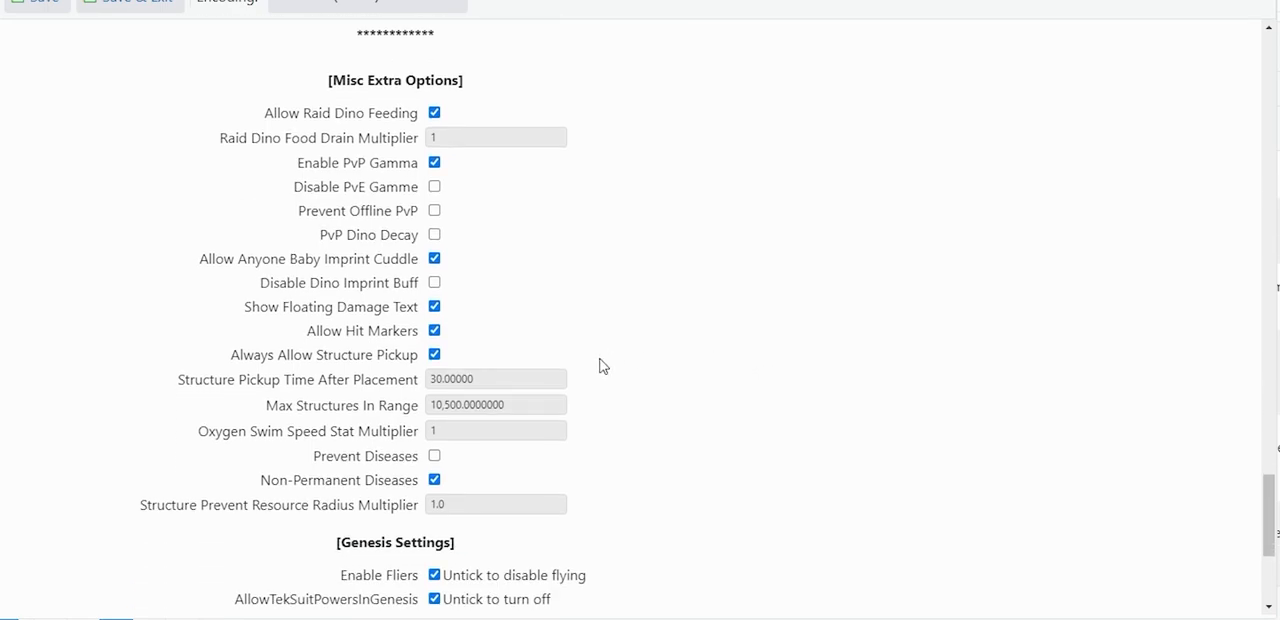
{"action": "mouse_move", "coordinate": [630, 362]}
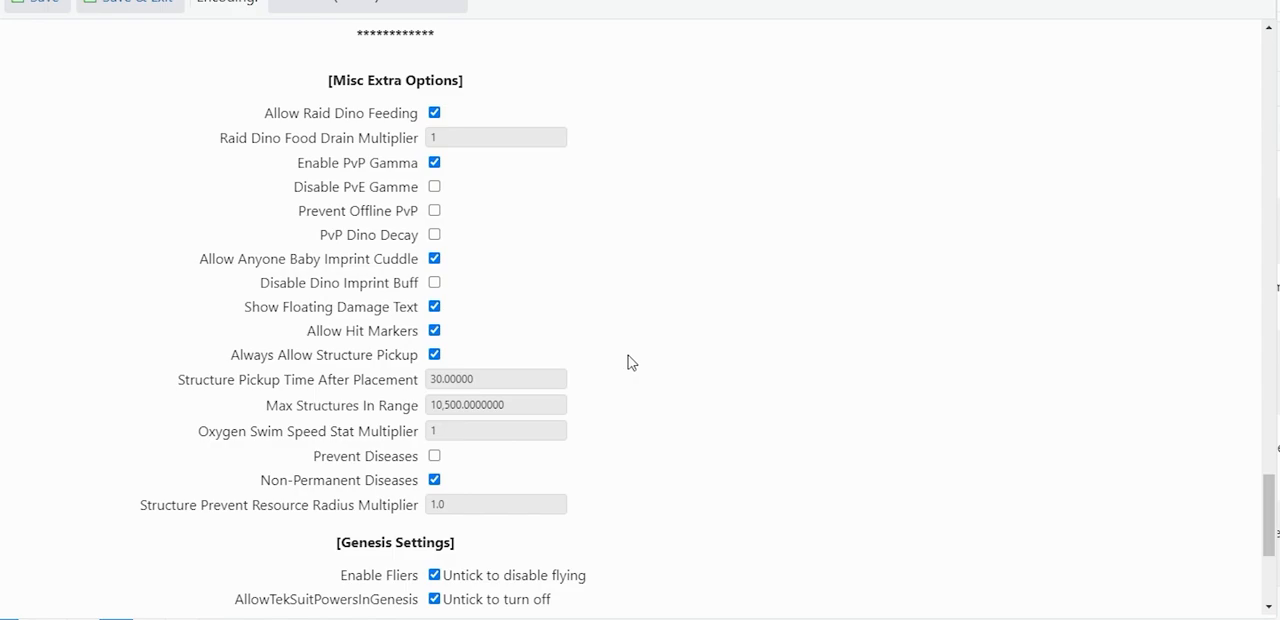
{"action": "scroll", "scroll_direction": "down", "scroll_amount": 3}
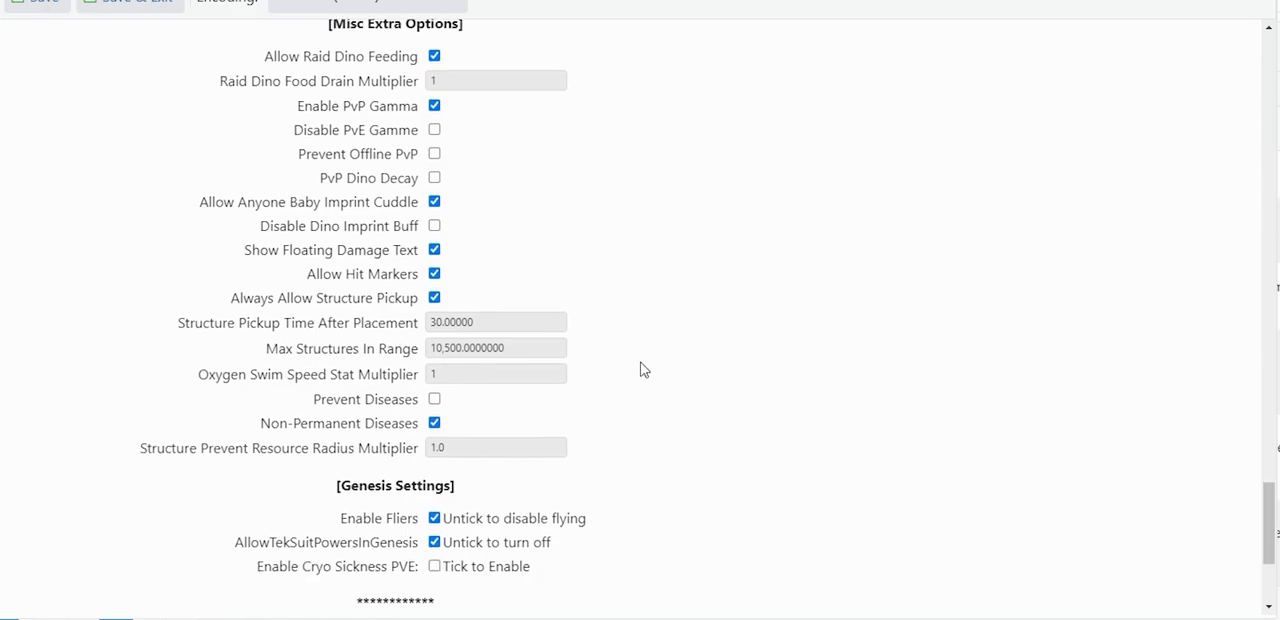
{"action": "scroll", "scroll_direction": "down", "scroll_amount": 3}
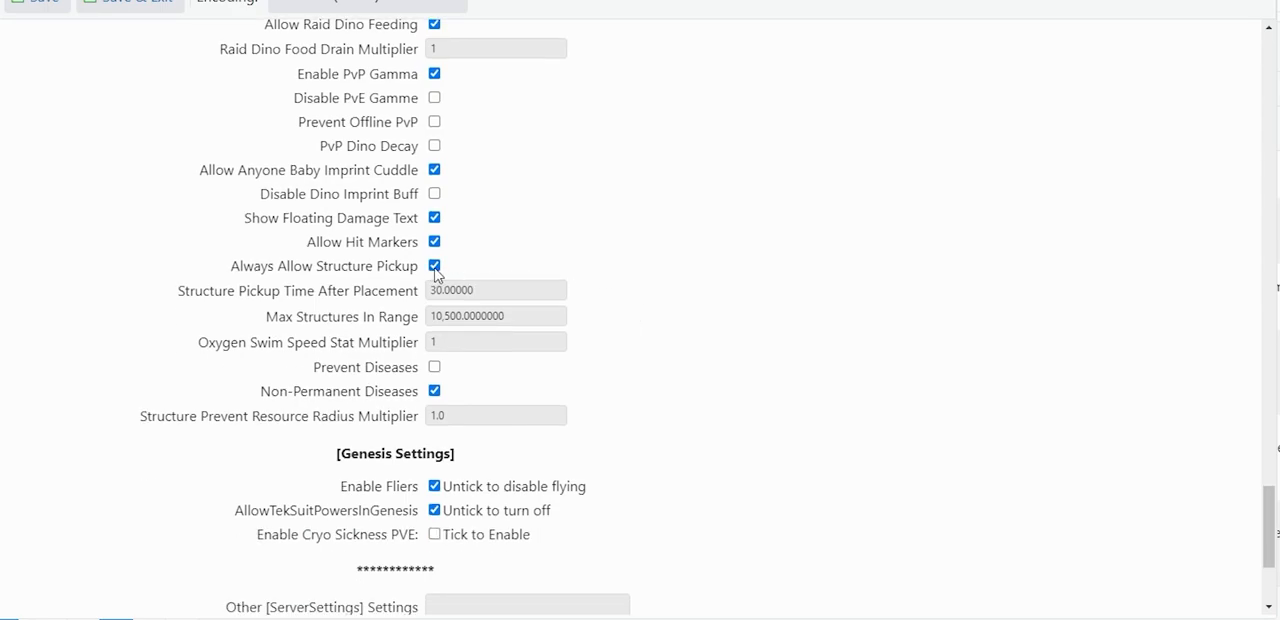
{"action": "mouse_move", "coordinate": [544, 272]}
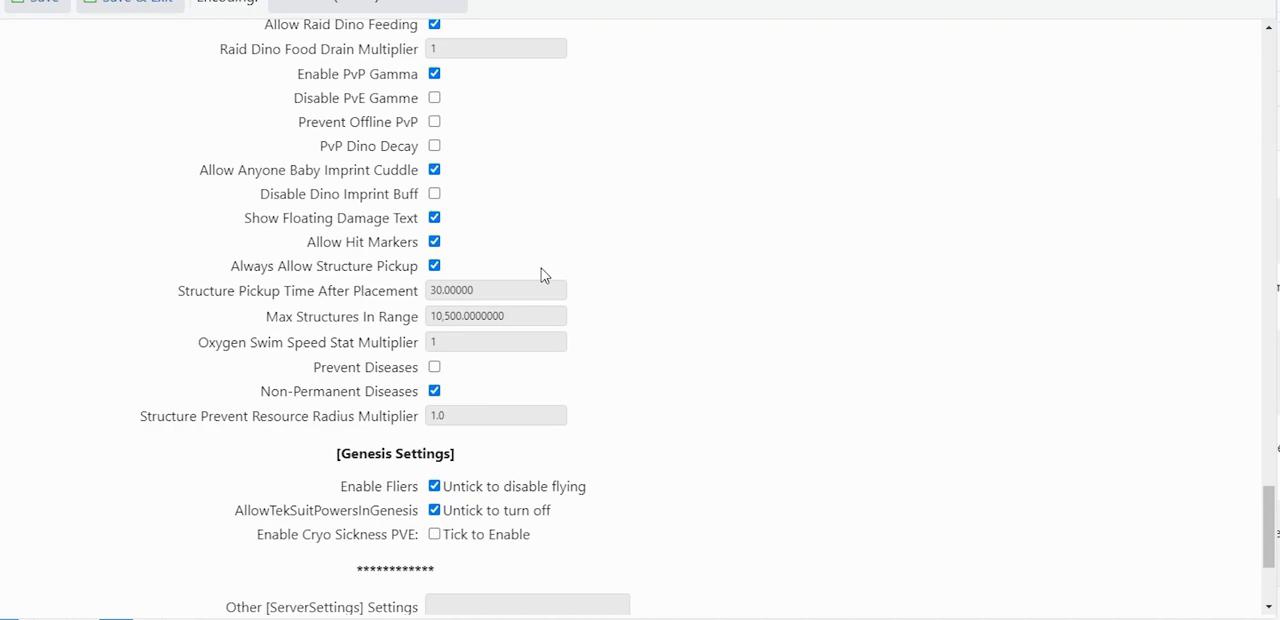
{"action": "mouse_move", "coordinate": [530, 272]}
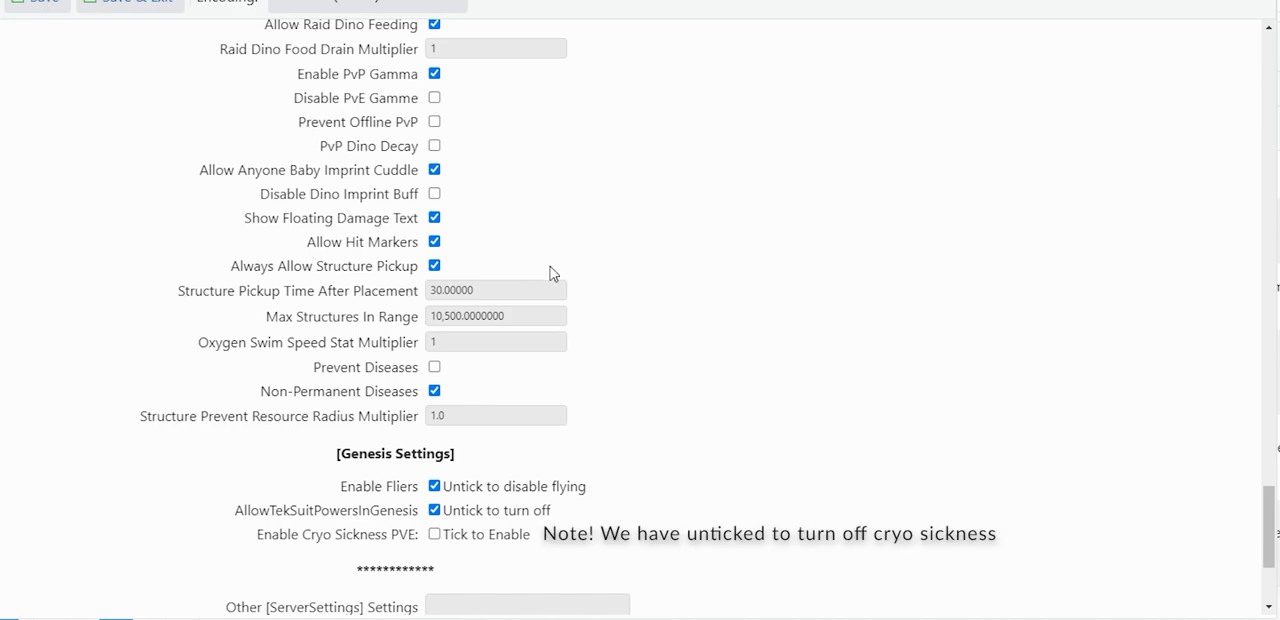
{"action": "mouse_move", "coordinate": [612, 292]}
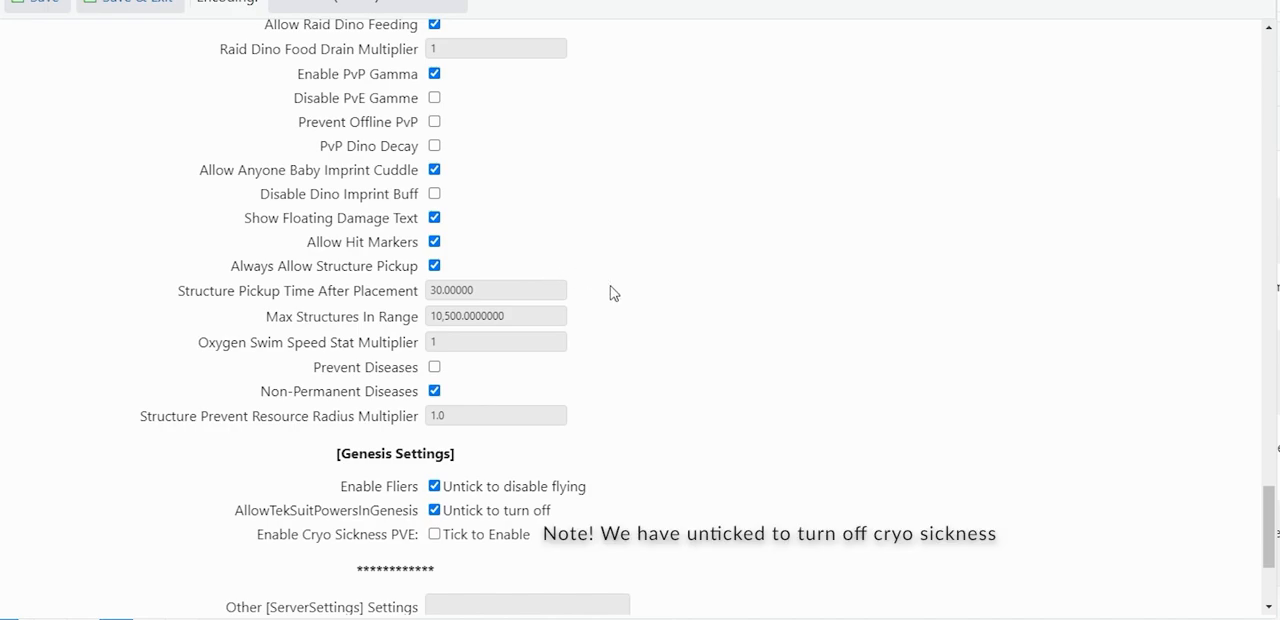
{"action": "scroll", "scroll_direction": "down", "scroll_amount": 3}
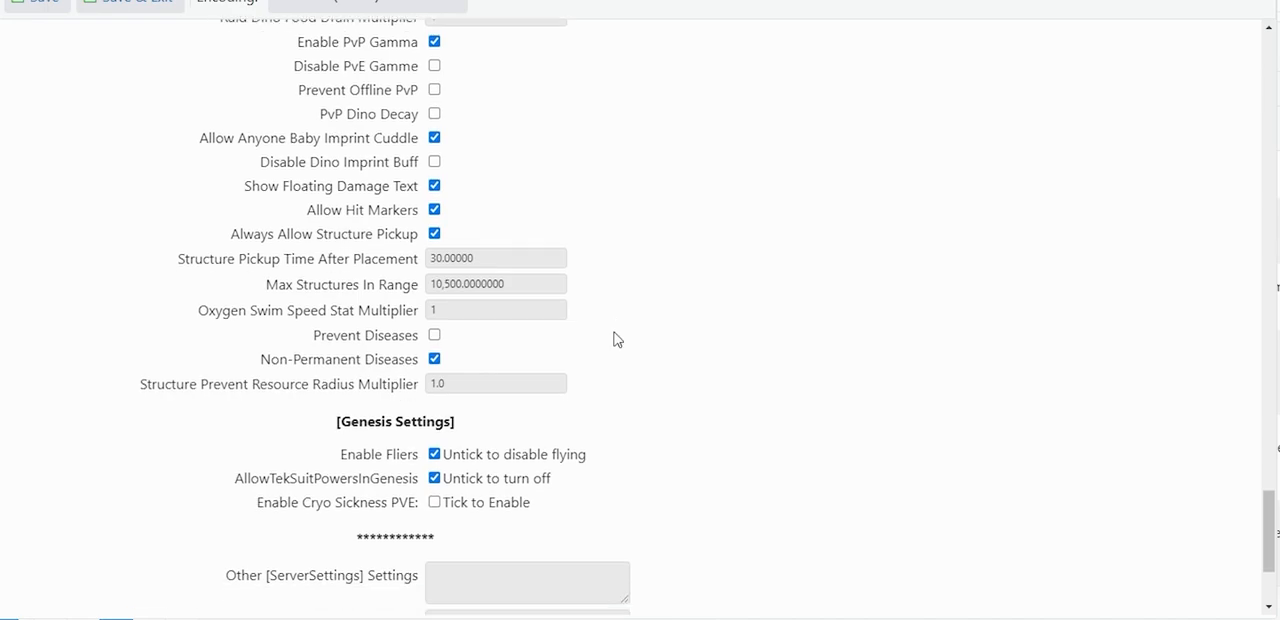
{"action": "scroll", "scroll_direction": "down", "scroll_amount": 3}
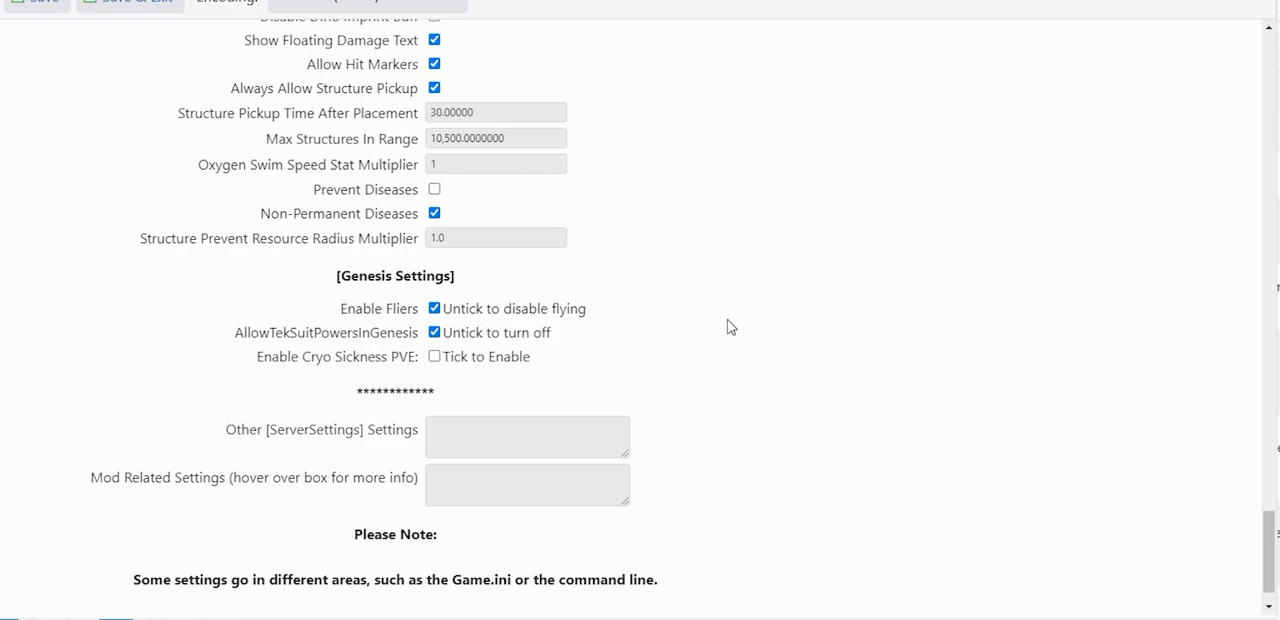
{"action": "mouse_move", "coordinate": [712, 336]}
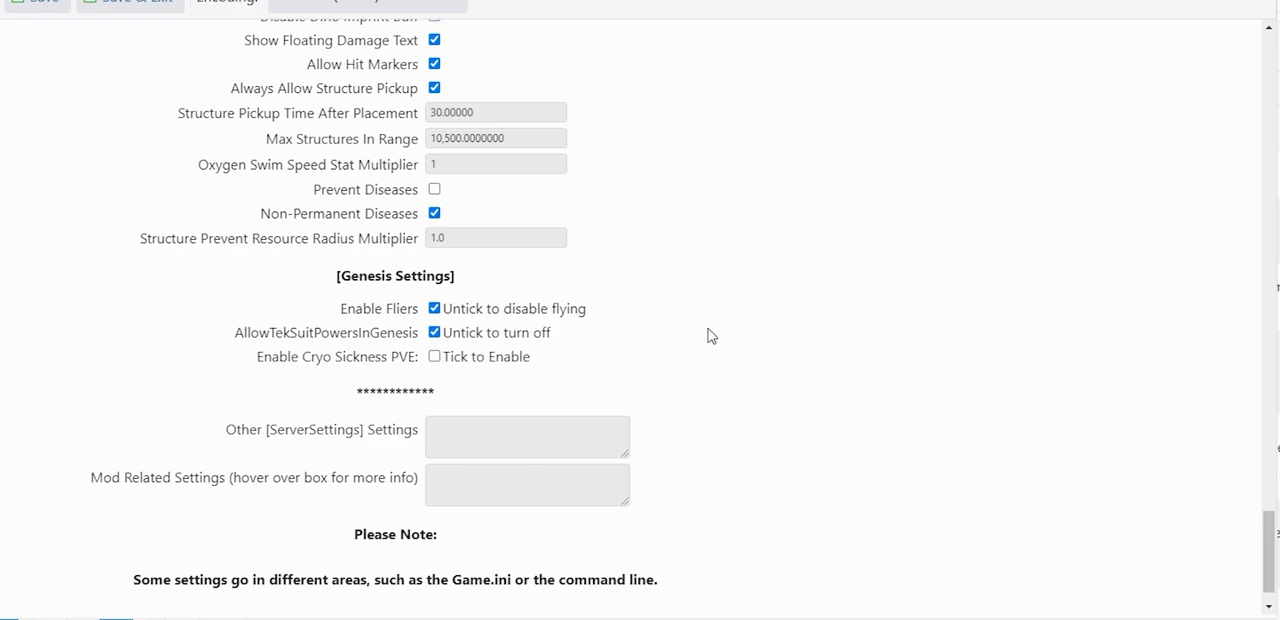
{"action": "mouse_move", "coordinate": [752, 370]}
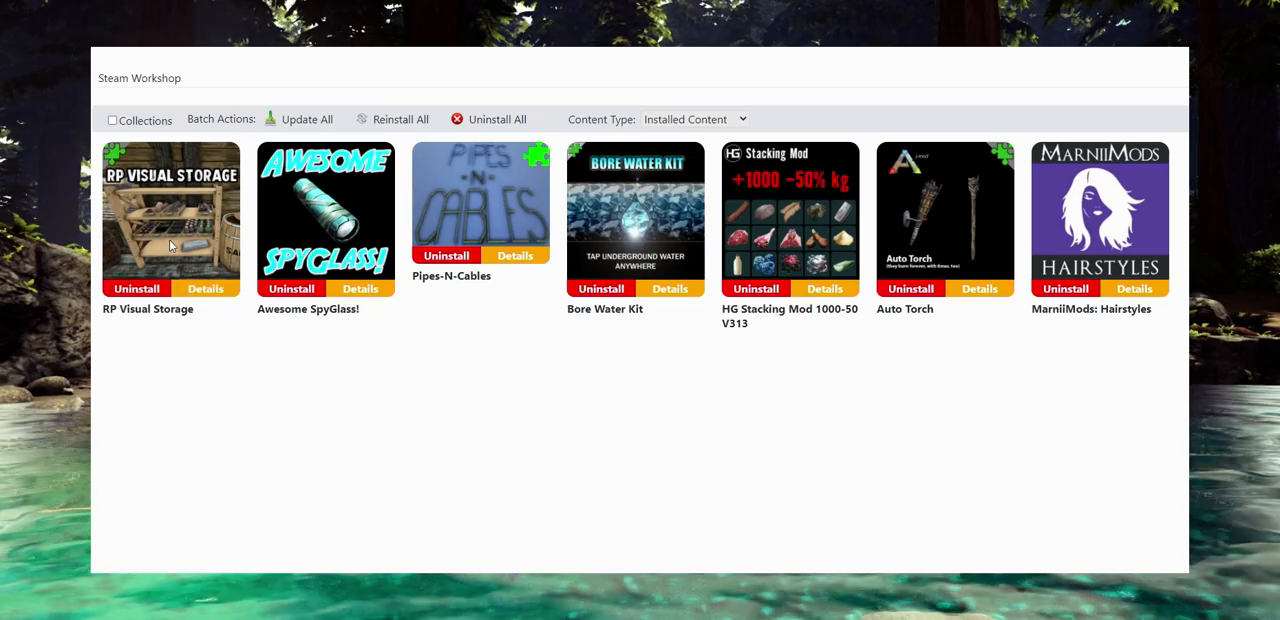
{"action": "mouse_move", "coordinate": [154, 424]}
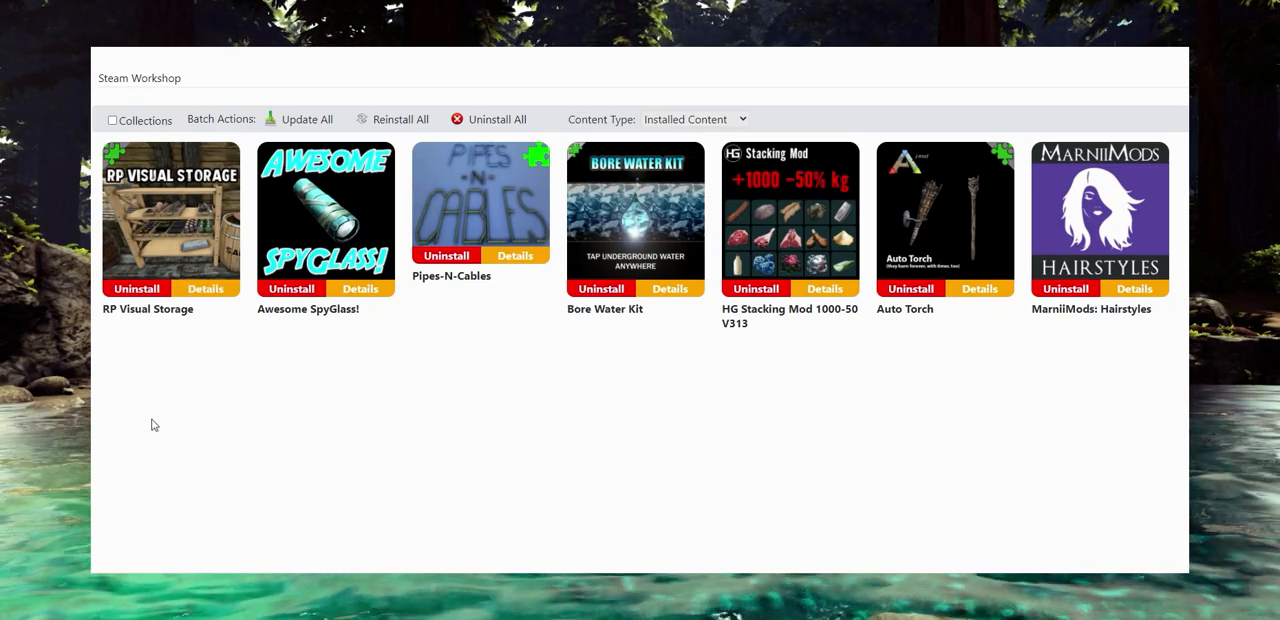
{"action": "mouse_move", "coordinate": [168, 478]}
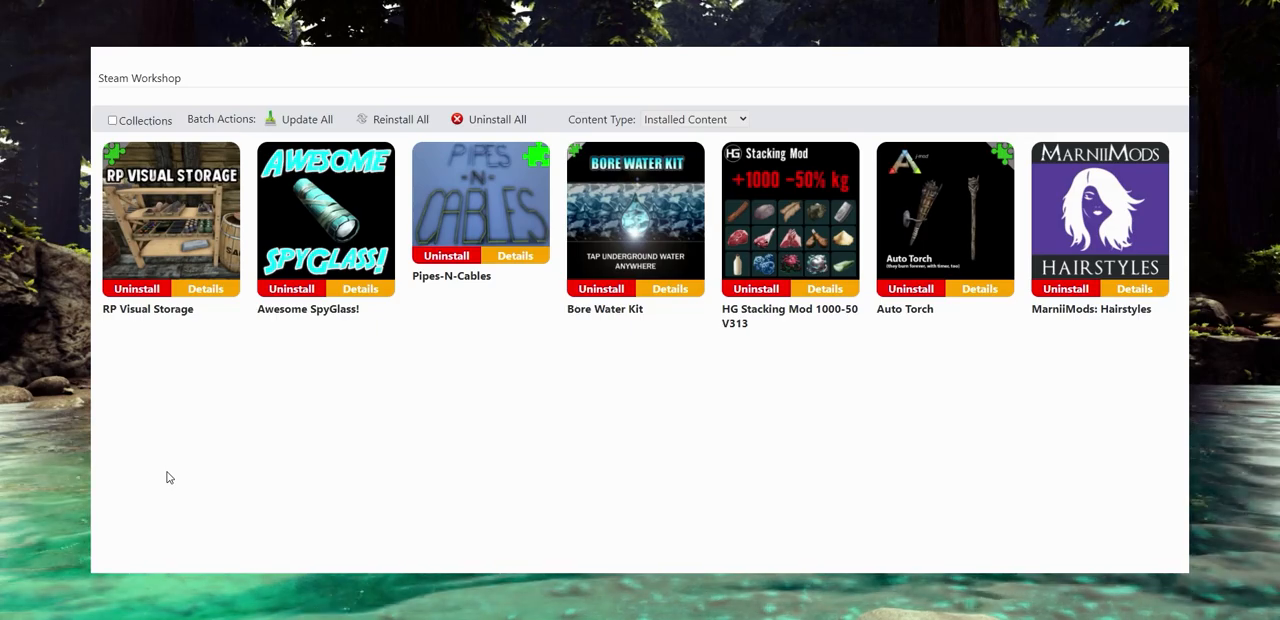
{"action": "mouse_move", "coordinate": [106, 498]}
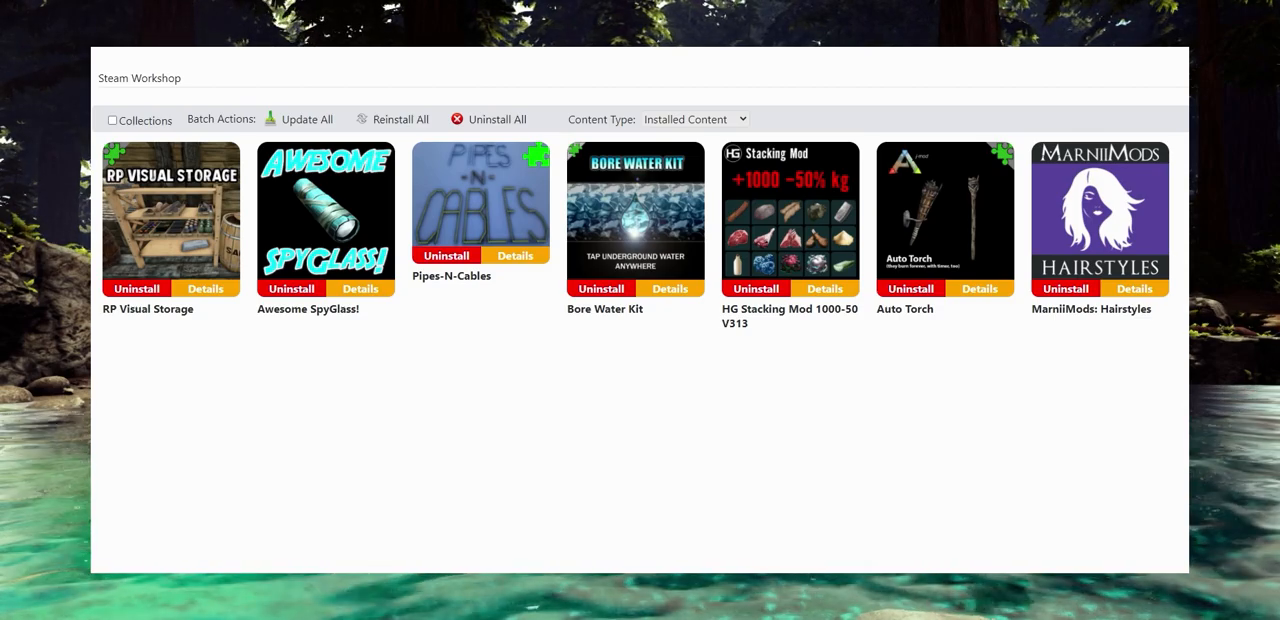
{"action": "mouse_move", "coordinate": [558, 368]}
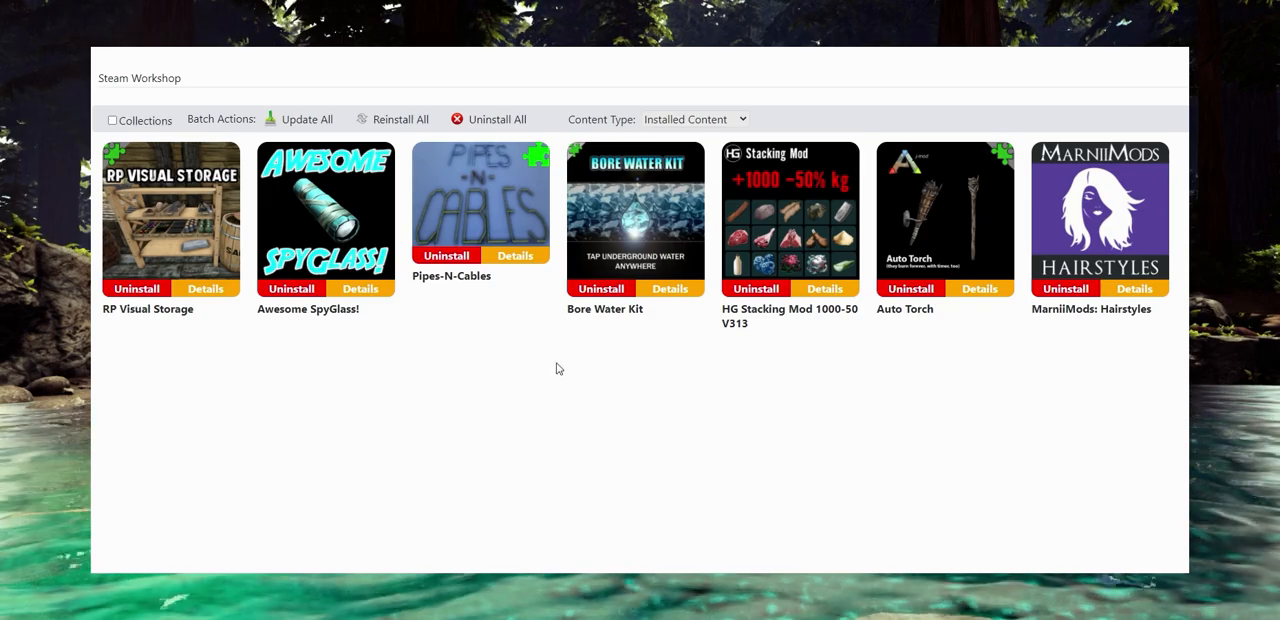
View the HG Stacking Mod 1000-50 V313 details page and scroll down to its Mod Description
{"action": "left_click", "coordinate": [824, 288]}
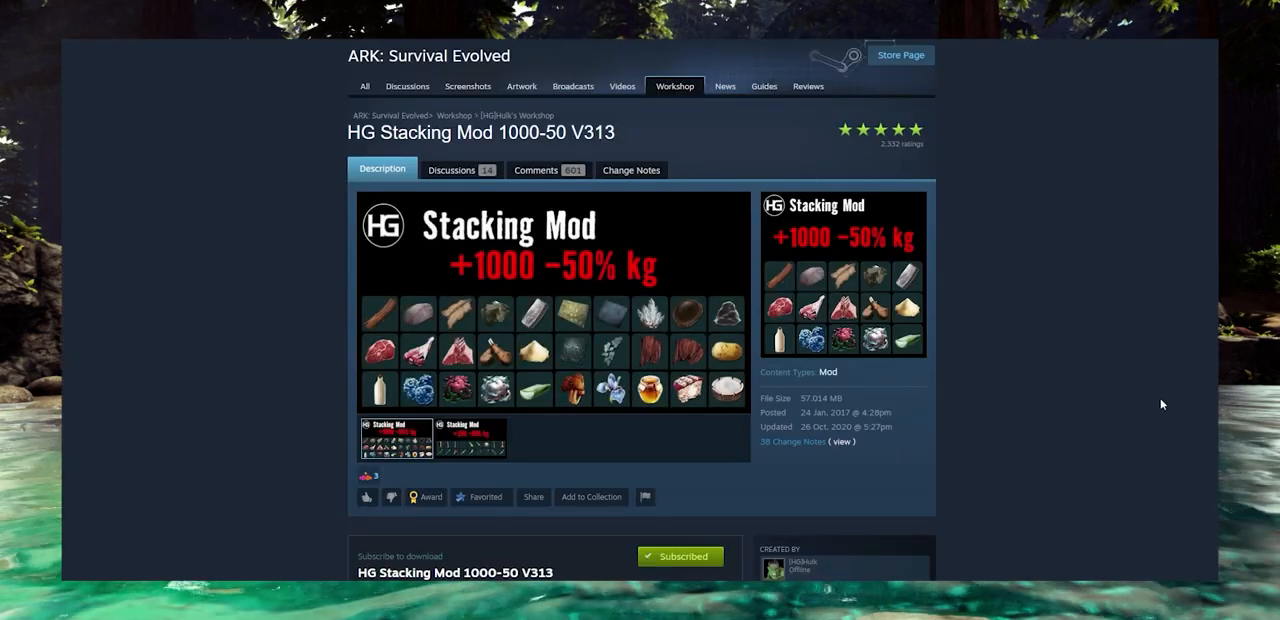
{"action": "scroll", "scroll_direction": "down", "scroll_amount": 3}
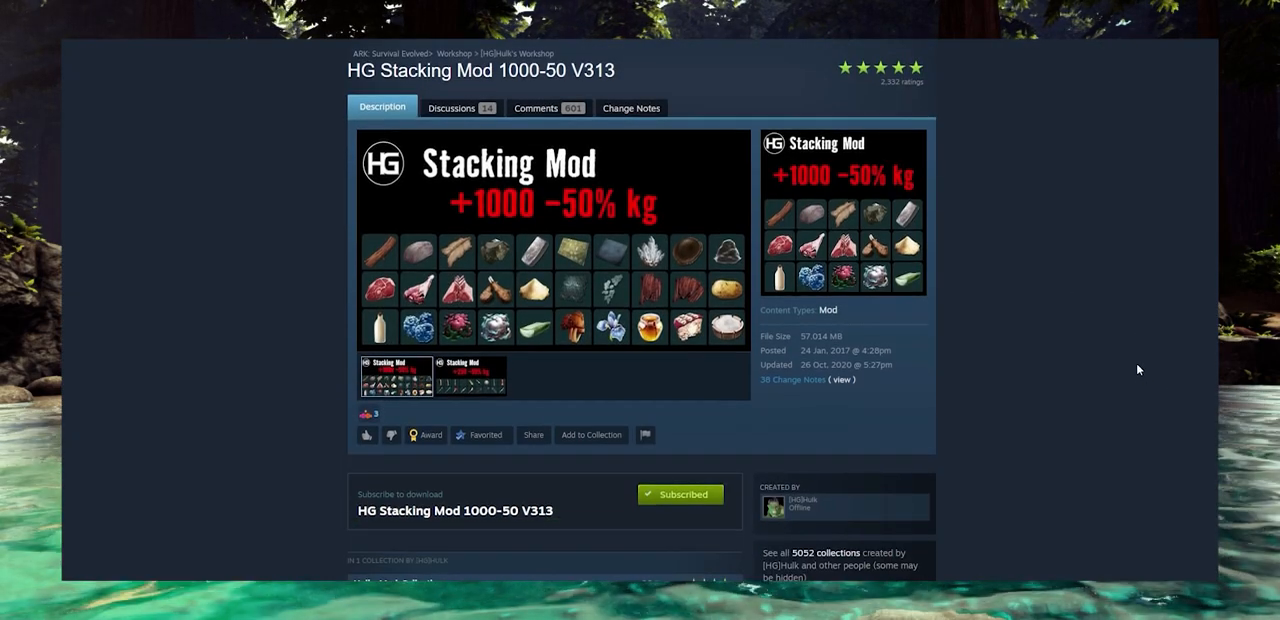
{"action": "scroll", "scroll_direction": "down", "scroll_amount": 3}
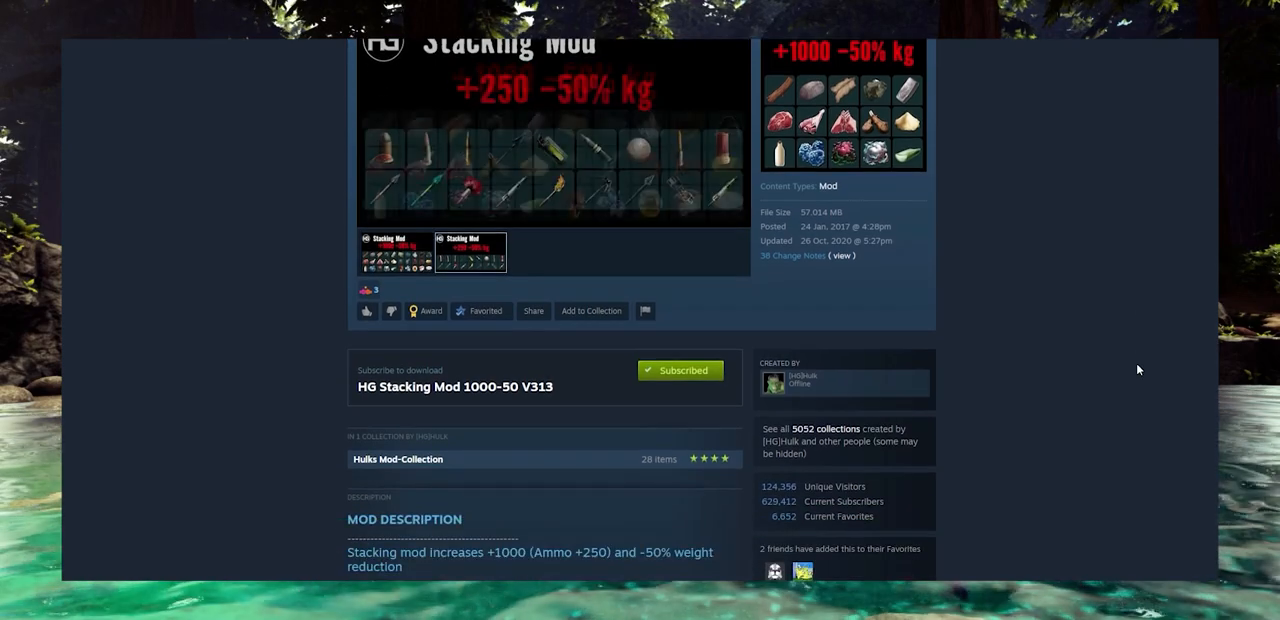
{"action": "scroll", "scroll_direction": "down", "scroll_amount": 3}
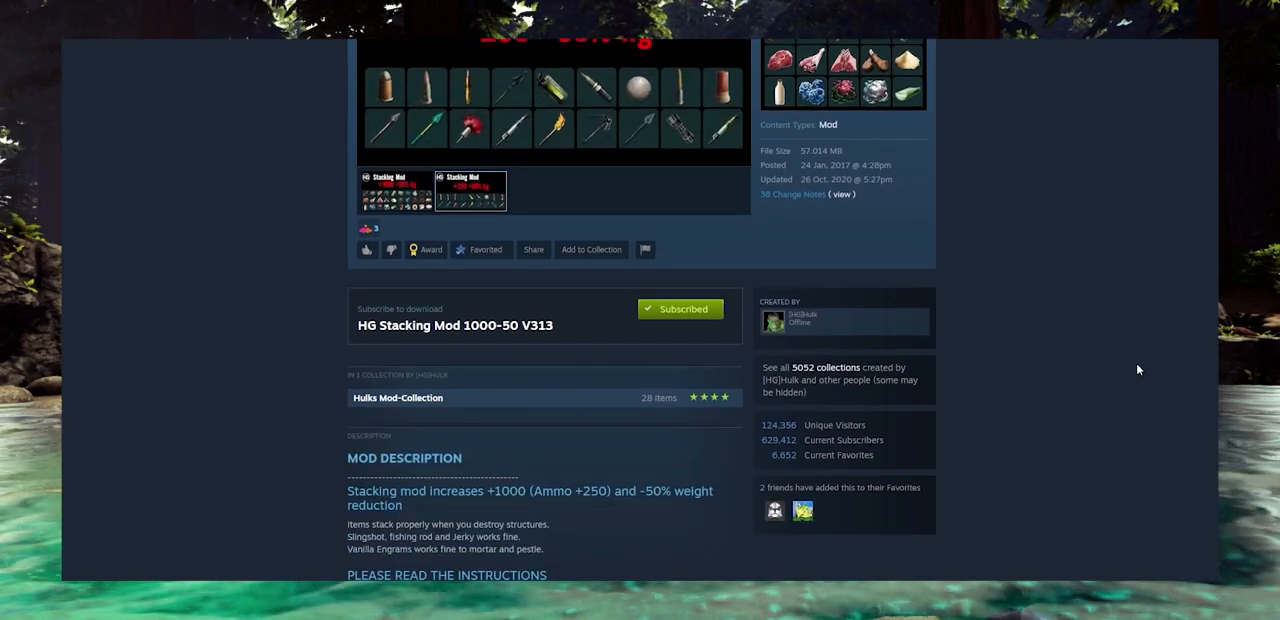
{"action": "scroll", "scroll_direction": "down", "scroll_amount": 3}
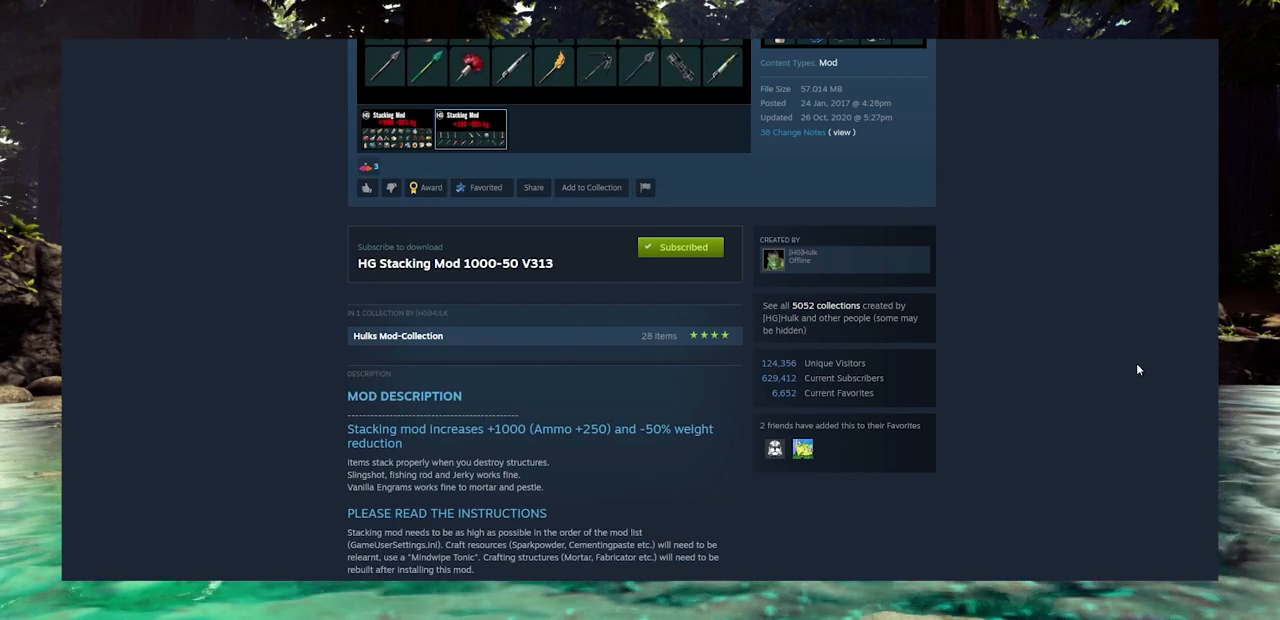
{"action": "scroll", "scroll_direction": "down", "scroll_amount": 3}
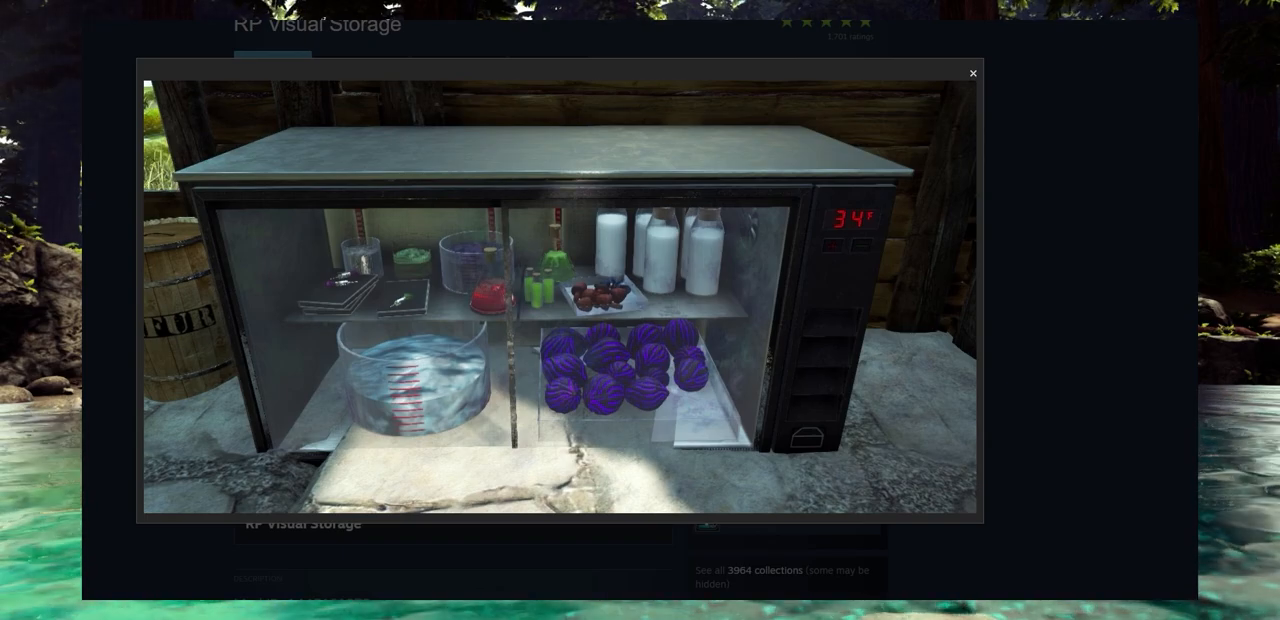
View an enlarged mod screenshot showing green-striped and metal pipes on a test floor
{"action": "left_click", "coordinate": [972, 72]}
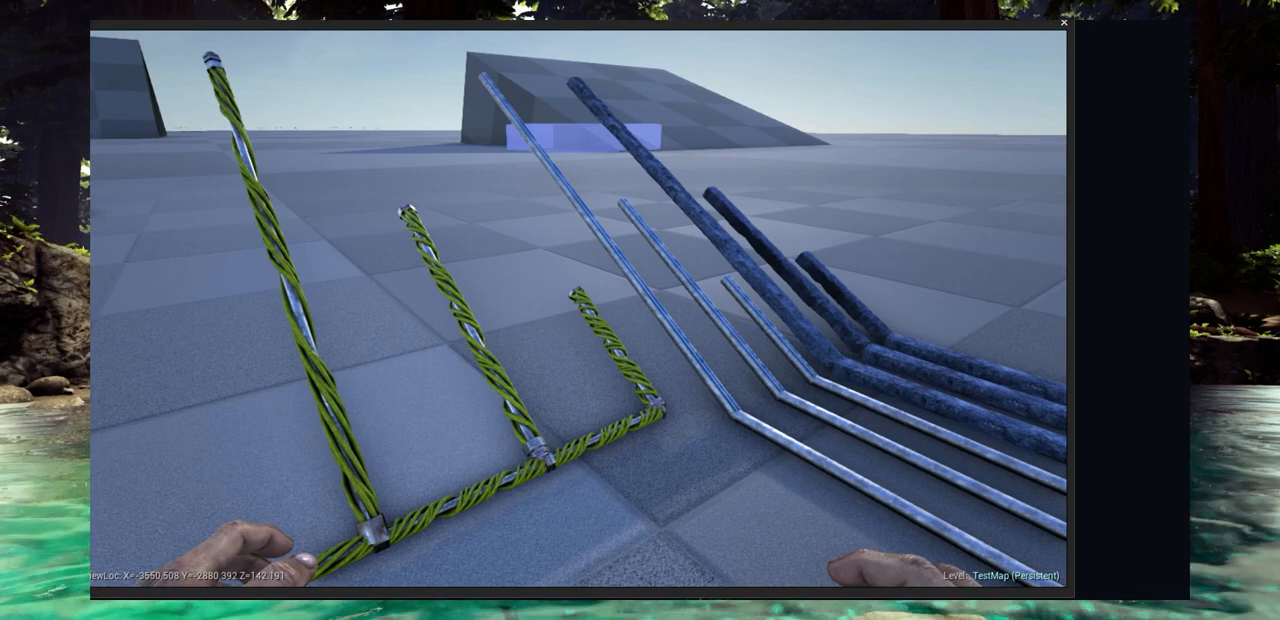
{"action": "mouse_move", "coordinate": [970, 228]}
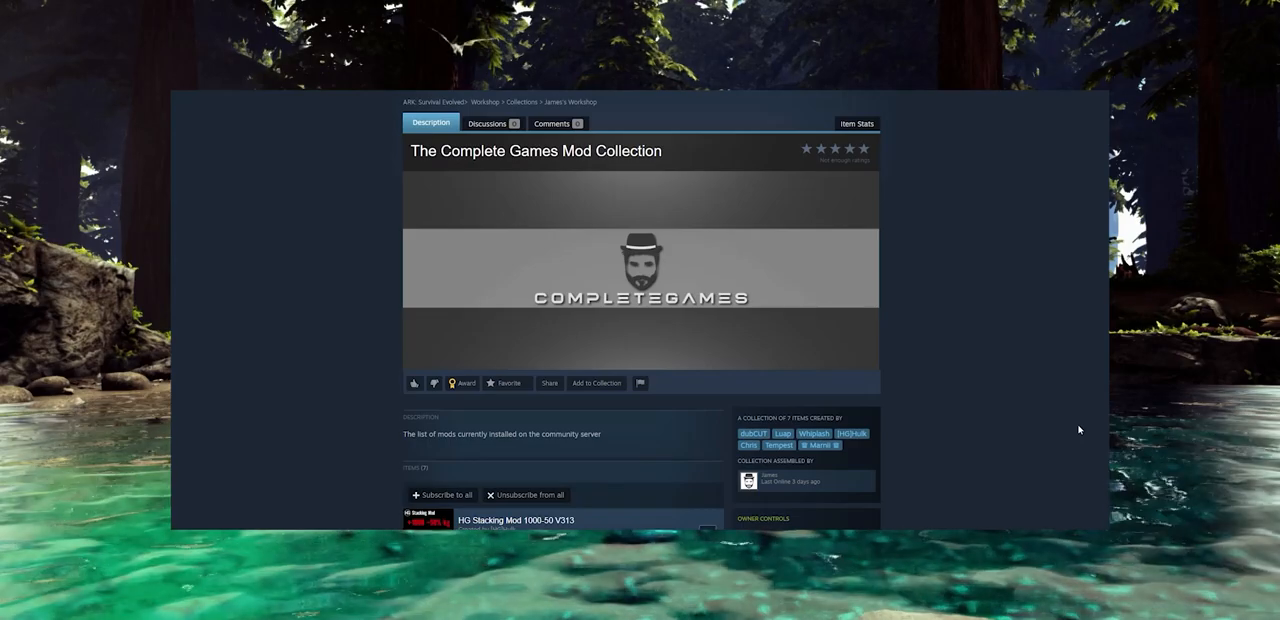
Scroll The Complete Games Mod Collection page down to its seven-item list starting with HG Stacking Mod
{"action": "scroll", "scroll_direction": "down", "scroll_amount": 3}
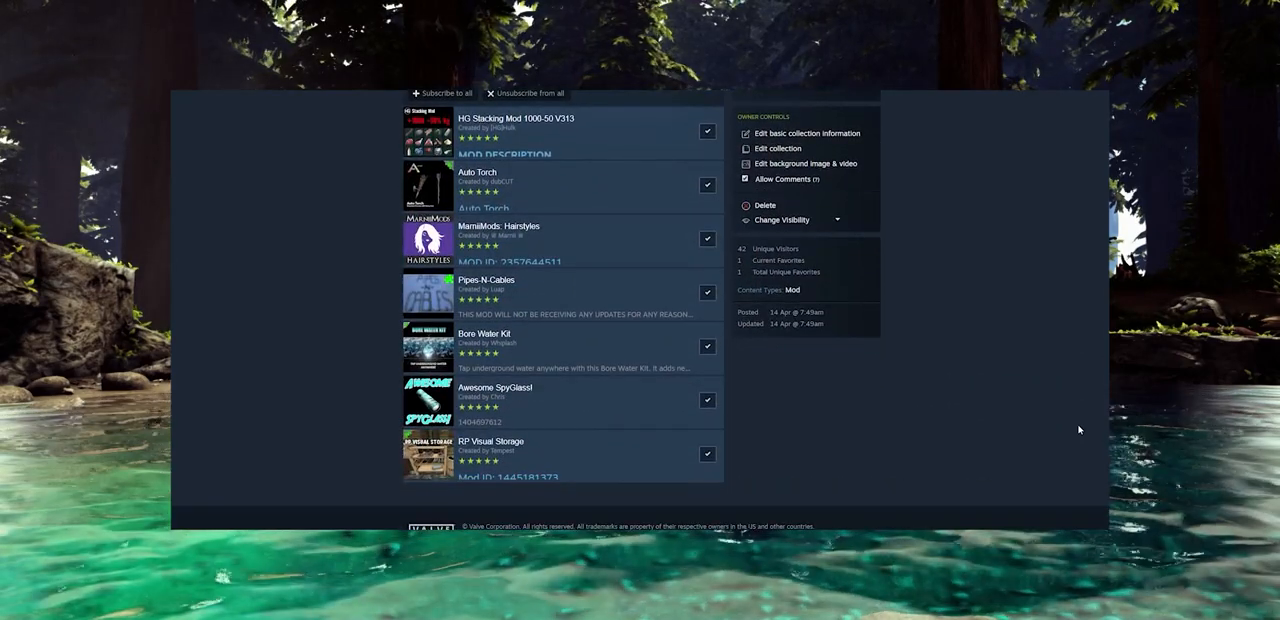